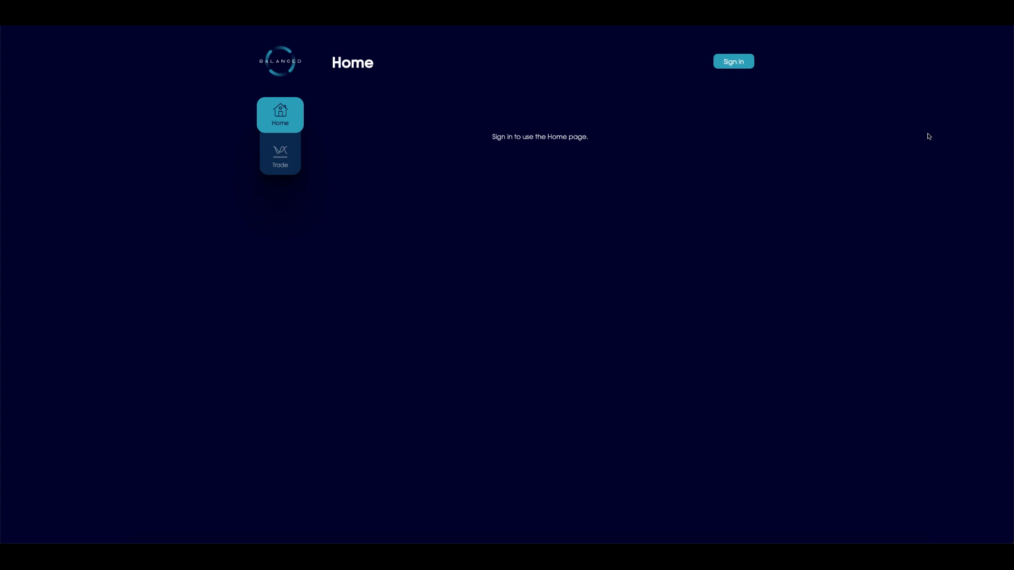
mouse_move(742, 78)
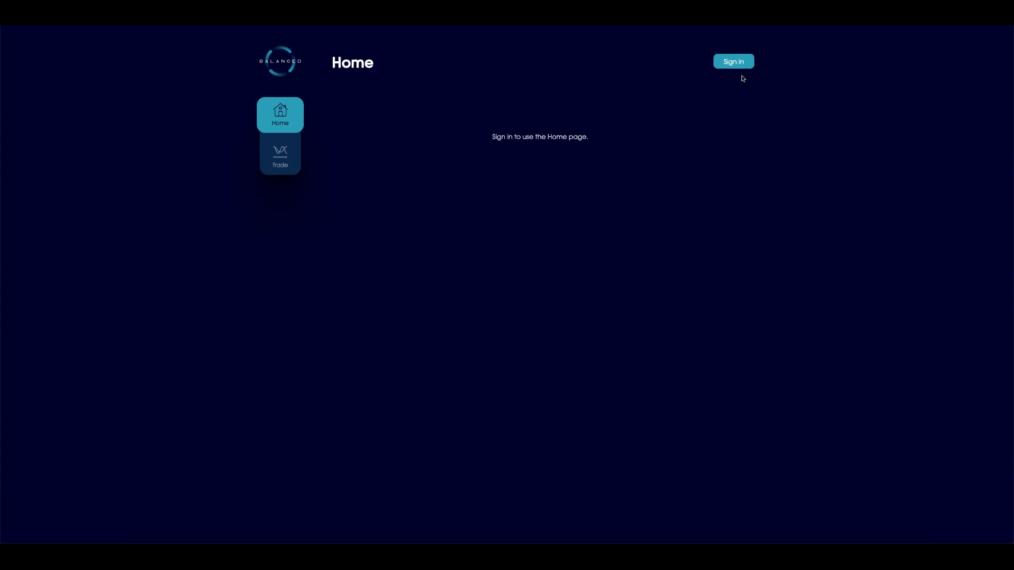
mouse_move(674, 151)
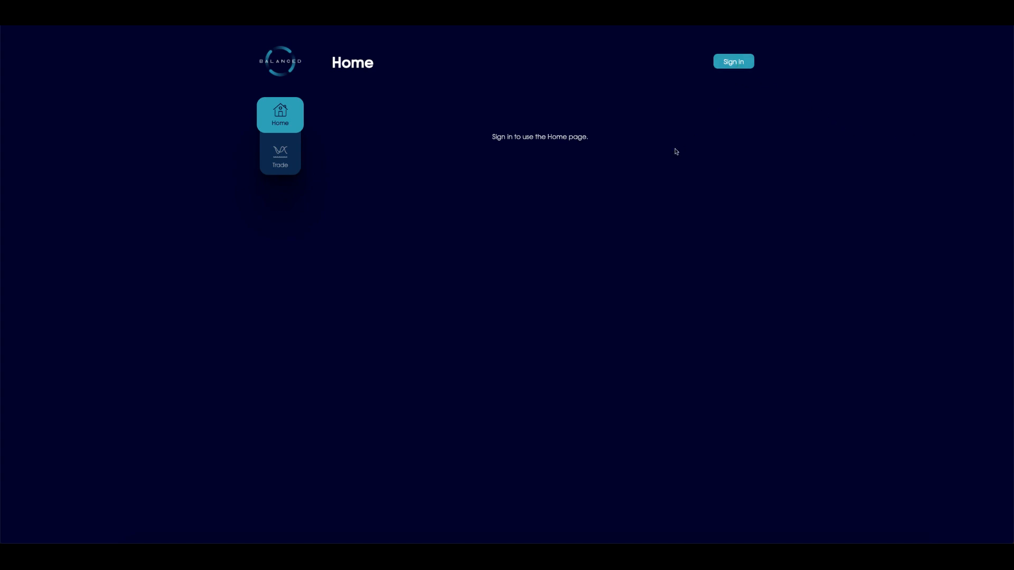
- Sign in to Balanced through ICONex using the Showcase wallet account
click(733, 61)
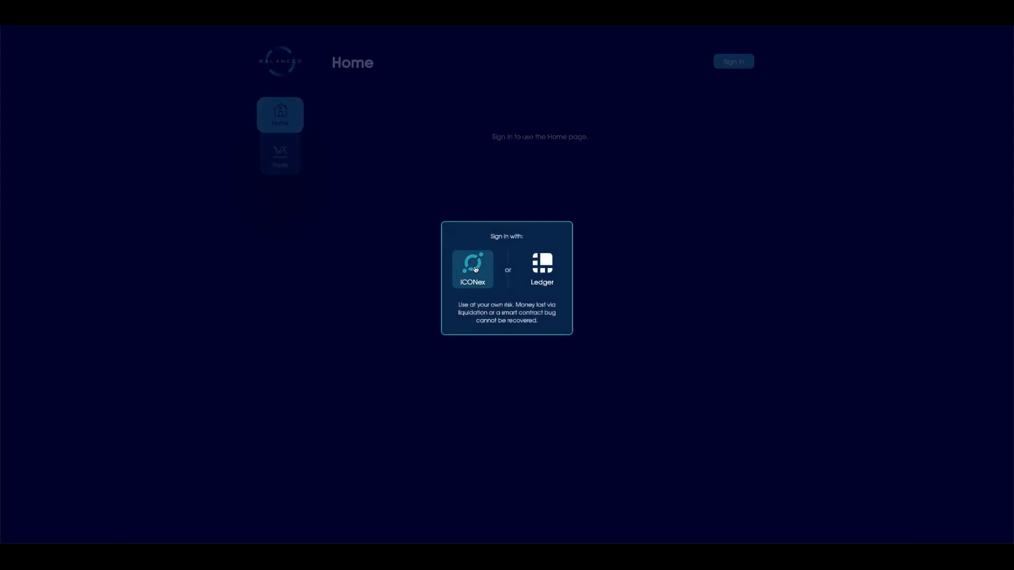
click(472, 269)
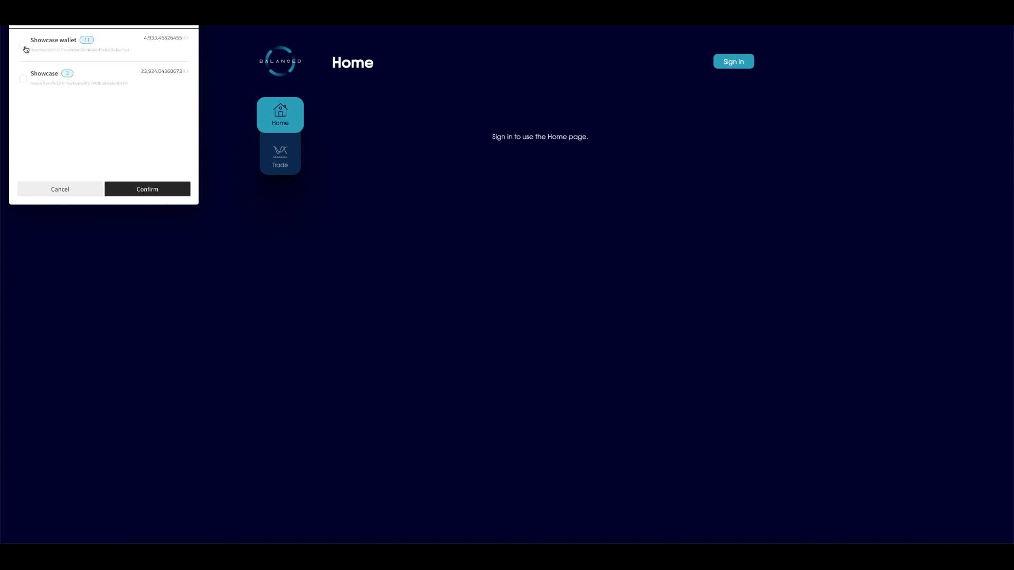
click(23, 45)
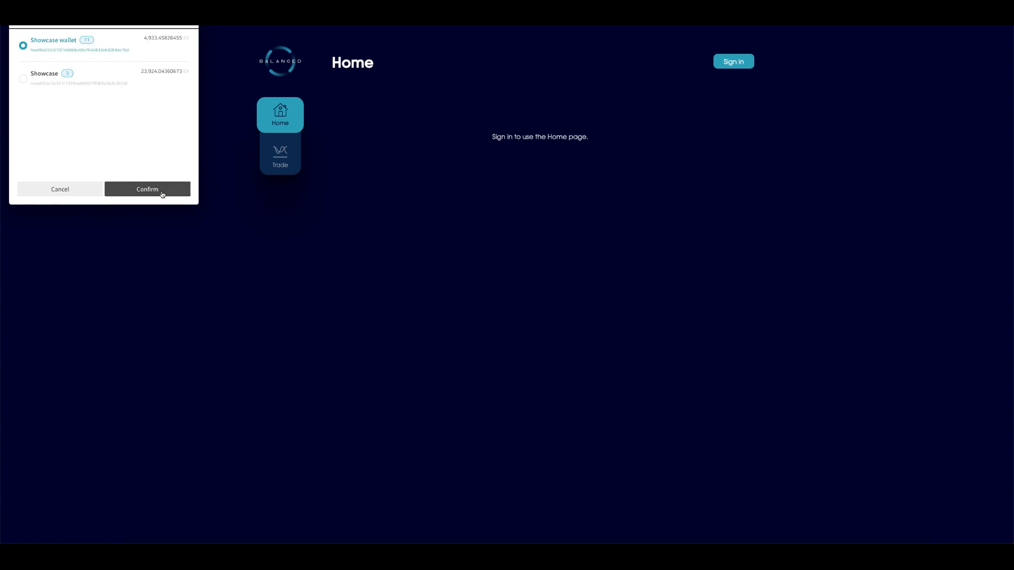
click(148, 189)
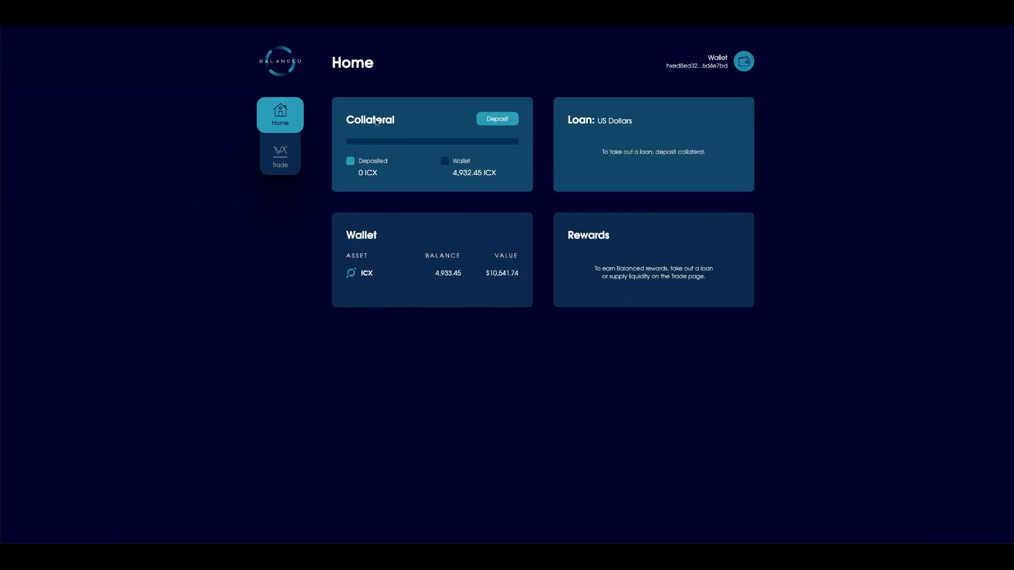
mouse_move(510, 176)
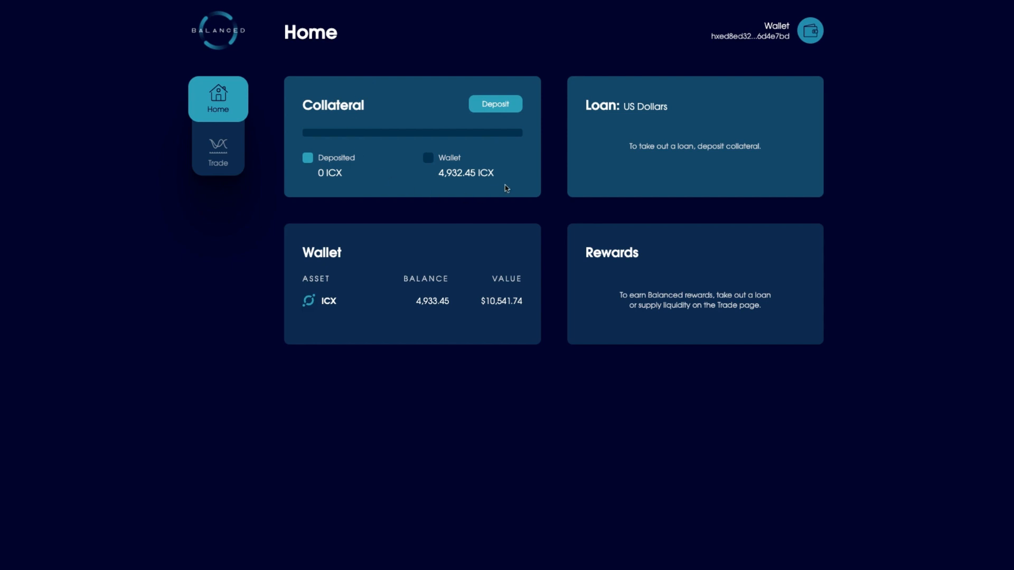
mouse_move(351, 188)
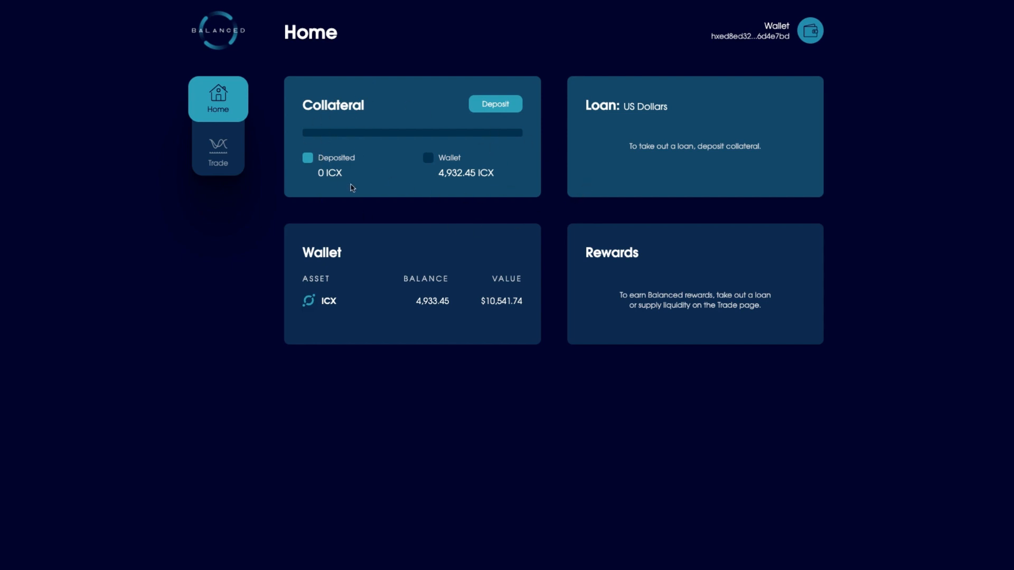
mouse_move(364, 191)
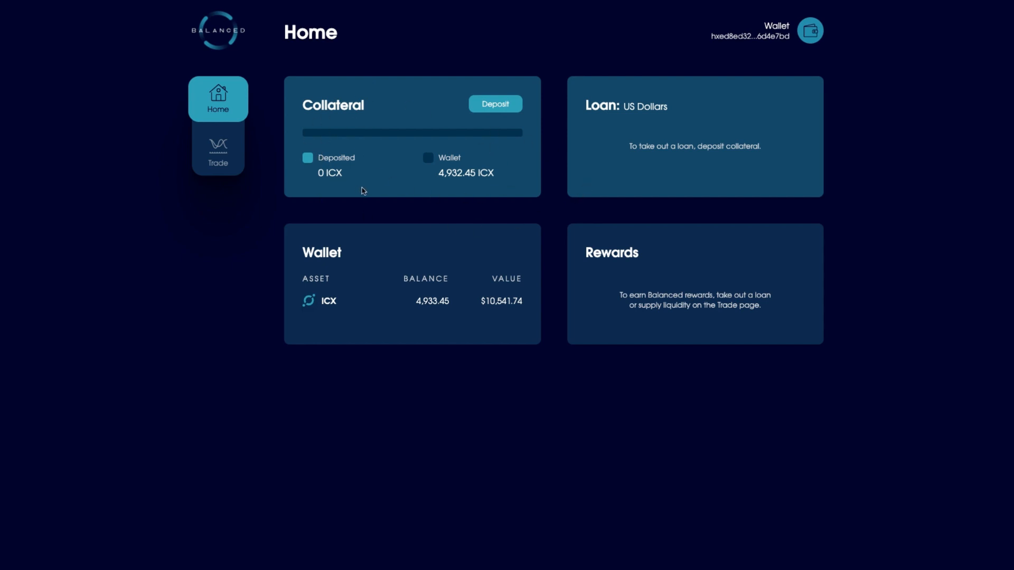
mouse_move(472, 183)
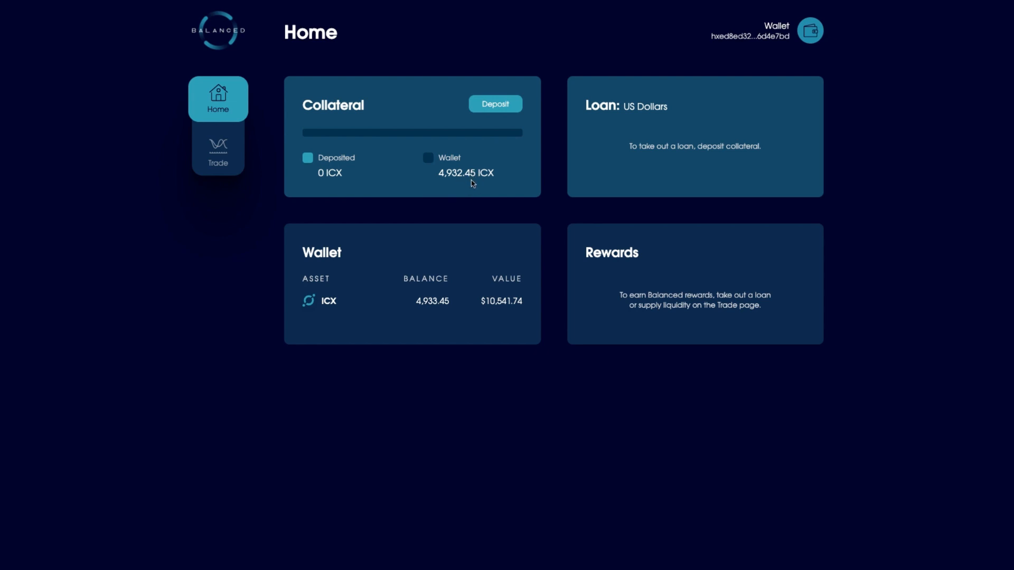
mouse_move(400, 153)
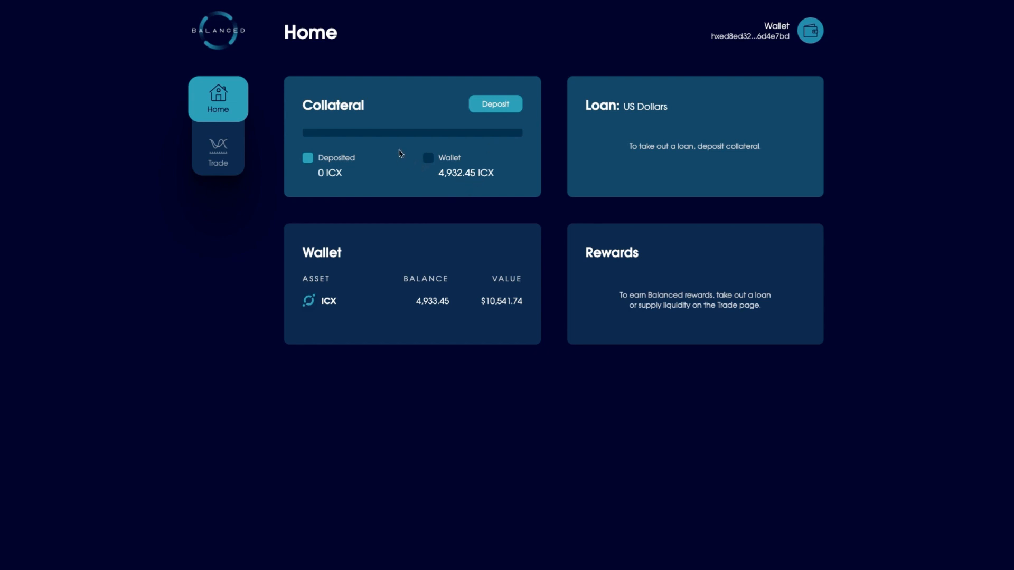
- Open the collateral deposit editor and slide the deposit amount up to 2500 ICX
click(495, 104)
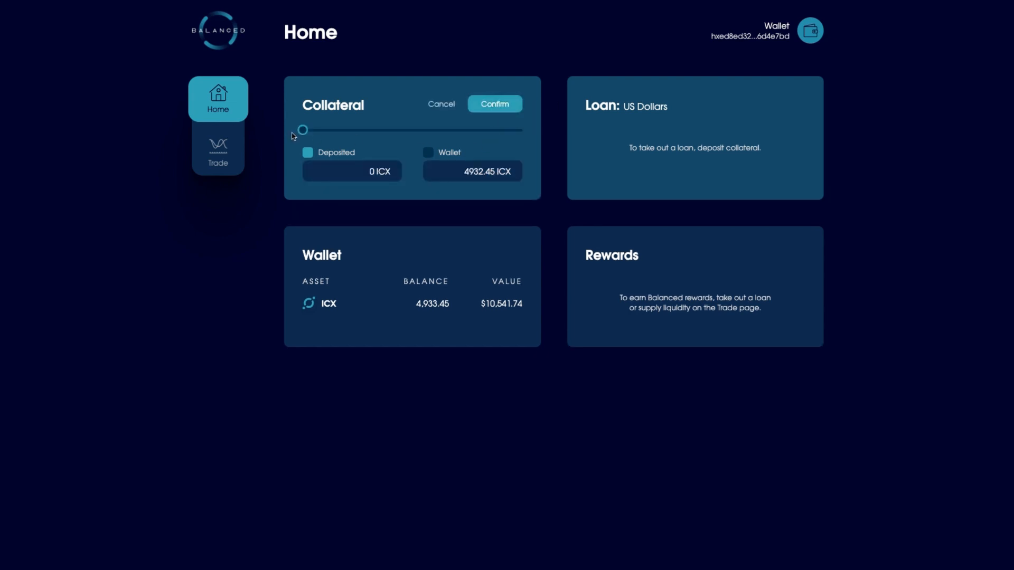
drag(303, 129, 409, 130)
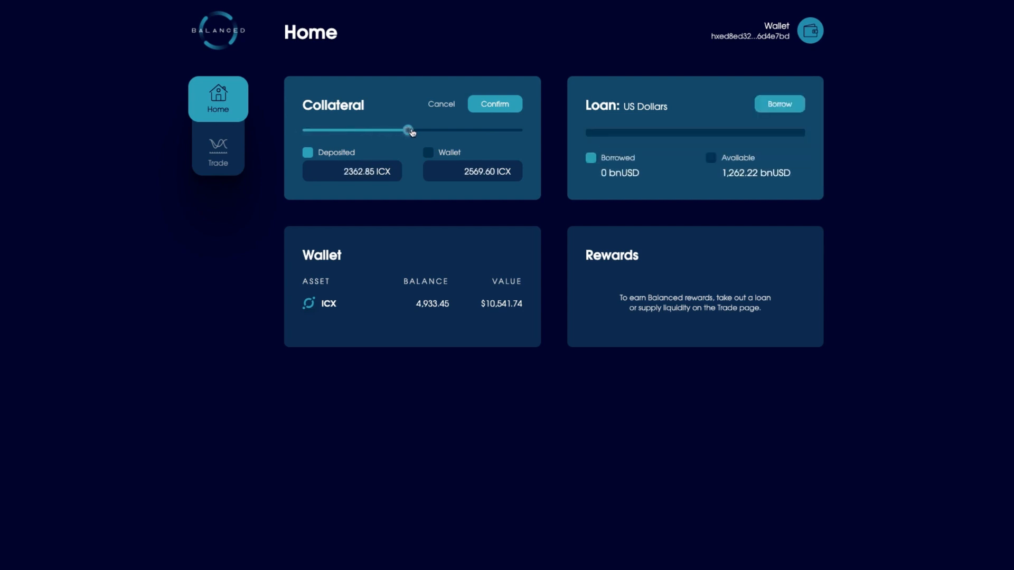
drag(409, 129, 414, 129)
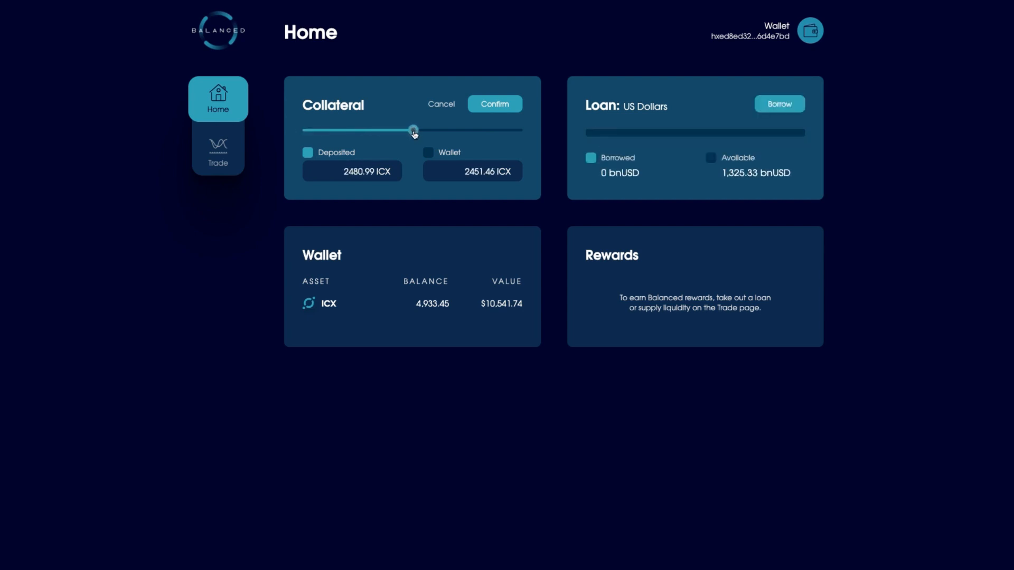
mouse_move(377, 152)
text(2)
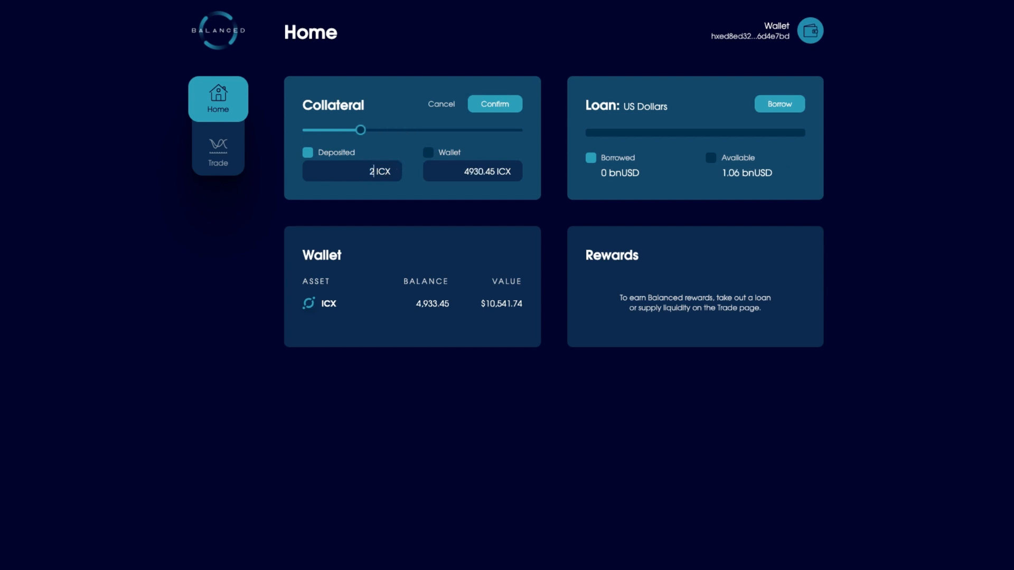
drag(361, 130, 414, 130)
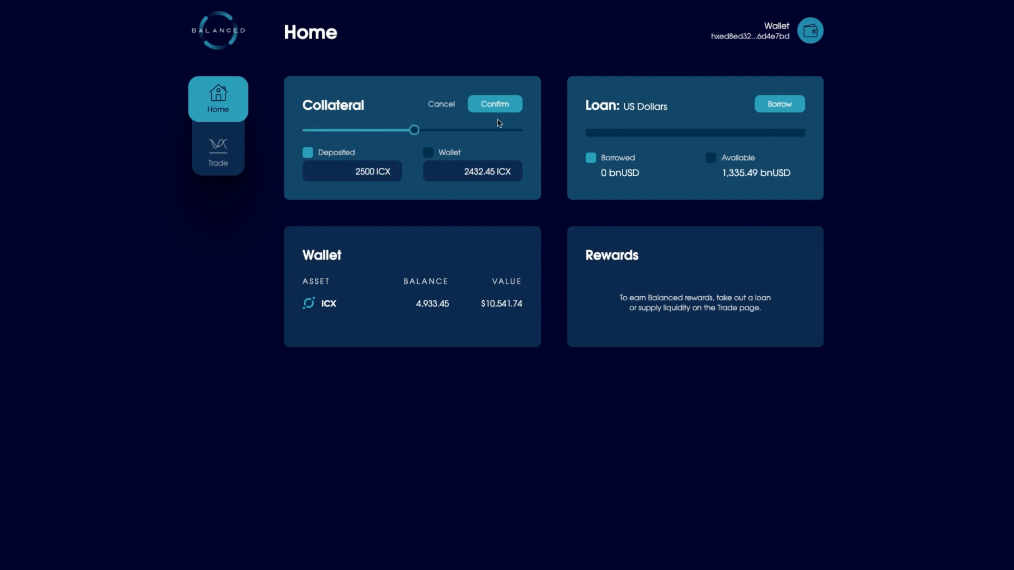
- Submit the 2,500 ICX collateral deposit for review
click(494, 104)
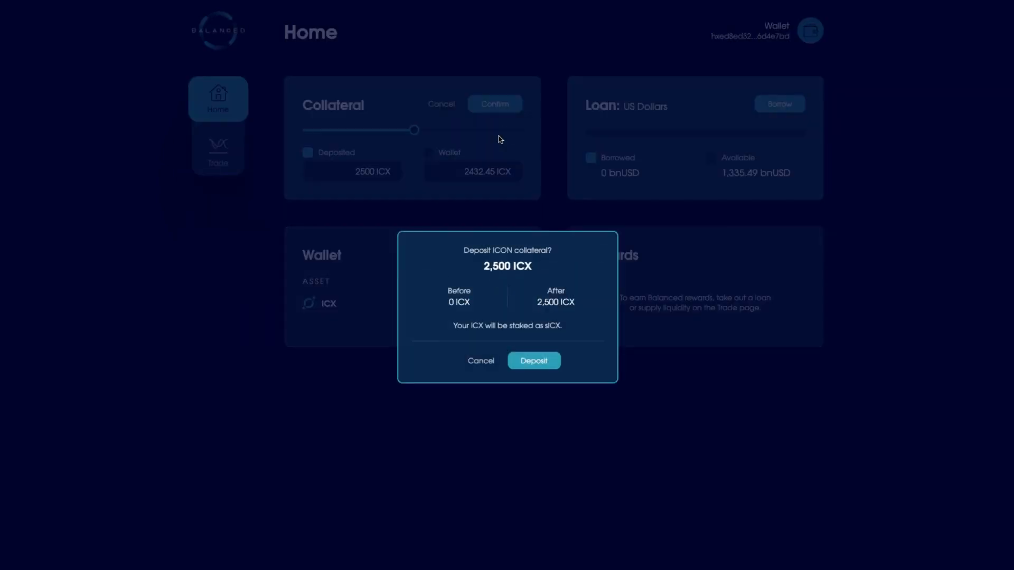
mouse_move(537, 278)
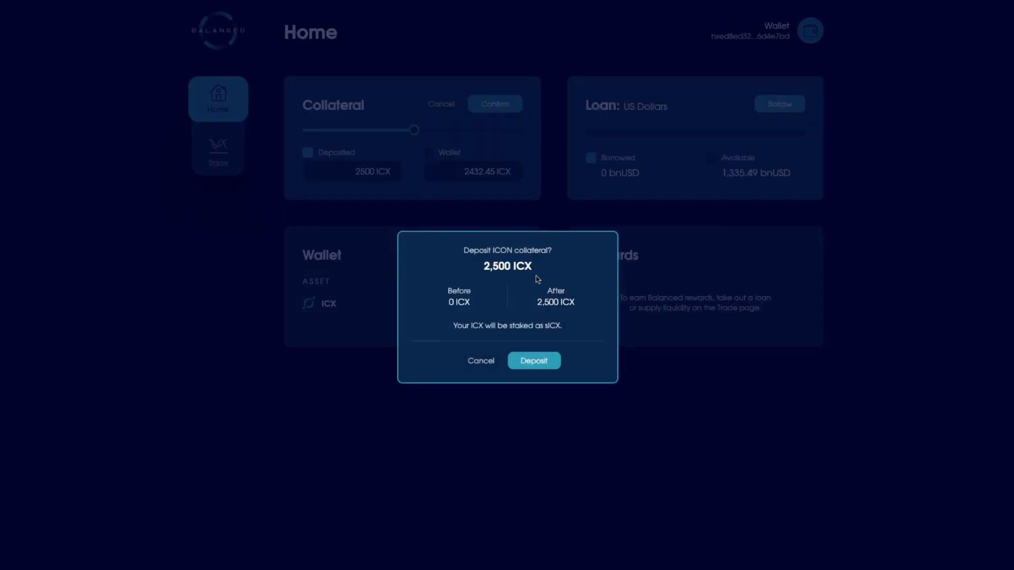
mouse_move(548, 308)
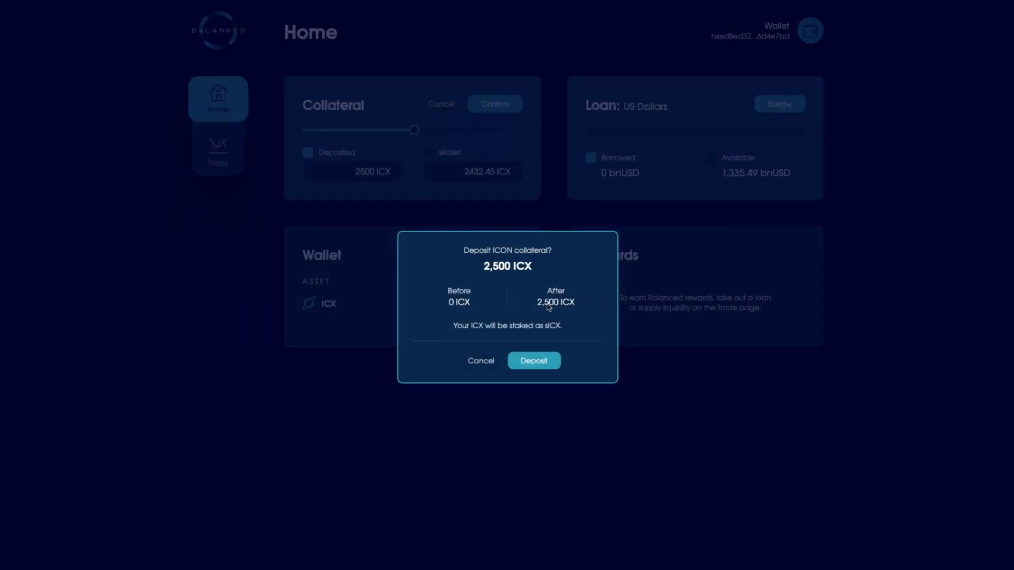
mouse_move(557, 334)
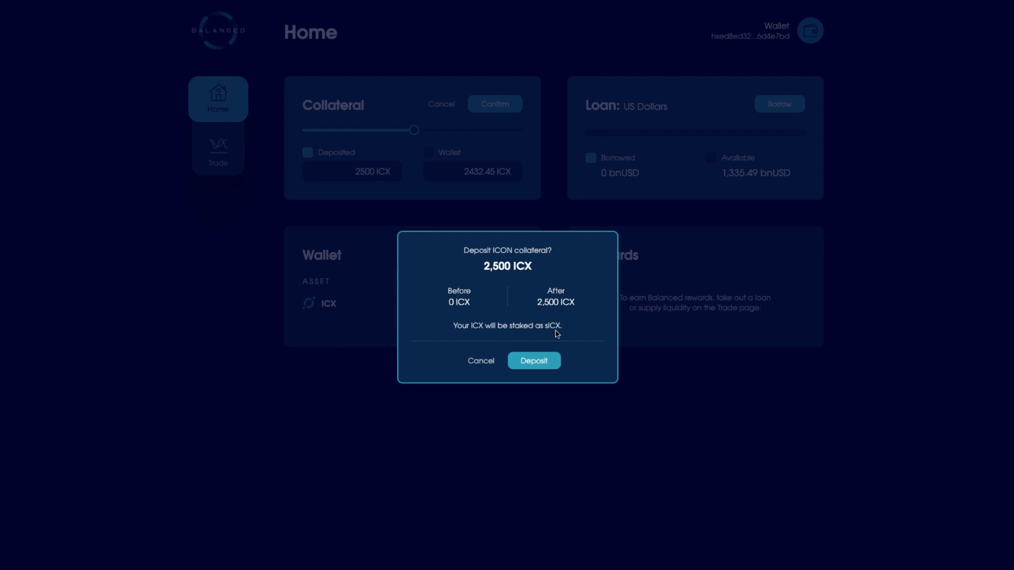
mouse_move(415, 156)
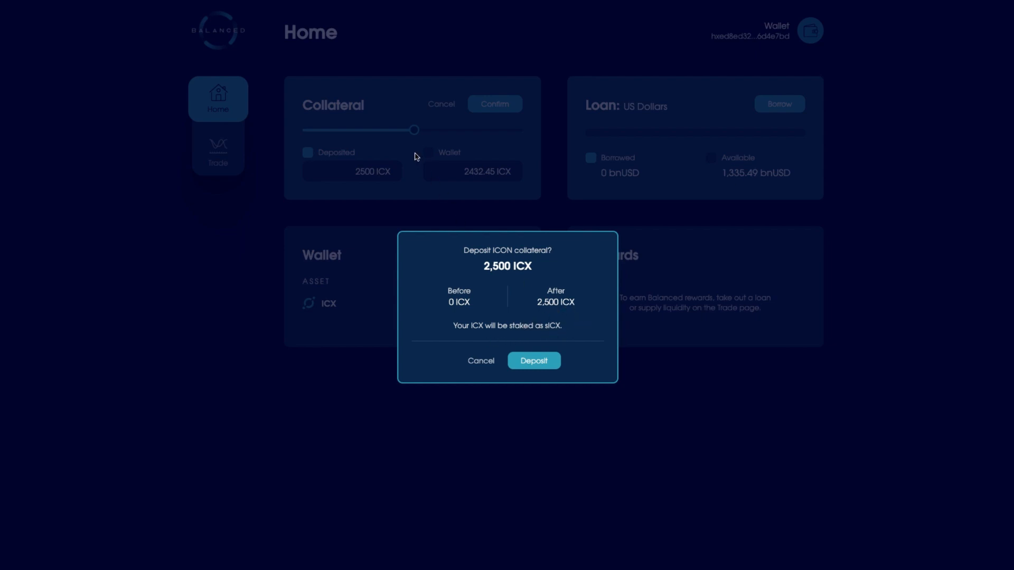
mouse_move(650, 177)
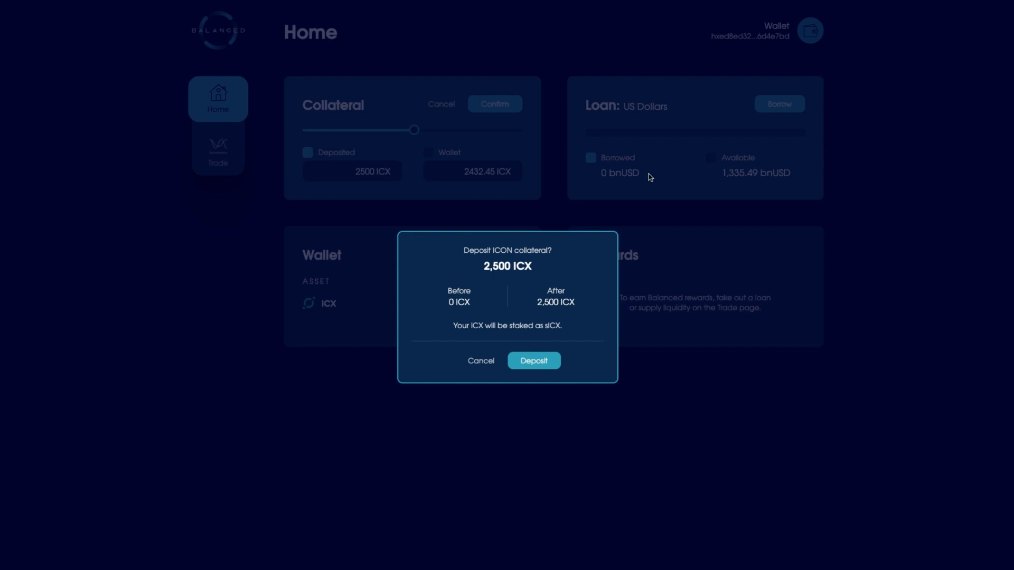
mouse_move(477, 162)
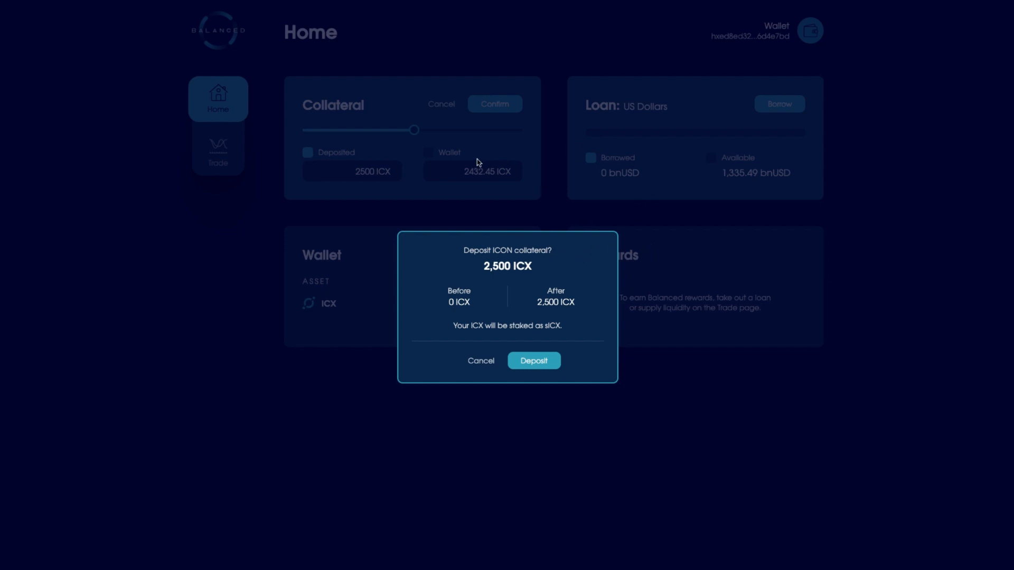
mouse_move(472, 178)
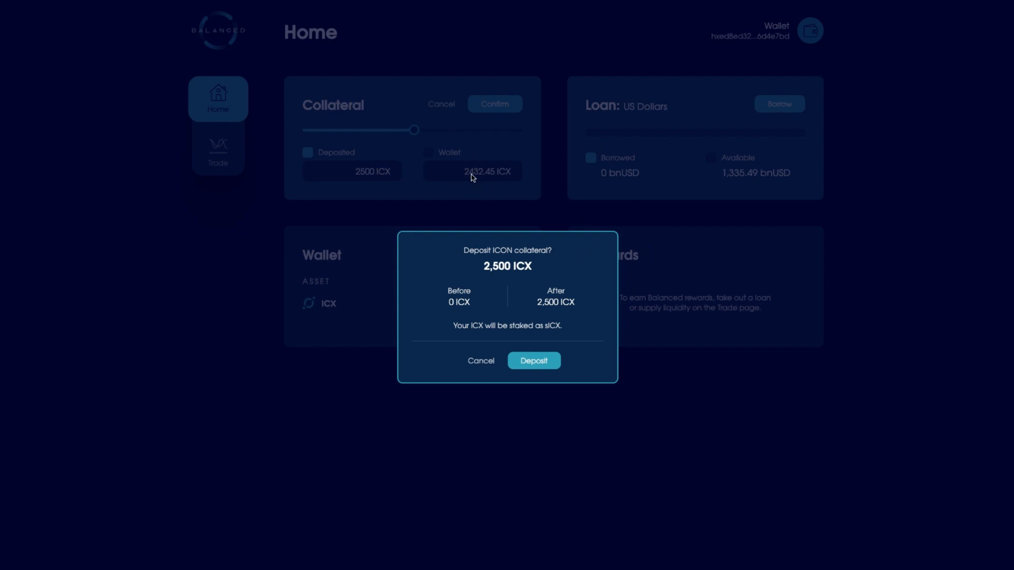
mouse_move(461, 178)
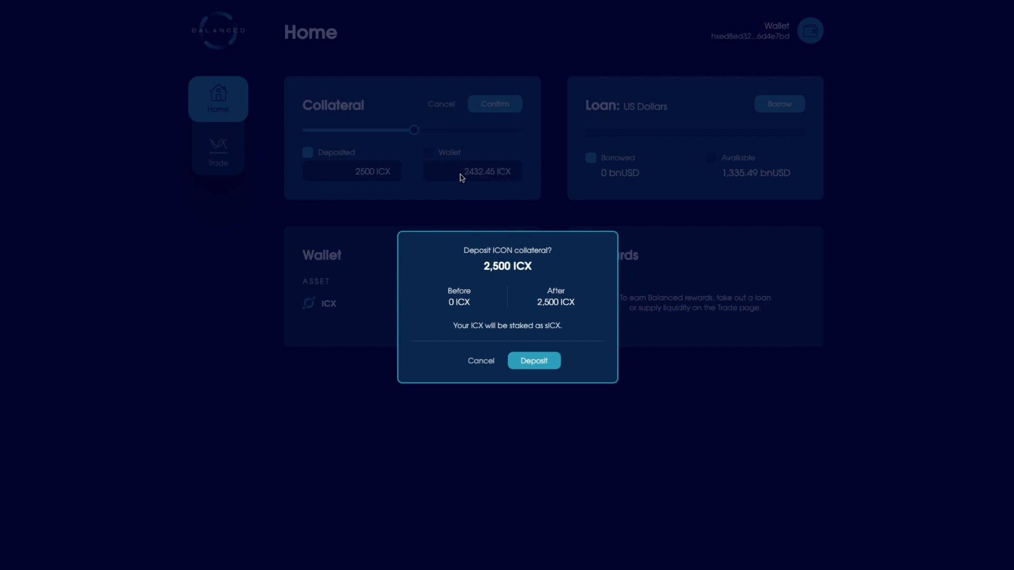
mouse_move(378, 183)
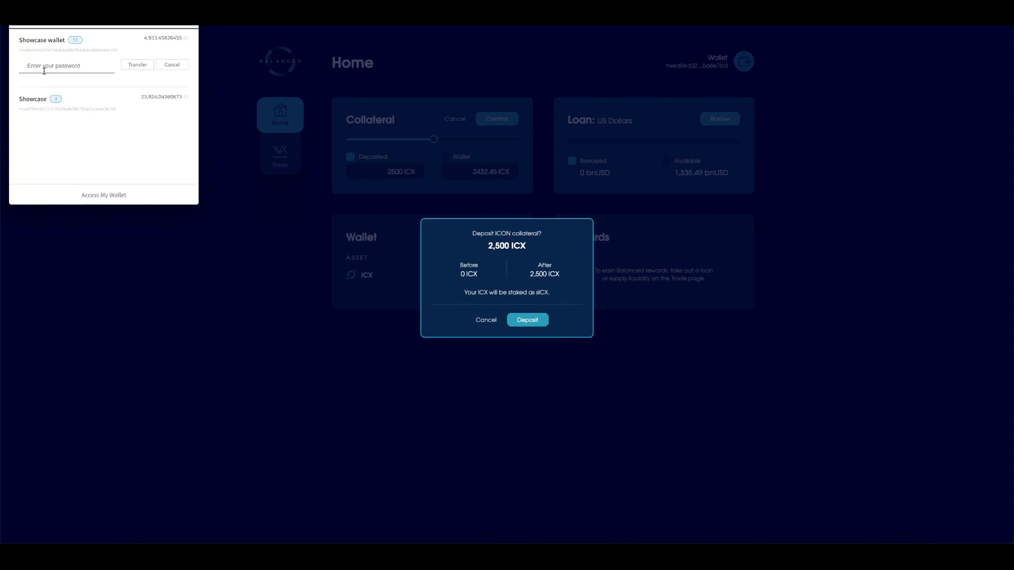
- Unlock ICONex with the wallet password and send the 2,500 ICX deposit transfer
text(•)
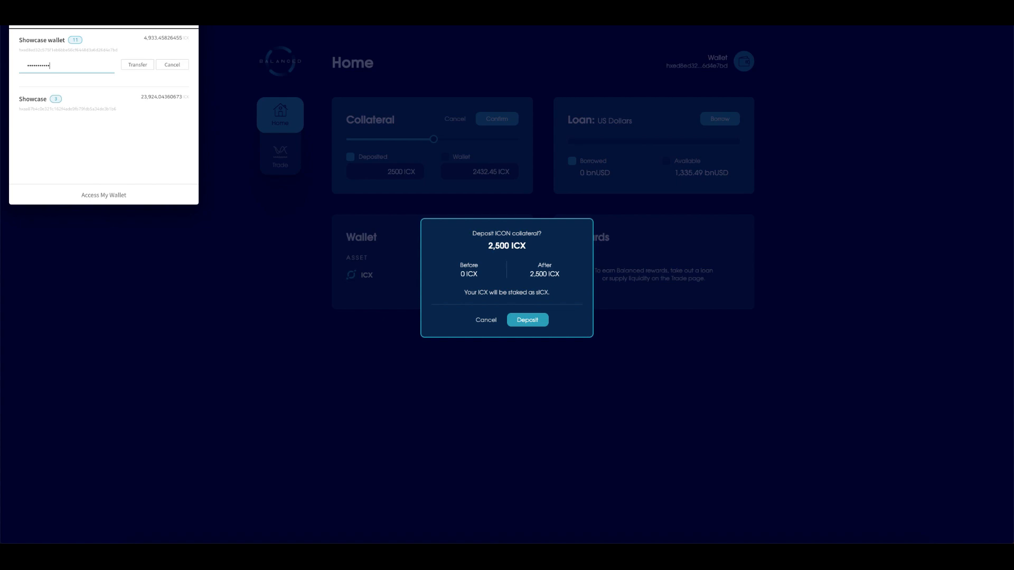
click(137, 64)
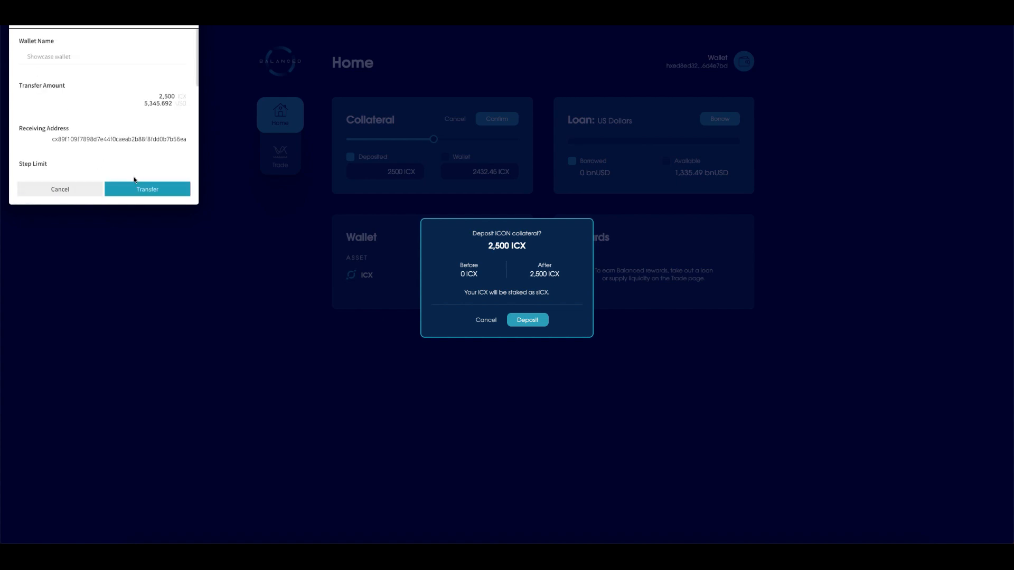
click(527, 319)
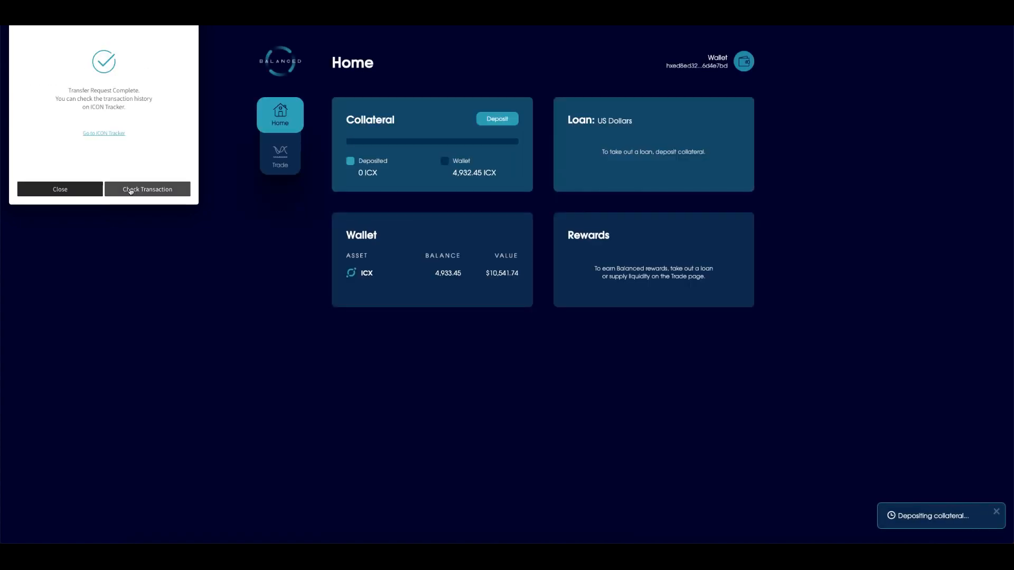
mouse_move(748, 322)
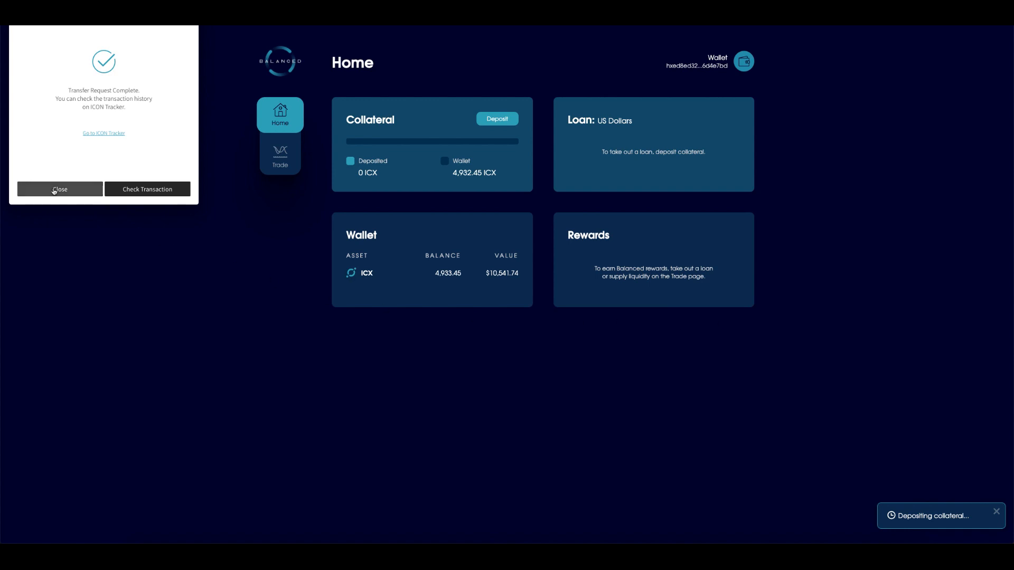
- Close the ICONex Transfer Request Complete popup
click(60, 189)
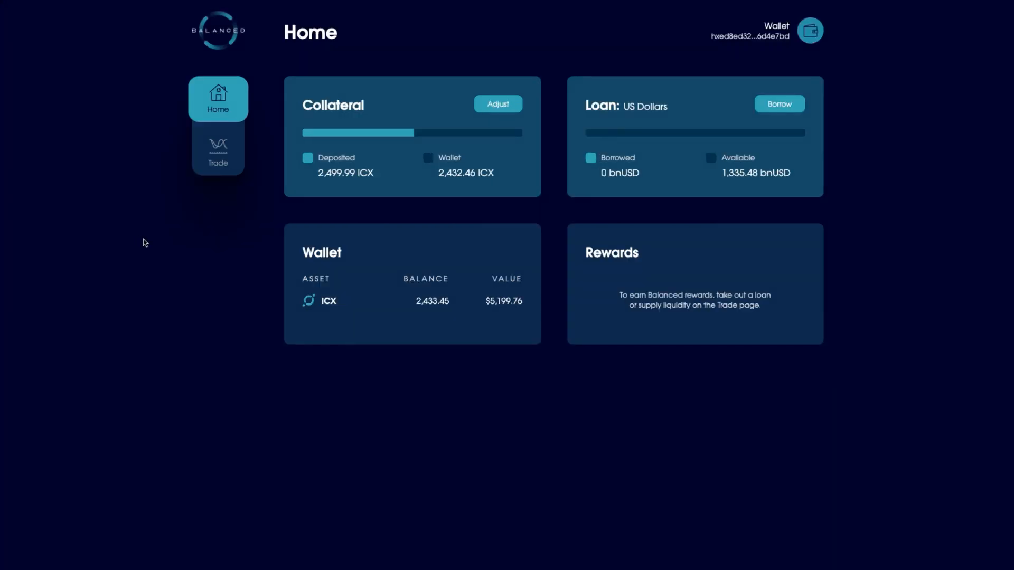
mouse_move(662, 127)
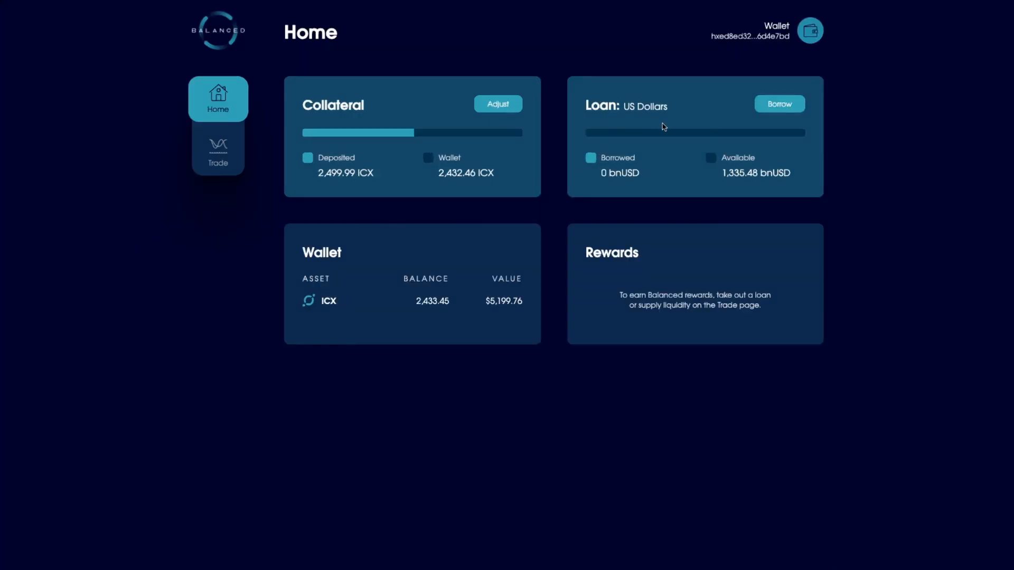
mouse_move(363, 138)
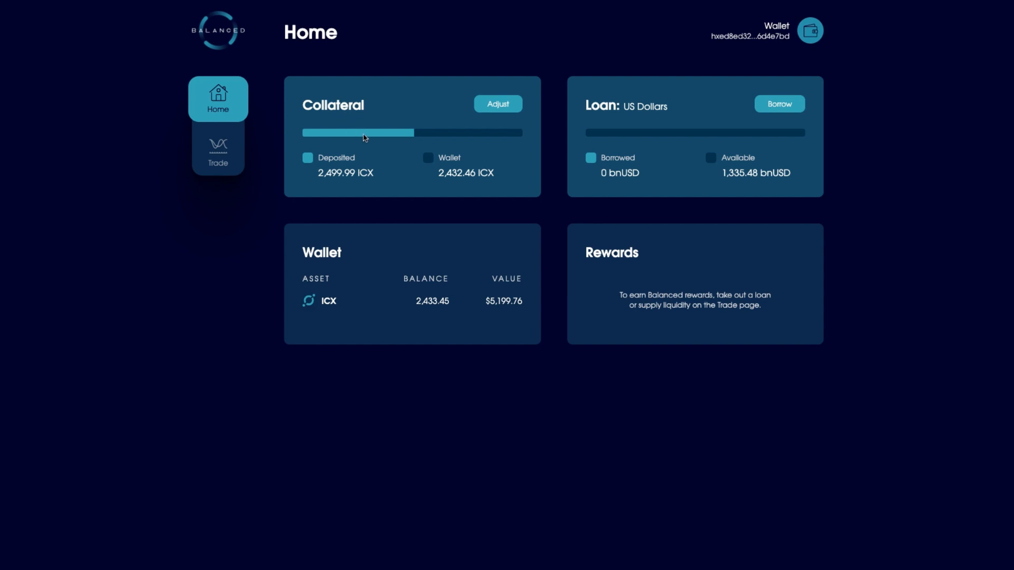
mouse_move(724, 168)
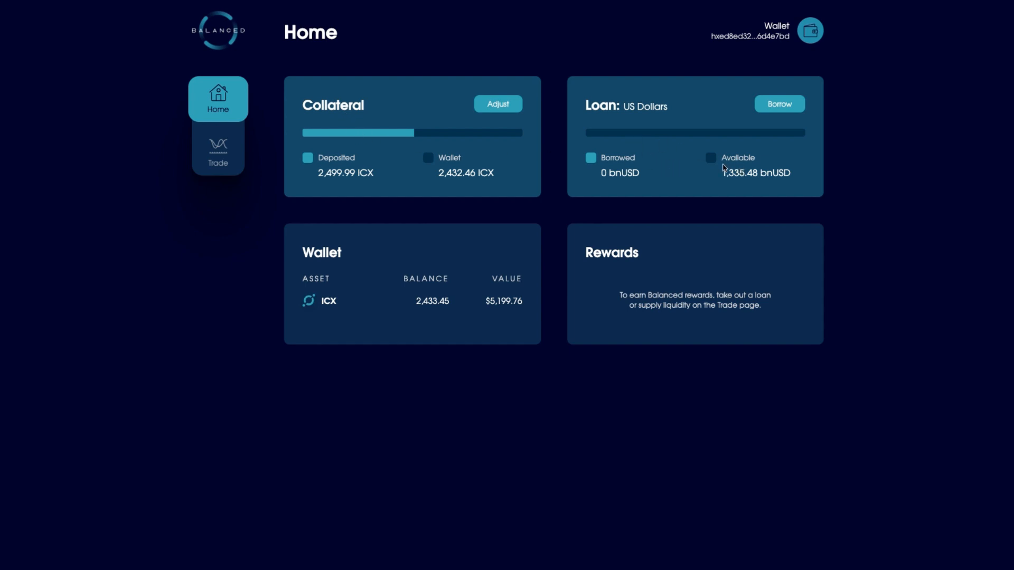
mouse_move(653, 179)
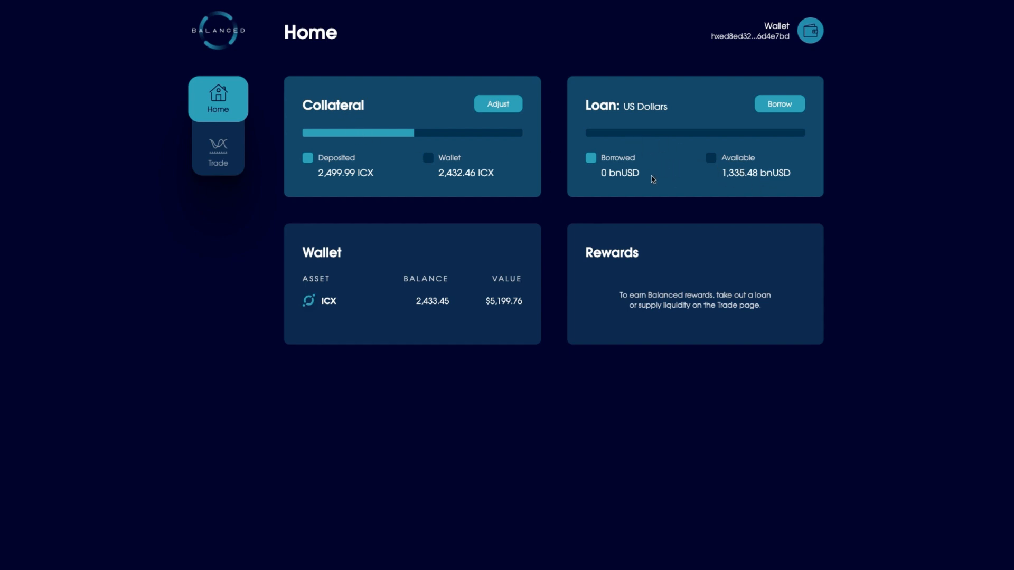
- Open the Loan panel's borrow editor, showing 1335.48 bnUSD available
click(778, 104)
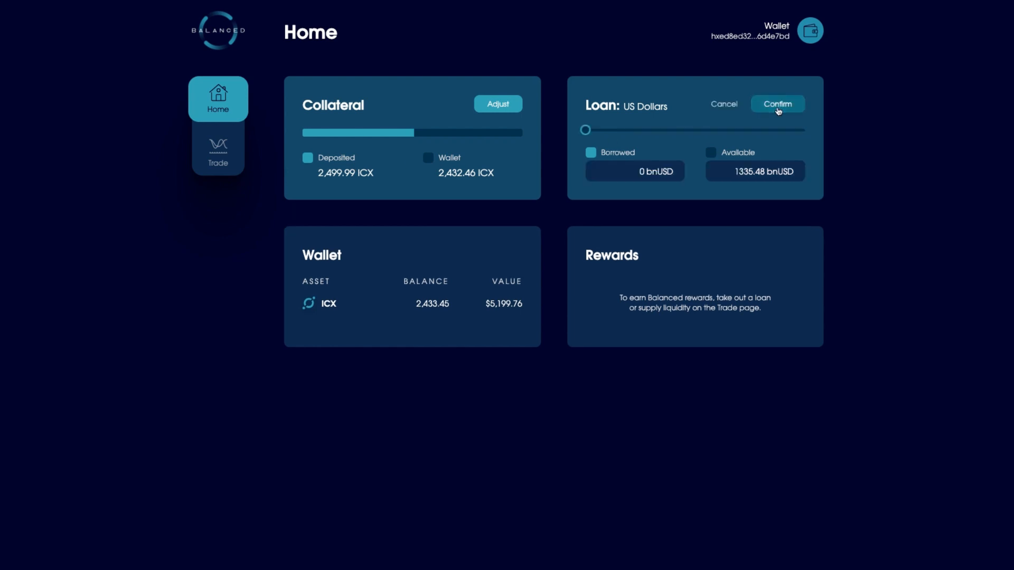
mouse_move(585, 131)
text(75)
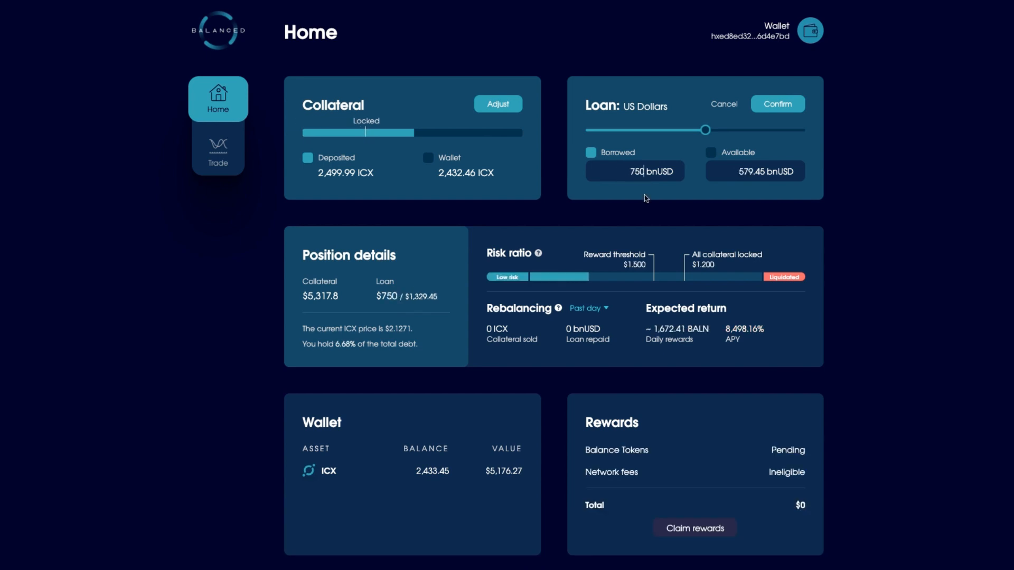
mouse_move(576, 259)
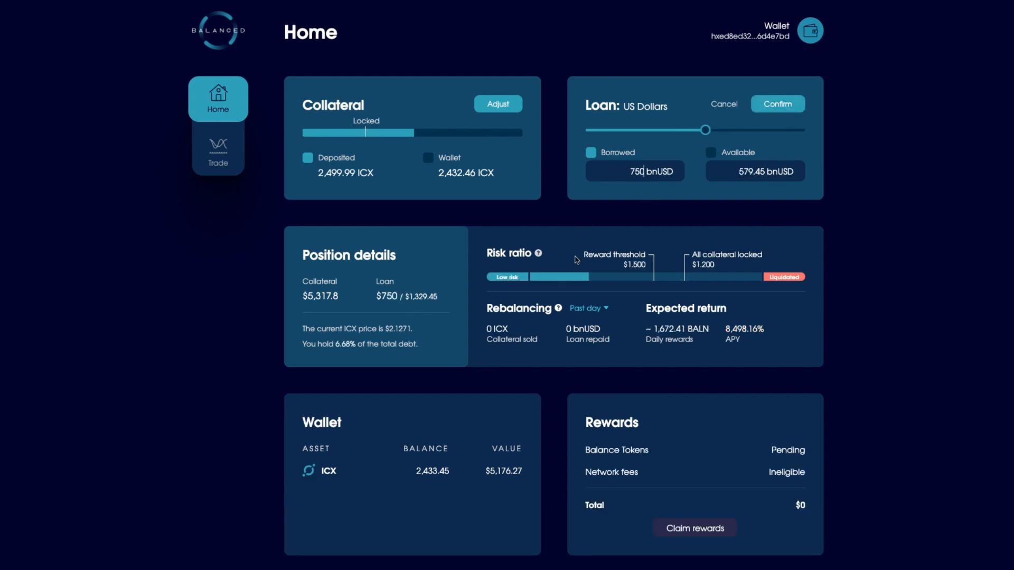
mouse_move(470, 230)
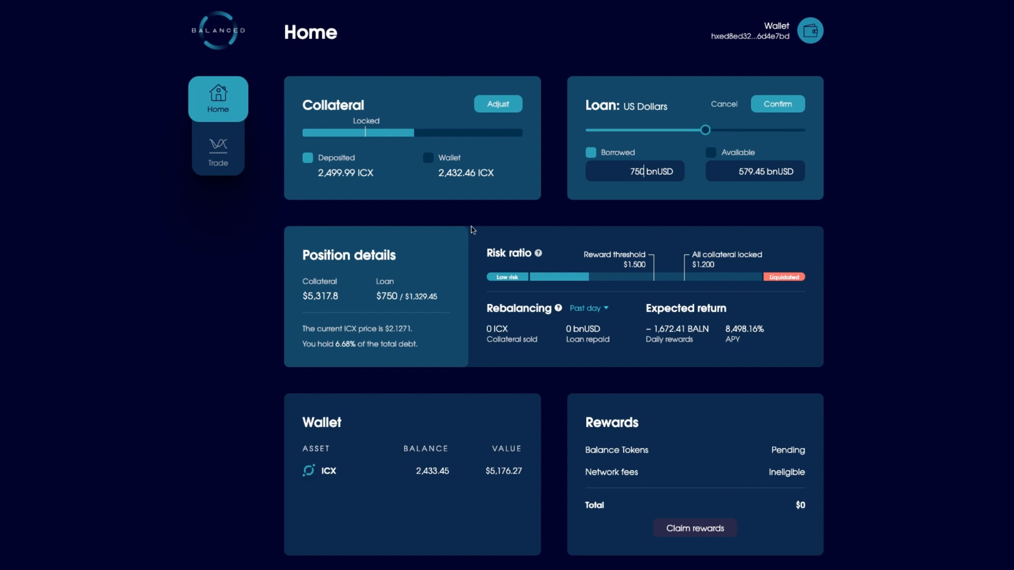
mouse_move(345, 299)
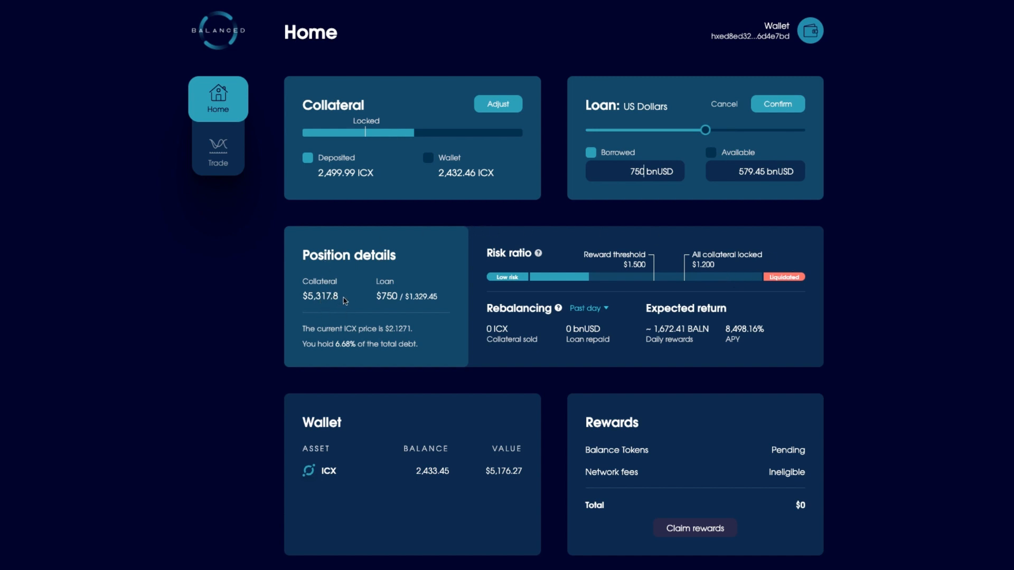
mouse_move(316, 301)
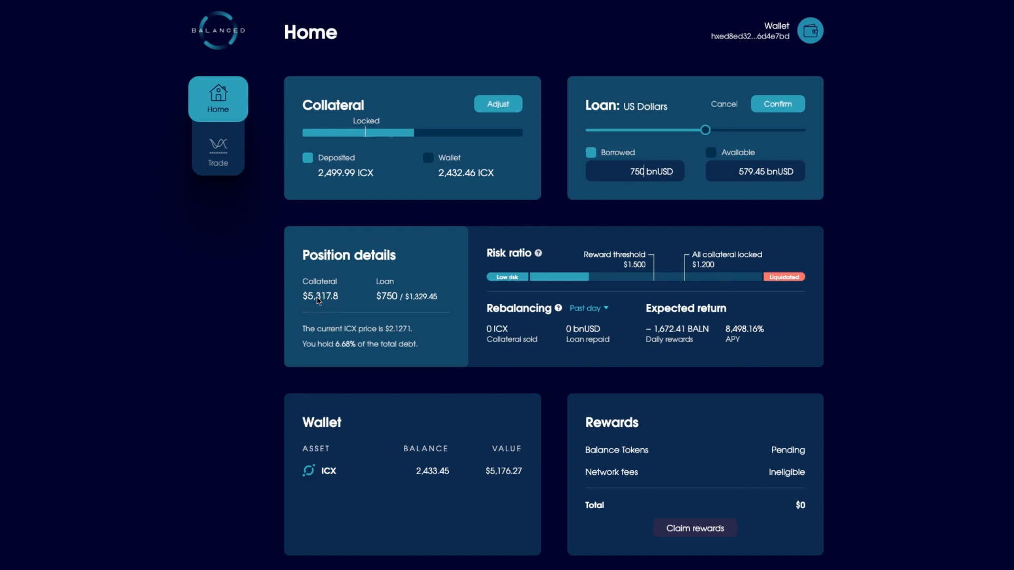
mouse_move(397, 306)
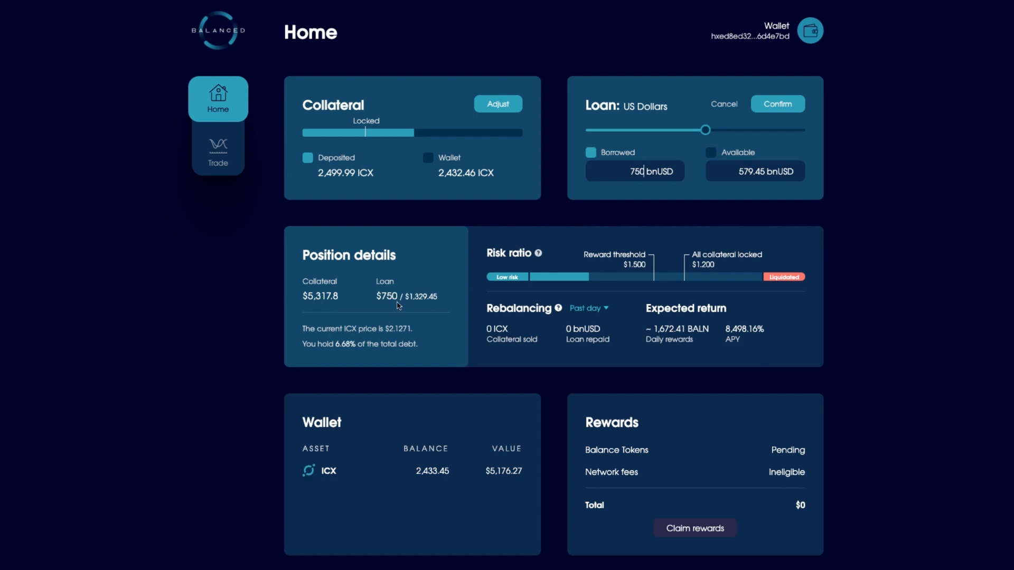
mouse_move(408, 299)
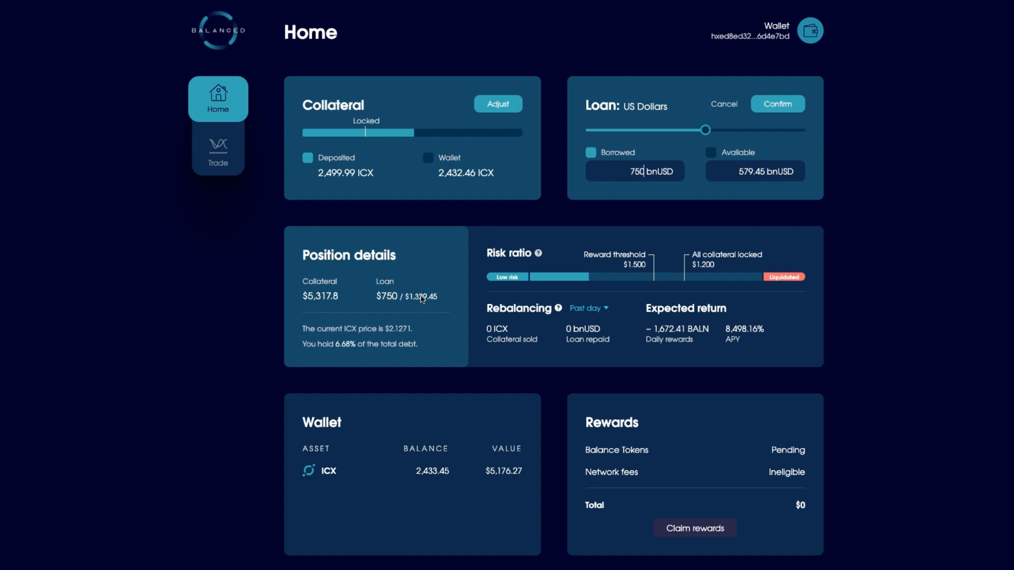
mouse_move(576, 270)
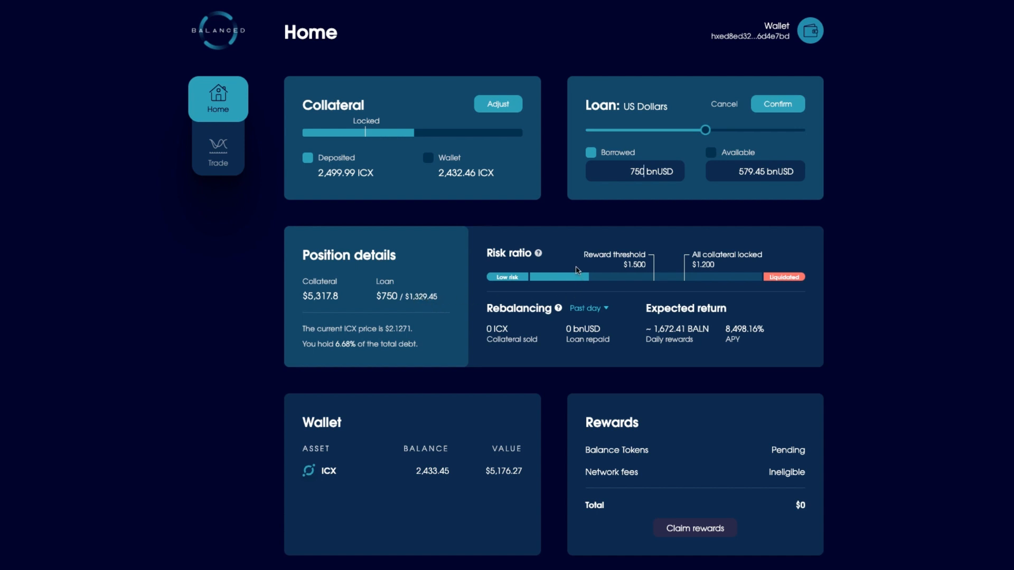
mouse_move(633, 295)
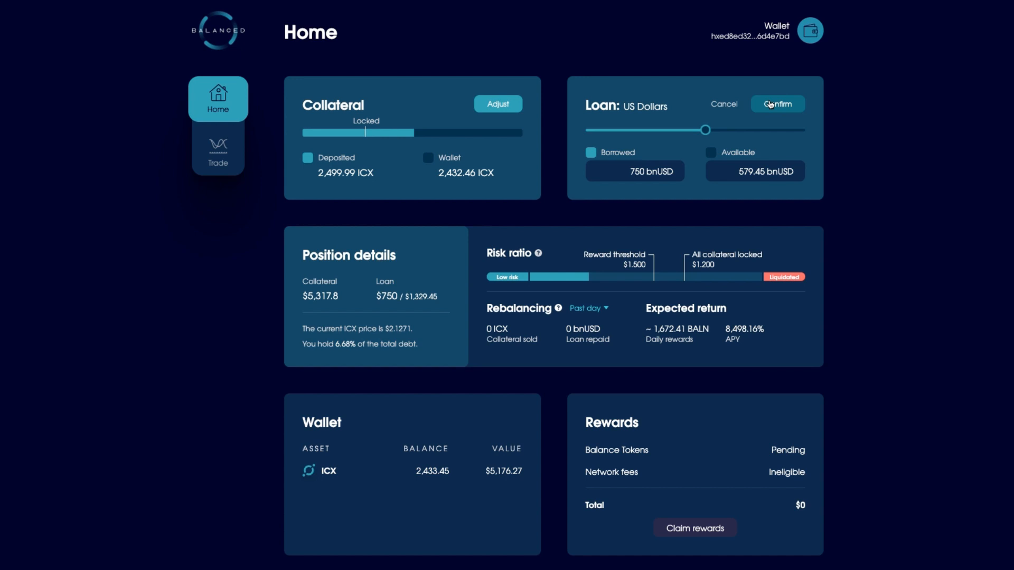
- Submit the 750 bnUSD loan and approve the borrow transaction in ICONex
click(777, 104)
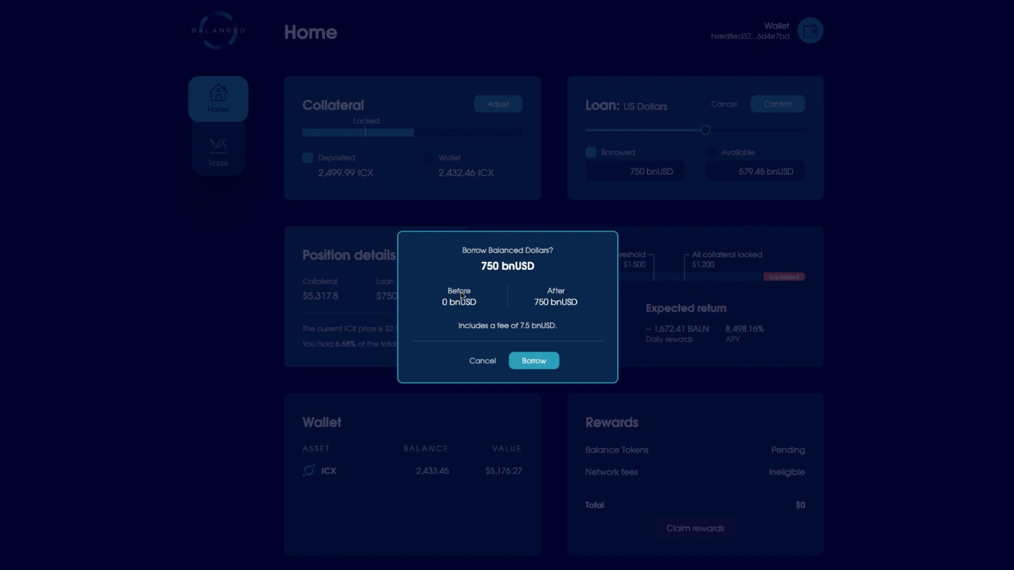
mouse_move(546, 305)
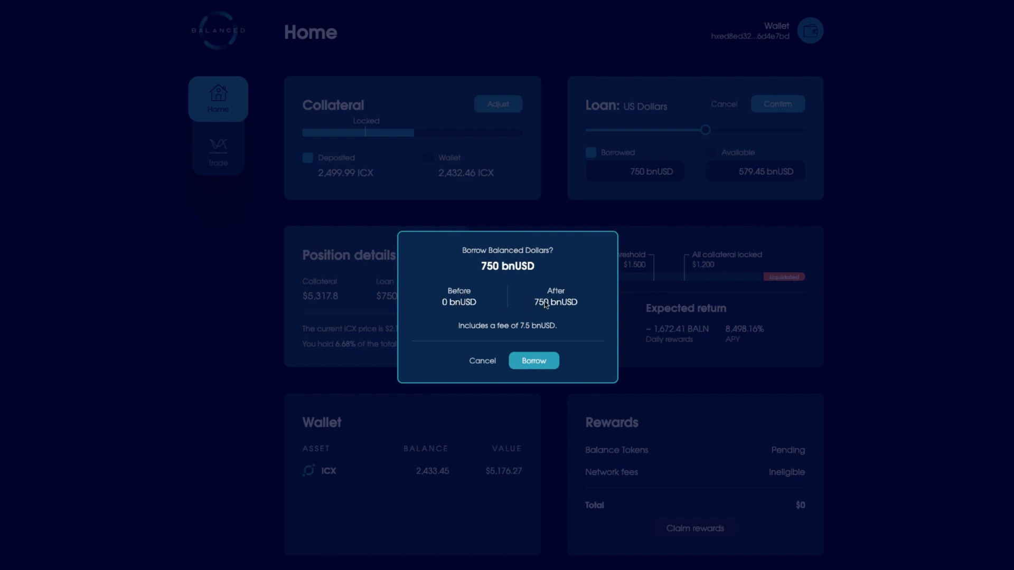
mouse_move(530, 329)
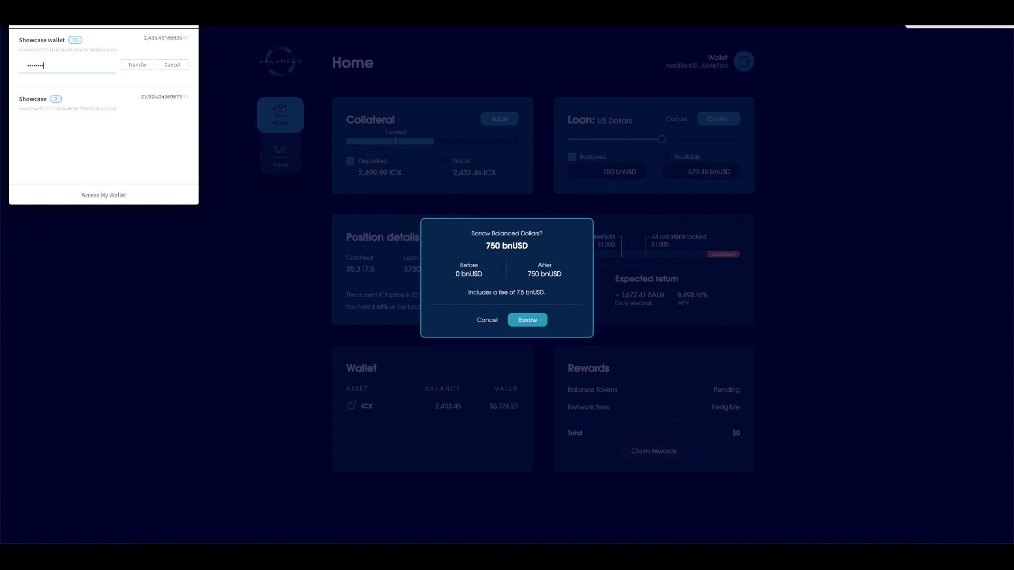
click(136, 65)
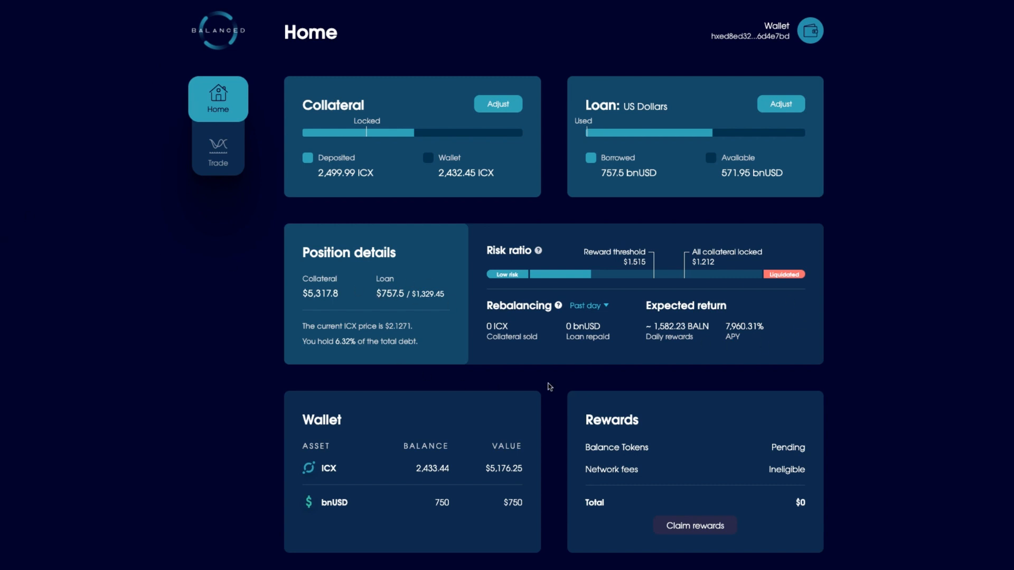
mouse_move(723, 400)
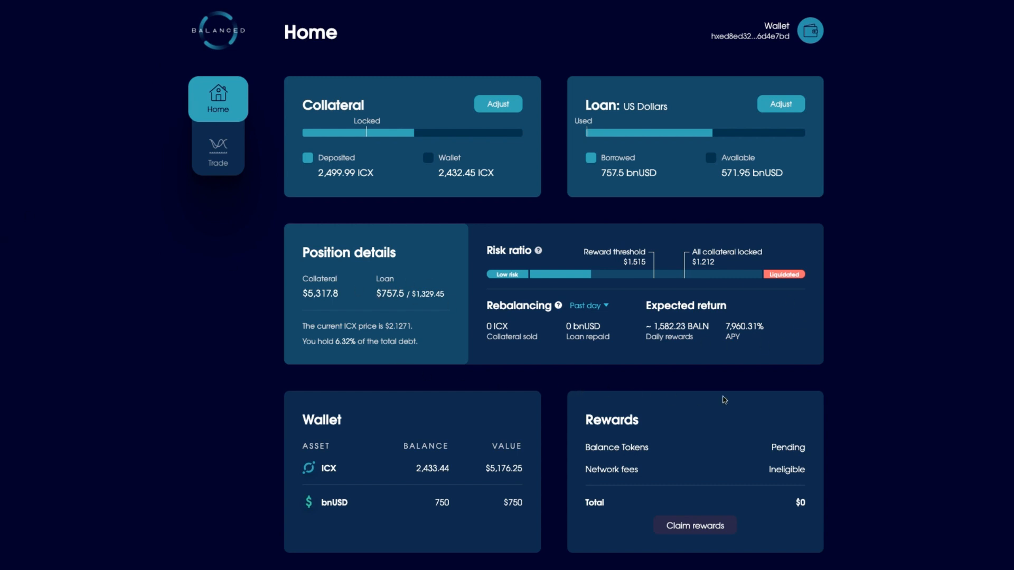
mouse_move(687, 311)
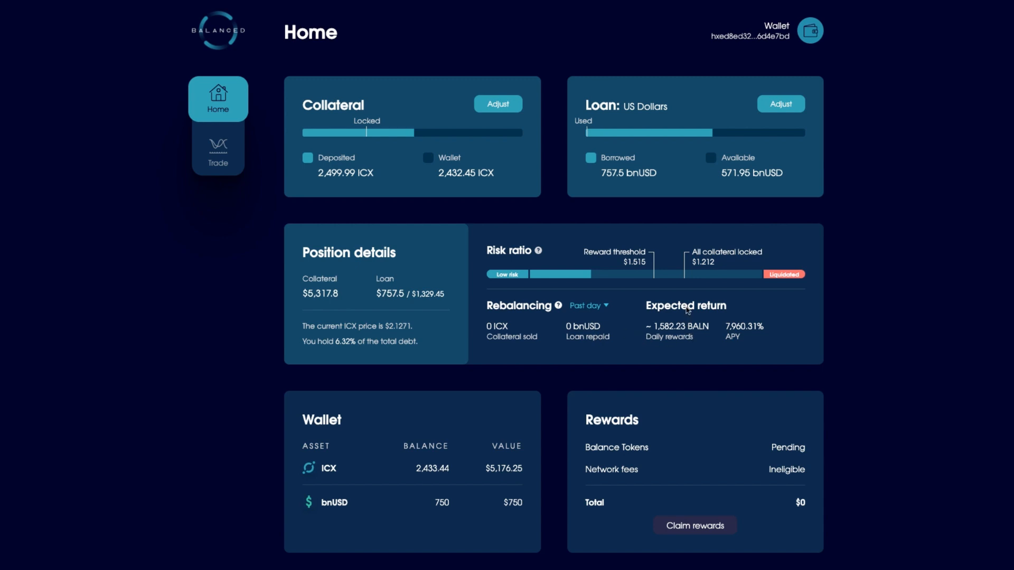
mouse_move(703, 335)
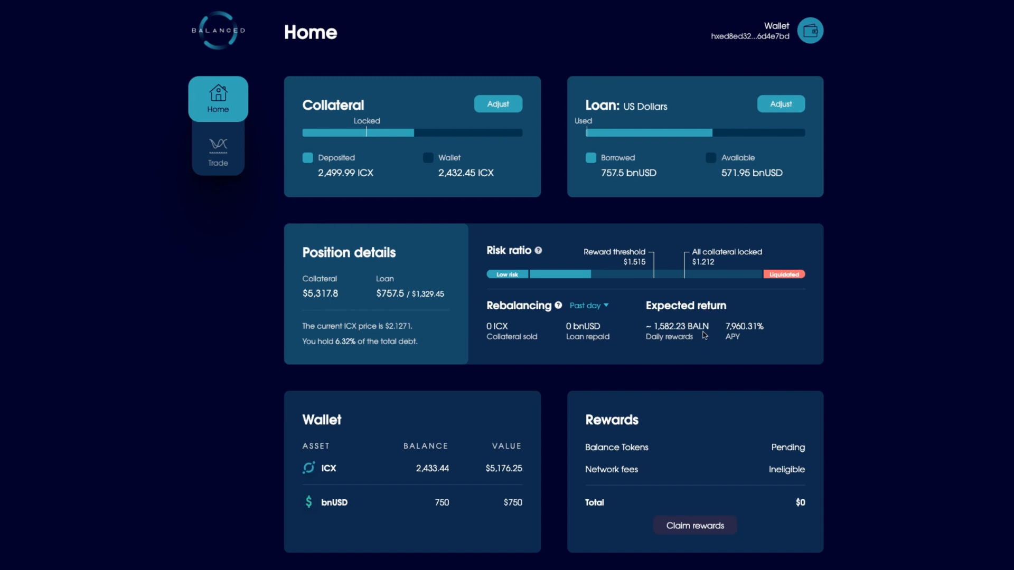
mouse_move(755, 156)
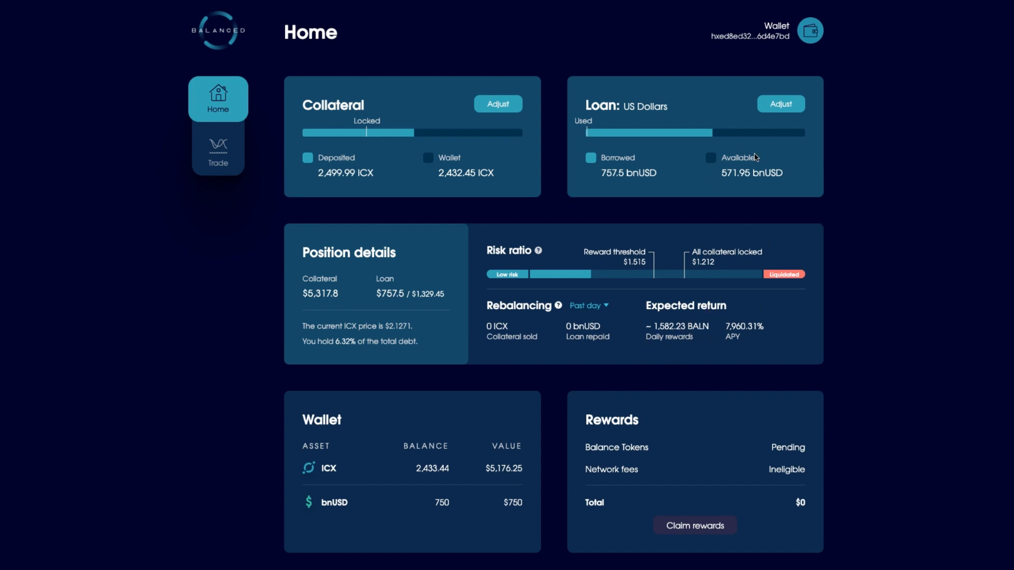
mouse_move(666, 237)
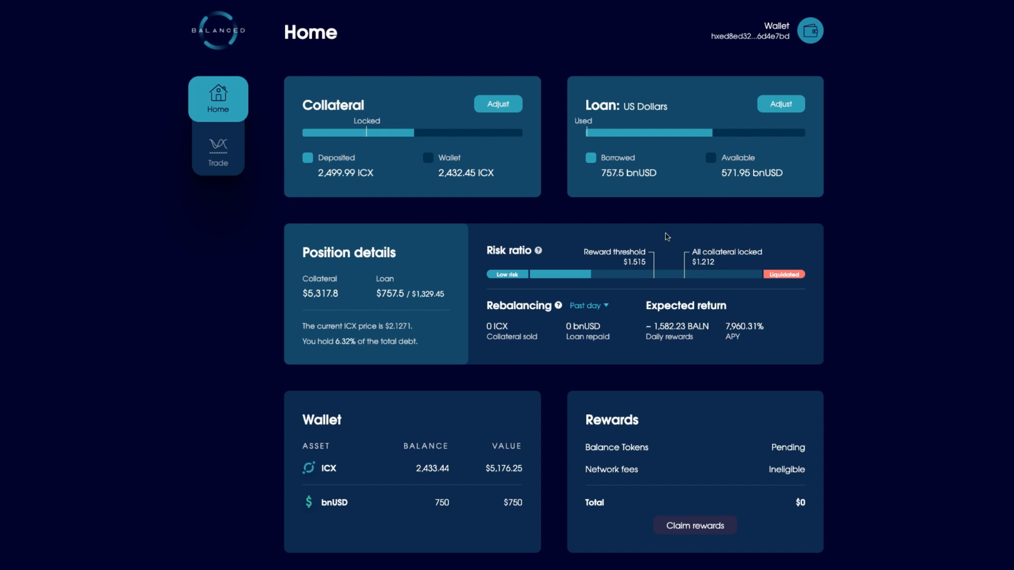
mouse_move(679, 302)
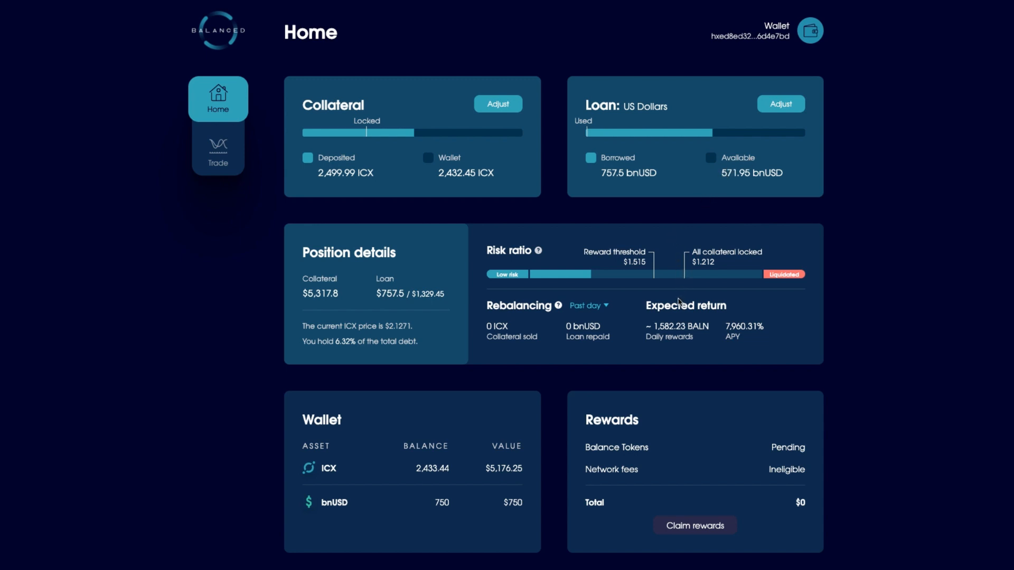
mouse_move(656, 188)
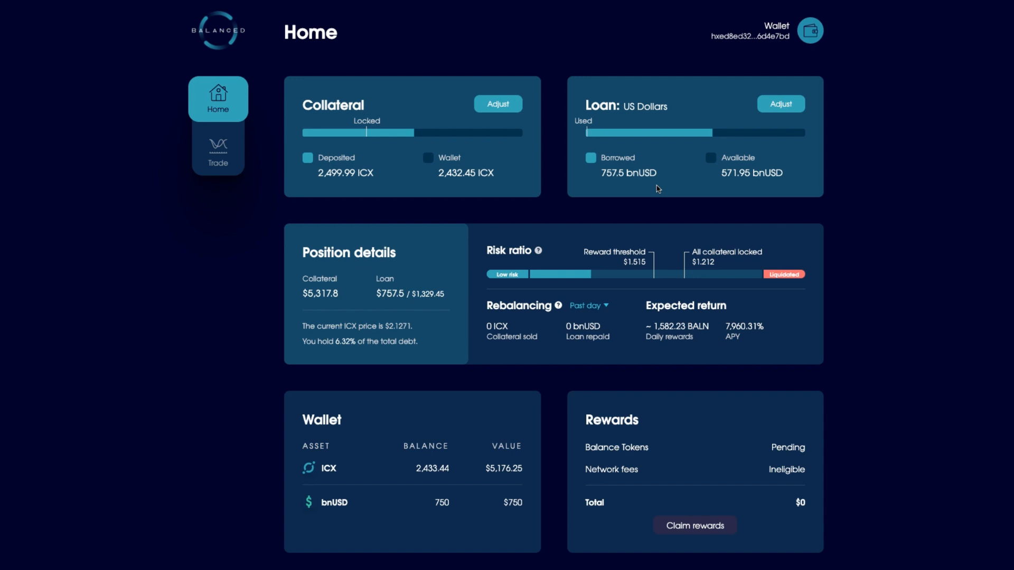
mouse_move(455, 236)
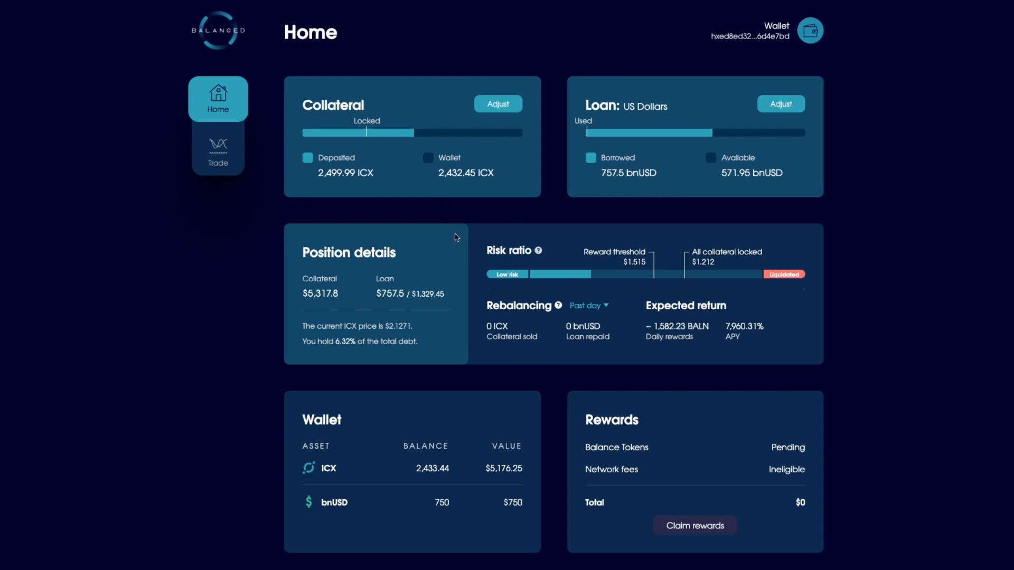
mouse_move(571, 190)
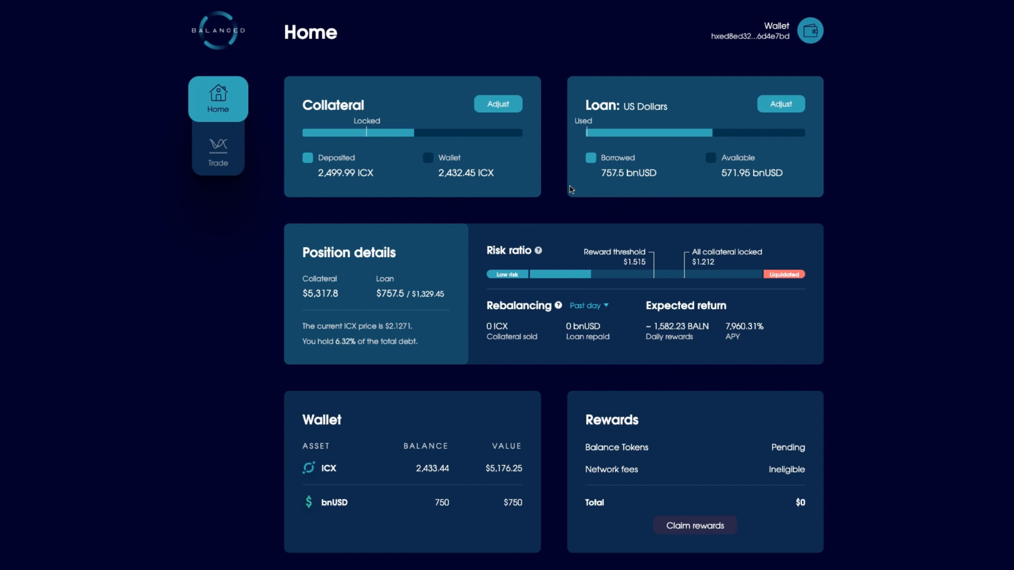
mouse_move(620, 183)
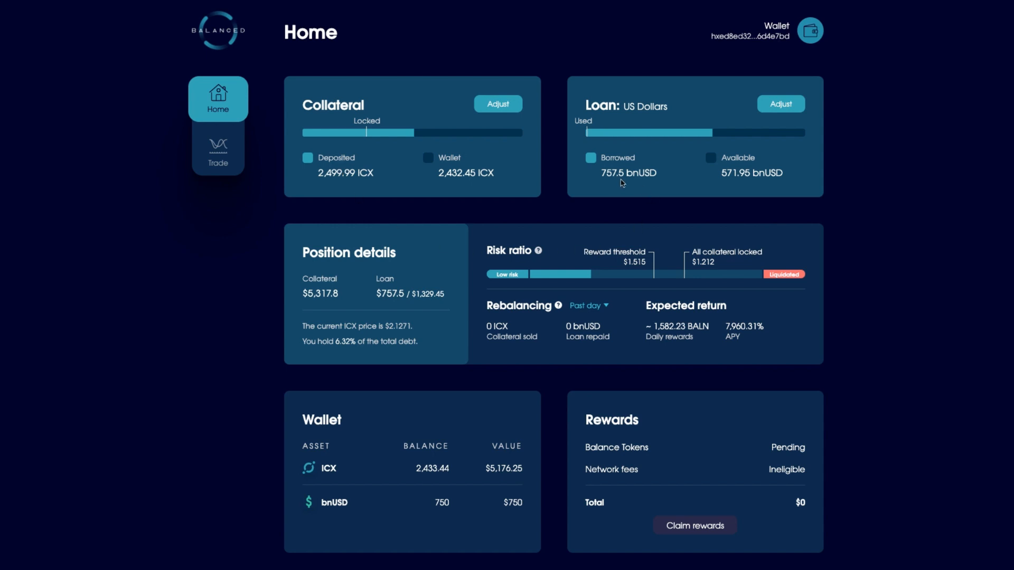
mouse_move(453, 518)
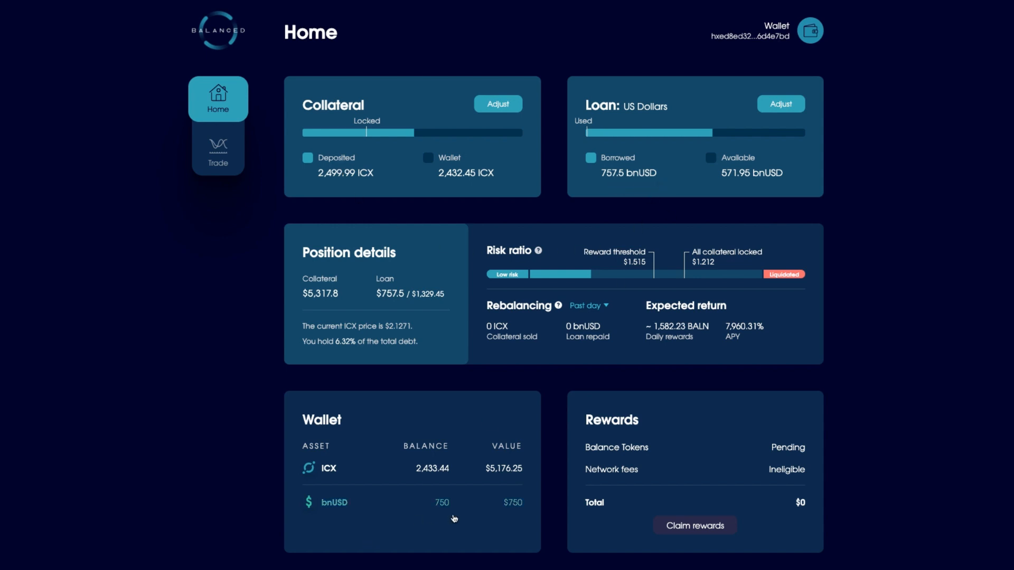
mouse_move(455, 539)
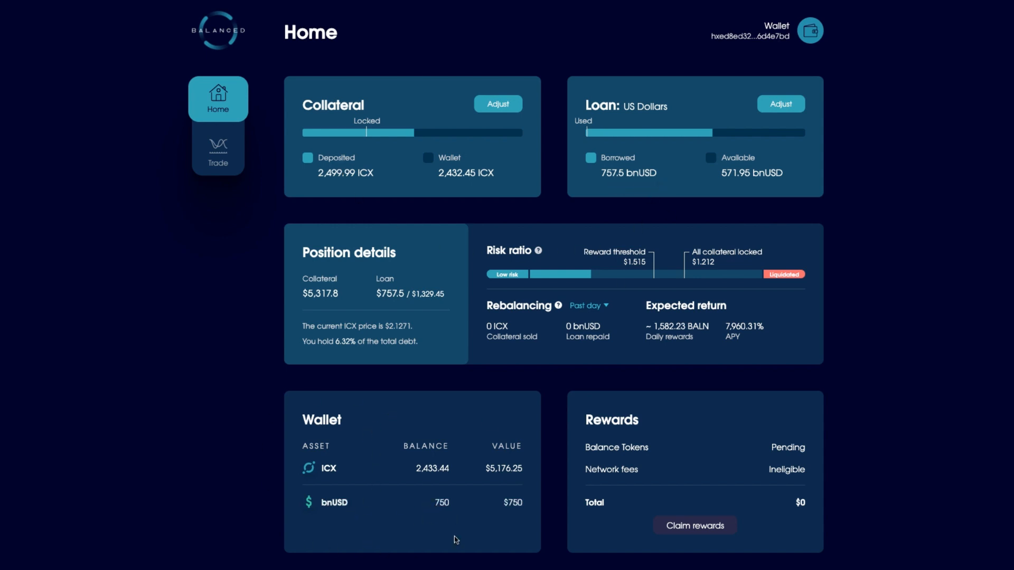
mouse_move(320, 407)
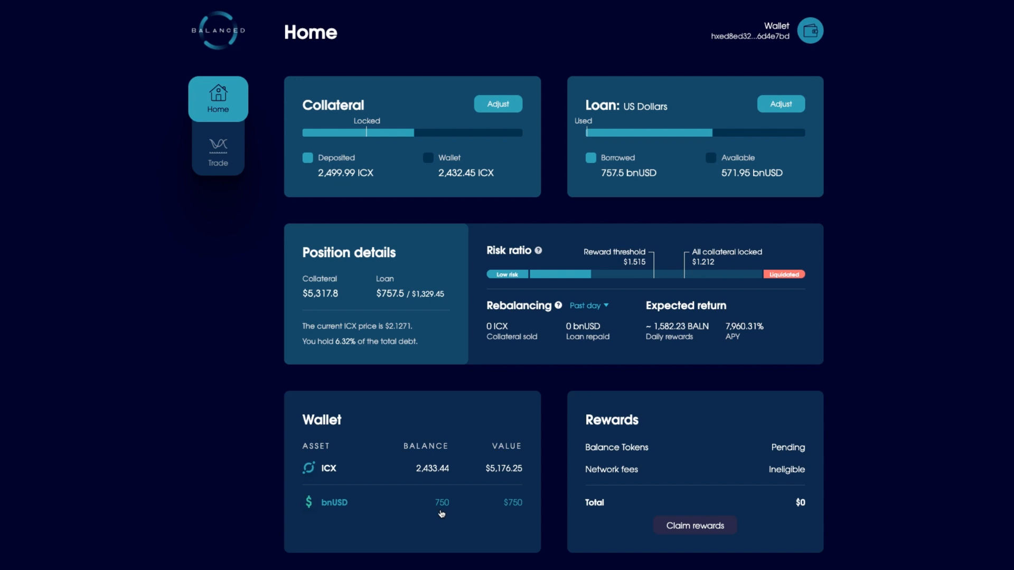
mouse_move(449, 512)
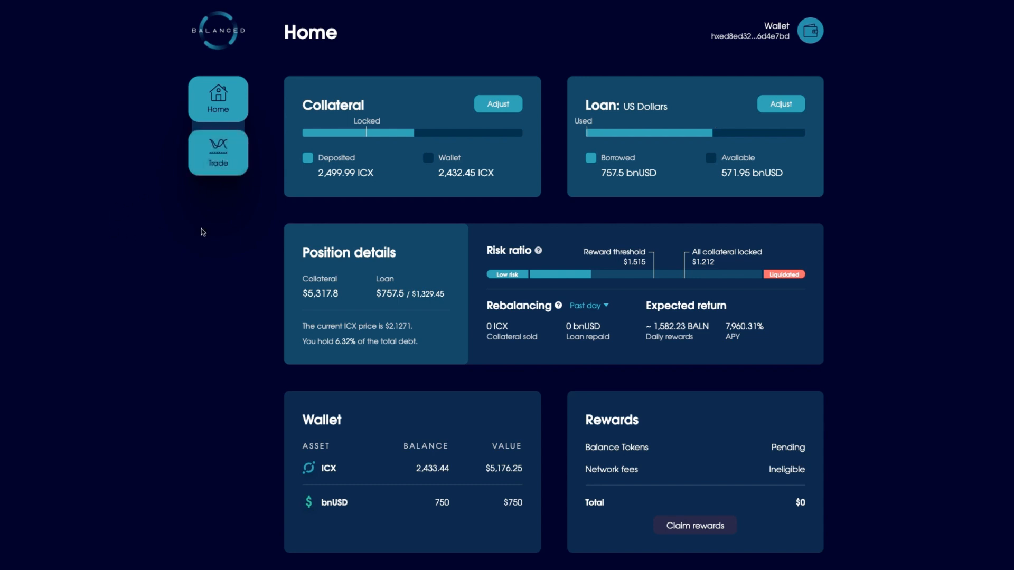
- Go to the Trade page and switch the swap asset from sICX to bnUSD
click(217, 152)
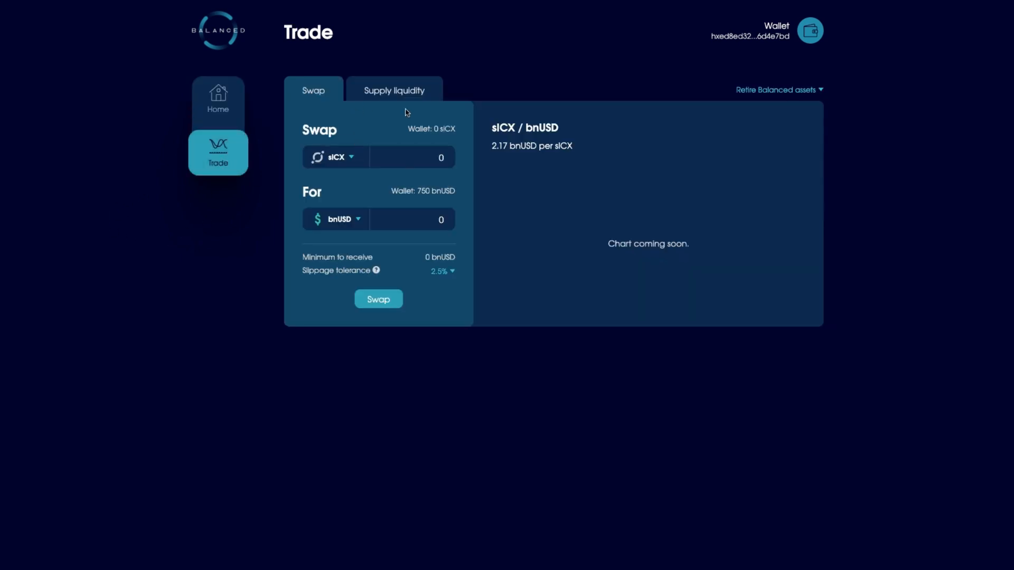
mouse_move(276, 199)
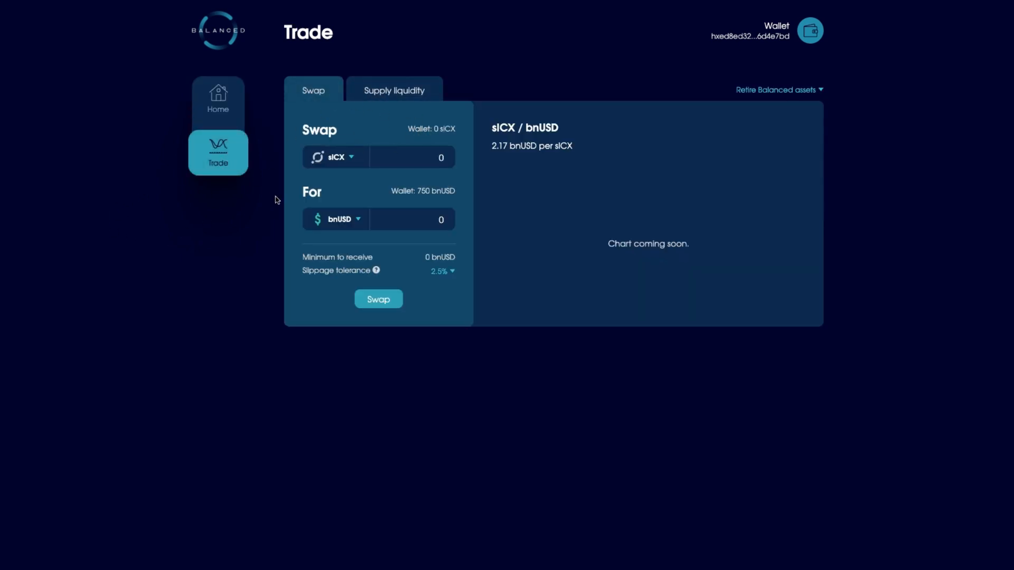
click(336, 158)
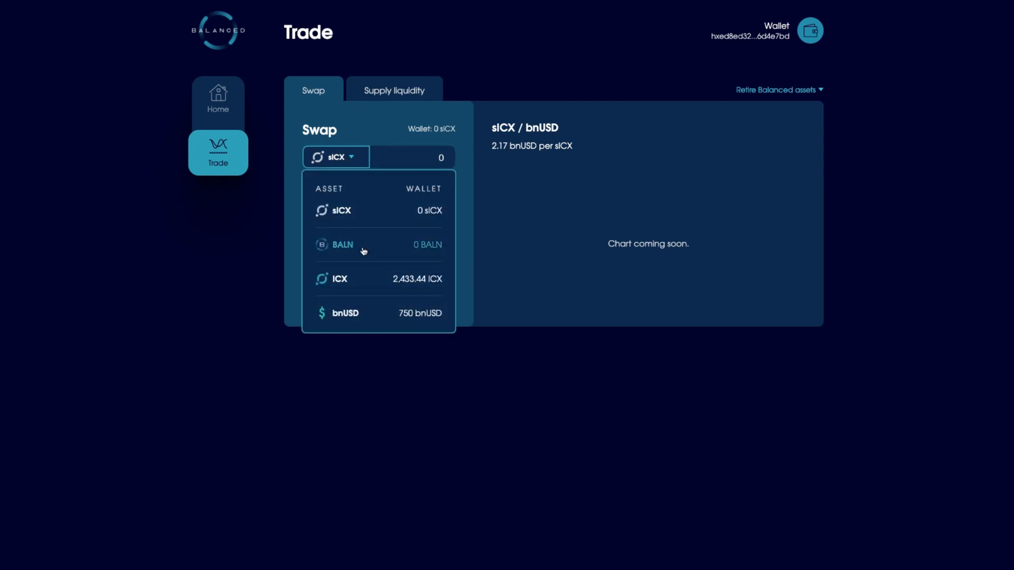
click(345, 313)
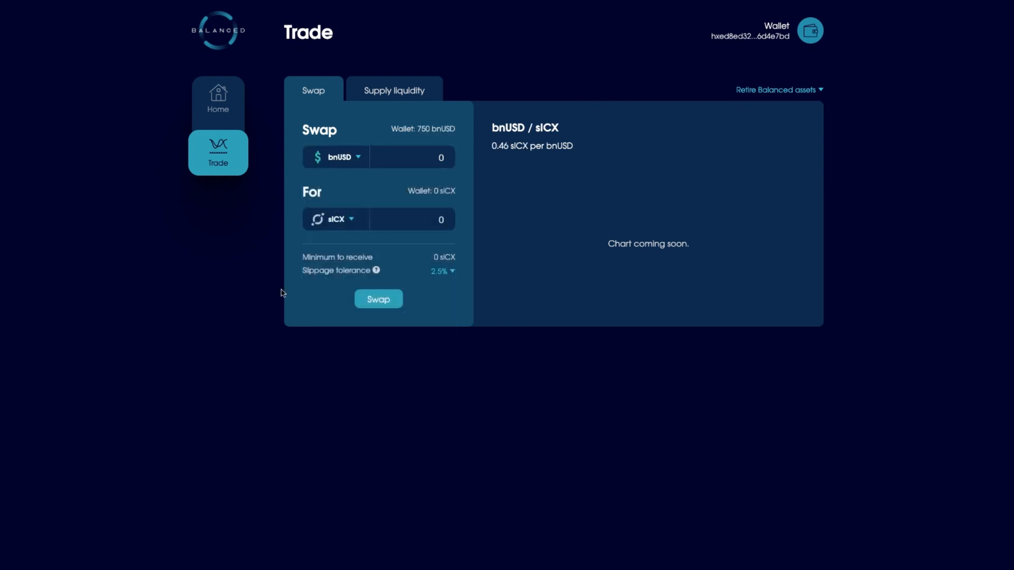
click(336, 218)
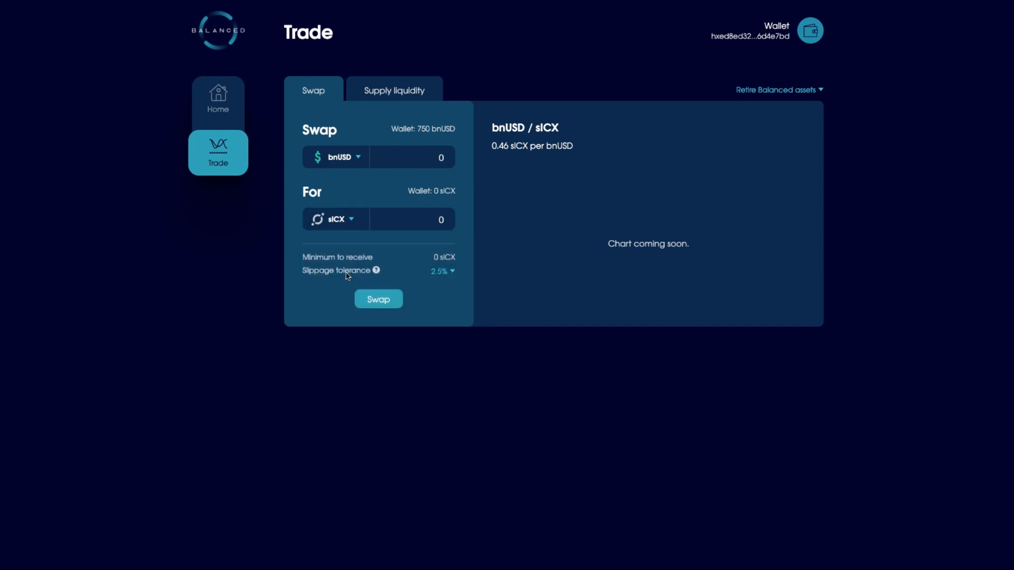
- Bring up the Supply liquidity form for the sICX / bnUSD pool
click(412, 157)
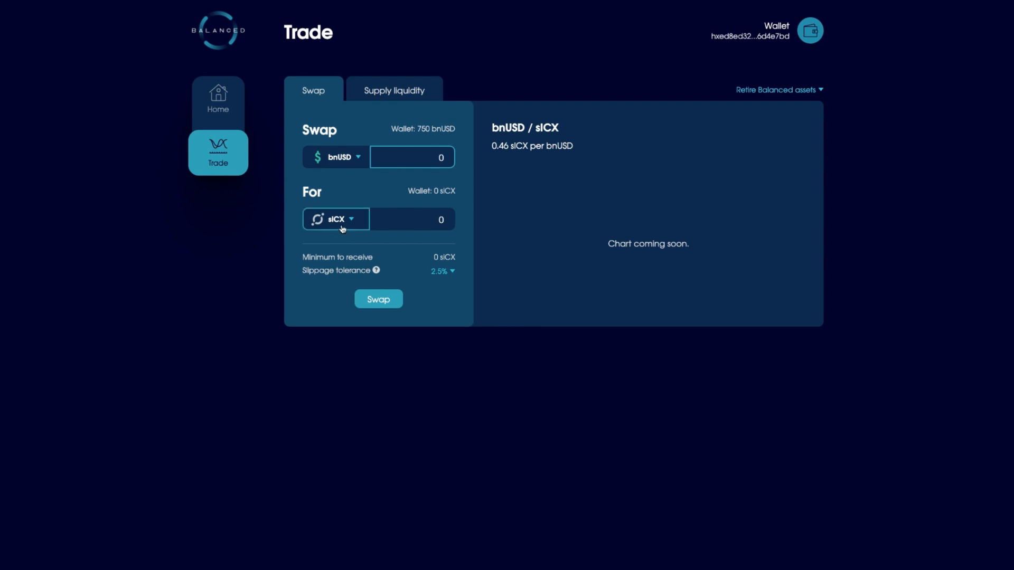
mouse_move(336, 227)
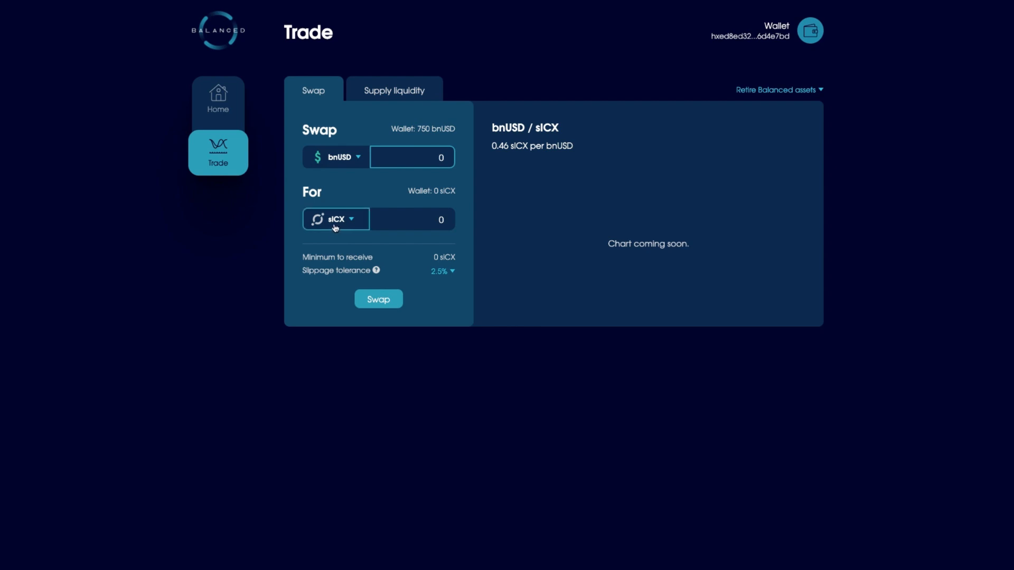
click(412, 219)
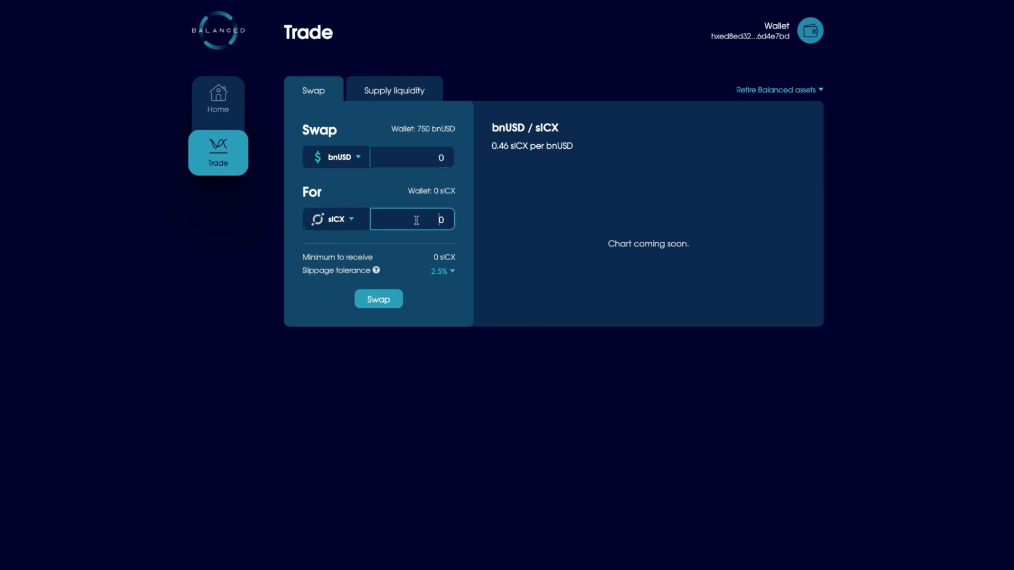
click(412, 157)
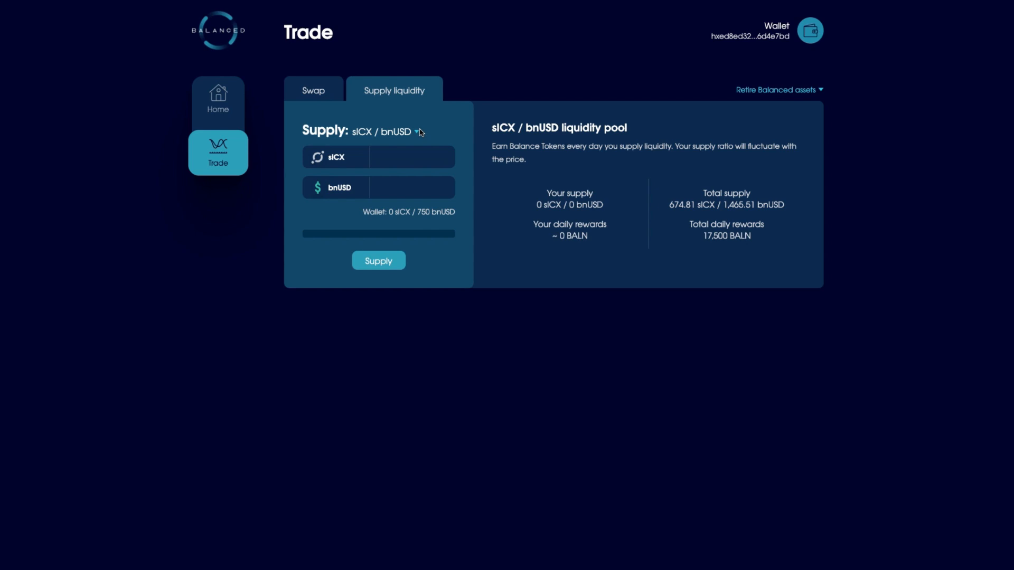
mouse_move(676, 215)
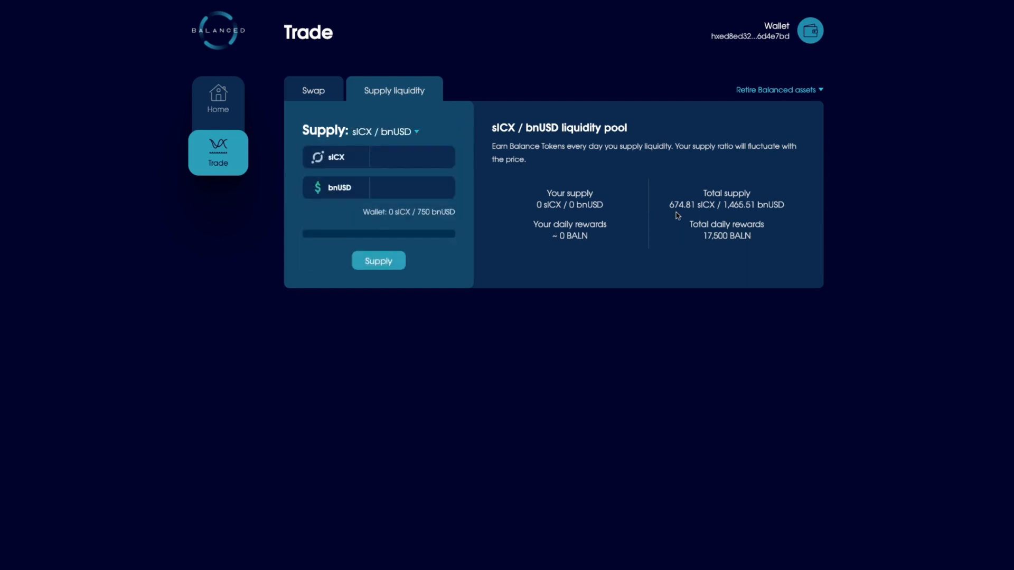
mouse_move(736, 219)
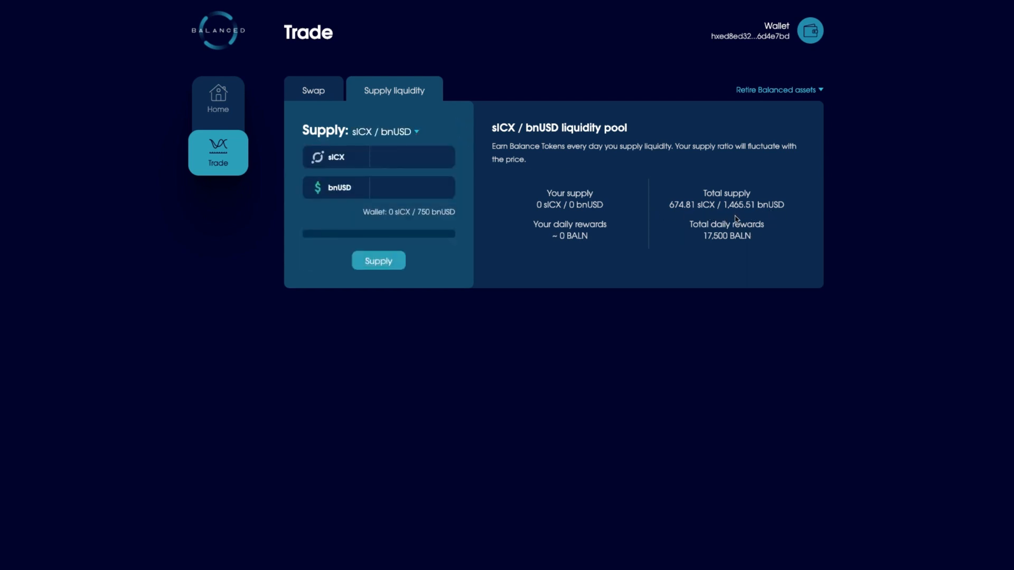
mouse_move(702, 187)
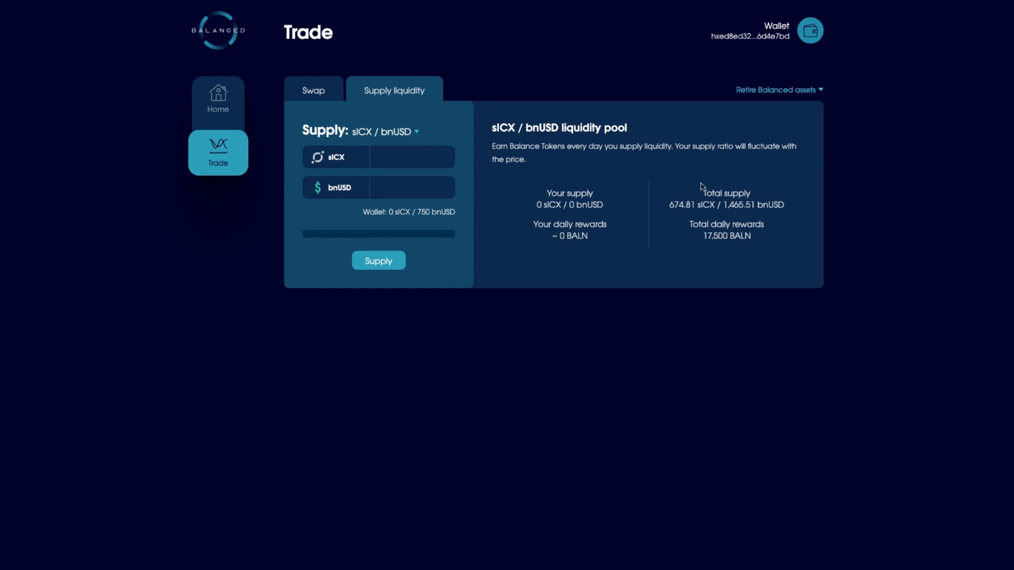
mouse_move(776, 258)
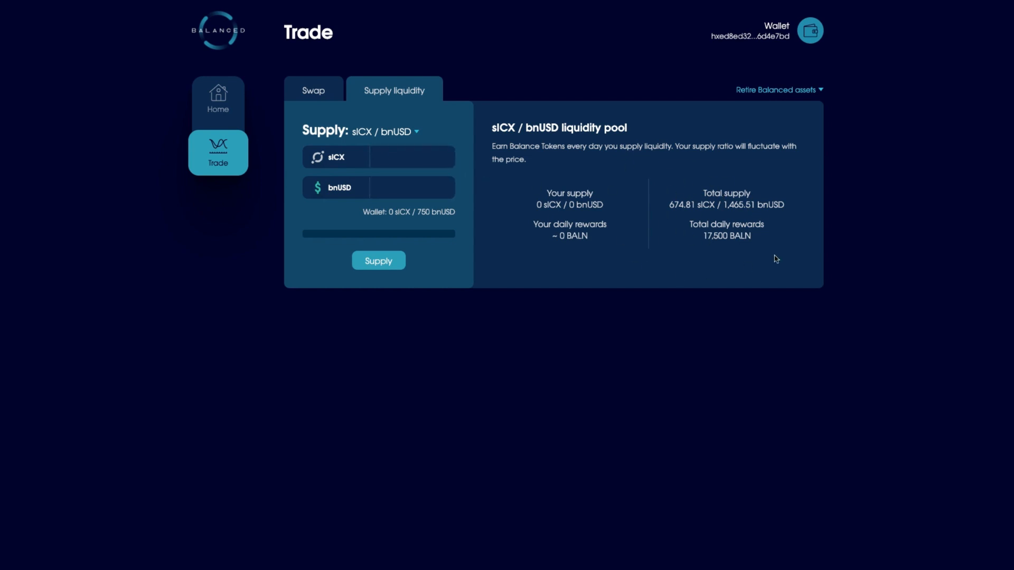
mouse_move(575, 156)
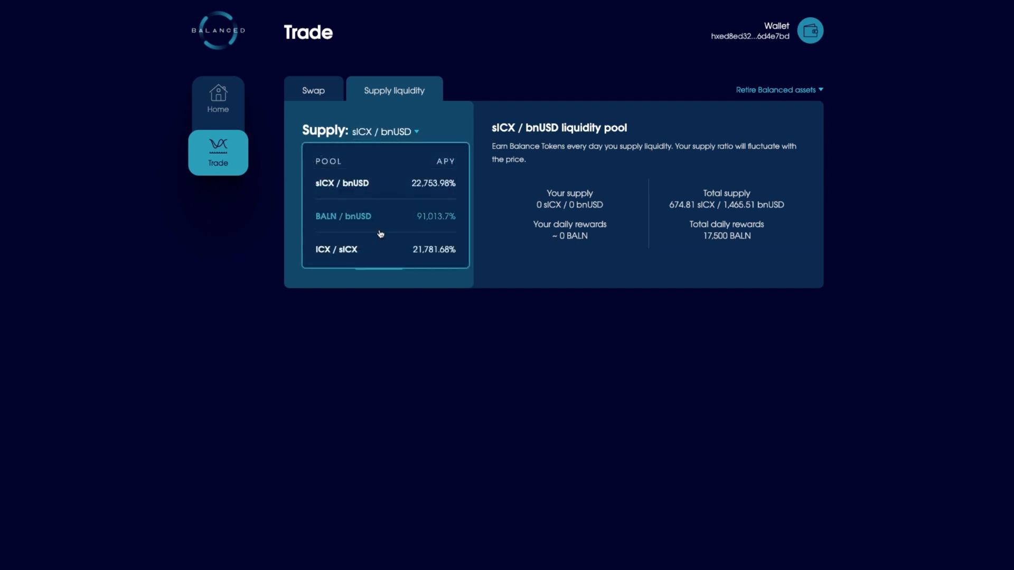
- Choose the ICX / sICX pool from the Supply pool dropdown
click(335, 250)
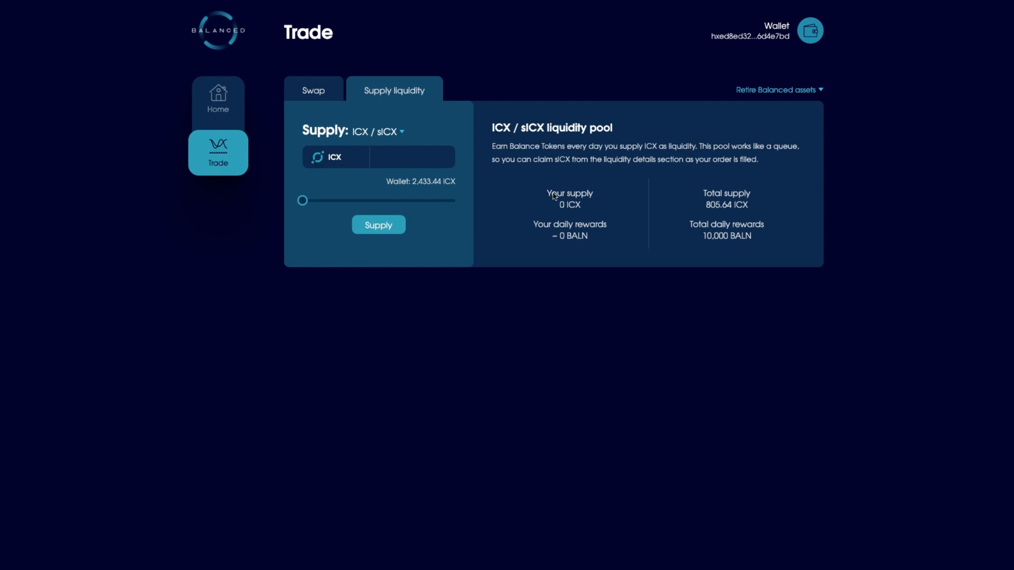
- Adjust the ICX supply amount with the slider, then select the ICX field to replace it
click(412, 156)
text(234.95)
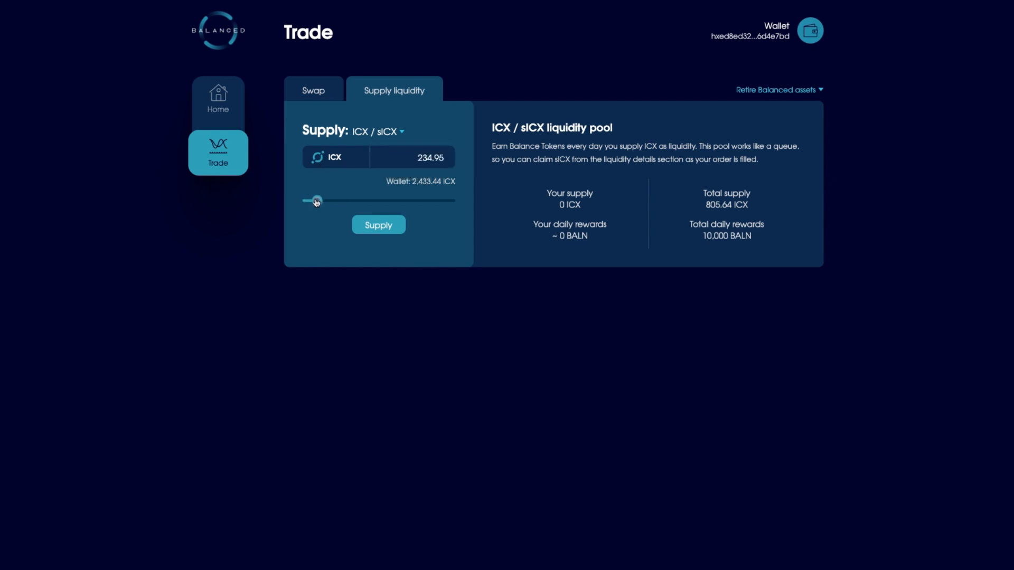
drag(317, 201, 335, 201)
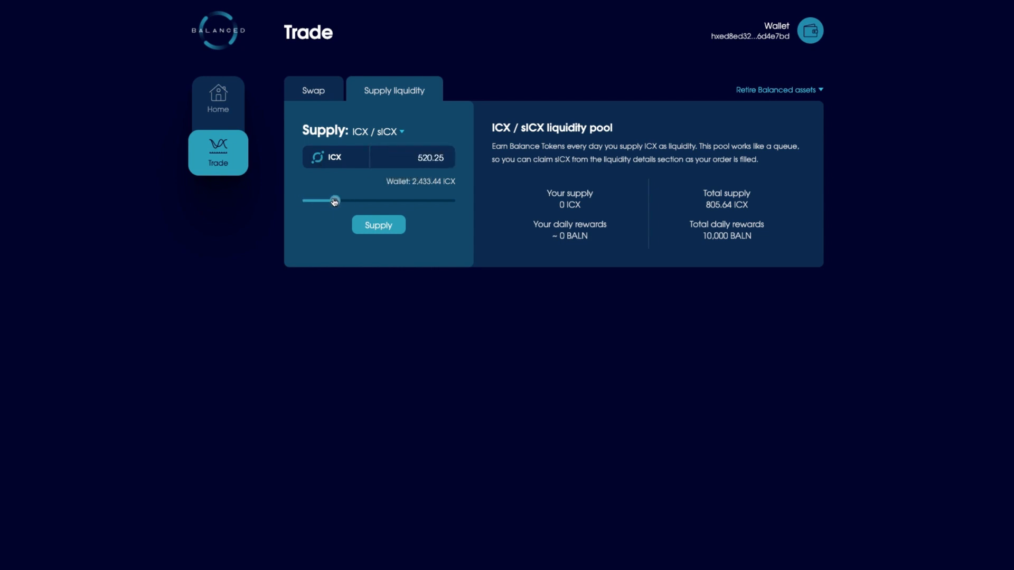
drag(335, 201, 333, 201)
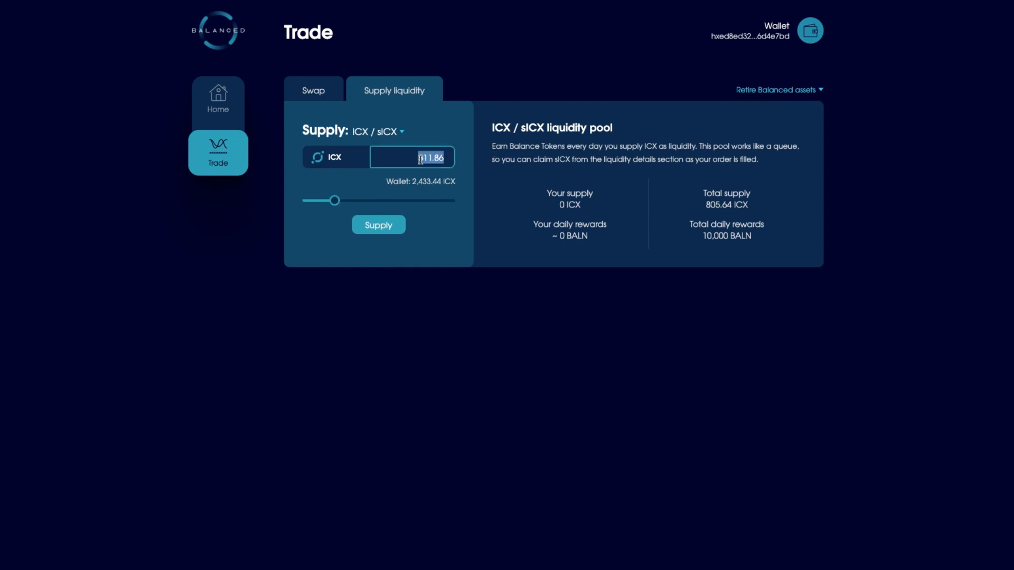
click(378, 225)
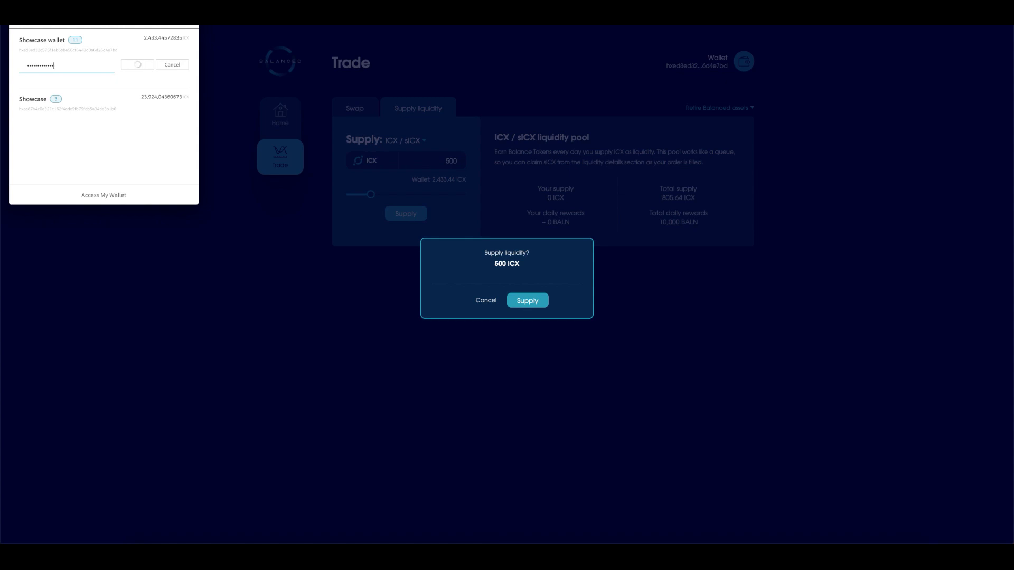
- Approve the 500 ICX supply in the wallet and close both completion notices
click(526, 300)
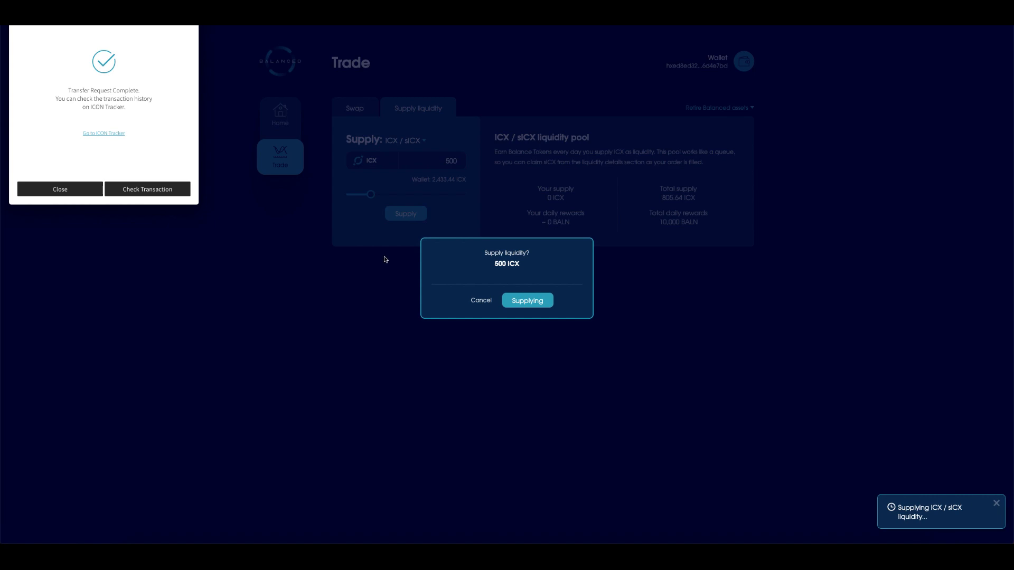
mouse_move(92, 202)
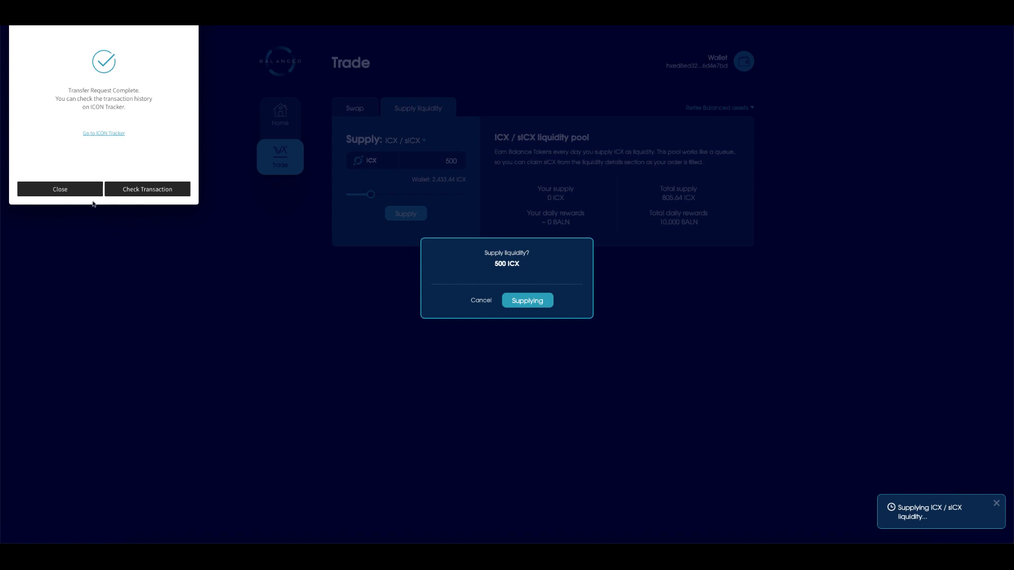
click(59, 189)
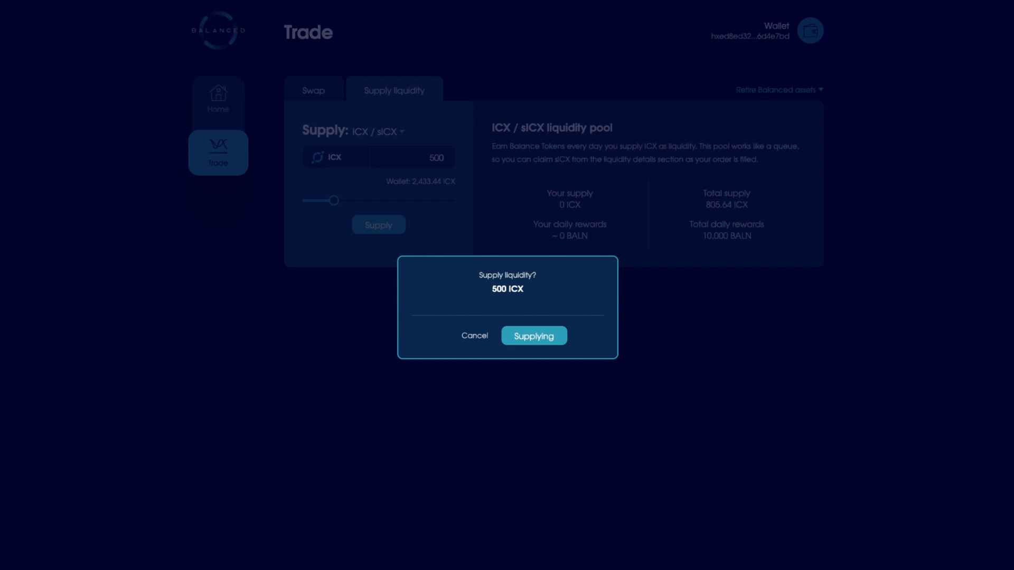
click(533, 336)
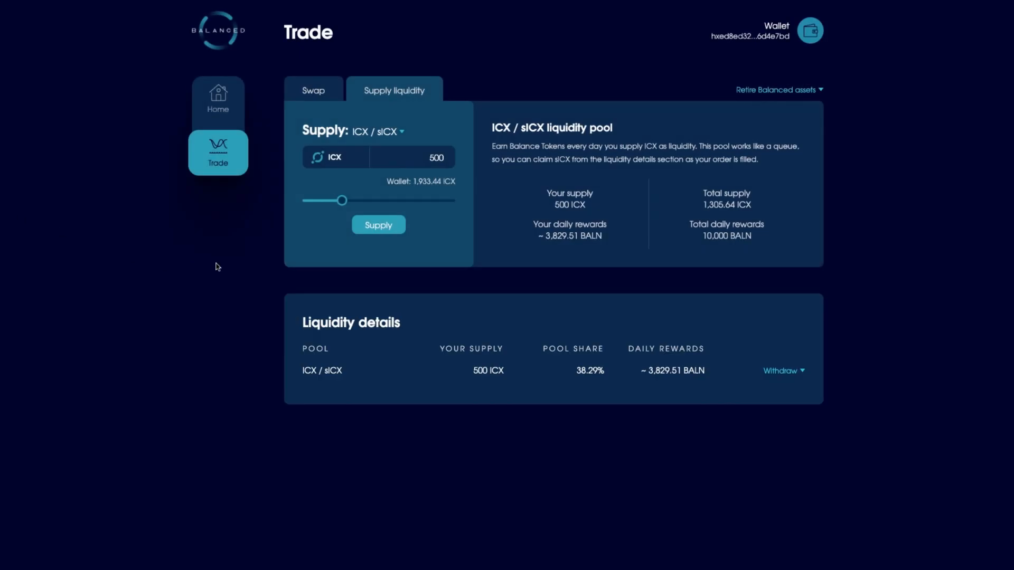
mouse_move(570, 221)
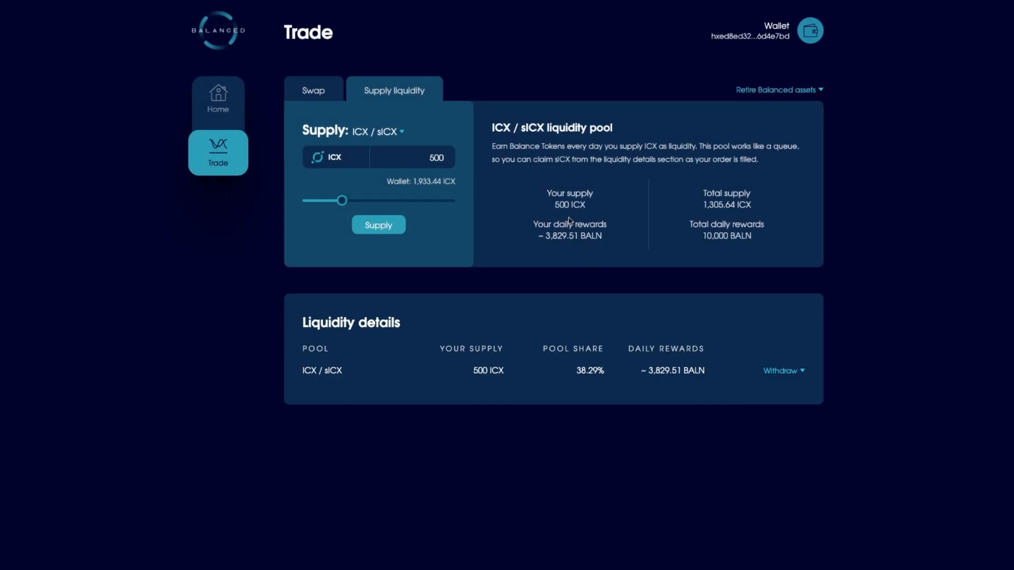
mouse_move(585, 207)
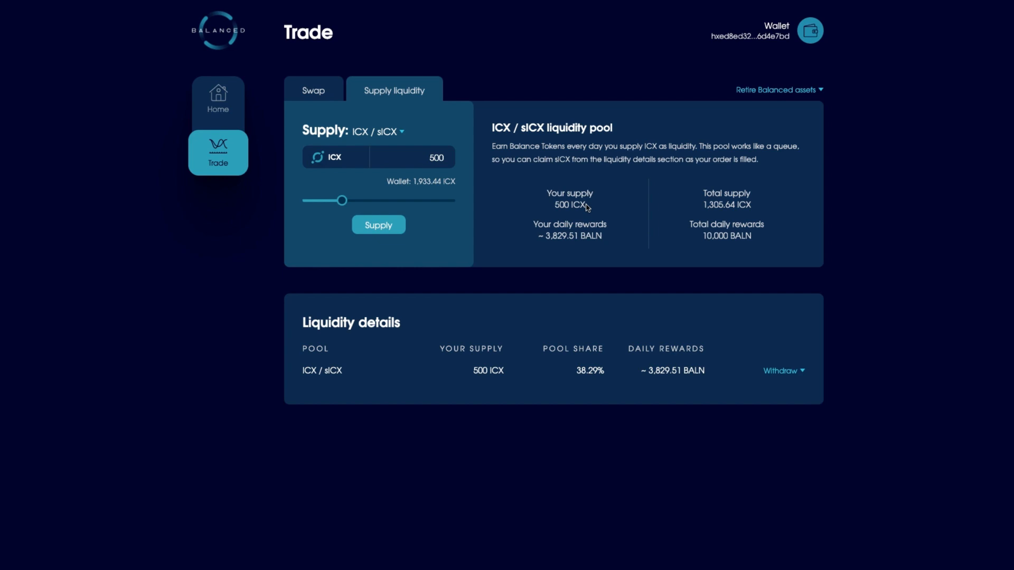
mouse_move(584, 241)
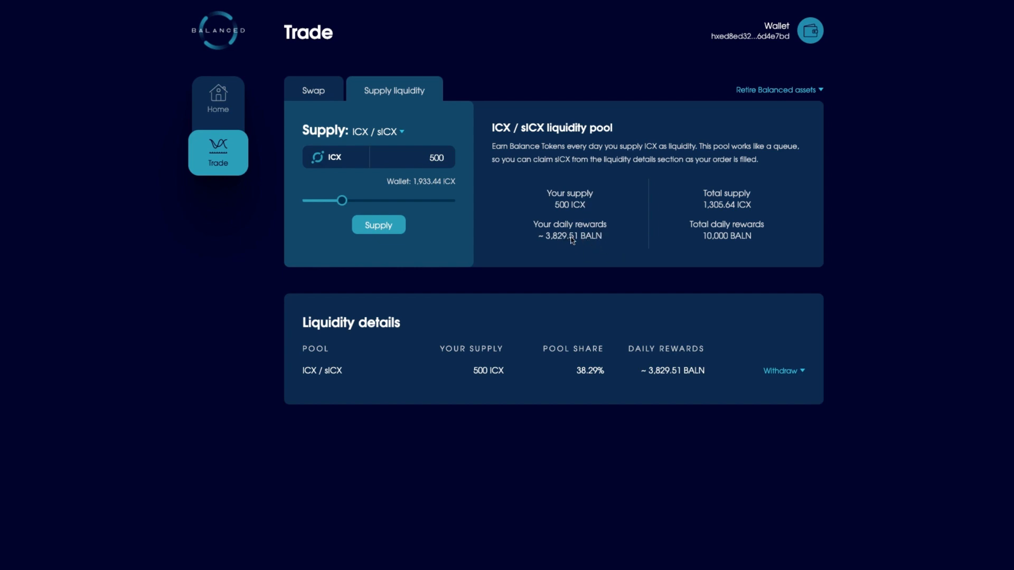
mouse_move(318, 394)
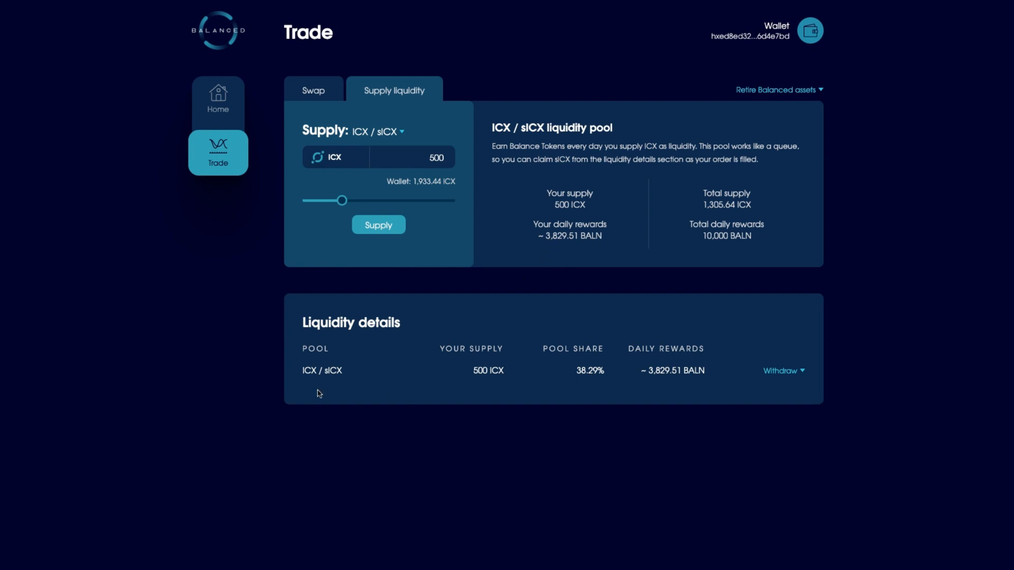
mouse_move(567, 386)
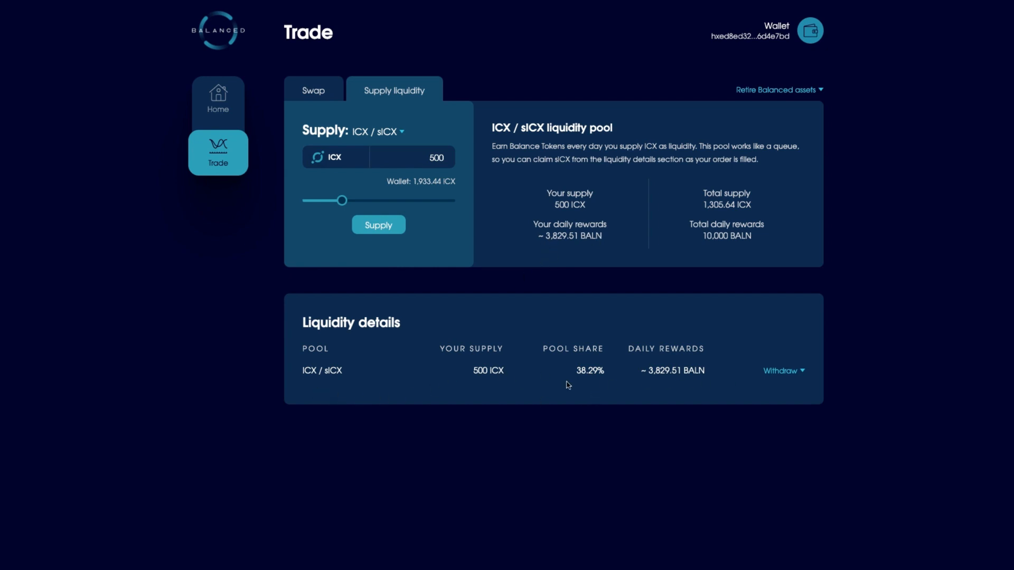
mouse_move(313, 90)
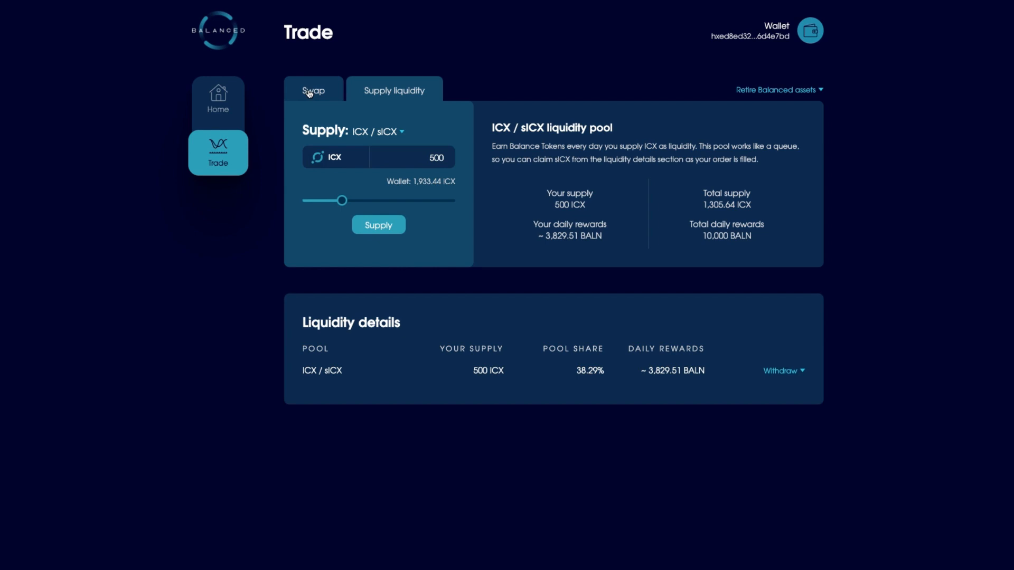
- Select the sICX / bnUSD pool, then cancel the wallet's supply request
click(377, 131)
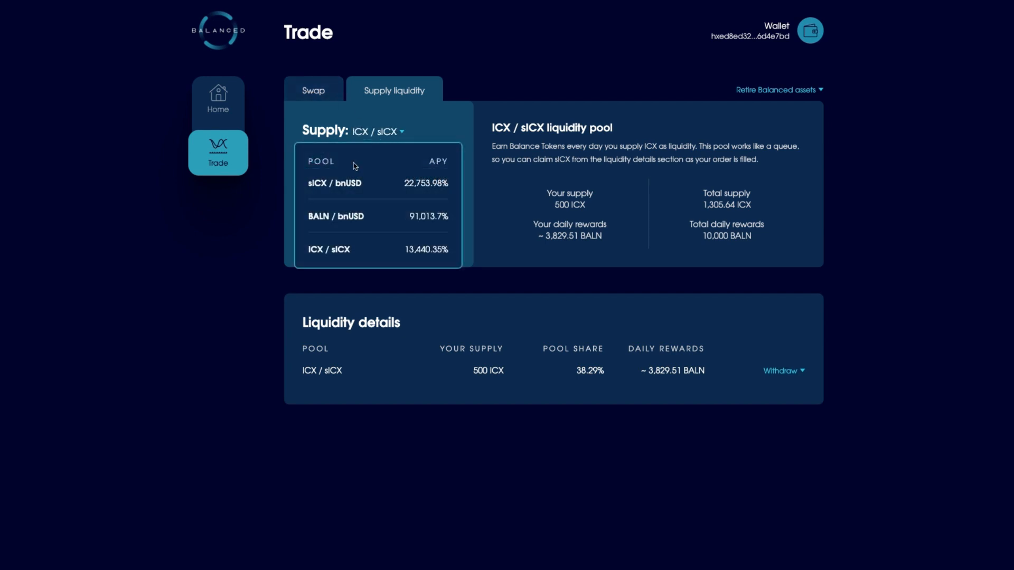
mouse_move(361, 250)
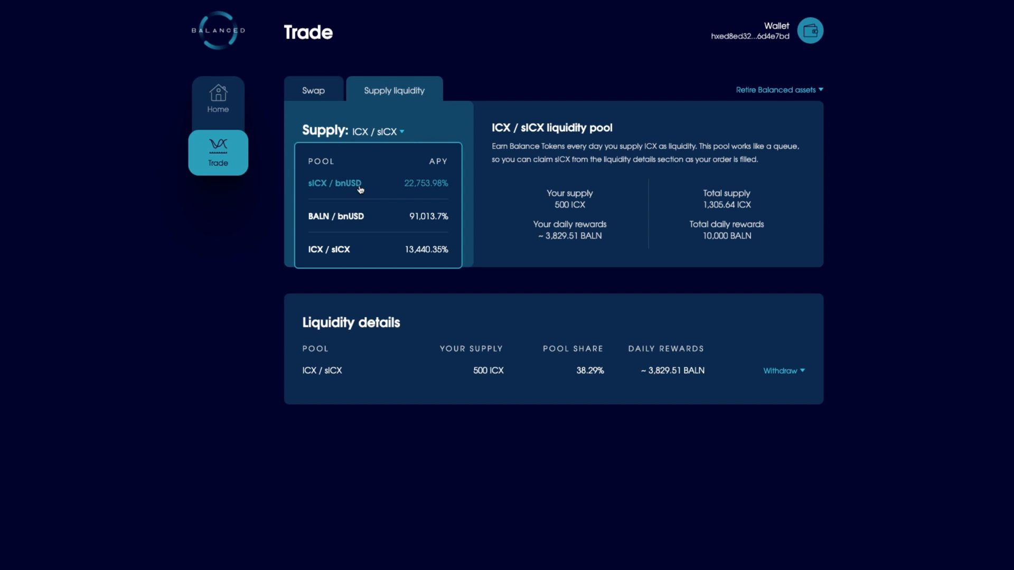
click(334, 183)
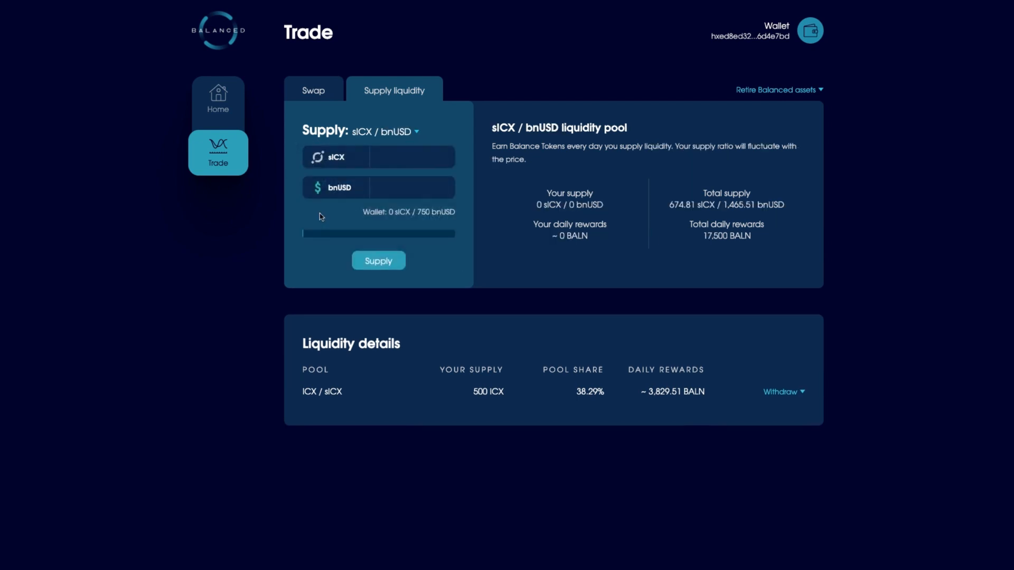
click(378, 260)
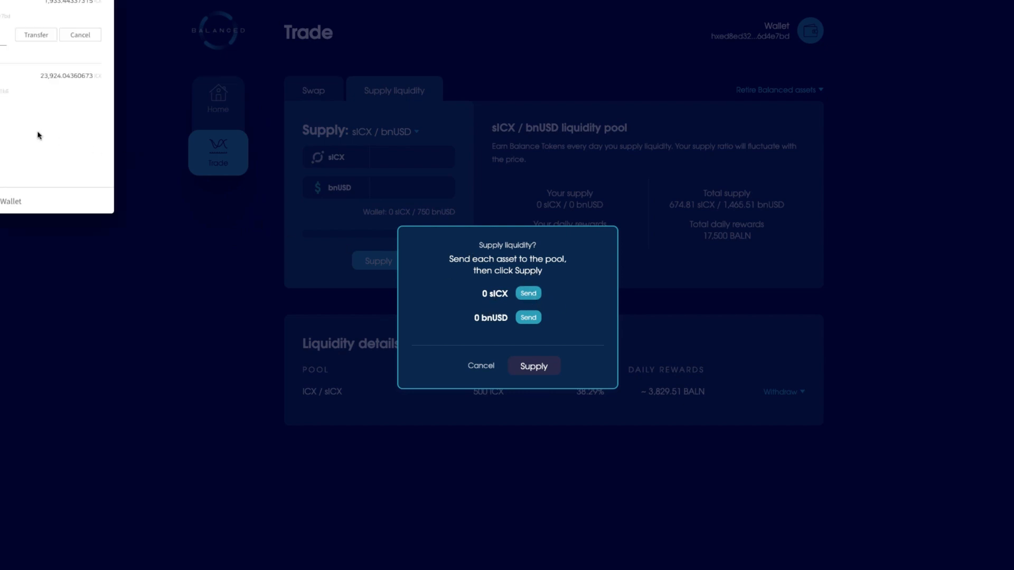
mouse_move(79, 35)
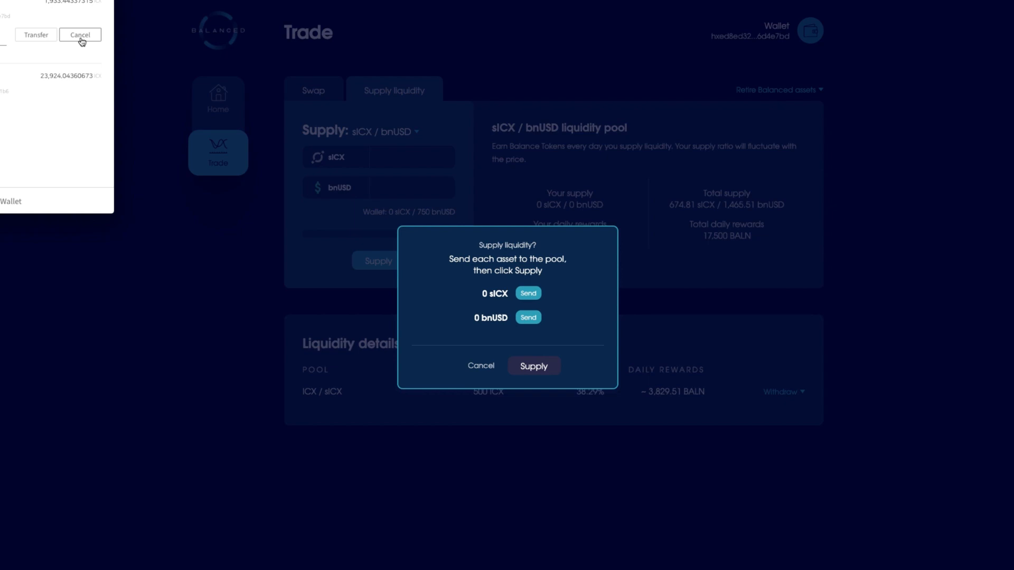
click(481, 365)
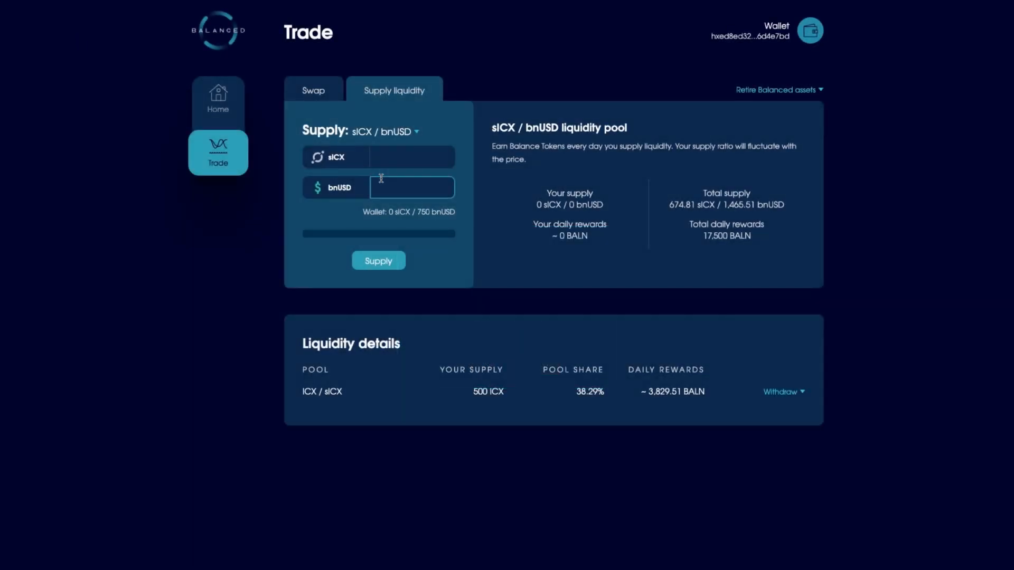
- Enter 500 sICX, paired automatically with 1085.861358 bnUSD
click(412, 157)
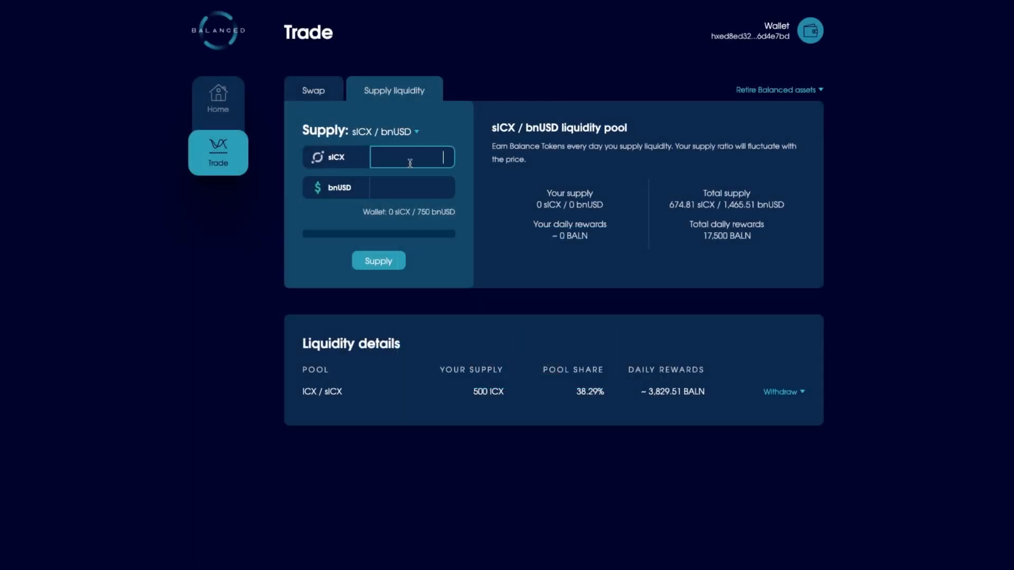
text(5)
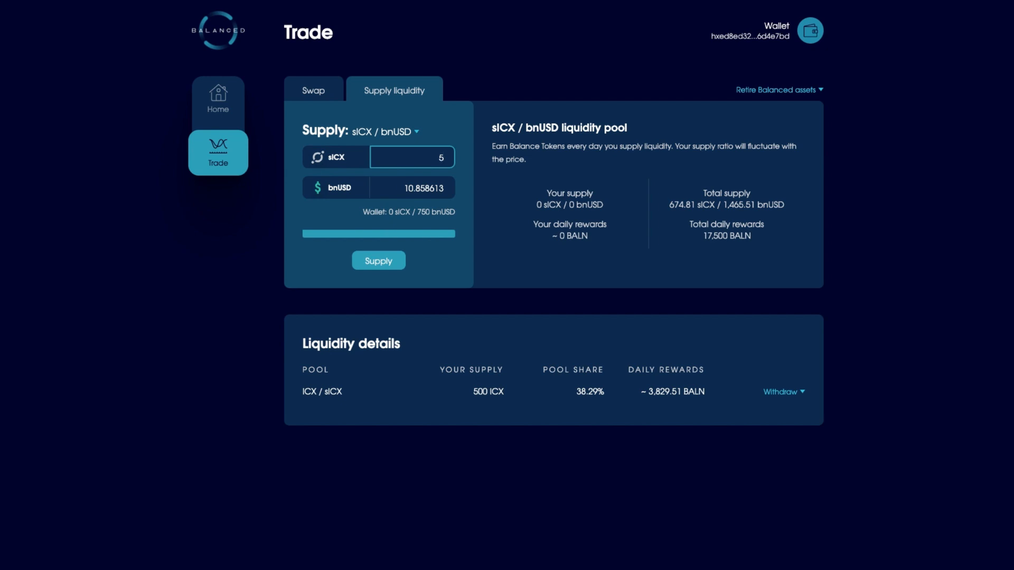
text(00)
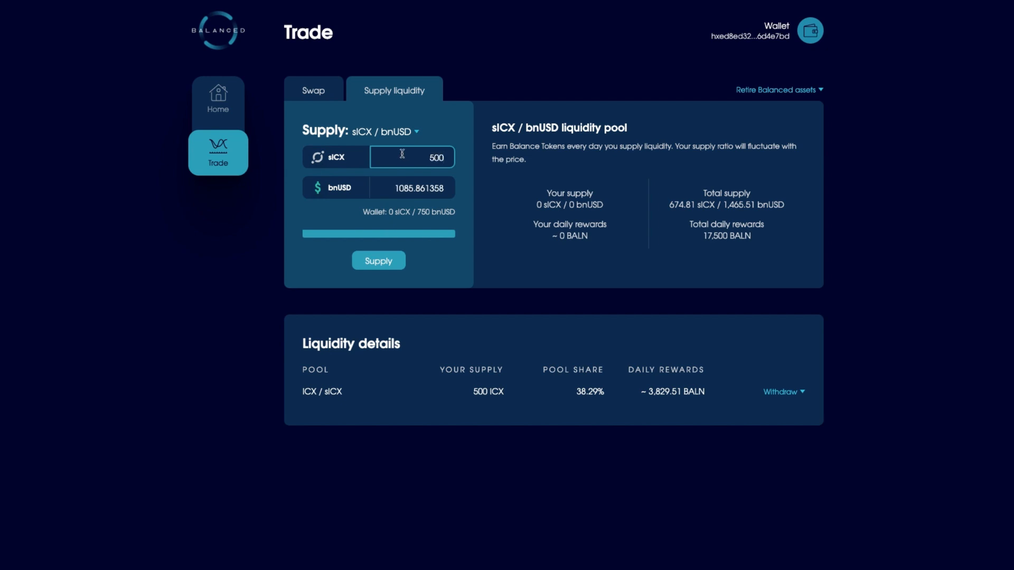
mouse_move(405, 218)
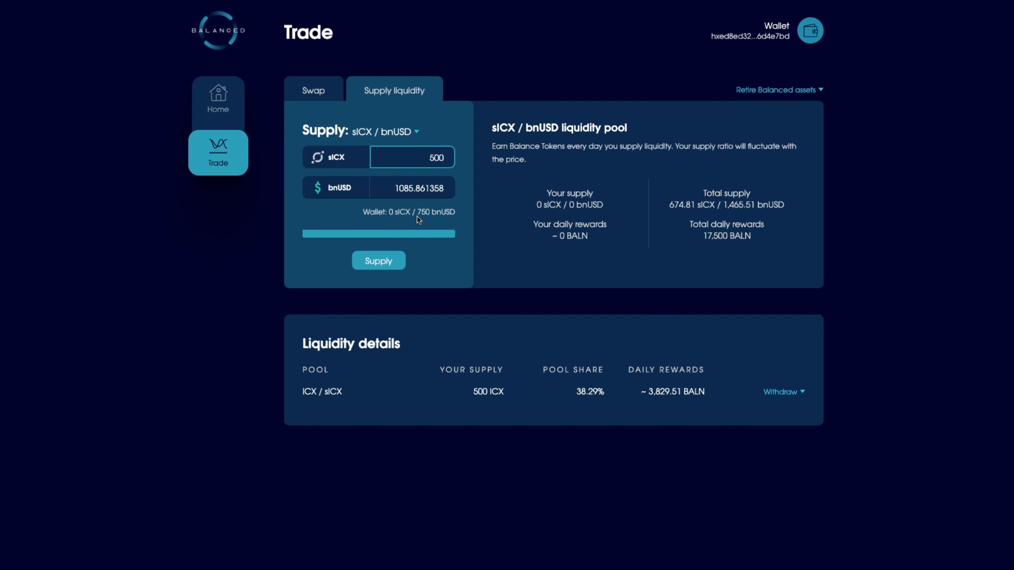
mouse_move(407, 162)
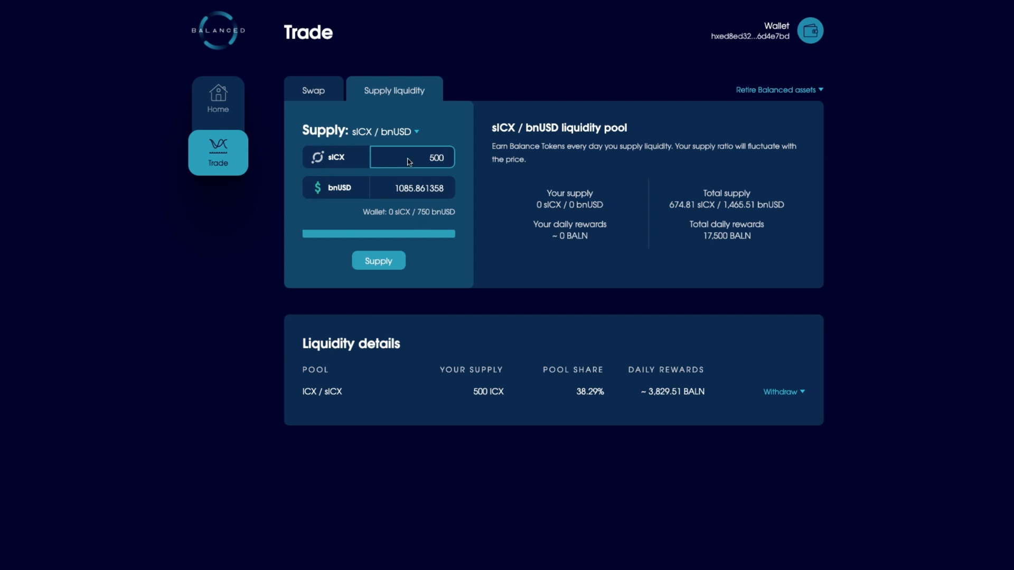
- Pay with ICX and enter 500 ICX, receiving about 499.9457 sICX
click(313, 90)
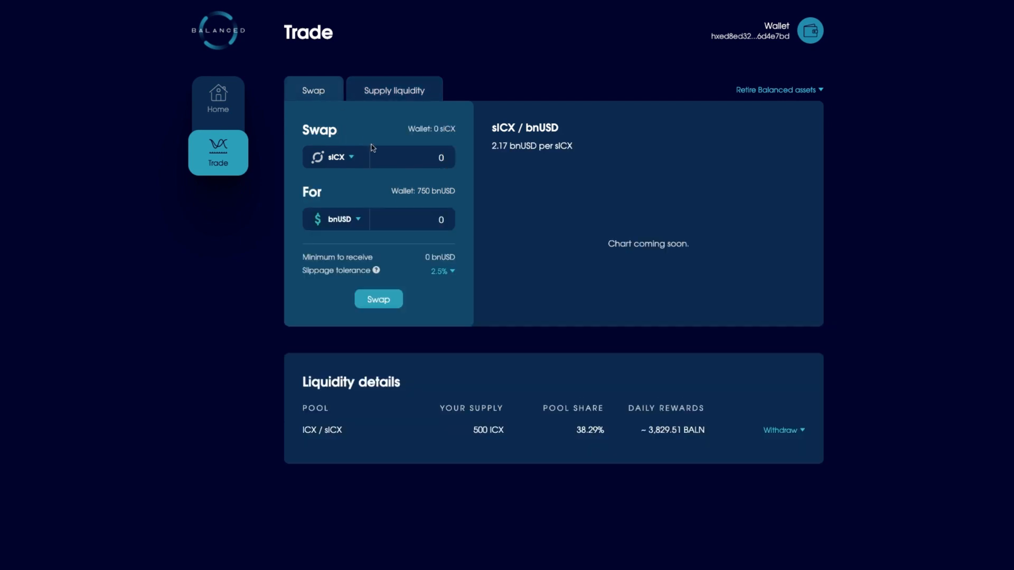
click(336, 157)
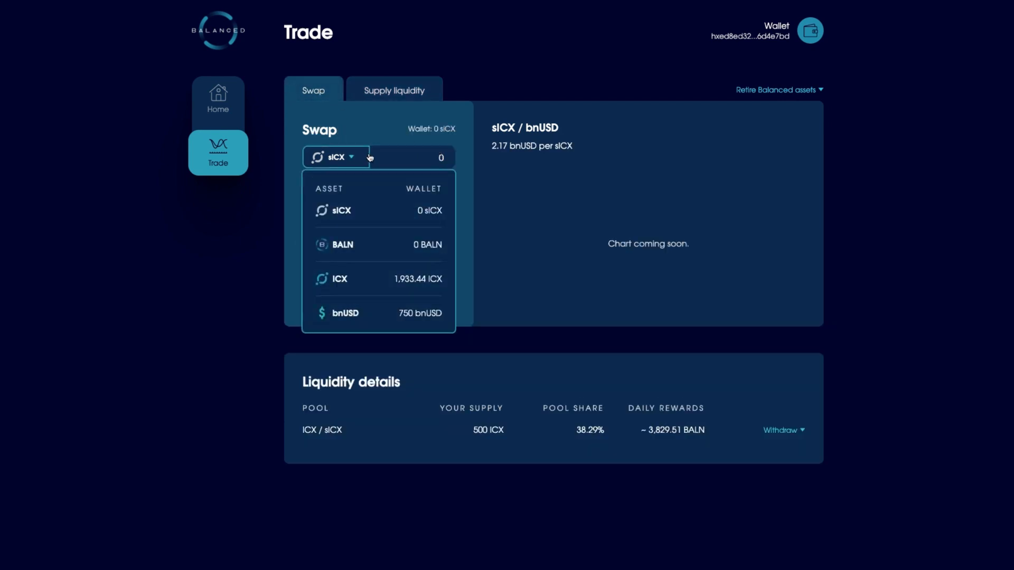
click(337, 279)
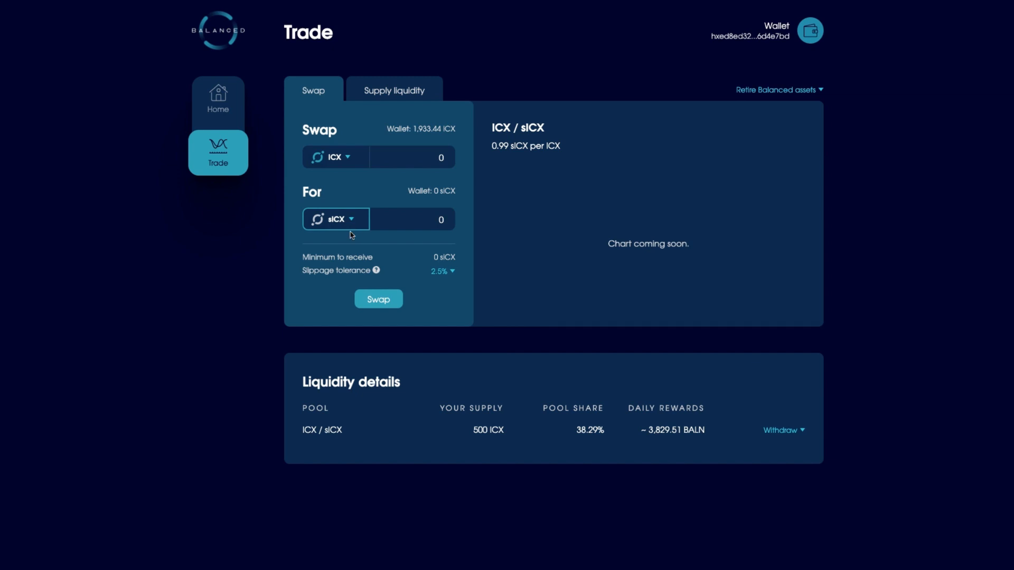
mouse_move(579, 132)
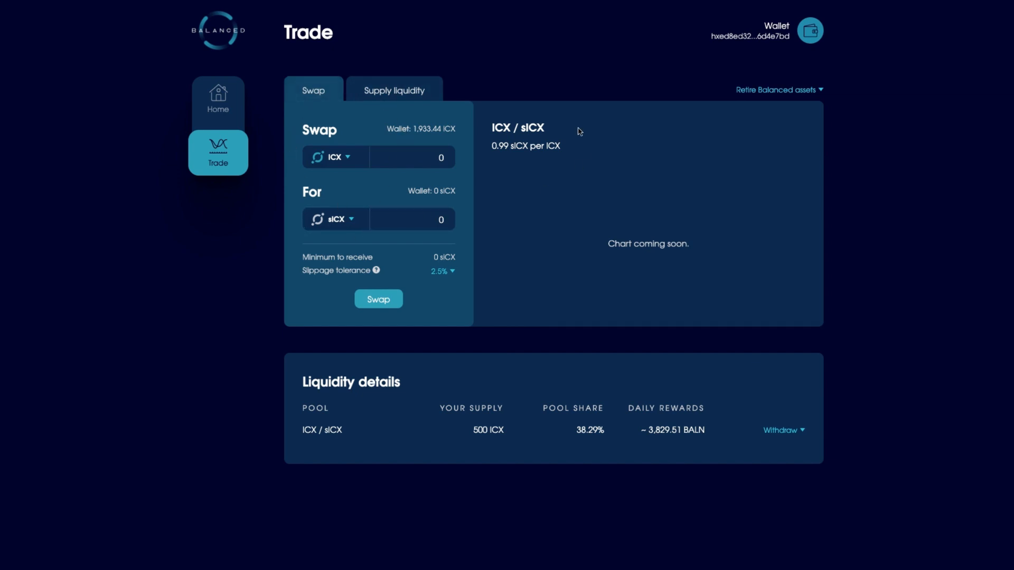
click(411, 157)
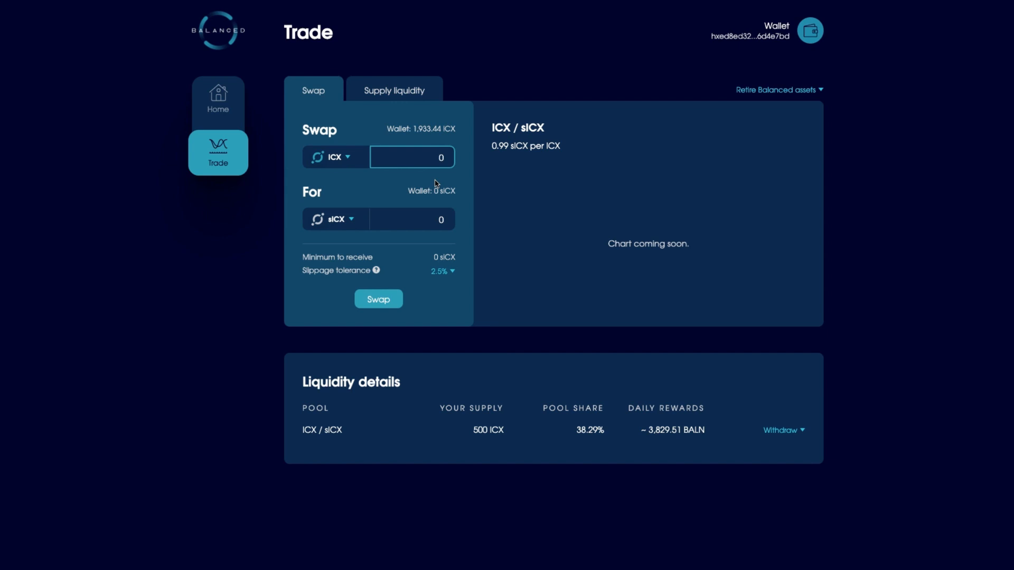
text(500)
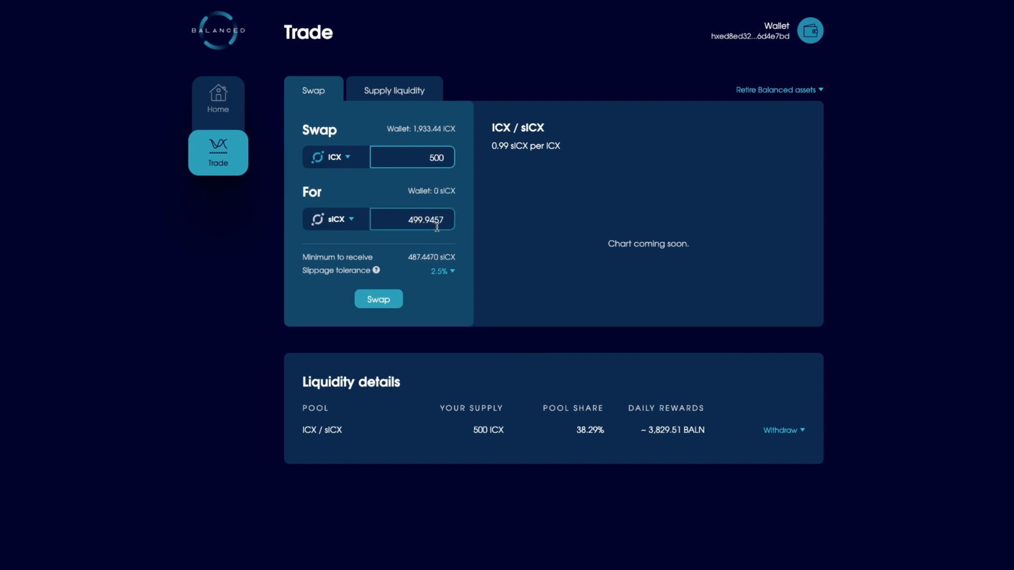
mouse_move(331, 246)
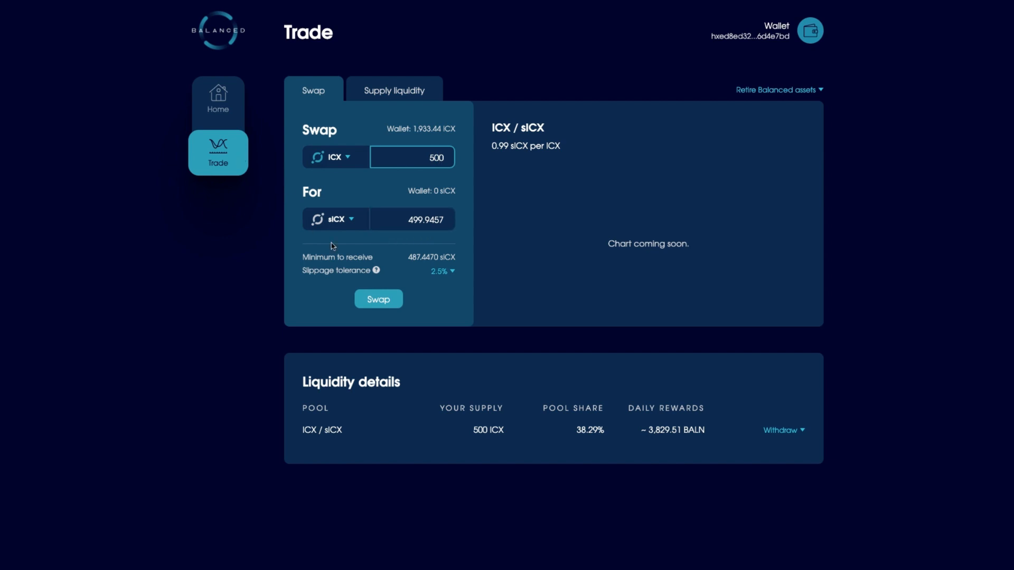
- Confirm the 500 ICX swap and sign the transfer with the ICONex wallet
click(378, 299)
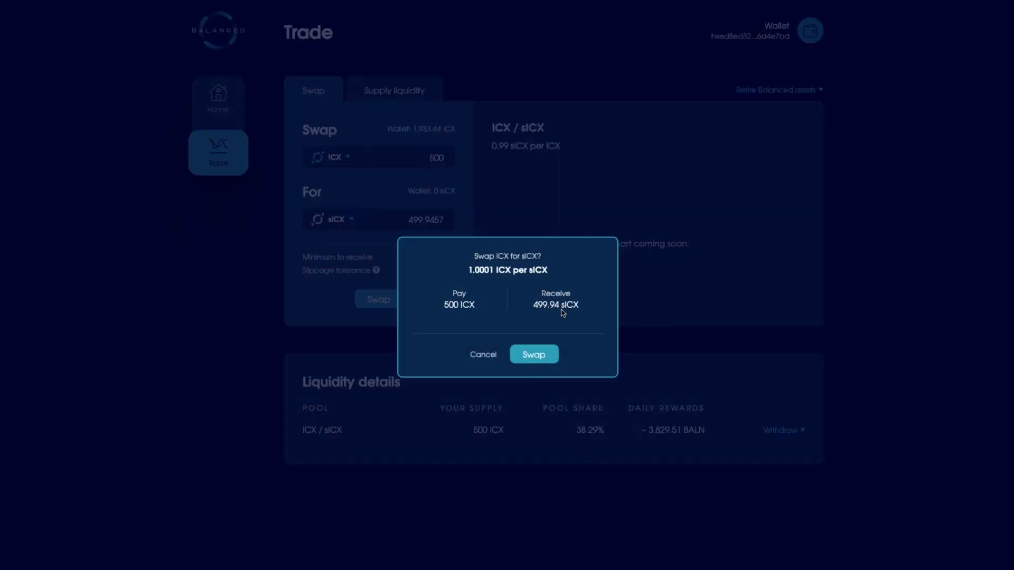
mouse_move(504, 310)
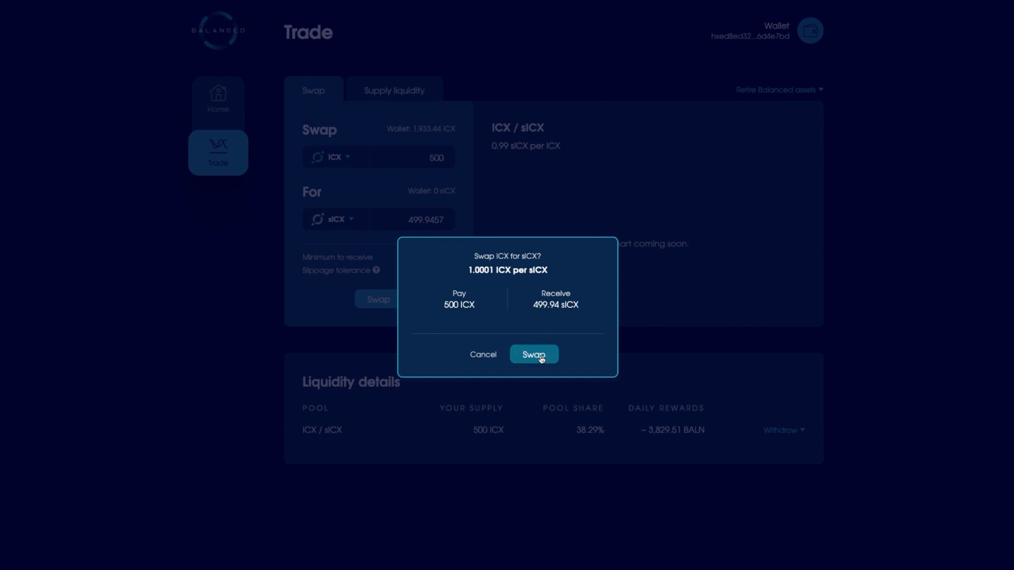
mouse_move(566, 318)
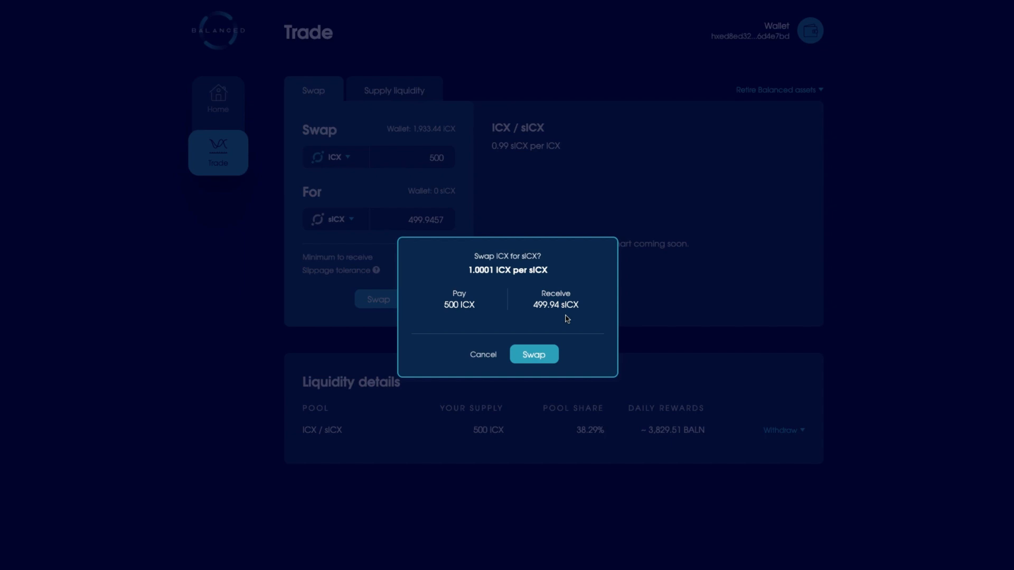
mouse_move(546, 325)
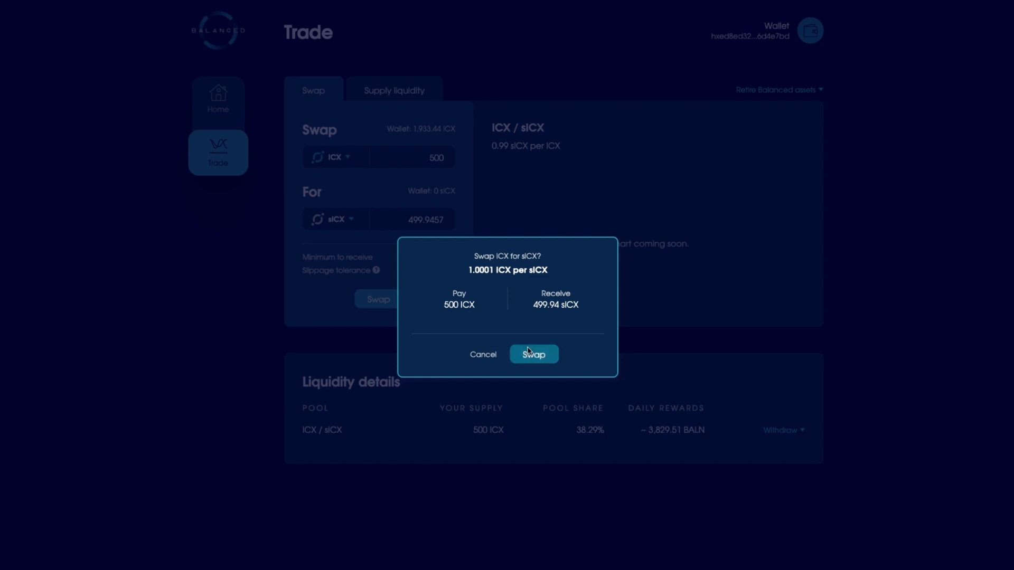
click(532, 354)
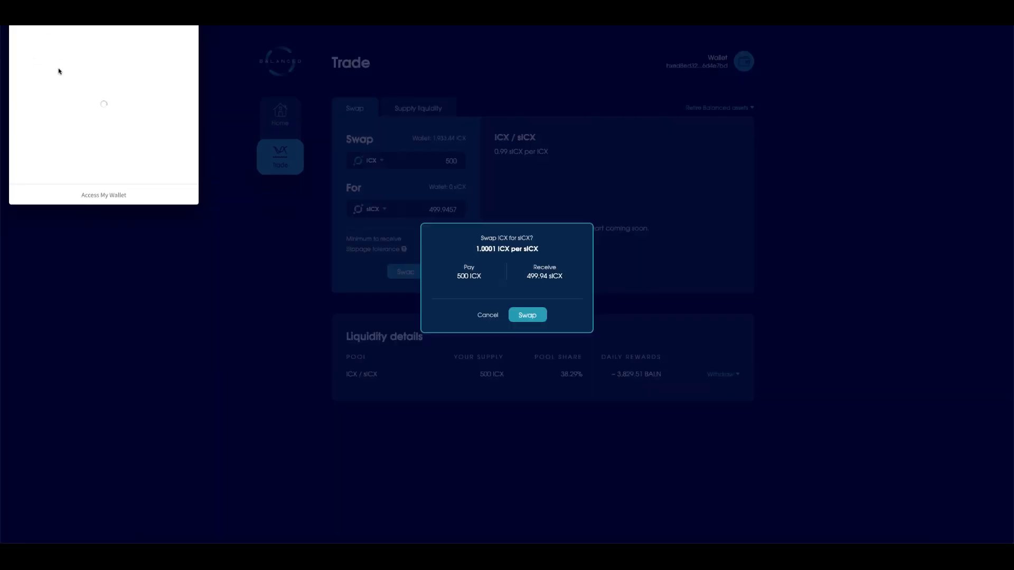
click(103, 110)
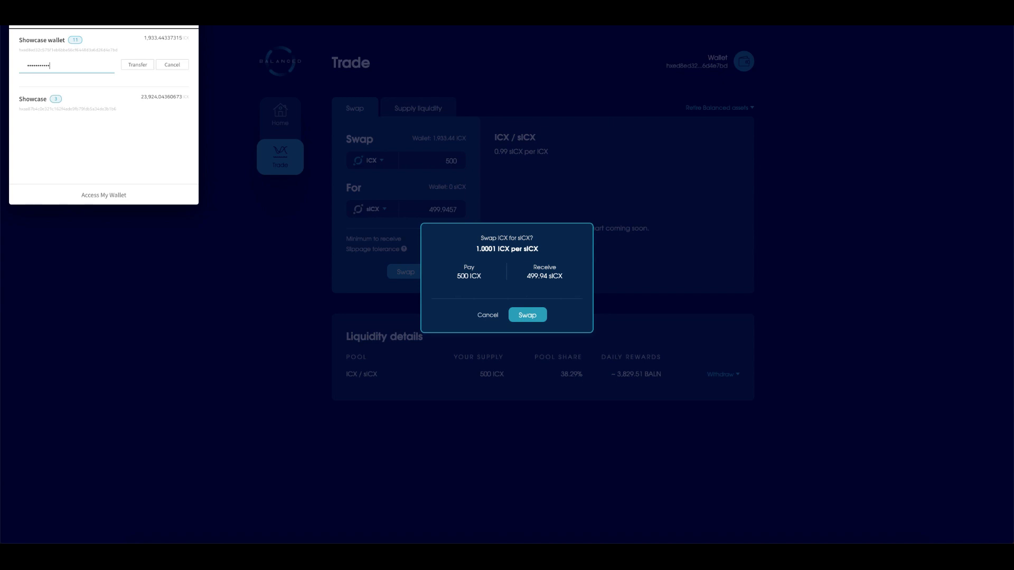
click(137, 64)
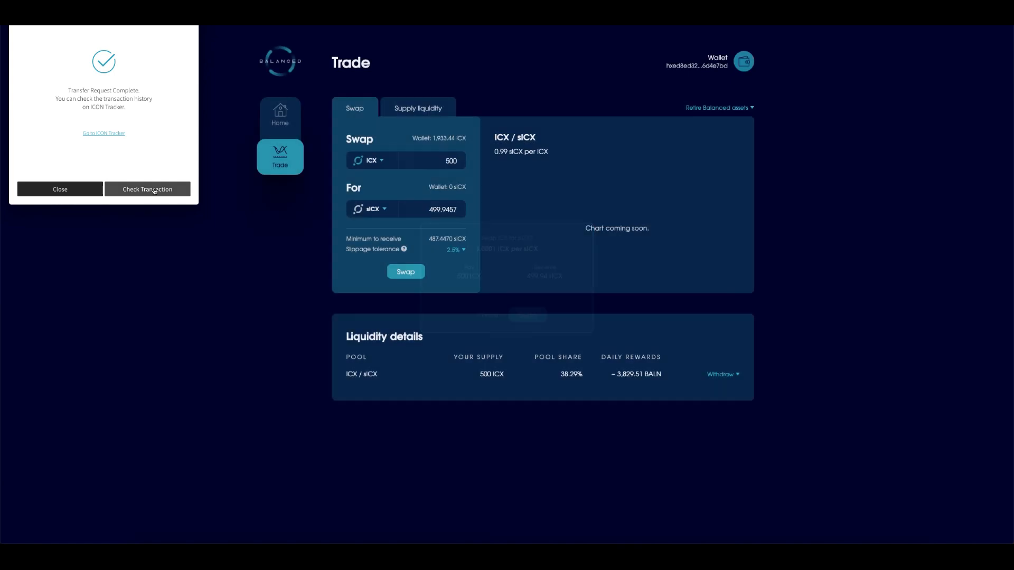
click(147, 189)
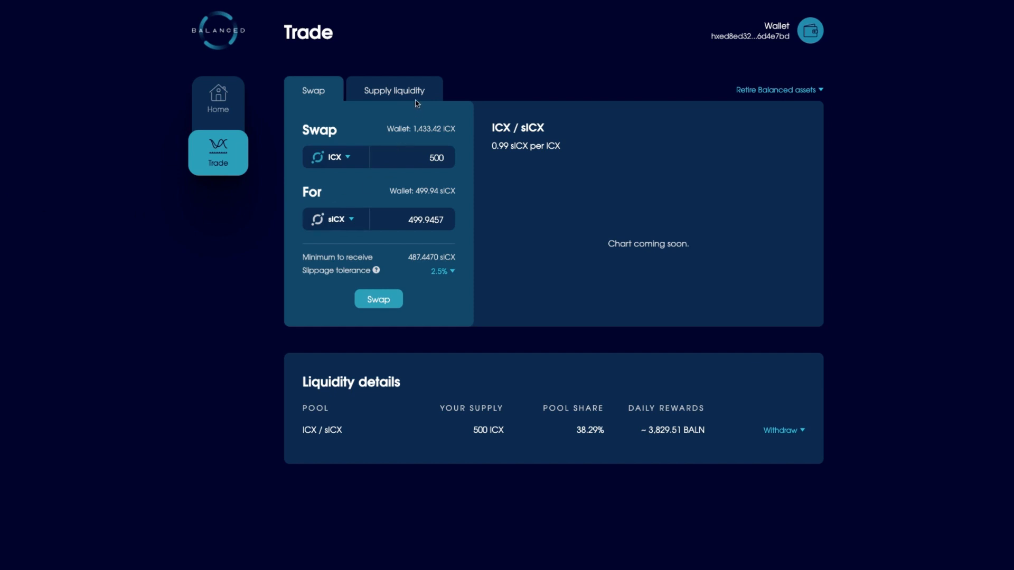
mouse_move(407, 109)
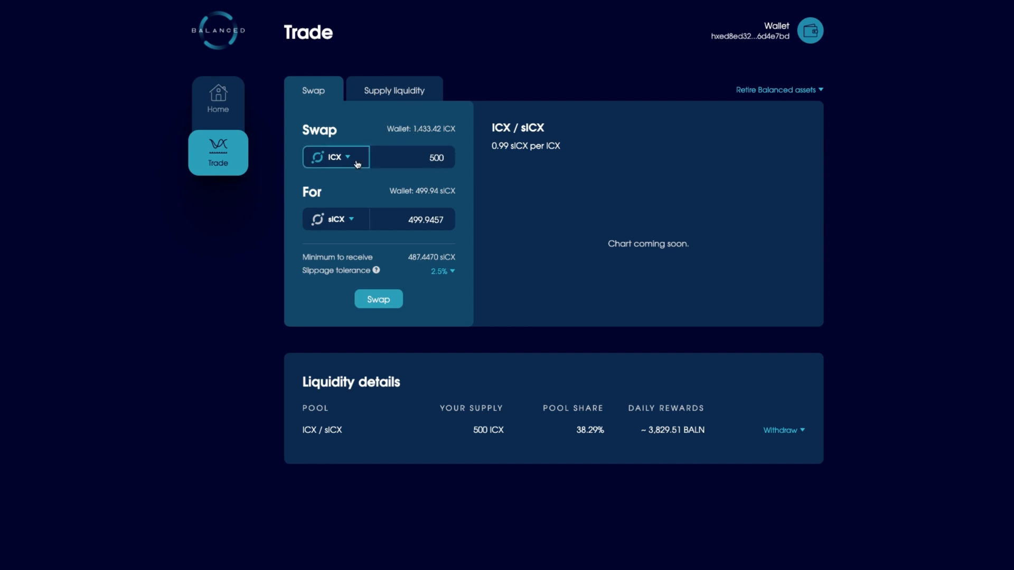
mouse_move(452, 213)
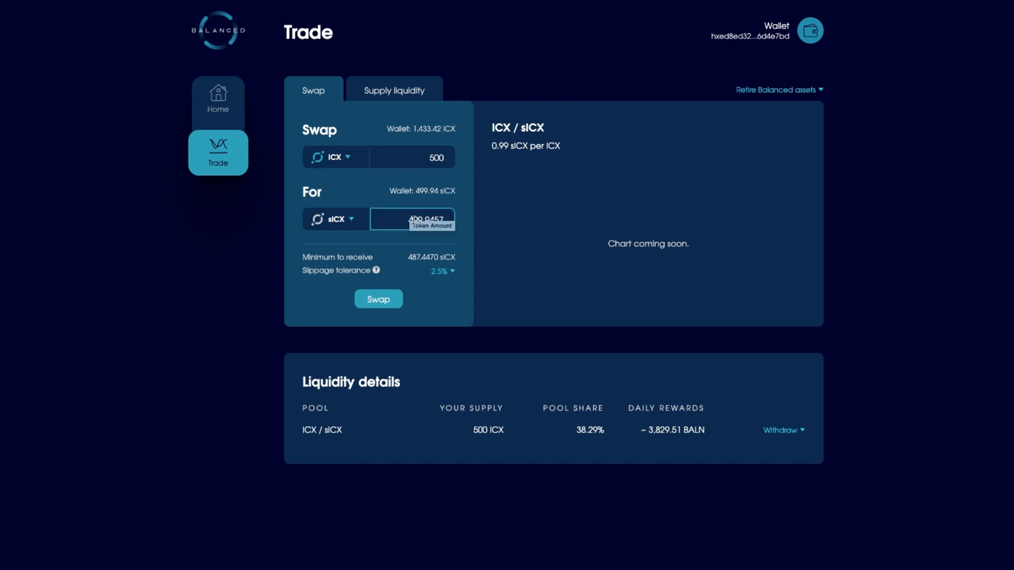
click(411, 157)
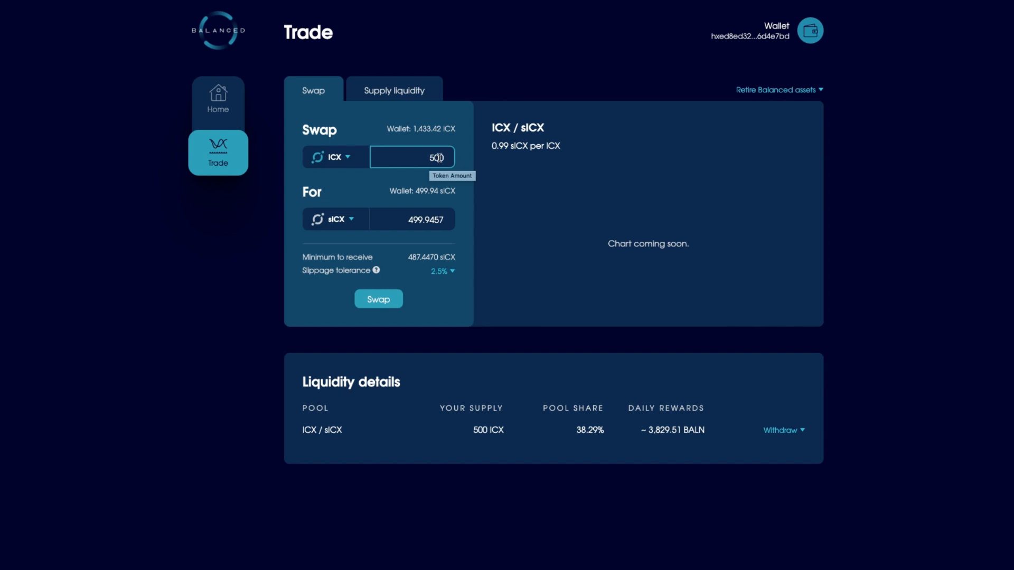
click(412, 218)
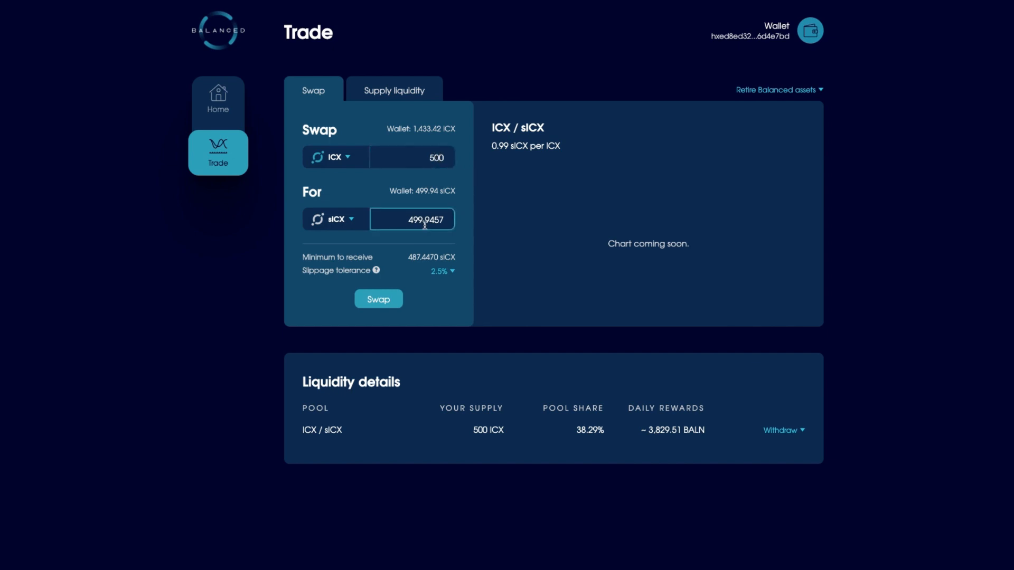
mouse_move(385, 219)
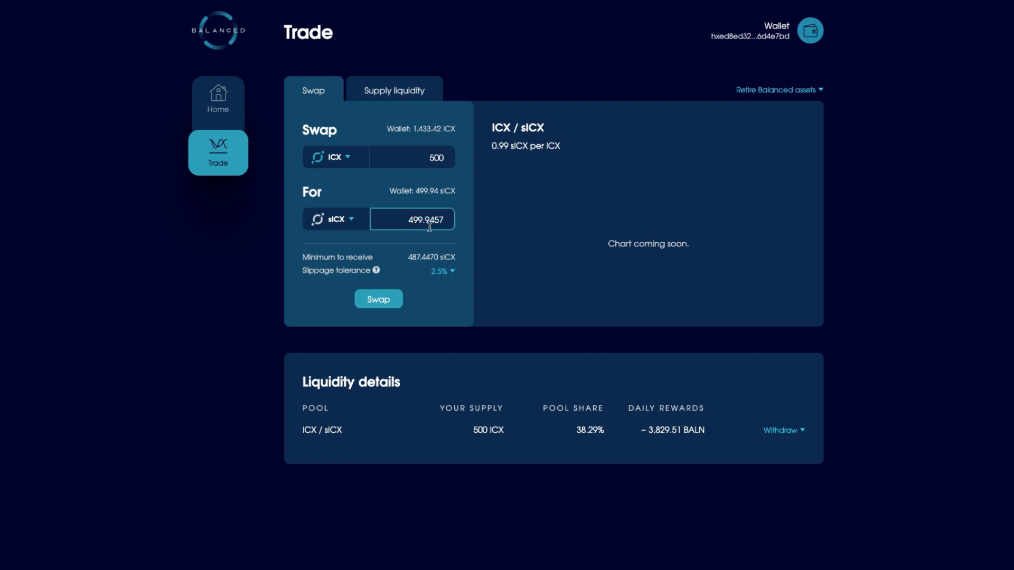
click(411, 157)
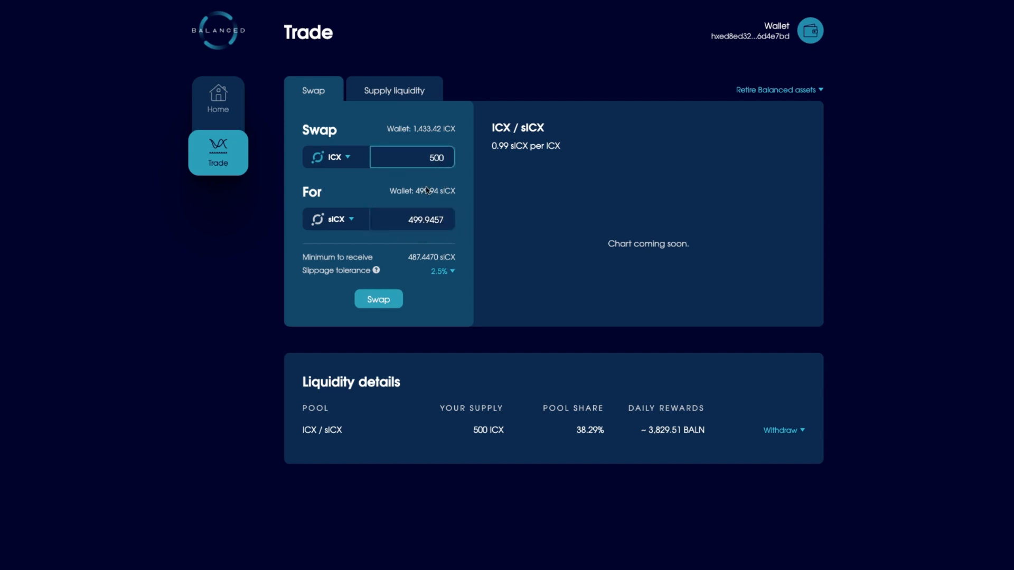
click(412, 219)
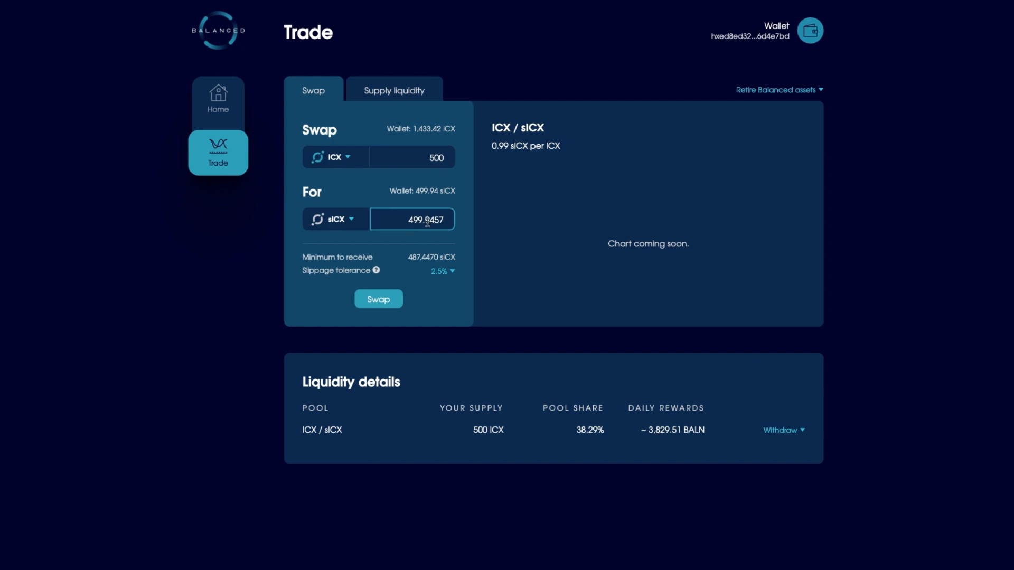
mouse_move(403, 220)
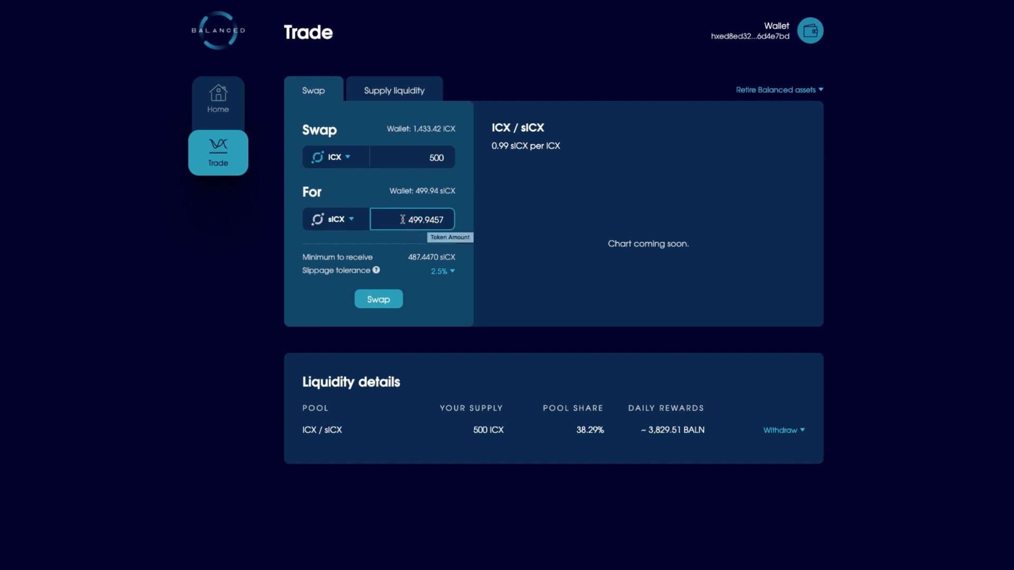
triple_click(411, 219)
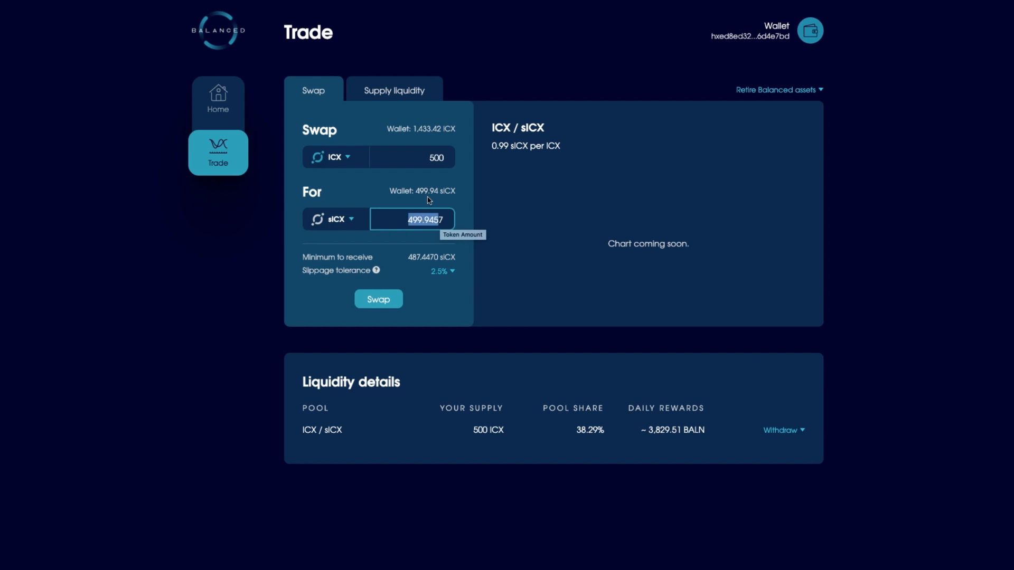
mouse_move(453, 207)
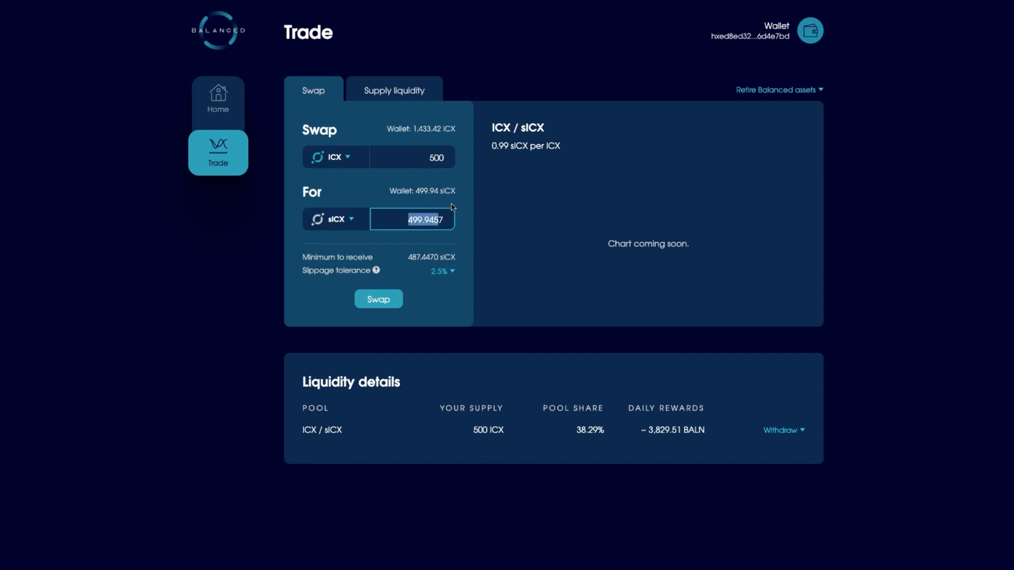
mouse_move(443, 215)
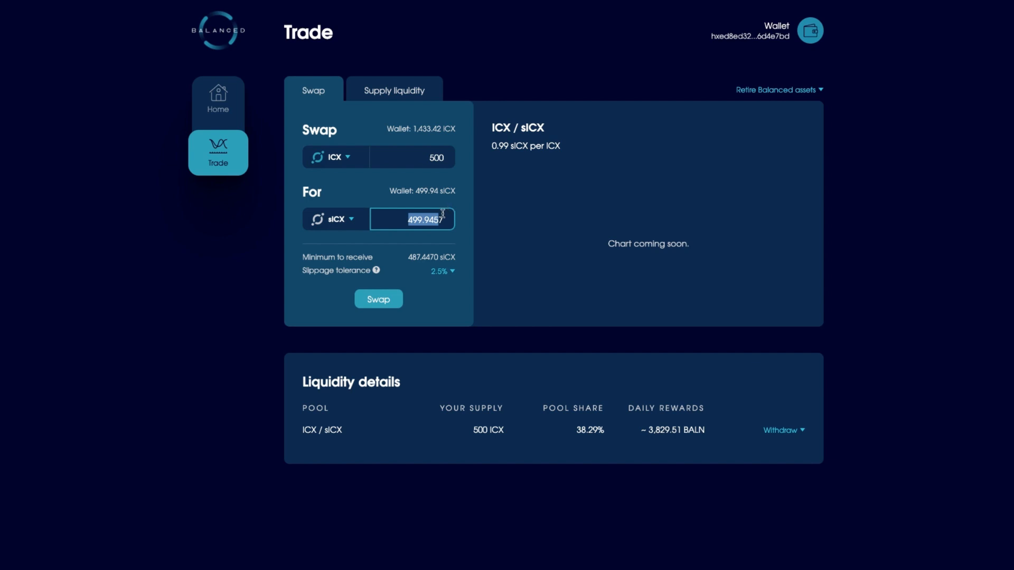
mouse_move(452, 298)
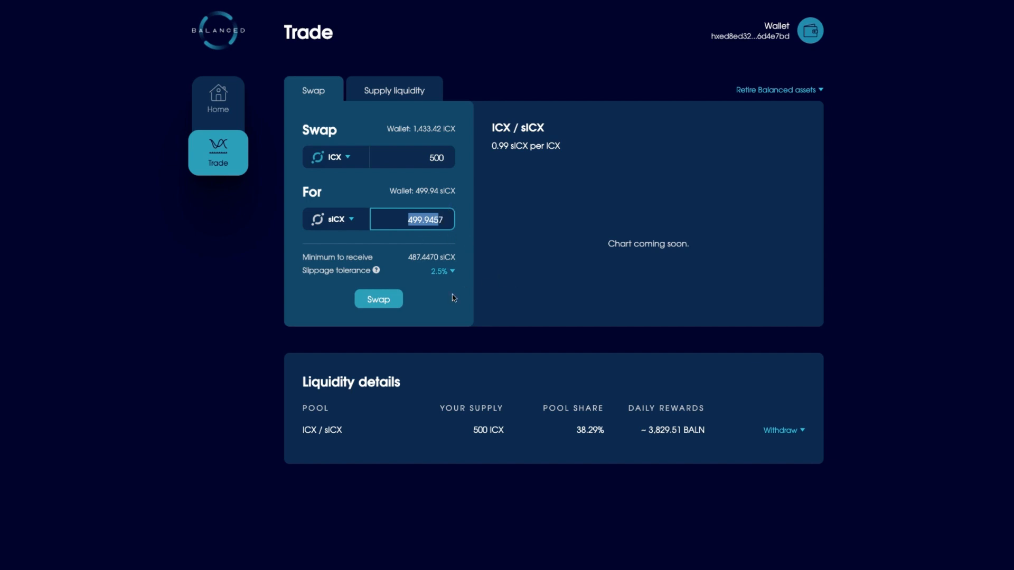
mouse_move(224, 119)
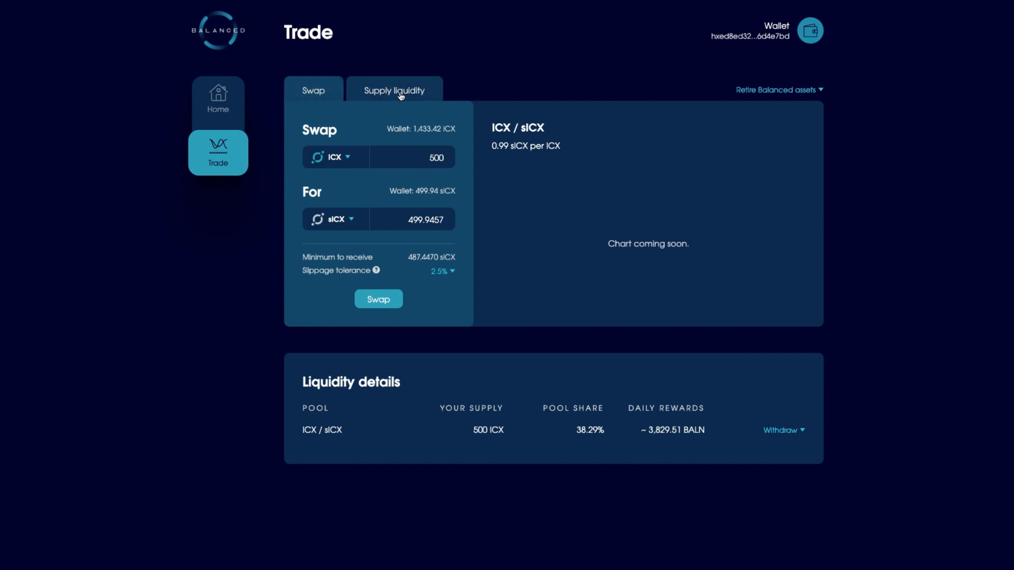
- Open the Home dashboard from the left sidebar
click(217, 98)
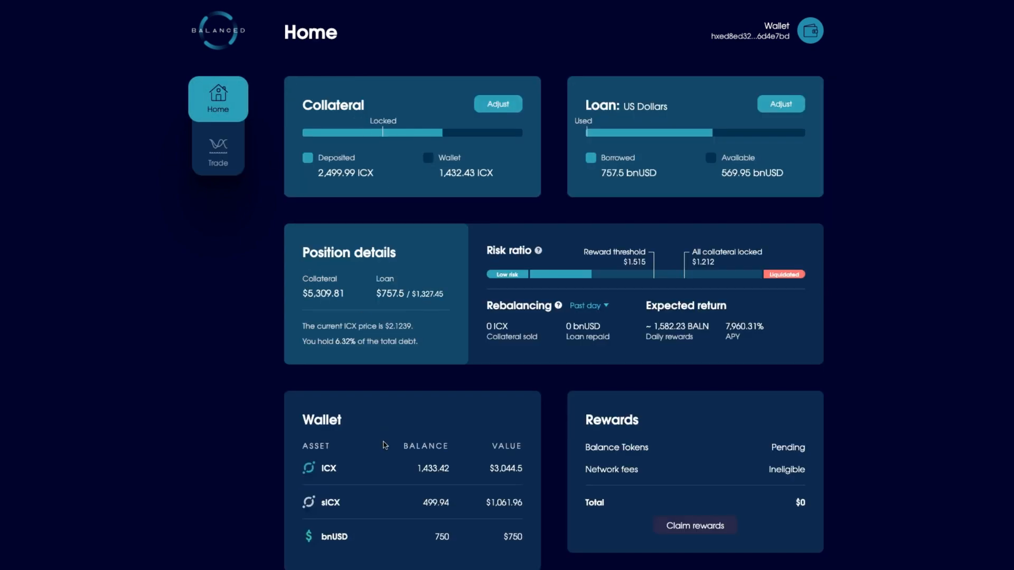
mouse_move(363, 555)
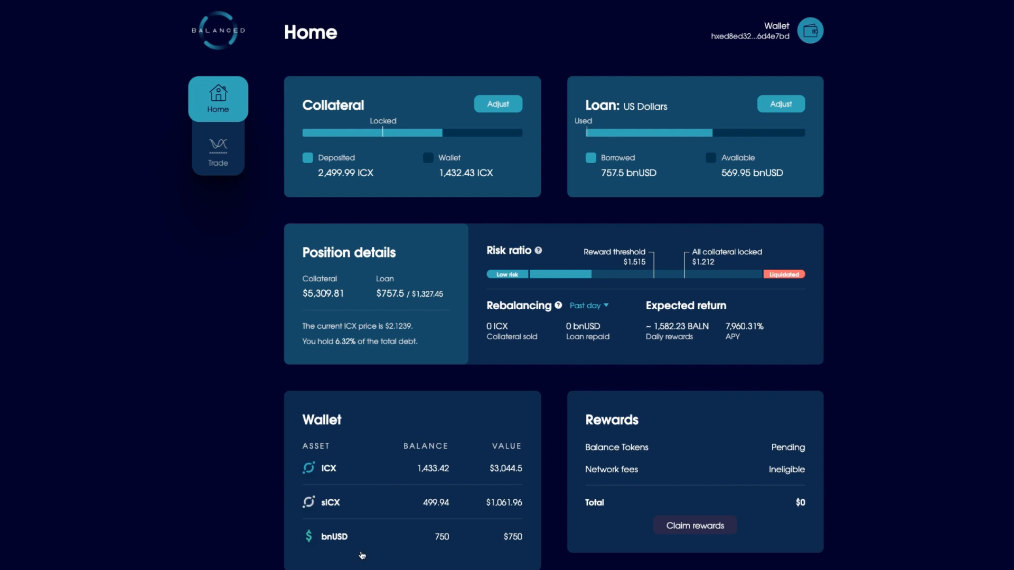
mouse_move(426, 518)
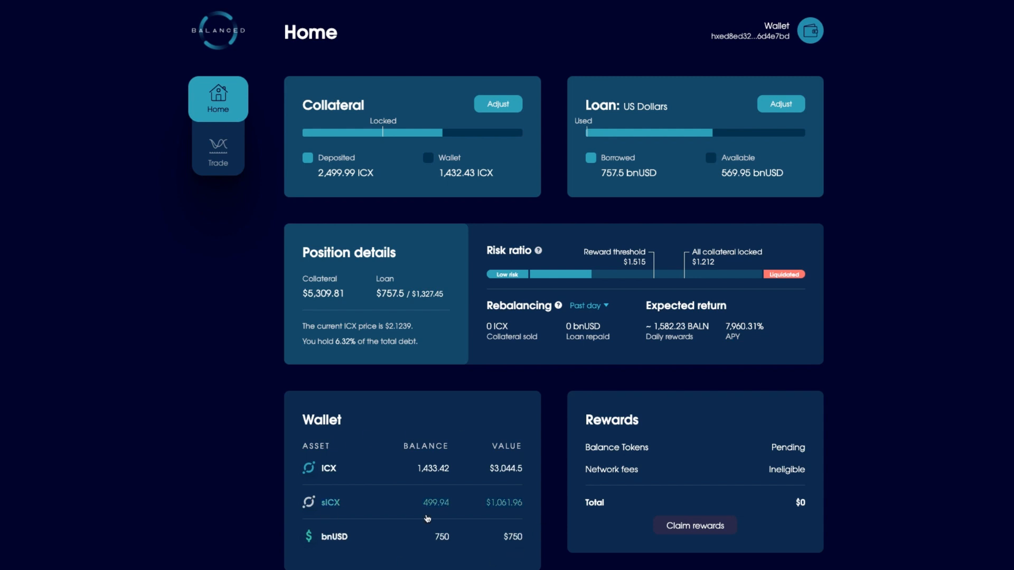
mouse_move(643, 462)
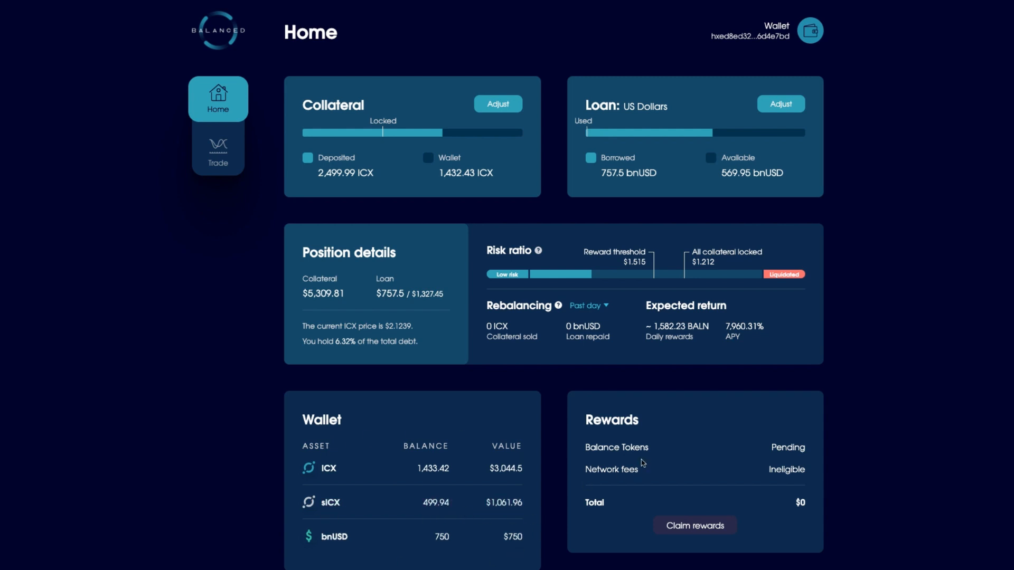
mouse_move(369, 190)
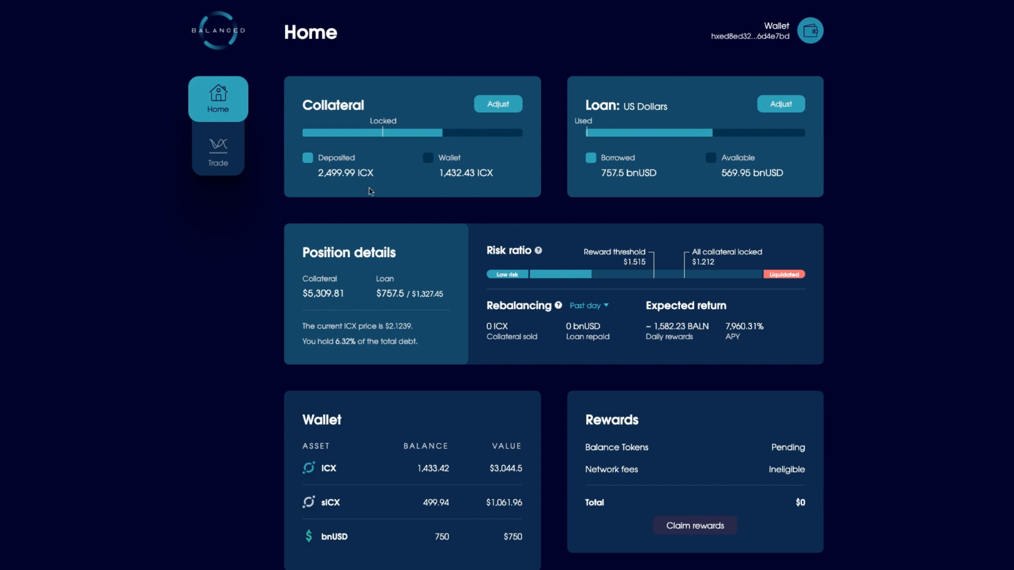
mouse_move(383, 514)
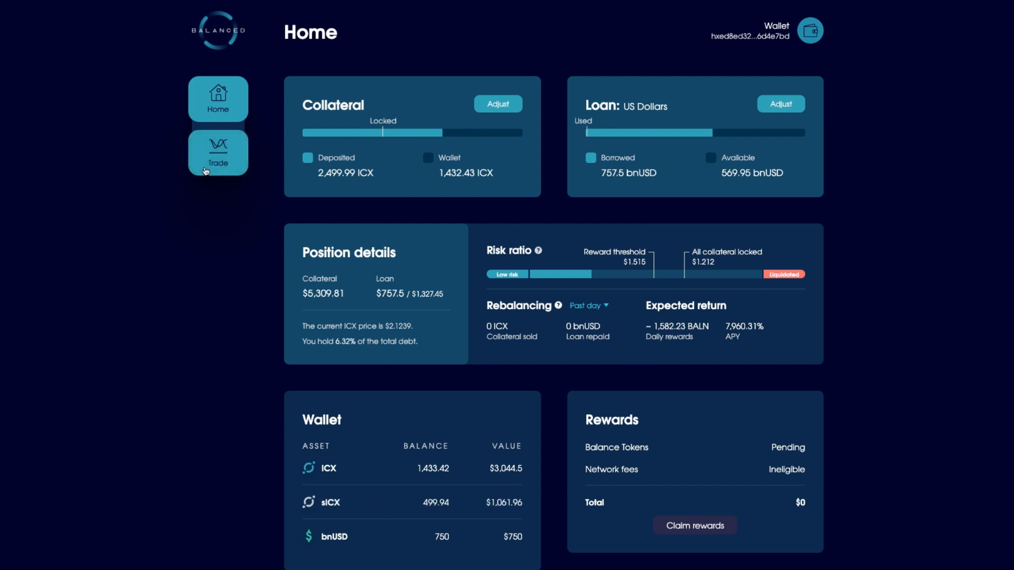
- Supply 100 sICX to the sICX / bnUSD pool and approve the sICX transfer
click(218, 153)
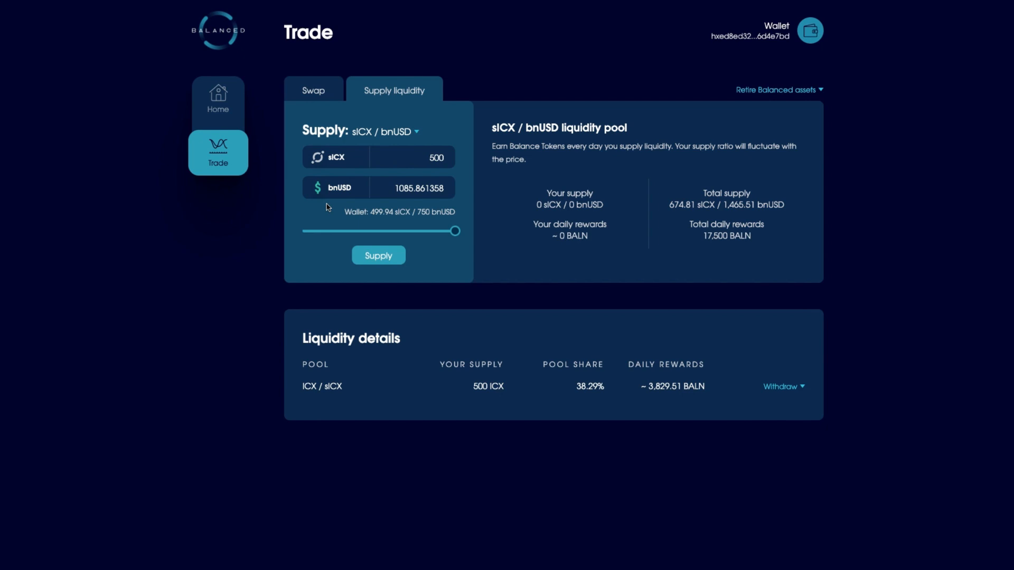
mouse_move(334, 201)
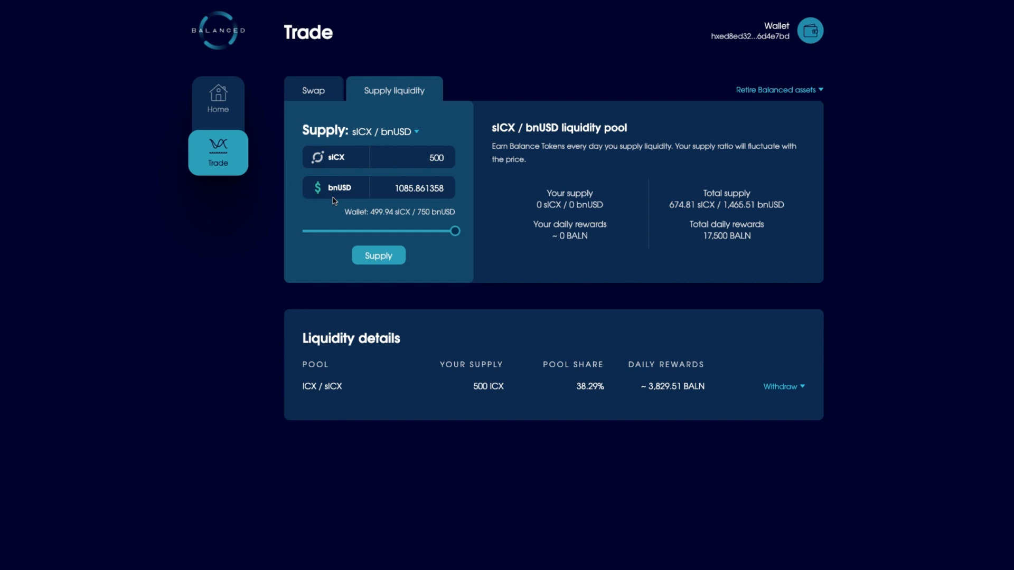
mouse_move(348, 184)
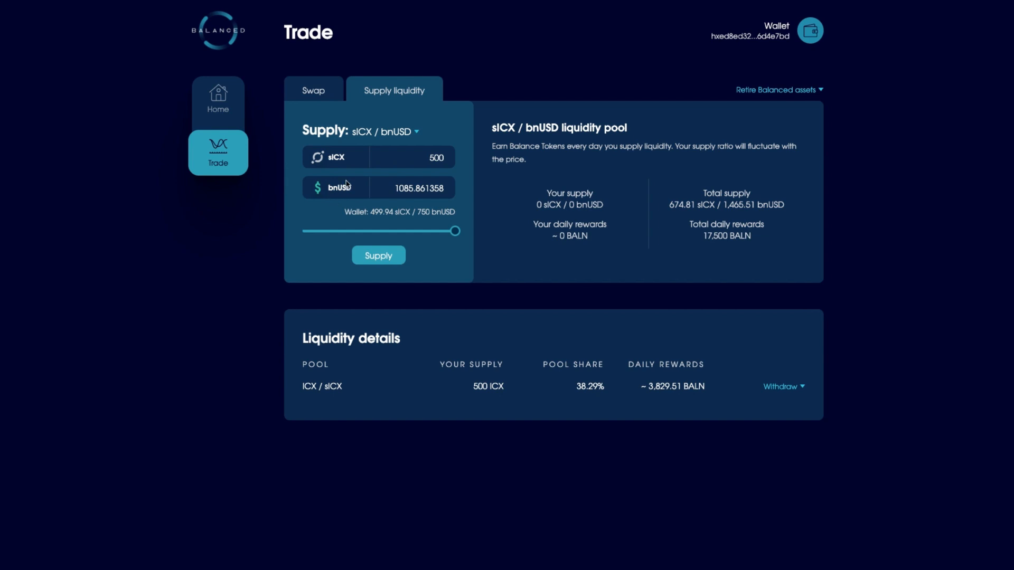
mouse_move(385, 132)
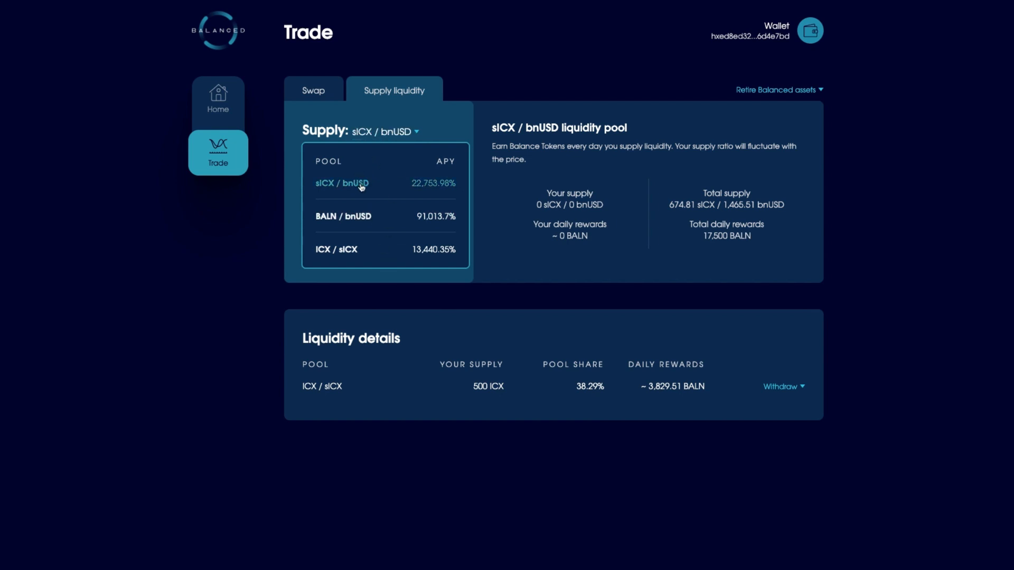
click(342, 184)
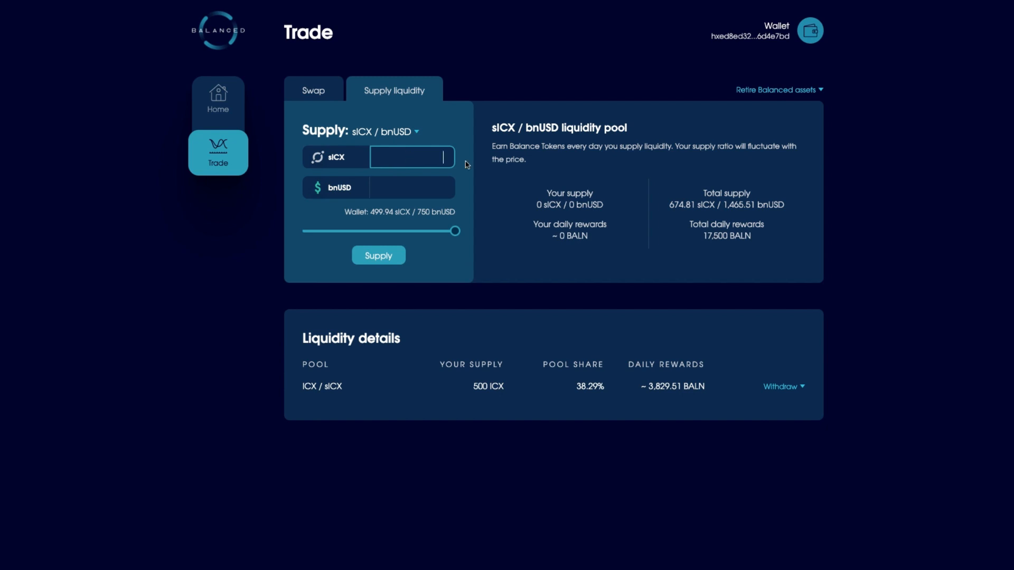
text(100)
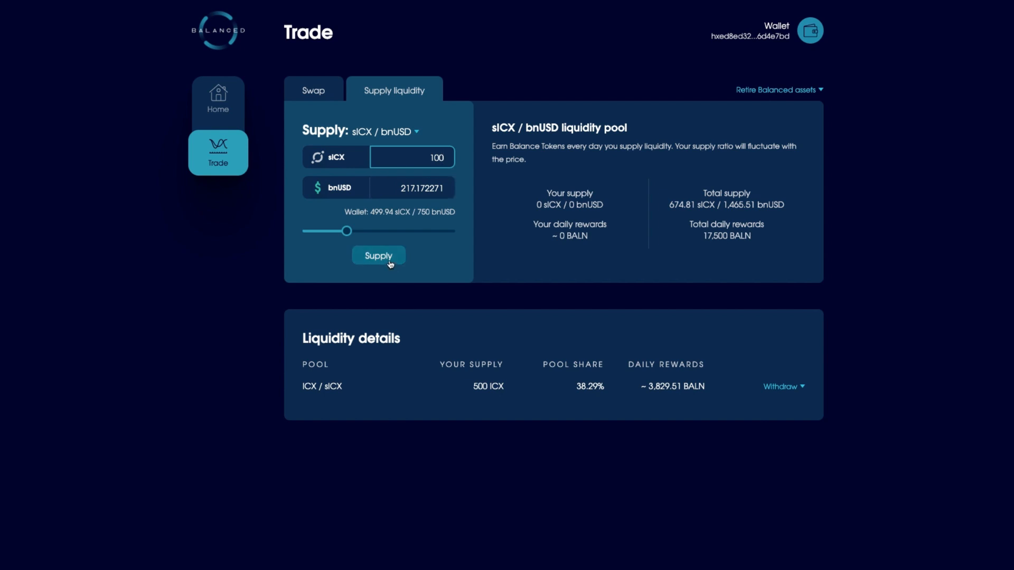
click(378, 254)
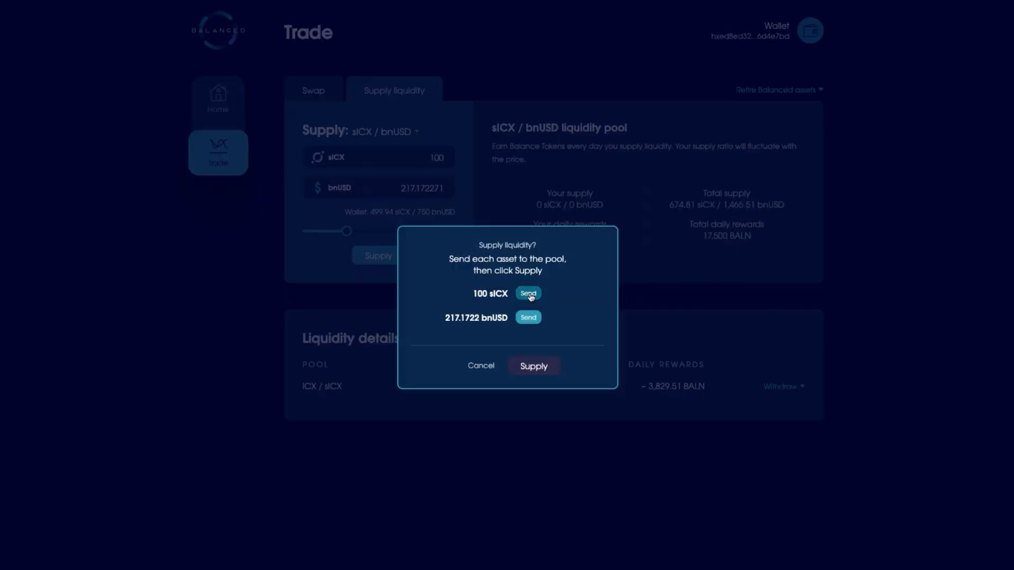
click(527, 293)
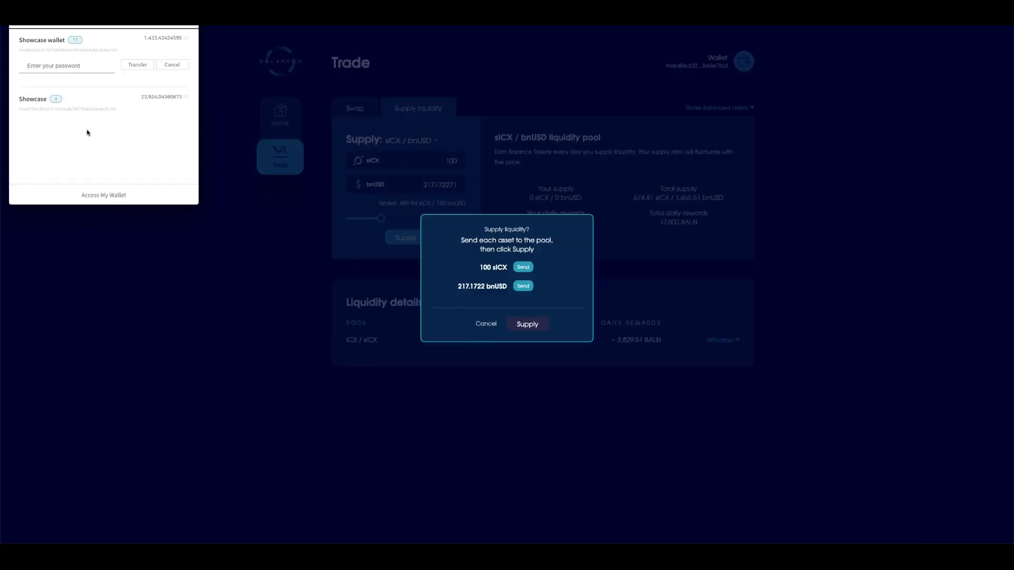
click(67, 66)
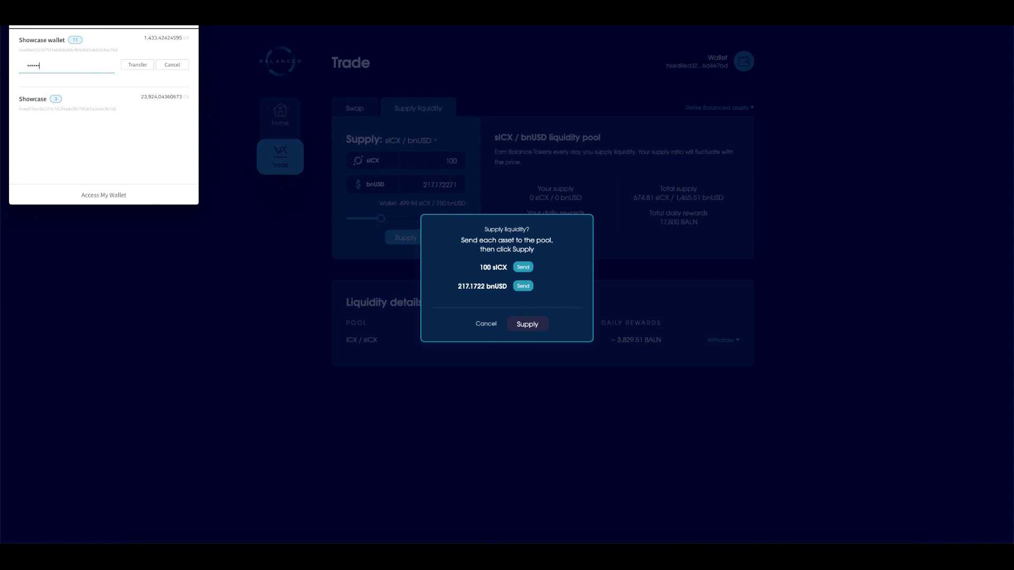
text(•••••)
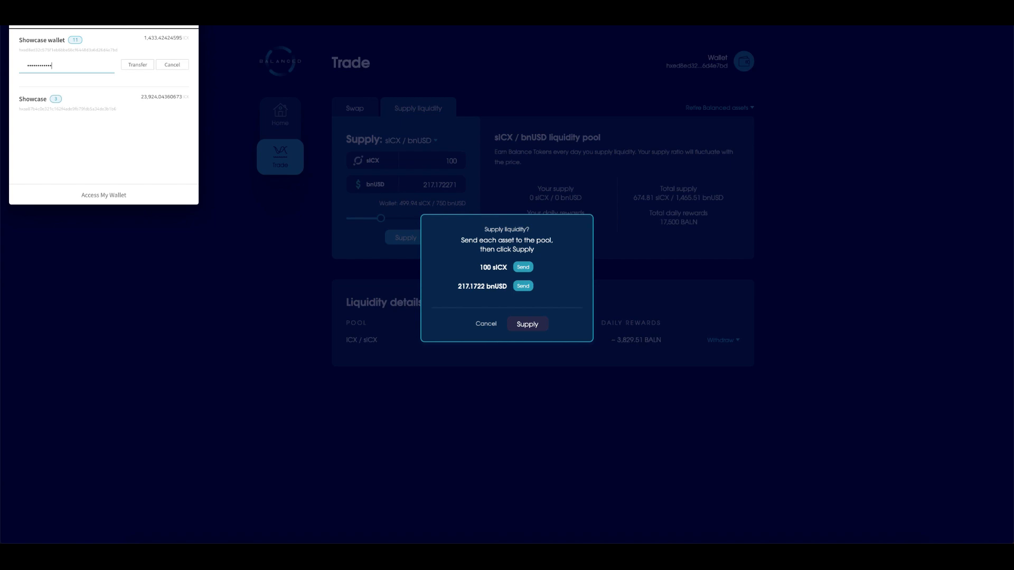
click(137, 64)
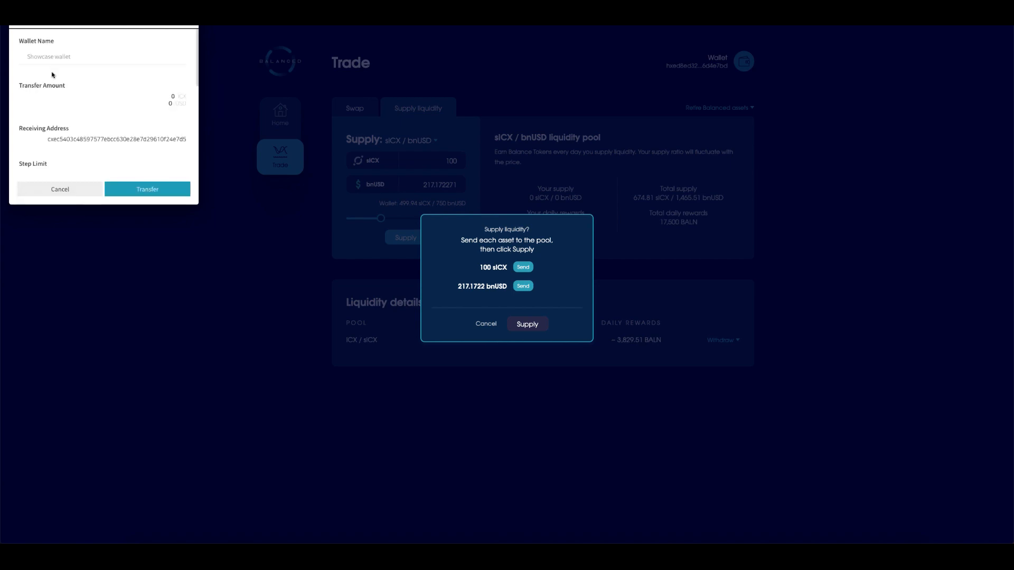
click(147, 189)
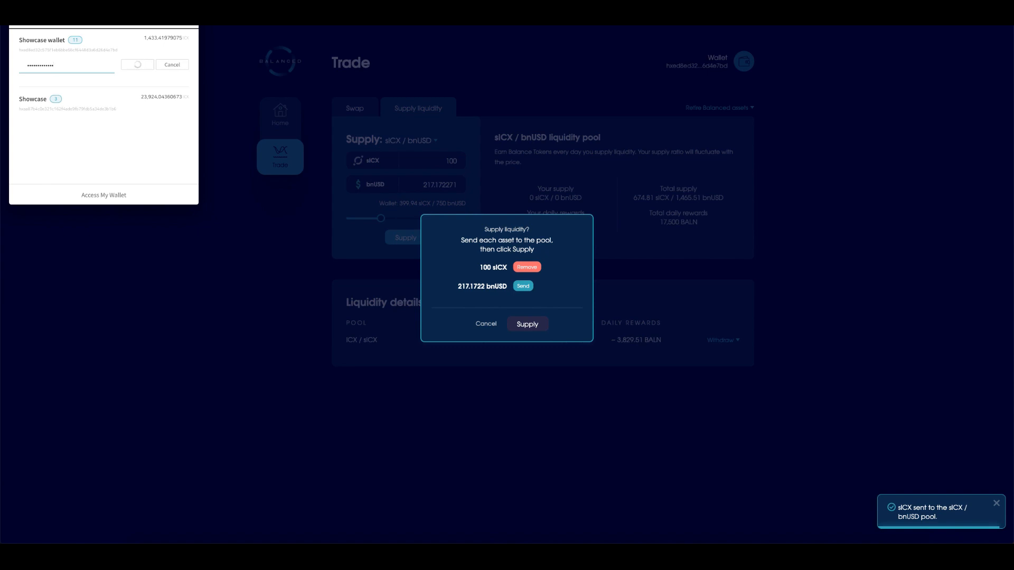
- Send the matching 217.17 bnUSD to the pool and approve it in the wallet
click(522, 285)
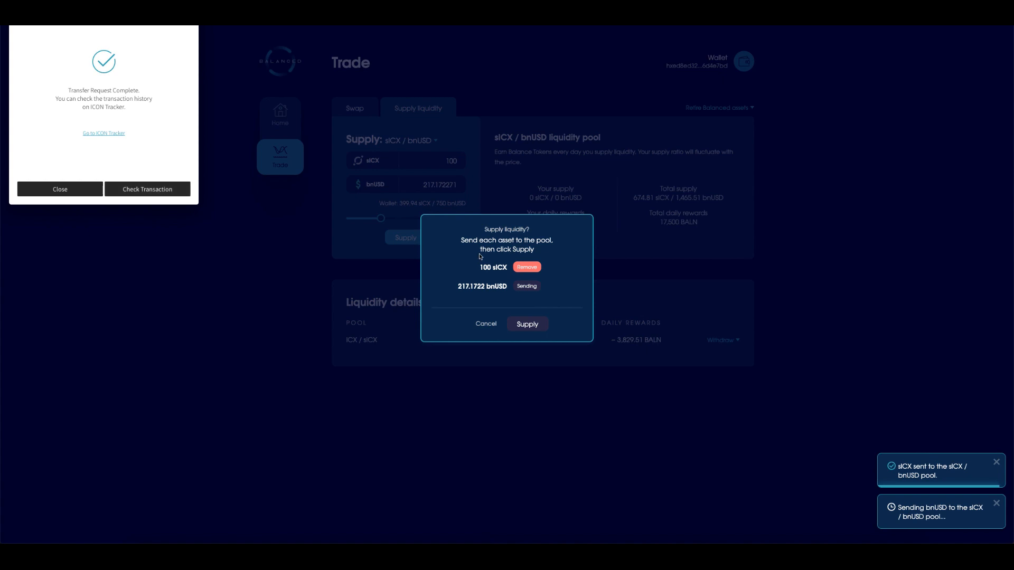
mouse_move(113, 194)
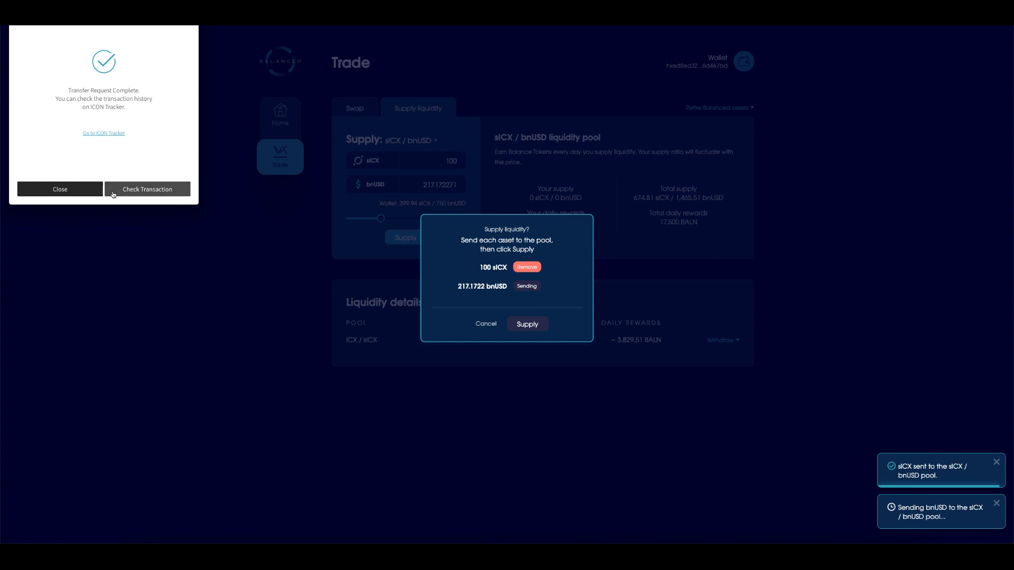
mouse_move(646, 322)
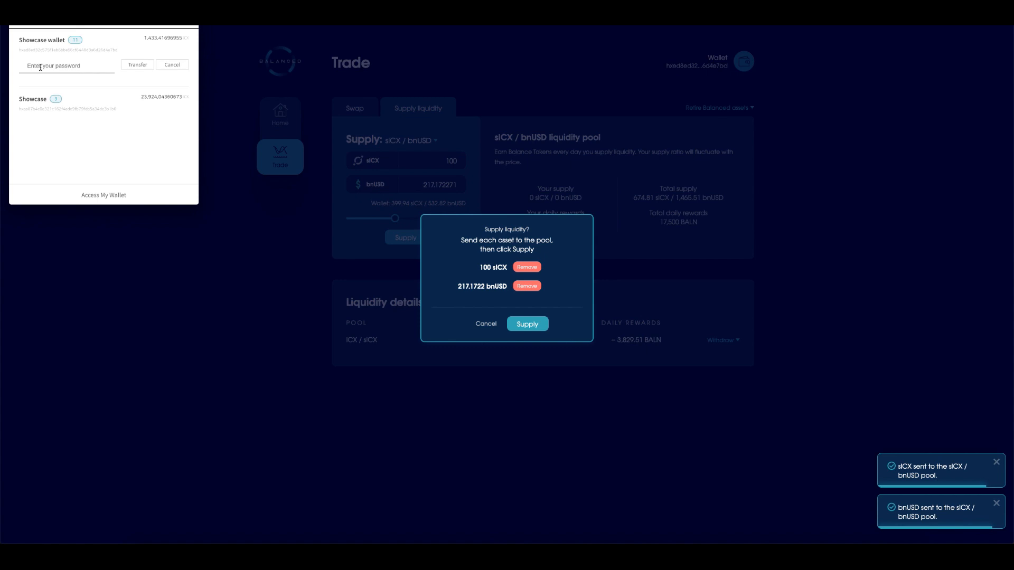
text(•••)
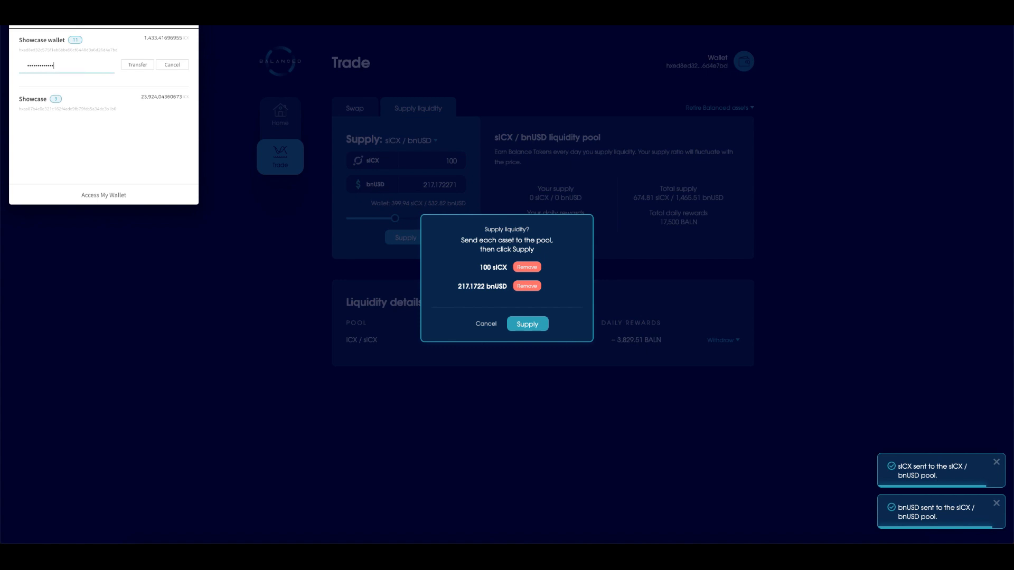
click(137, 65)
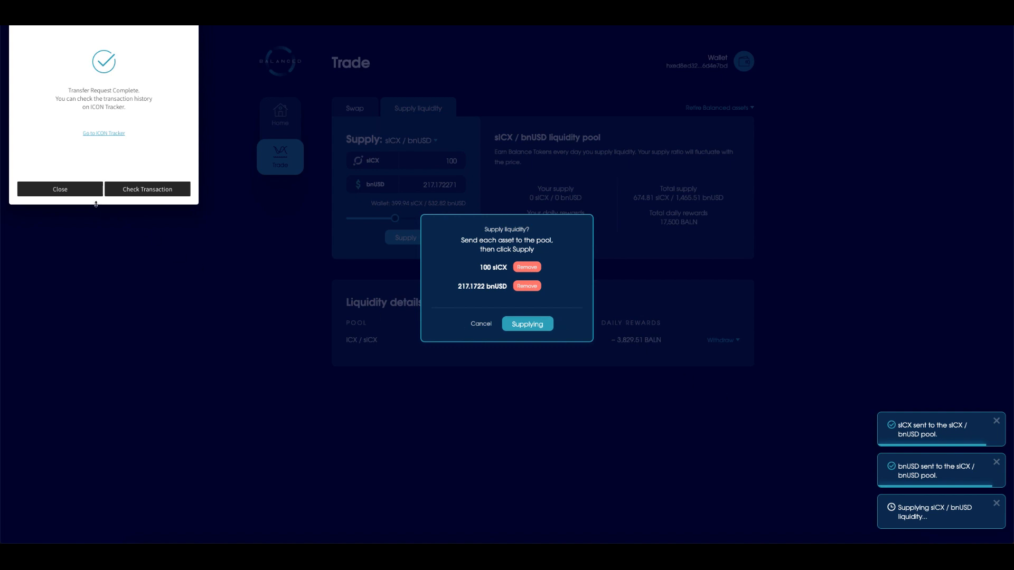
click(60, 189)
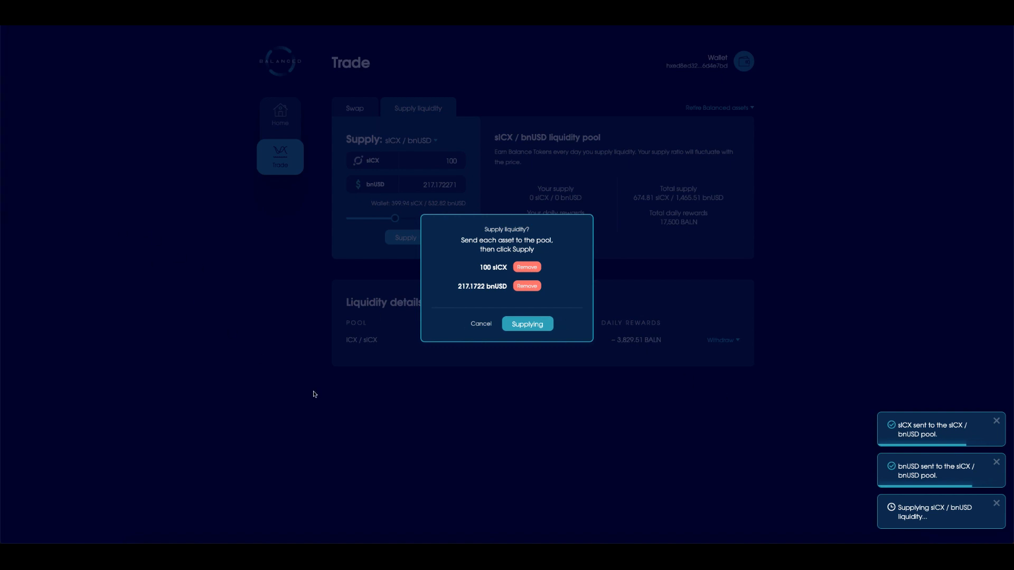
click(526, 323)
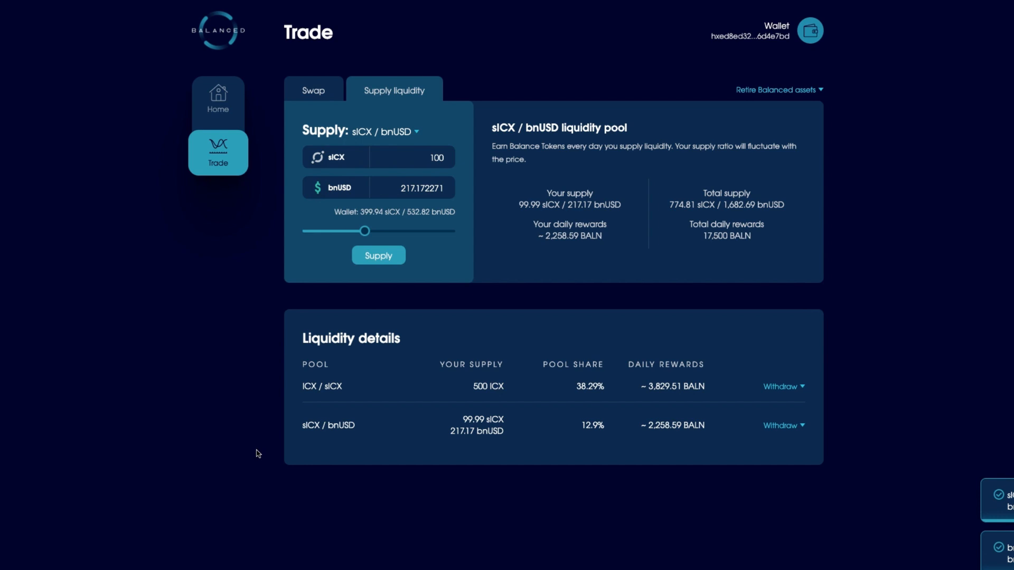
mouse_move(642, 385)
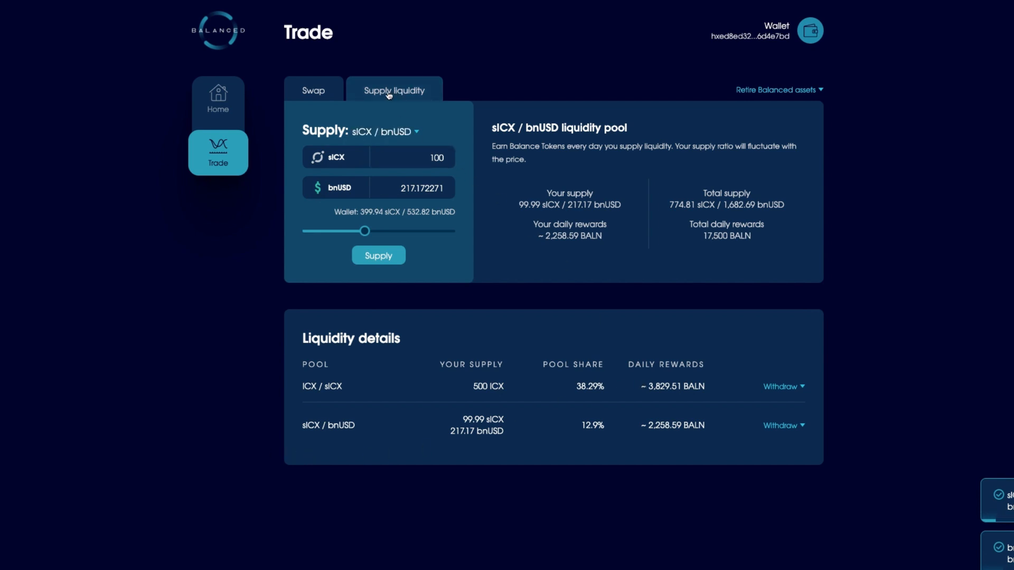
mouse_move(455, 393)
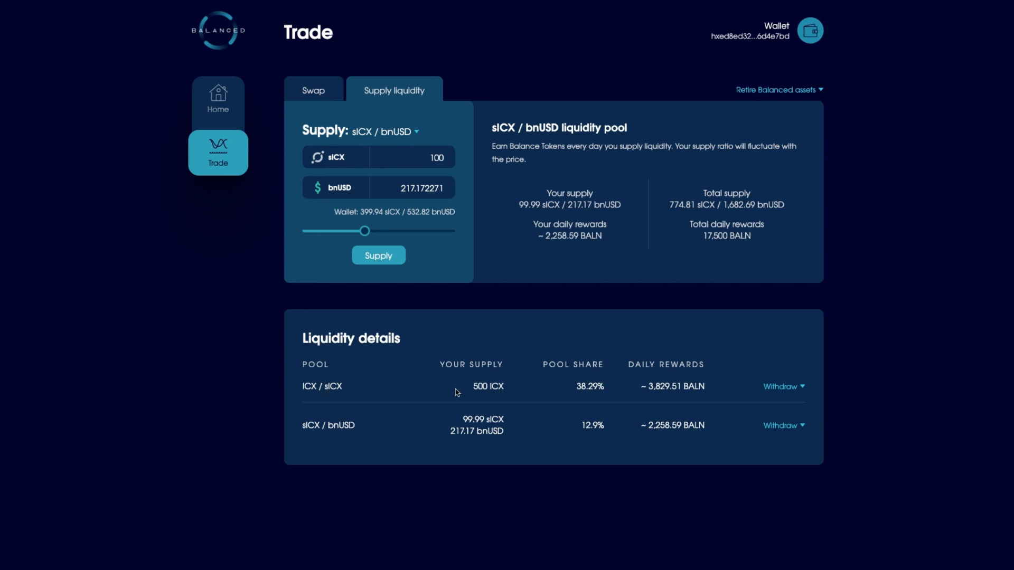
mouse_move(317, 392)
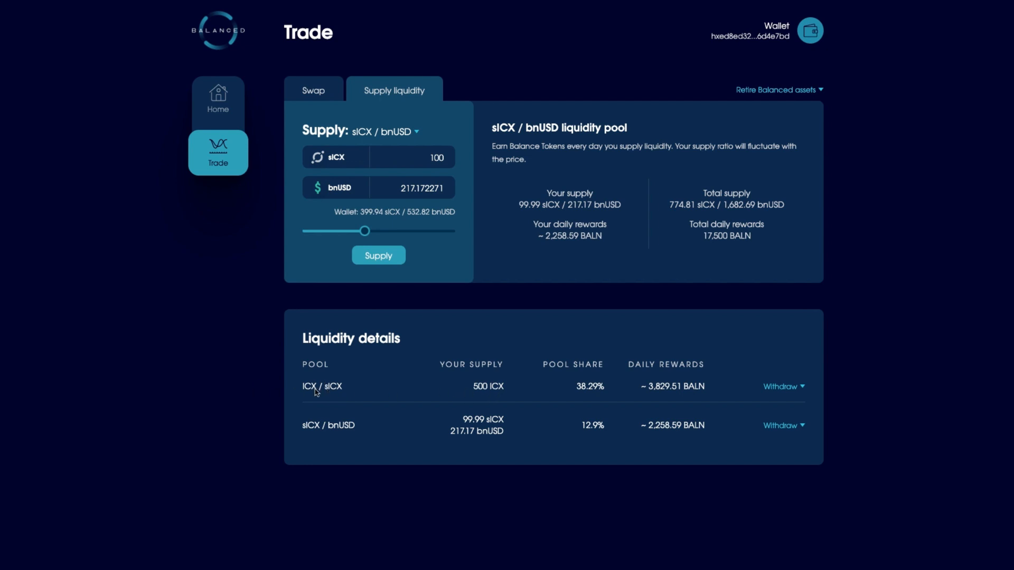
mouse_move(349, 387)
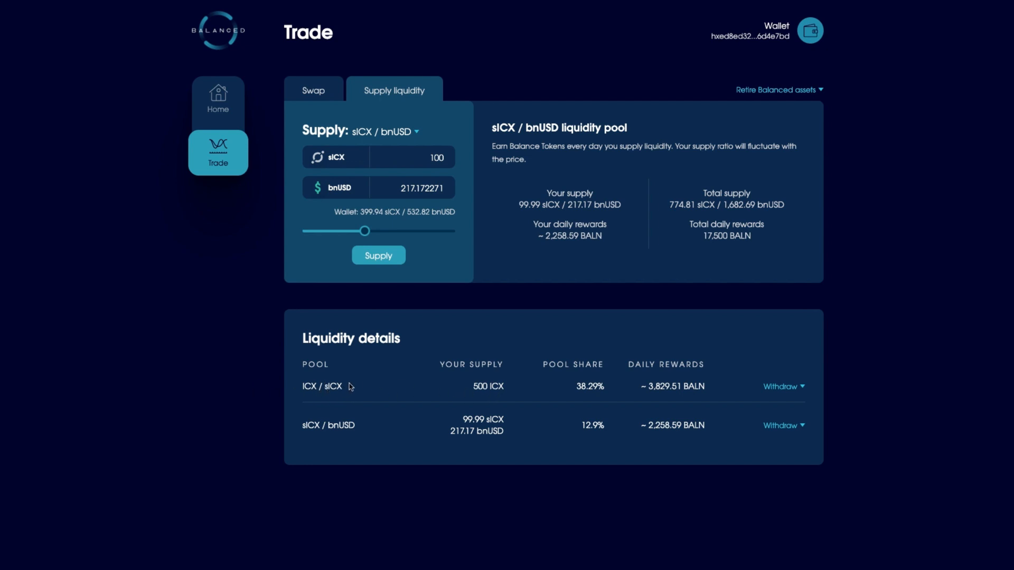
mouse_move(302, 389)
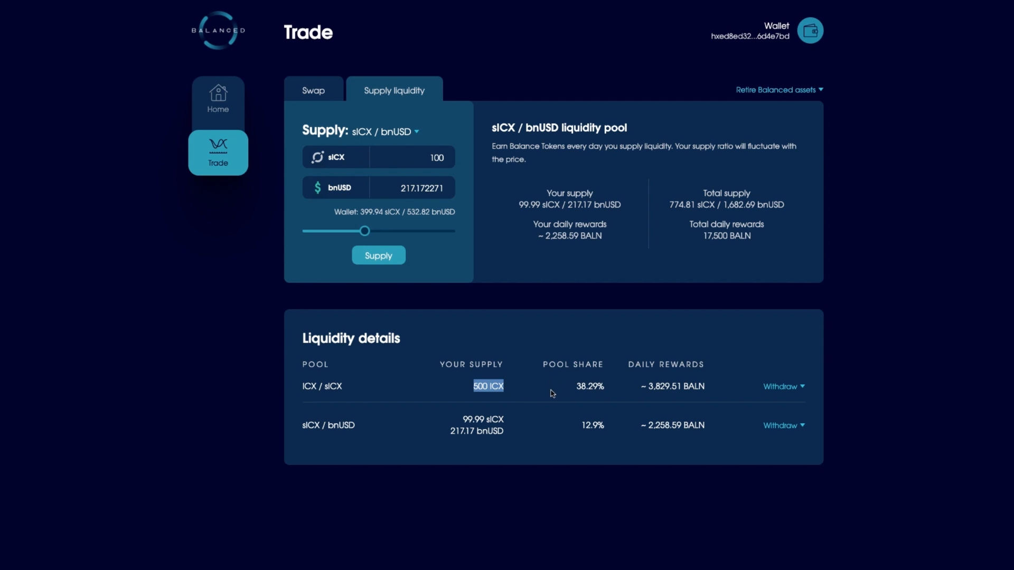
mouse_move(664, 383)
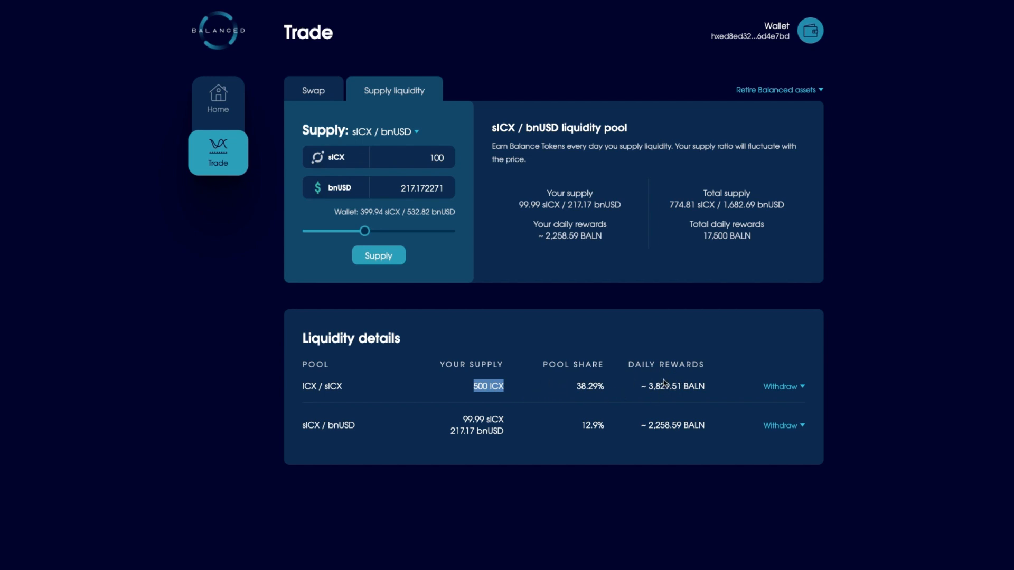
mouse_move(662, 398)
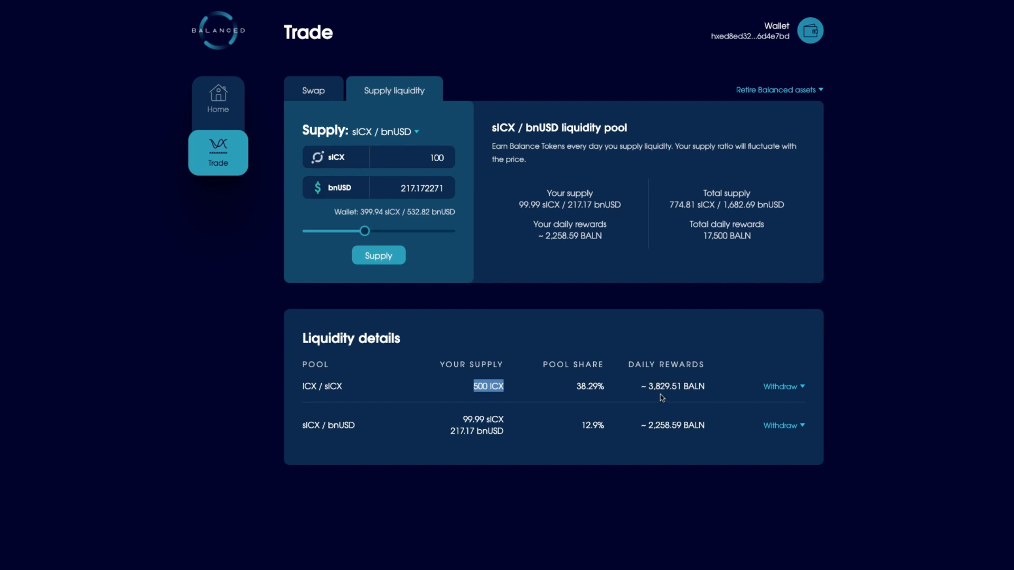
mouse_move(445, 427)
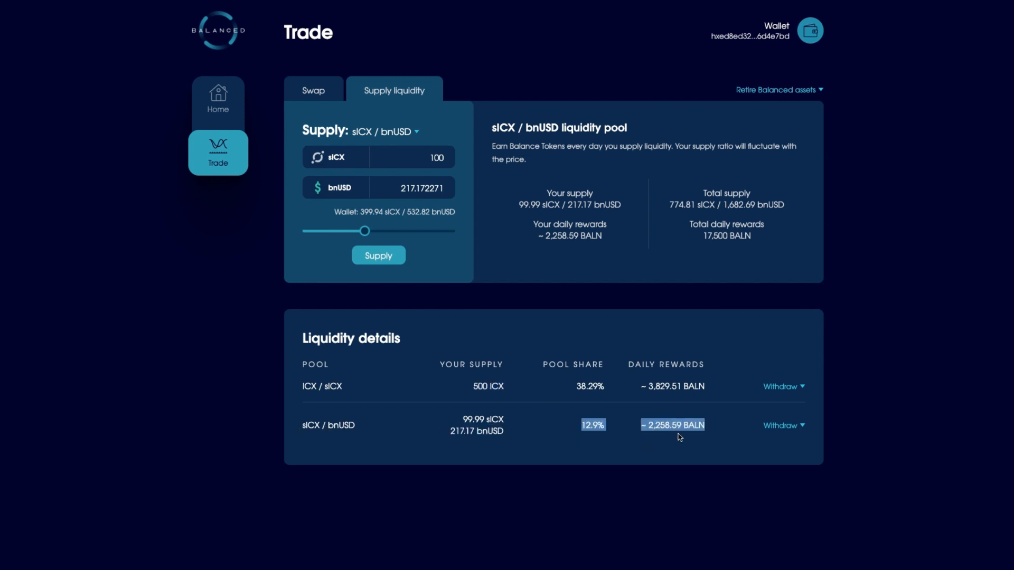
mouse_move(466, 423)
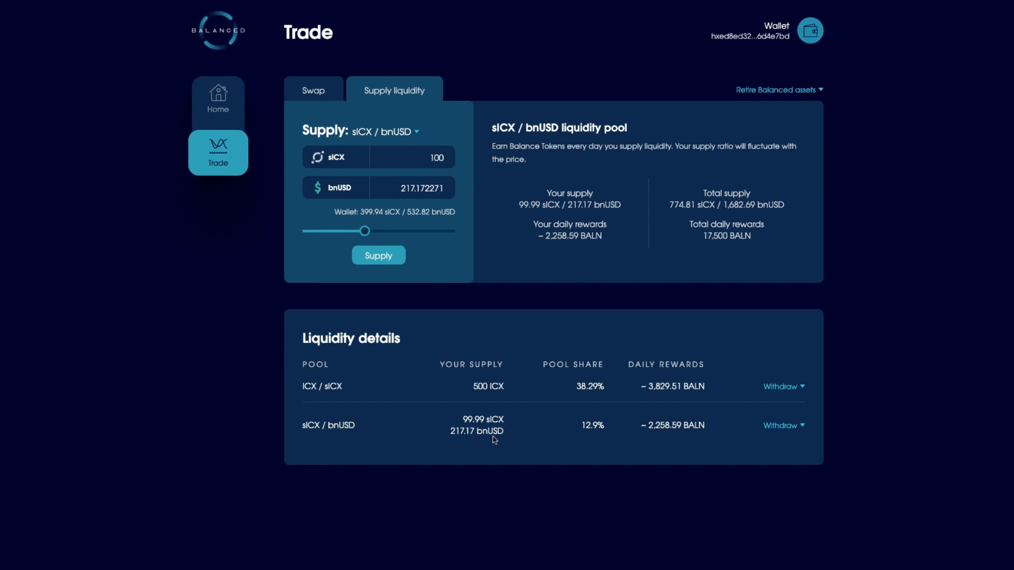
mouse_move(496, 442)
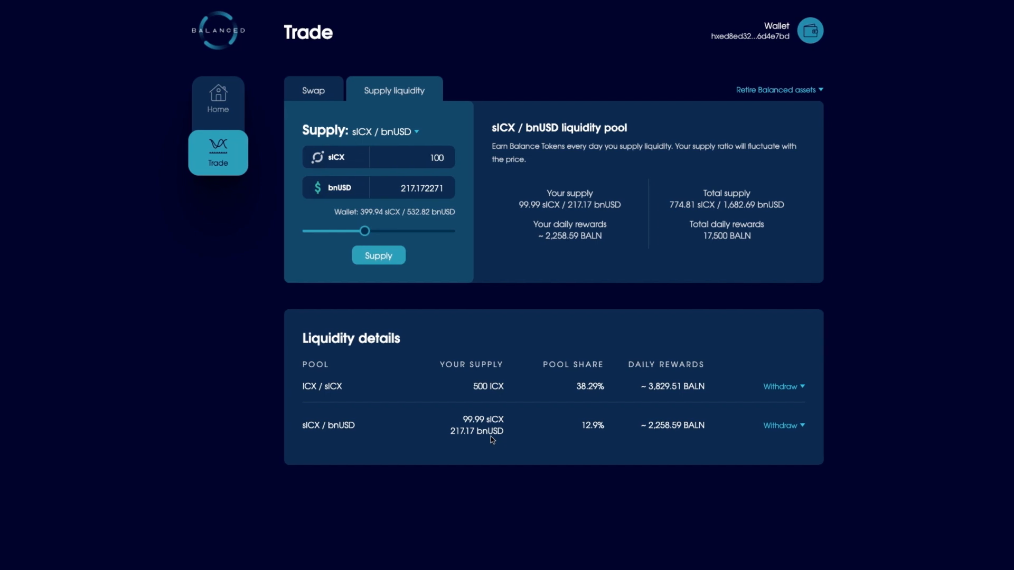
mouse_move(492, 443)
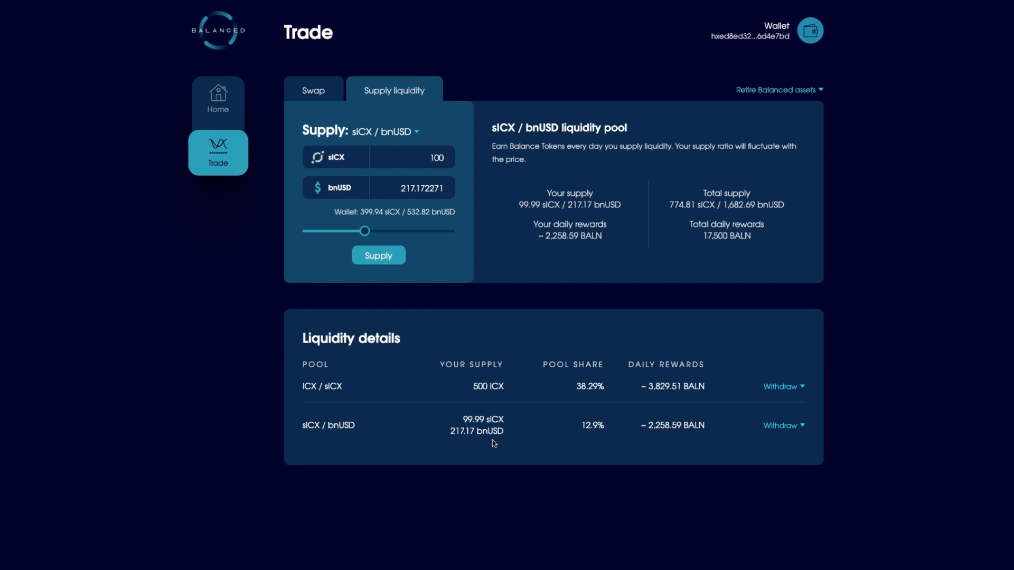
mouse_move(509, 433)
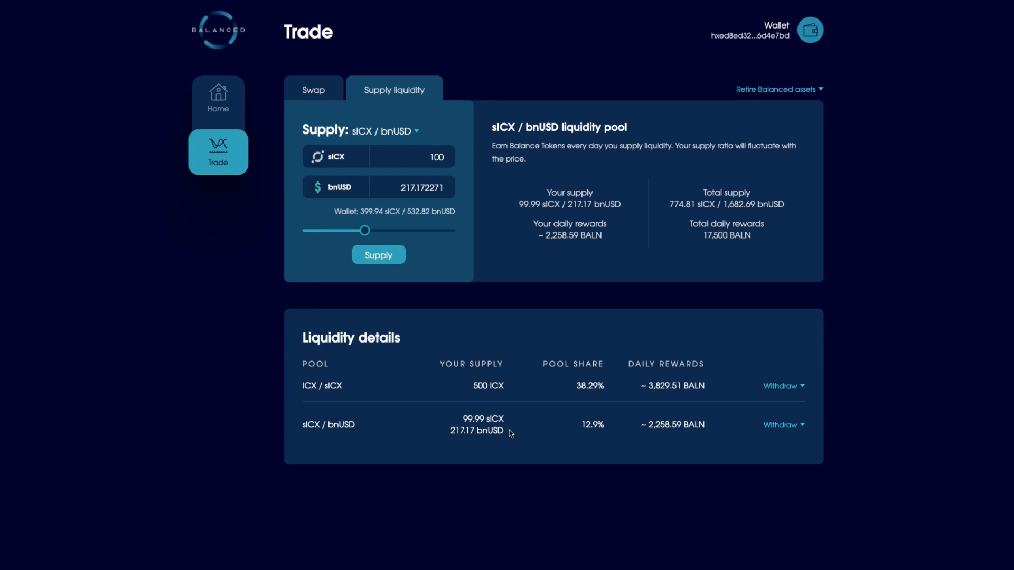
- Toggle from Swap to Supply liquidity and back, opening the swap-from asset list
click(313, 90)
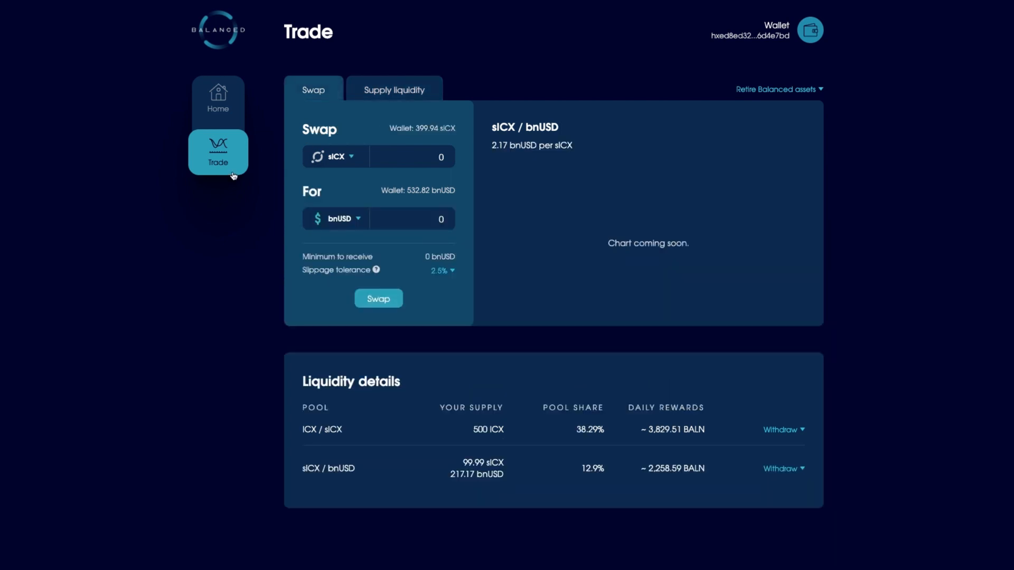
click(337, 156)
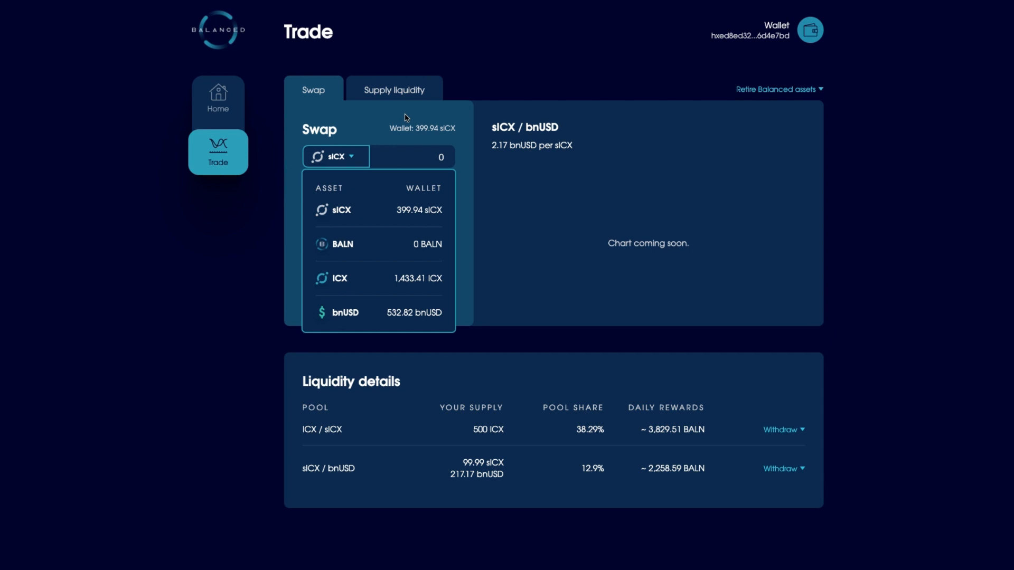
click(393, 90)
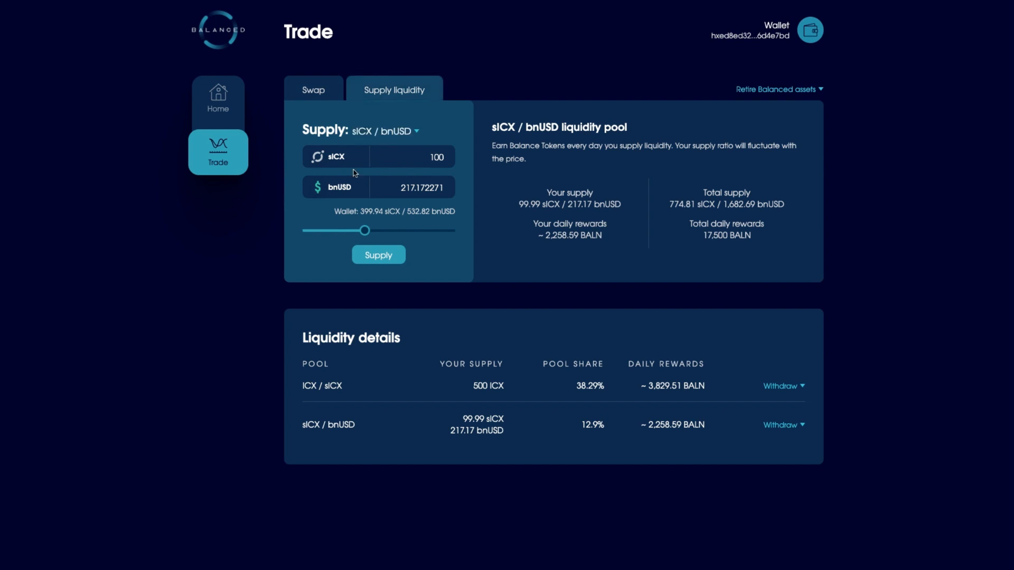
click(385, 131)
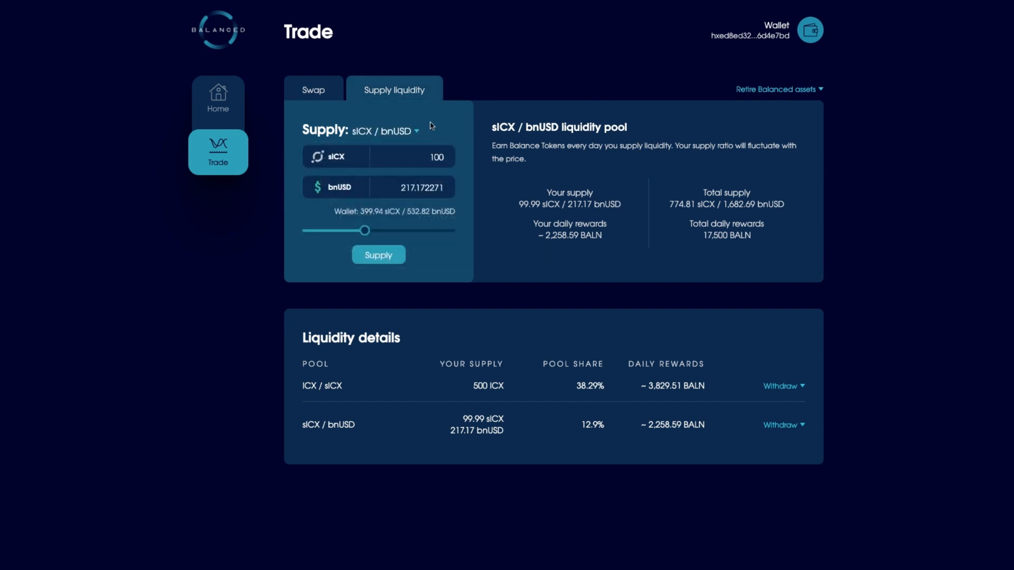
click(313, 89)
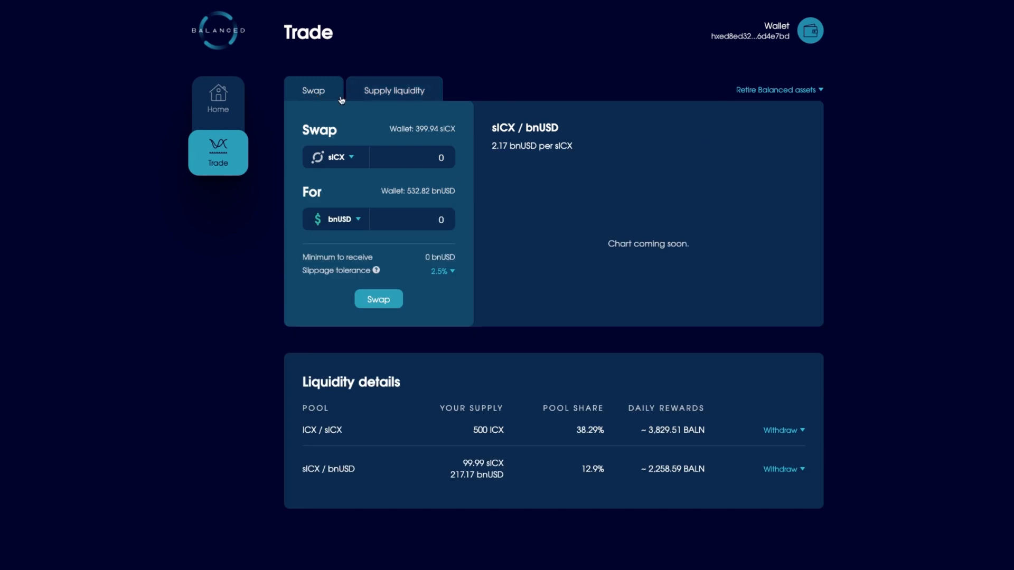
mouse_move(403, 273)
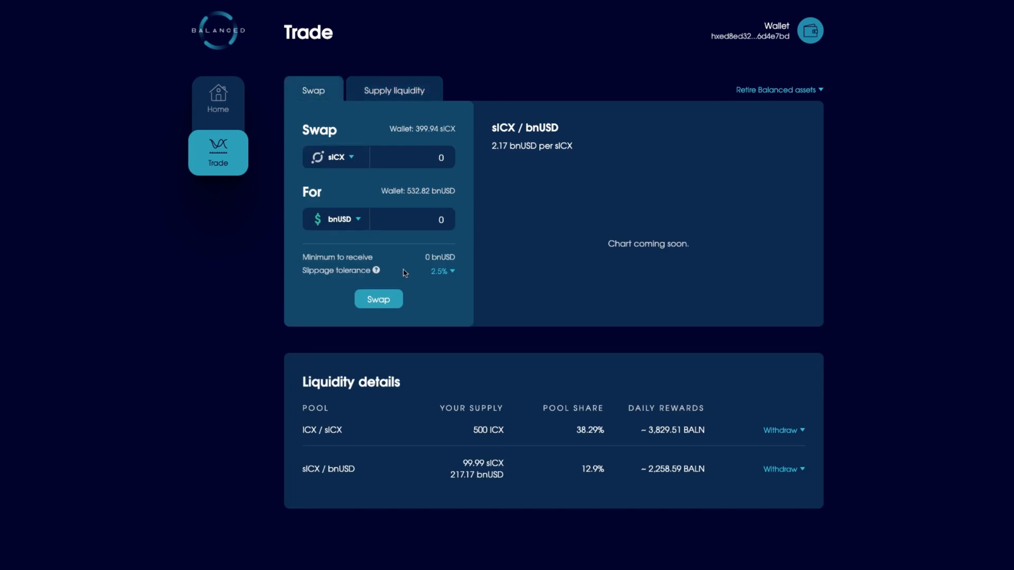
mouse_move(346, 438)
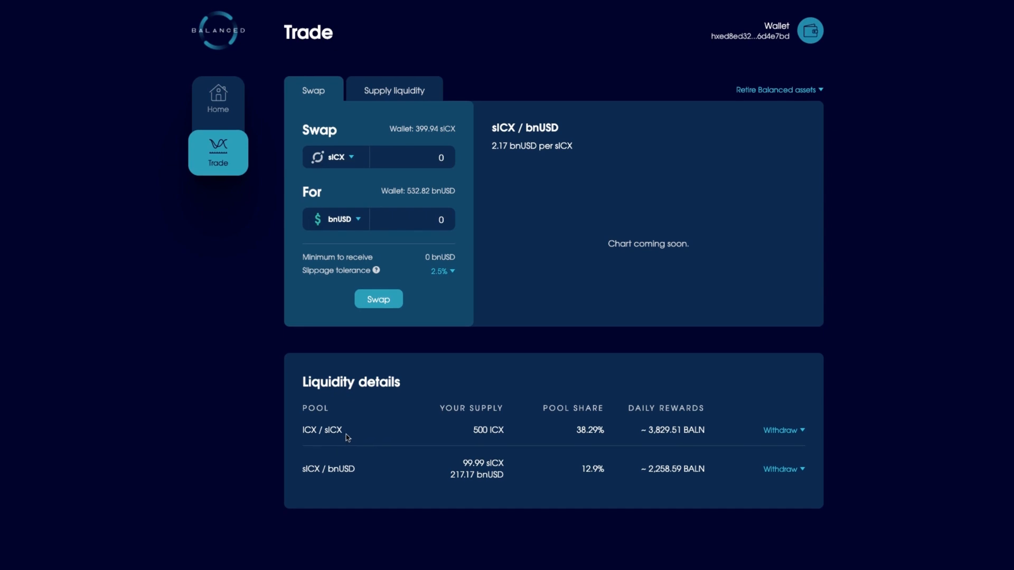
mouse_move(348, 437)
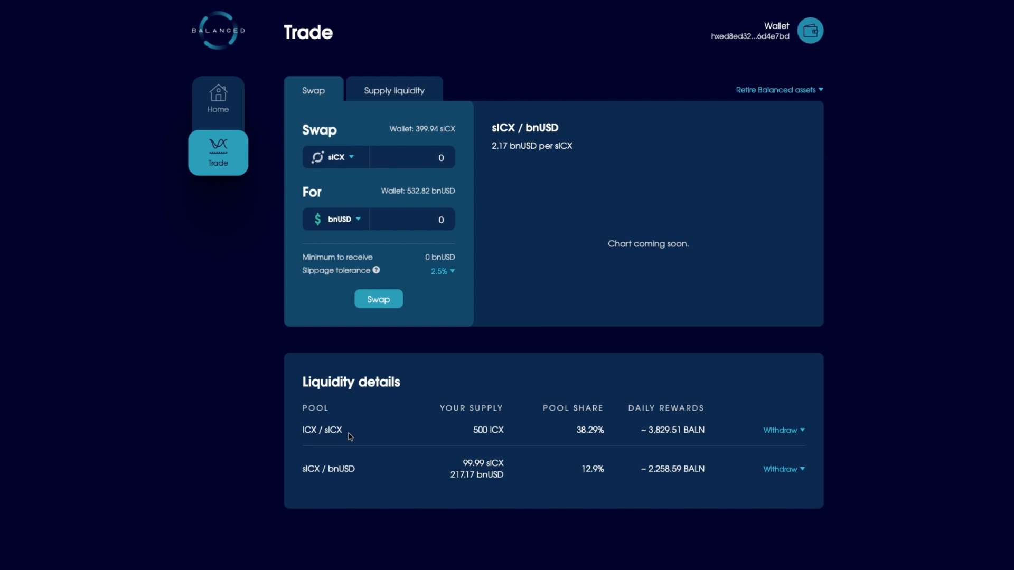
mouse_move(388, 181)
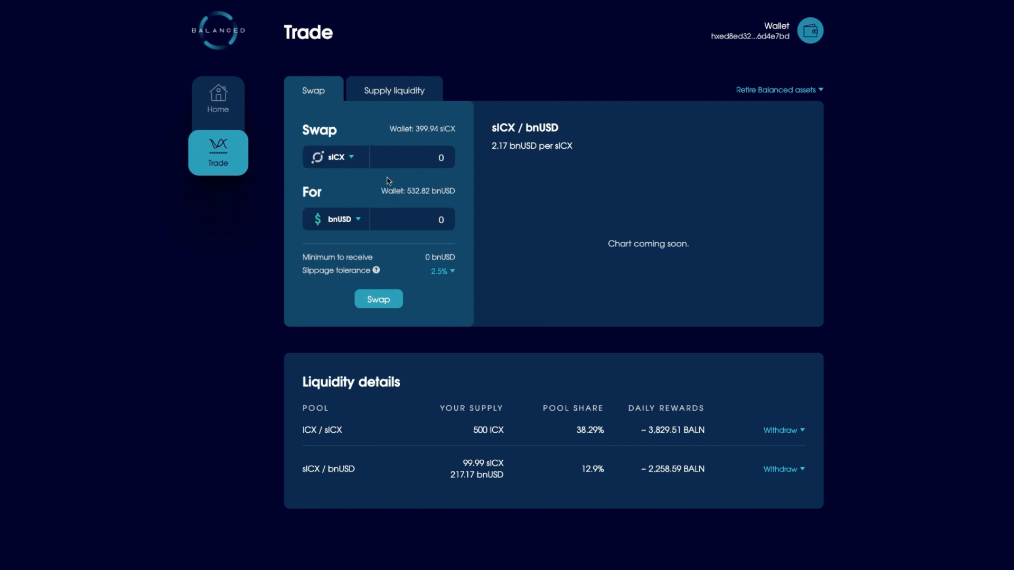
mouse_move(366, 184)
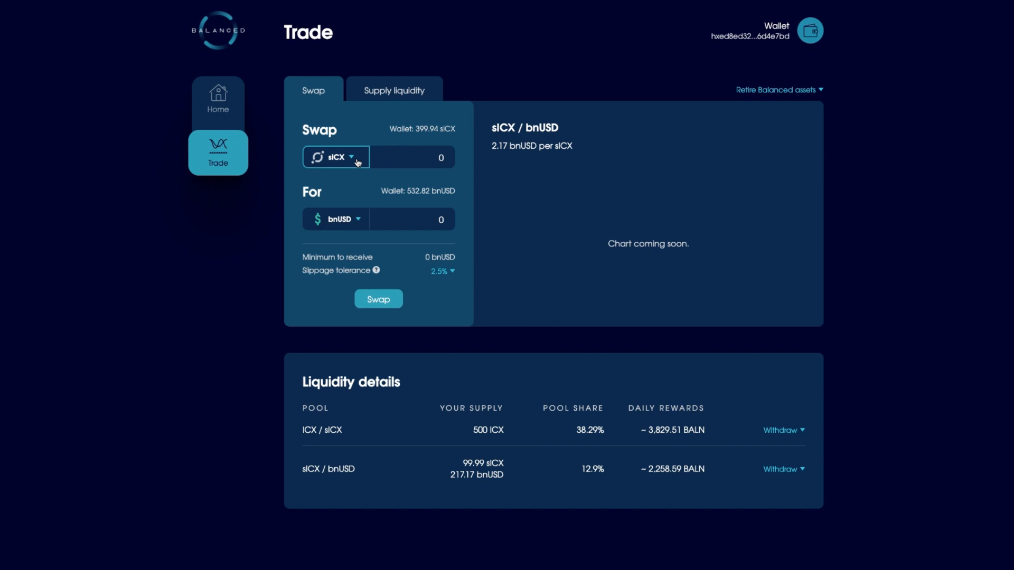
mouse_move(357, 209)
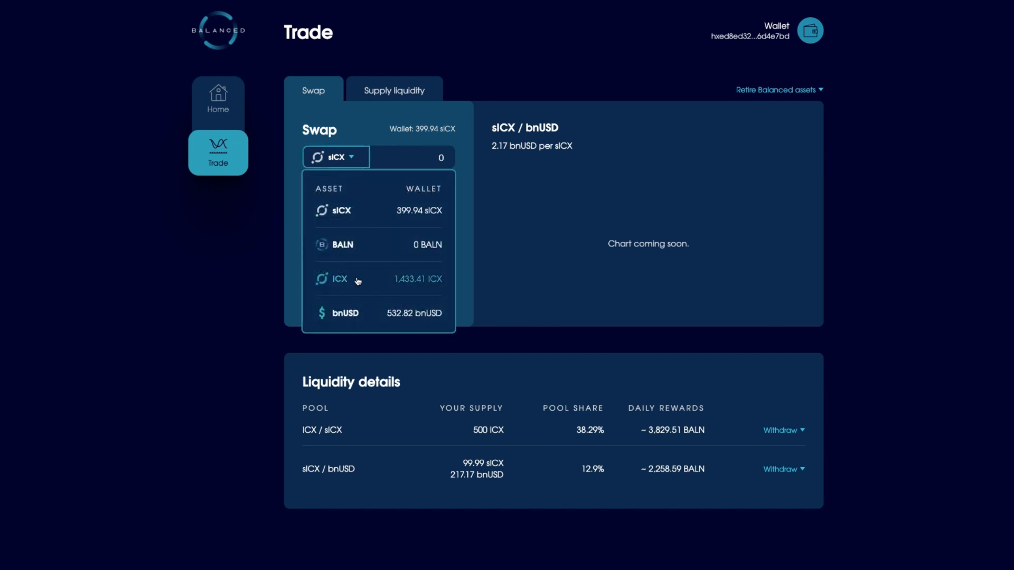
- Enter 20 bnUSD to pay, receiving about 9.0741 sICX with 8.8472 minimum
click(345, 313)
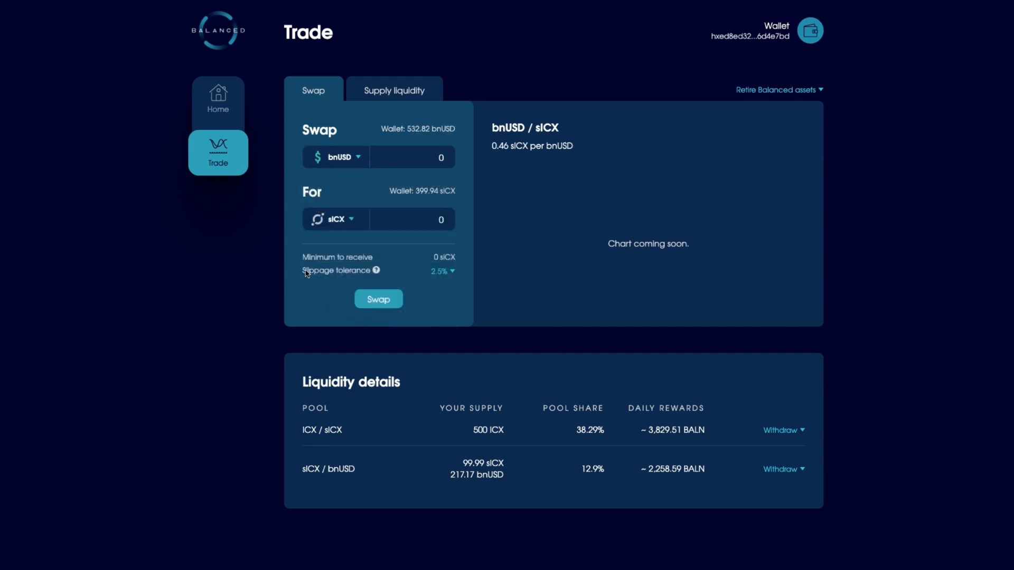
click(412, 219)
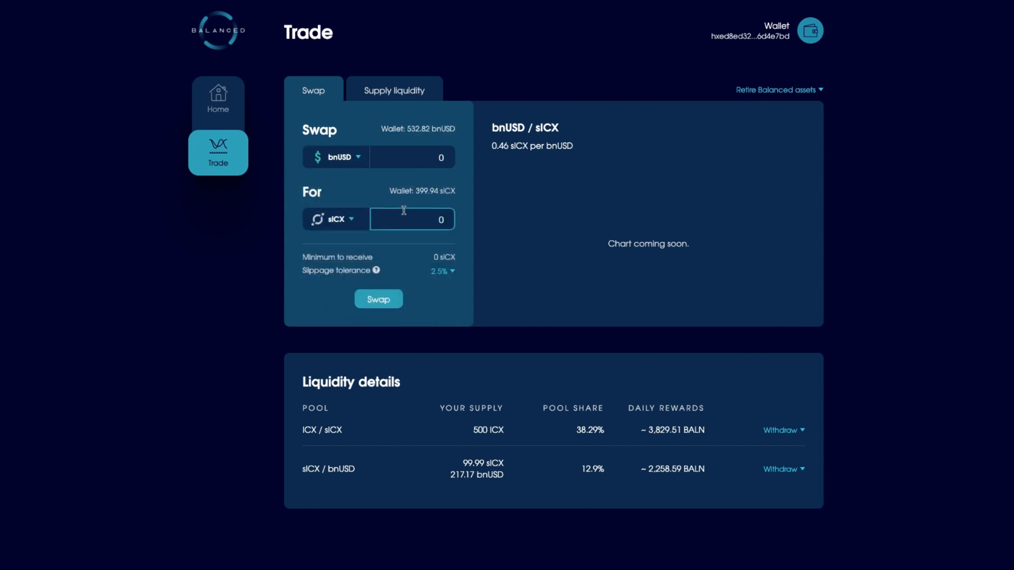
mouse_move(412, 218)
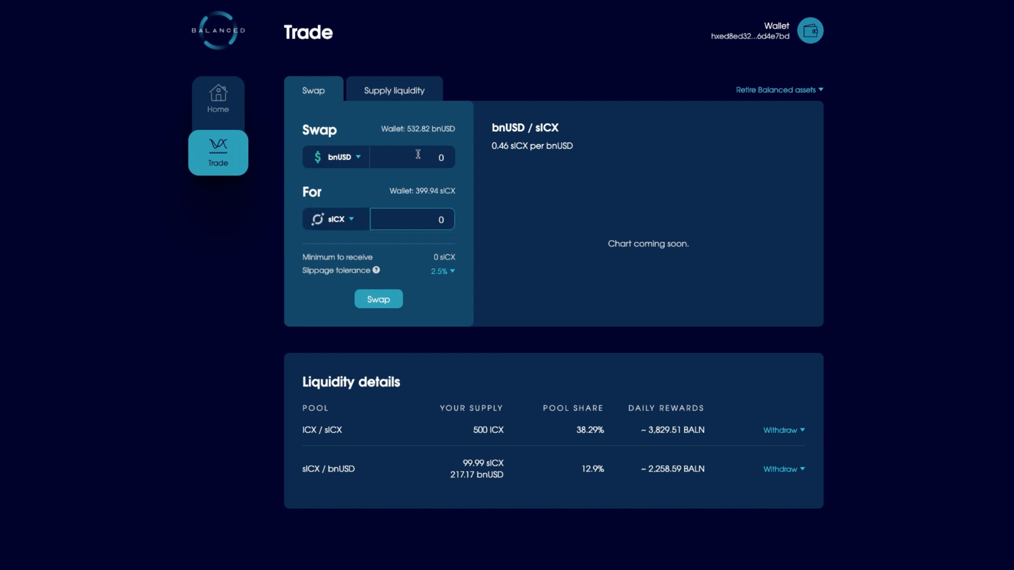
click(412, 156)
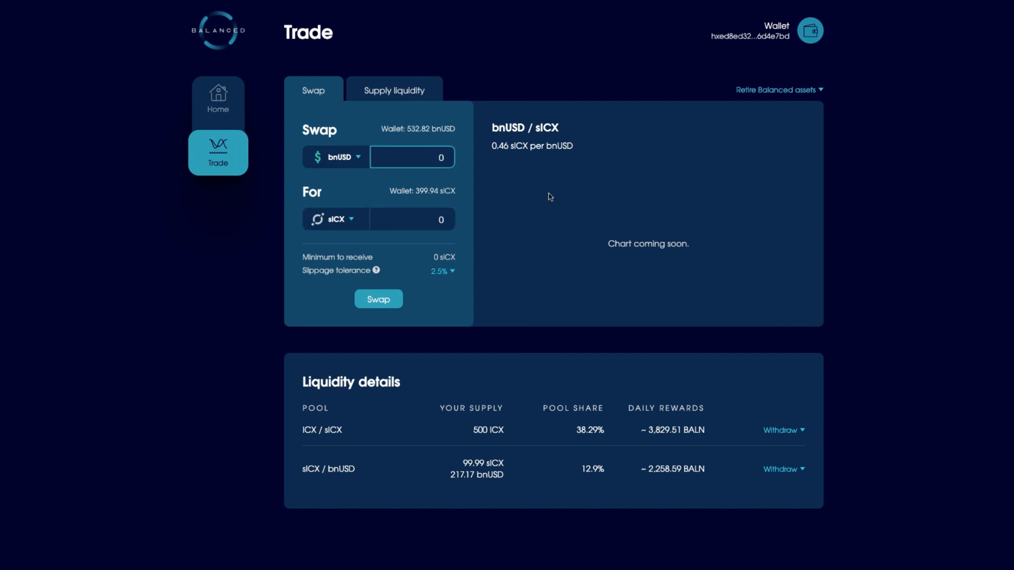
text(200)
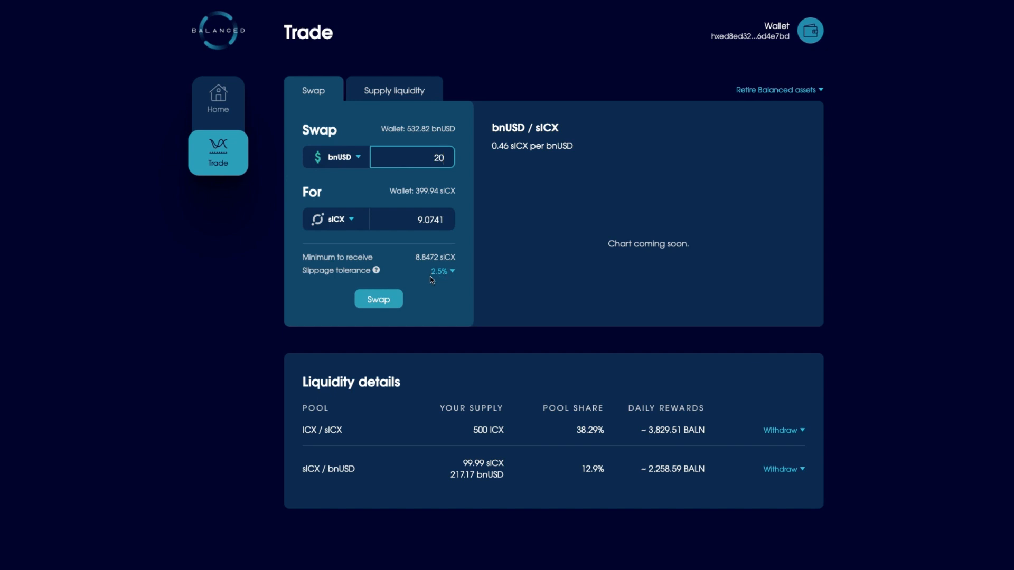
mouse_move(555, 282)
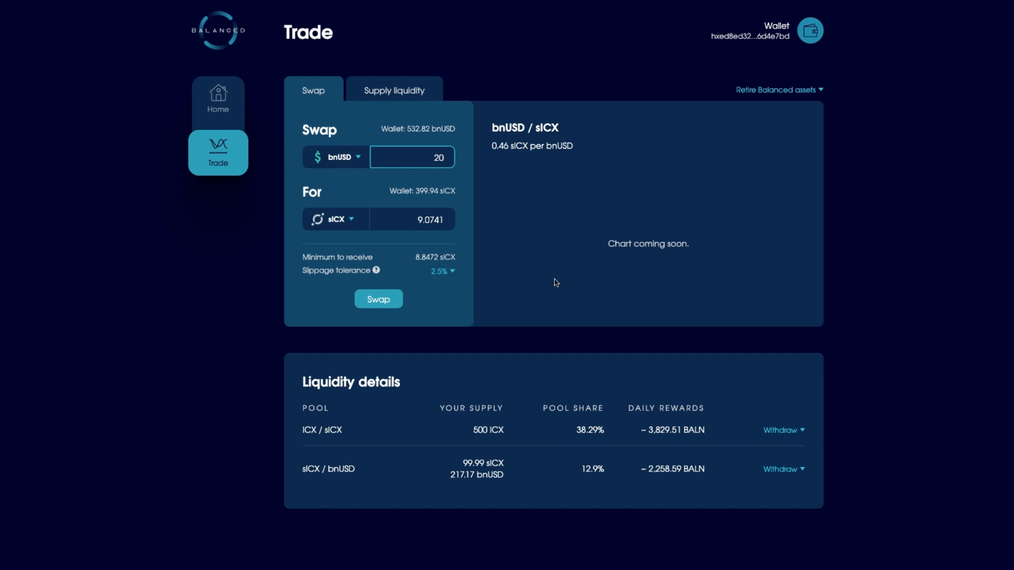
mouse_move(437, 267)
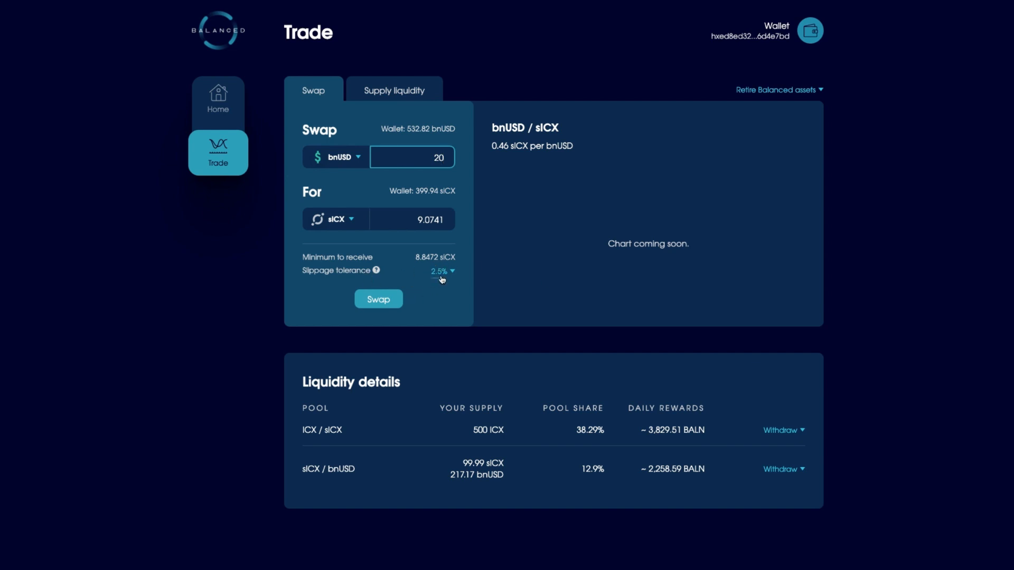
mouse_move(412, 253)
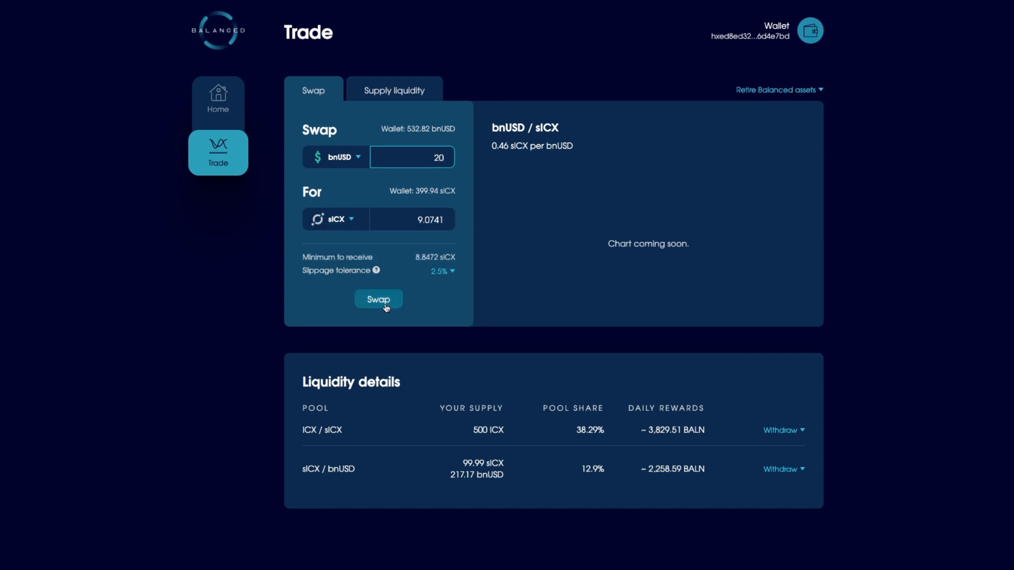
- Review and confirm paying 20 bnUSD for 9.07 sICX with a 0.06 bnUSD fee
click(377, 300)
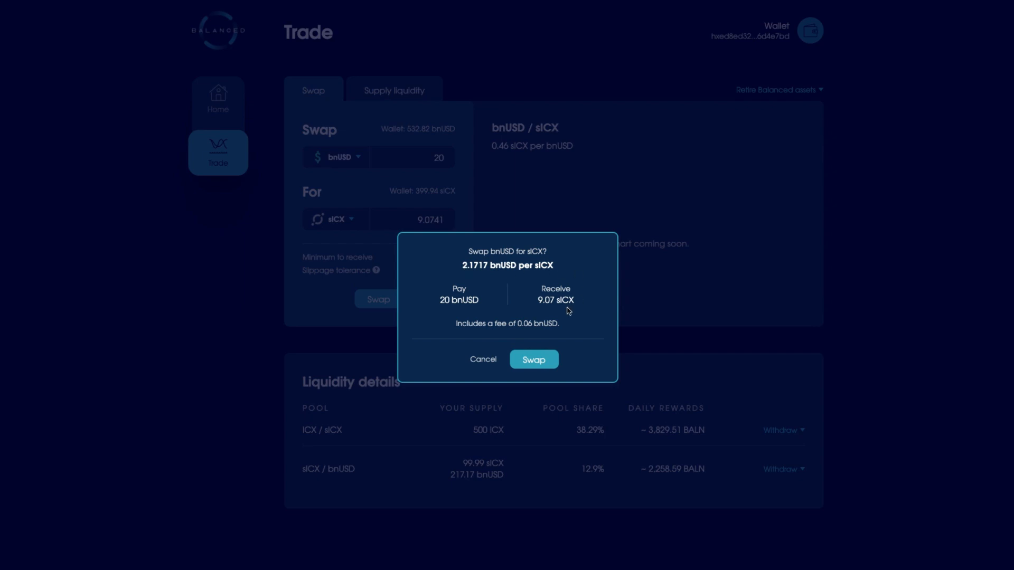
mouse_move(458, 311)
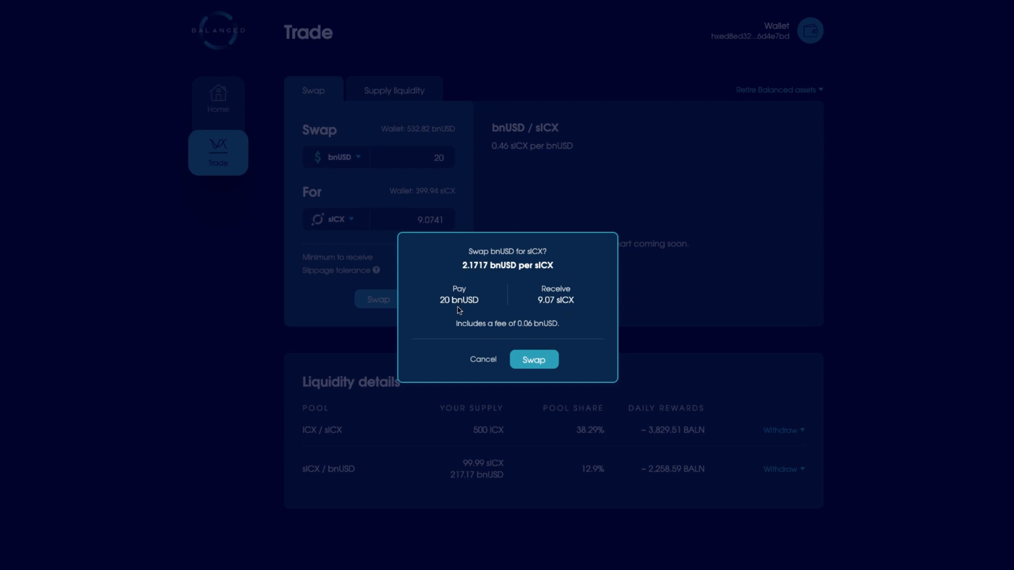
mouse_move(554, 143)
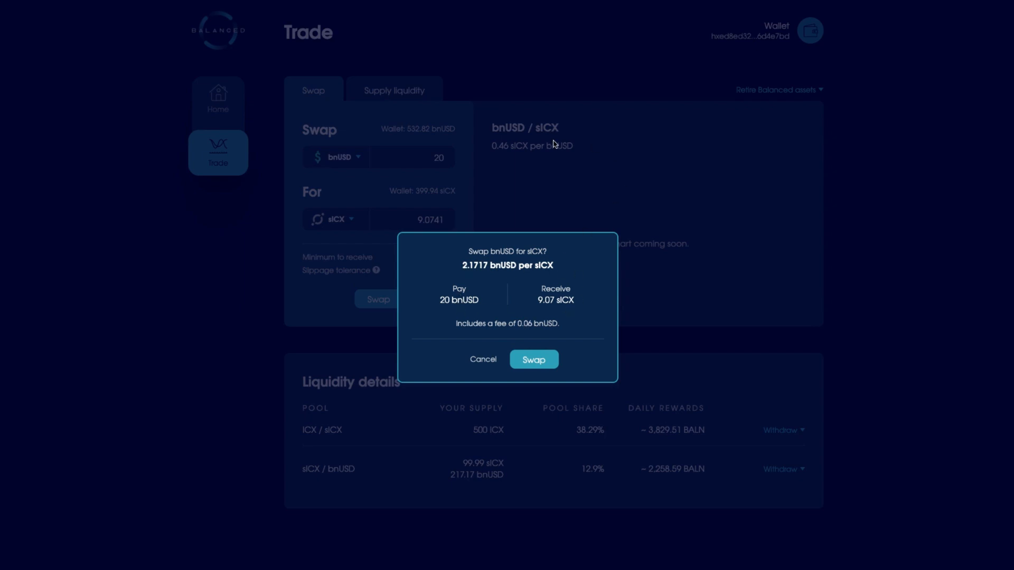
mouse_move(362, 203)
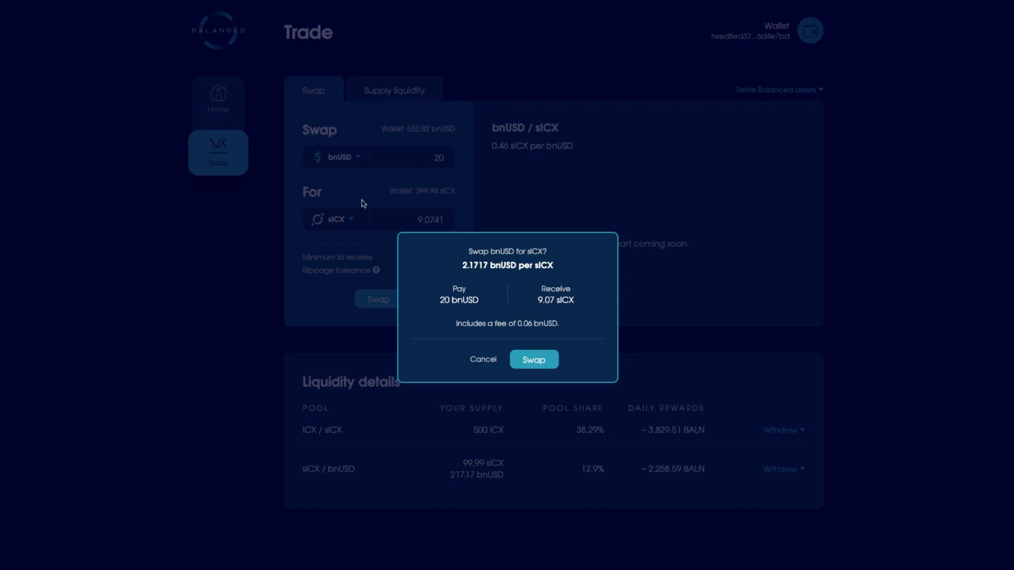
mouse_move(380, 237)
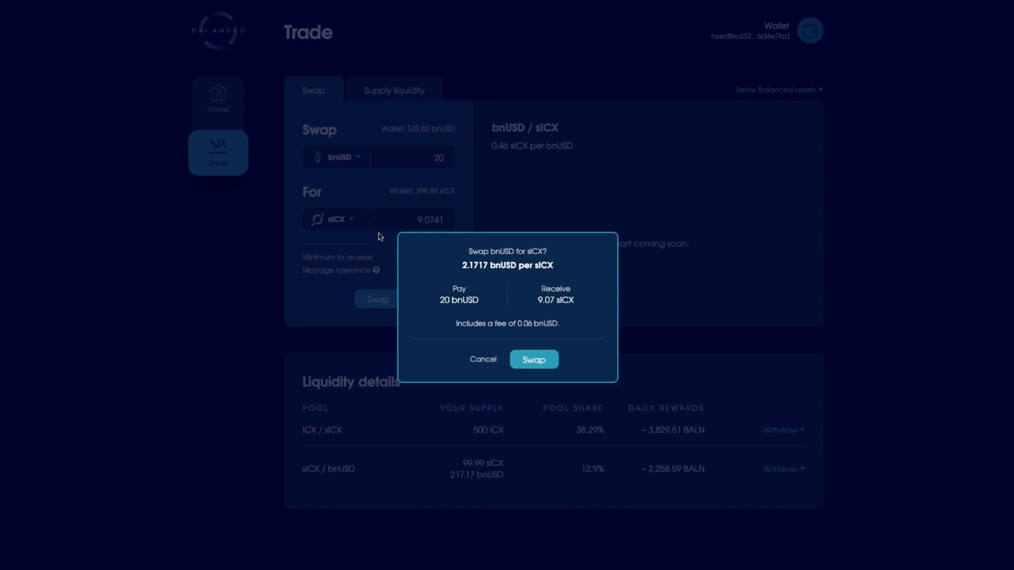
mouse_move(563, 306)
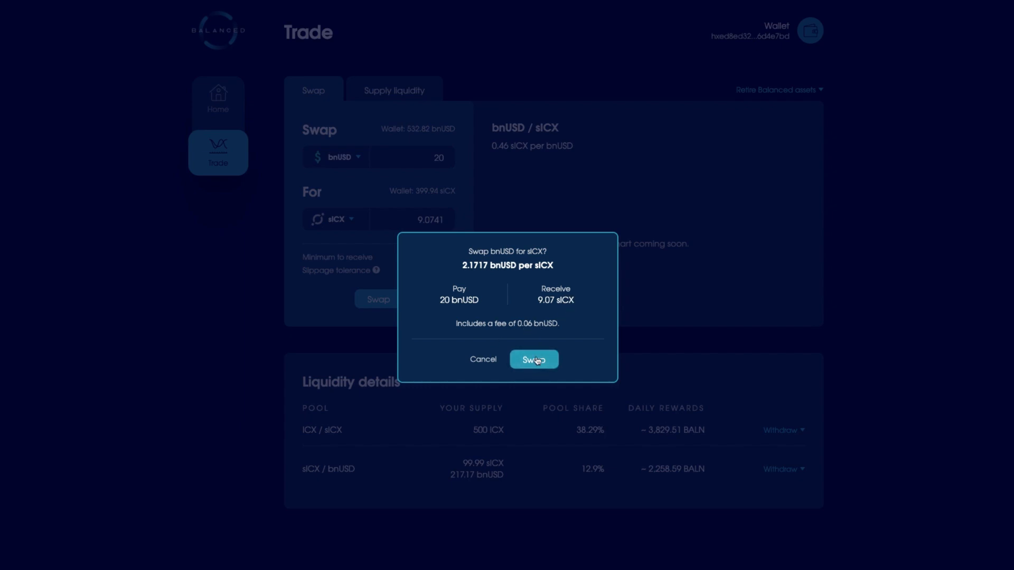
click(532, 359)
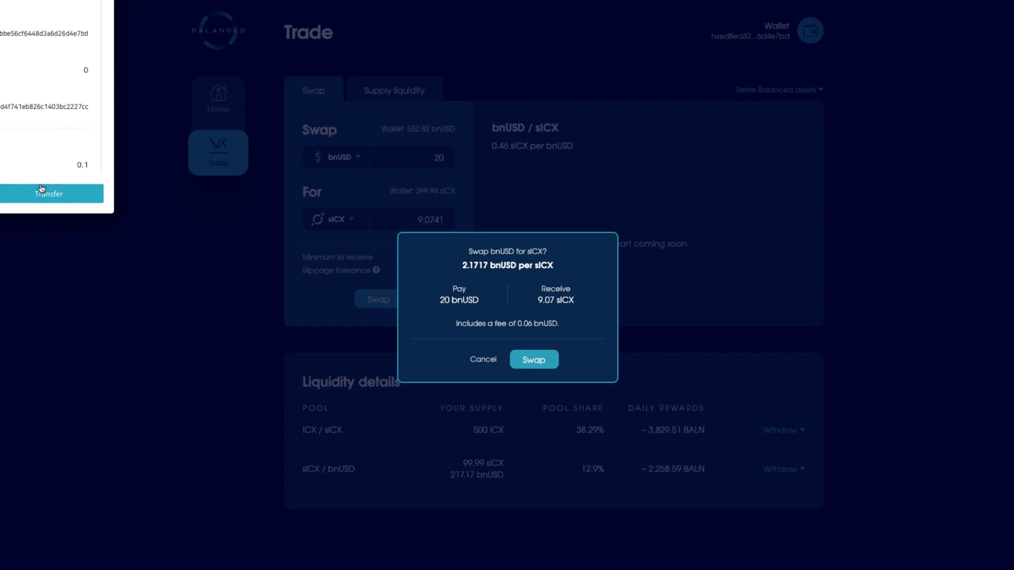
- Sign the swap in ICONex, leaving 512.82 bnUSD and 409.01 sICX
click(533, 359)
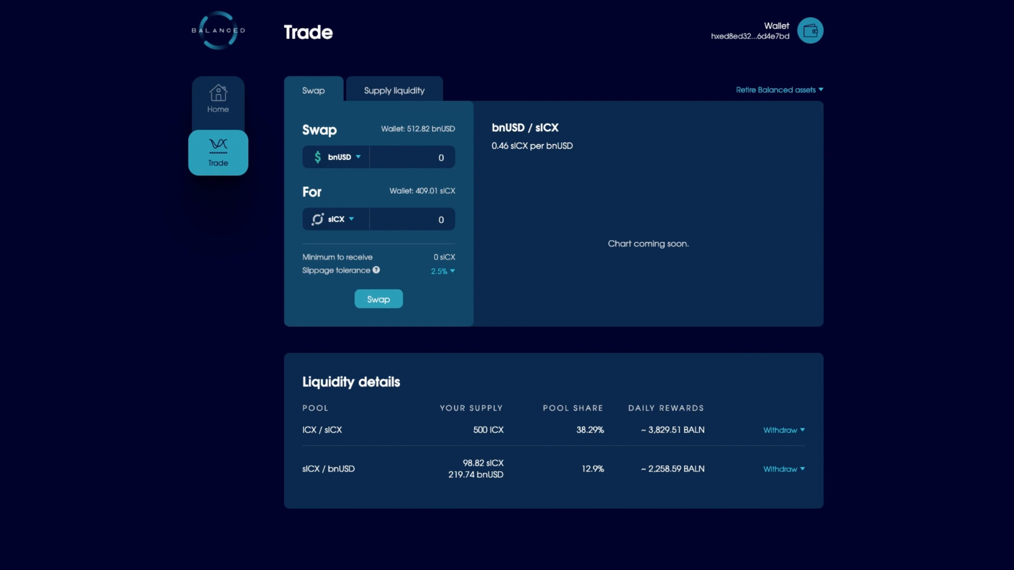
mouse_move(25, 158)
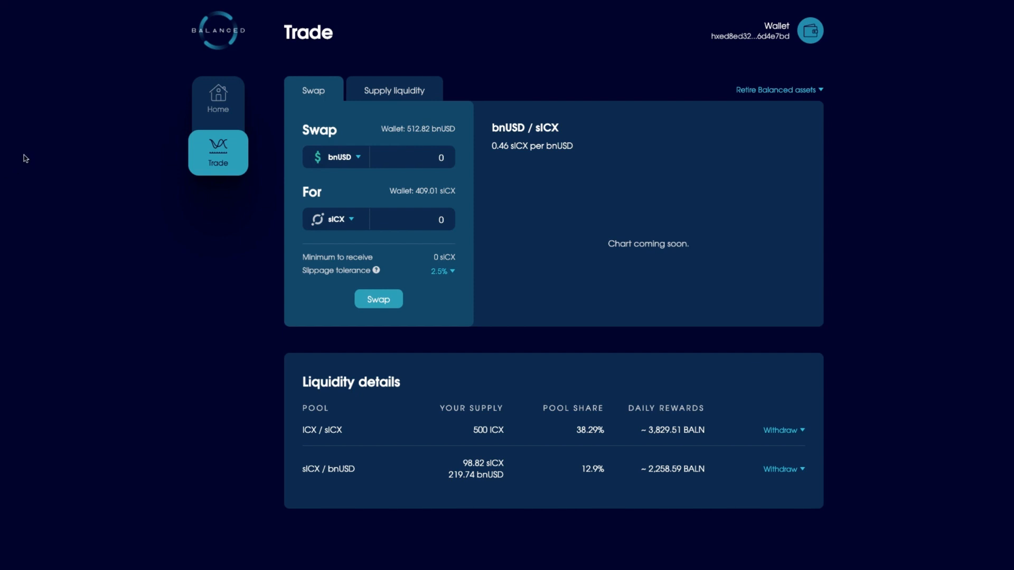
mouse_move(456, 182)
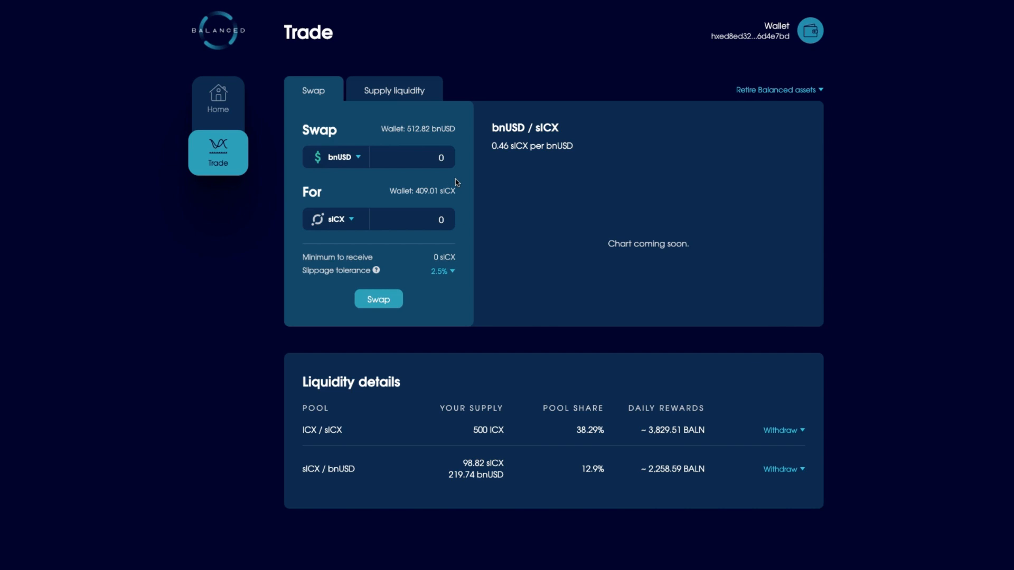
mouse_move(478, 466)
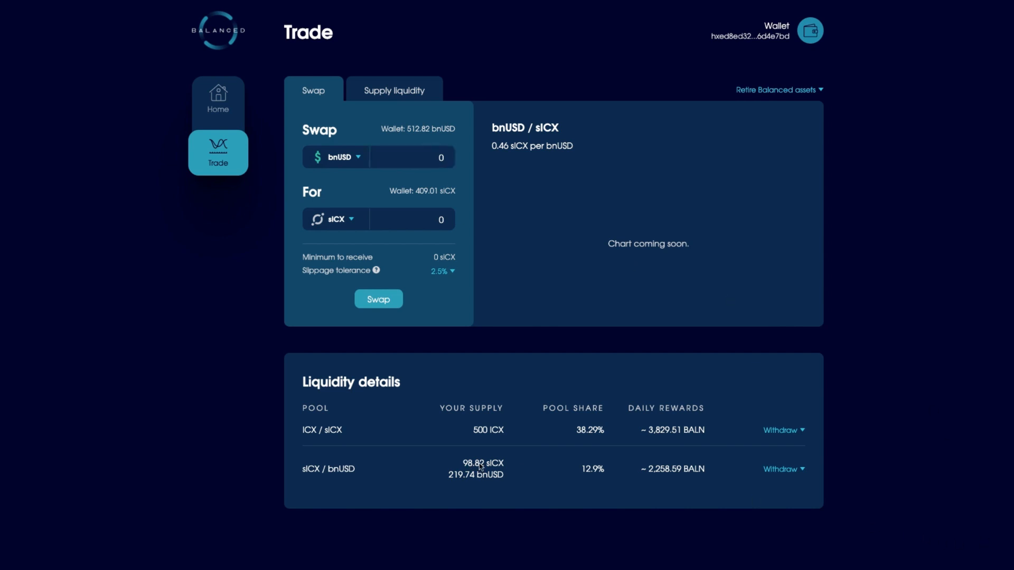
mouse_move(338, 452)
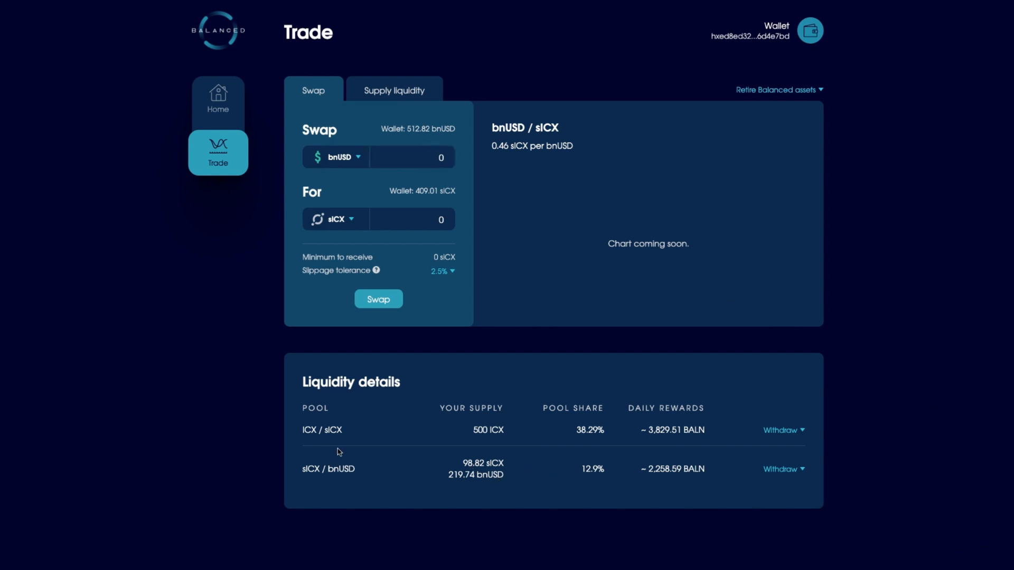
mouse_move(217, 99)
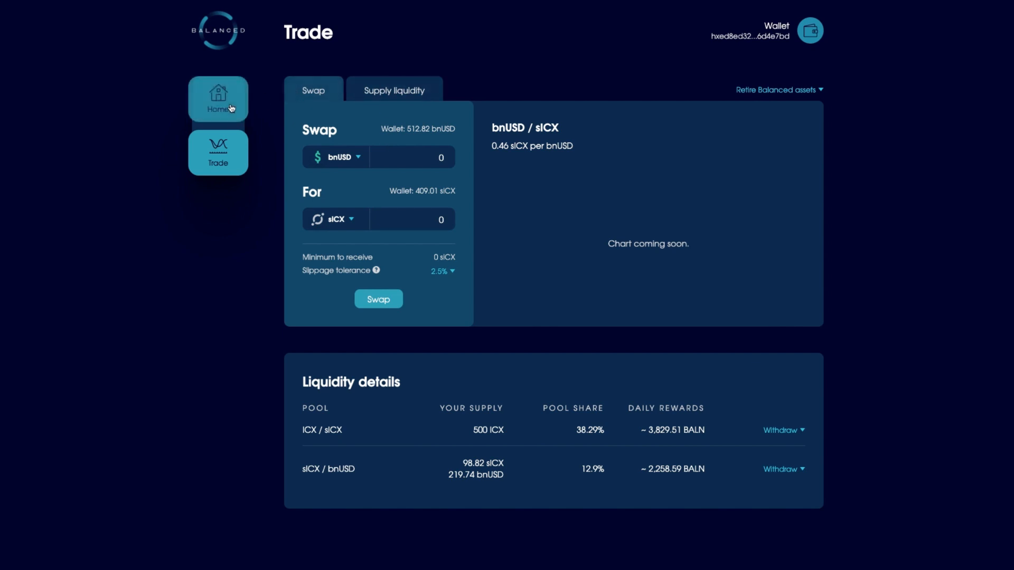
- Return to the Home dashboard and expand the sICX wallet entry's send form
click(218, 98)
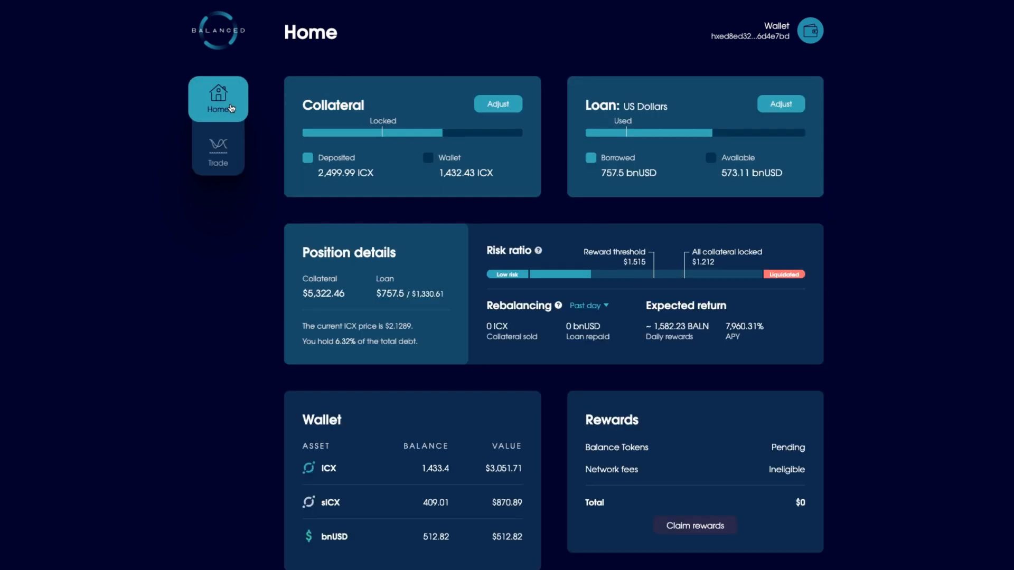
mouse_move(342, 135)
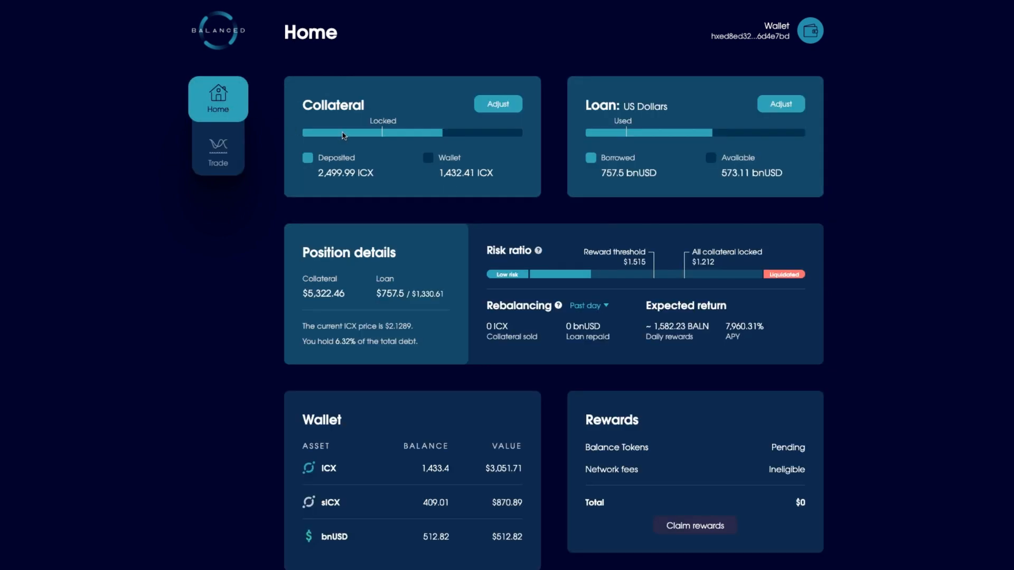
mouse_move(221, 62)
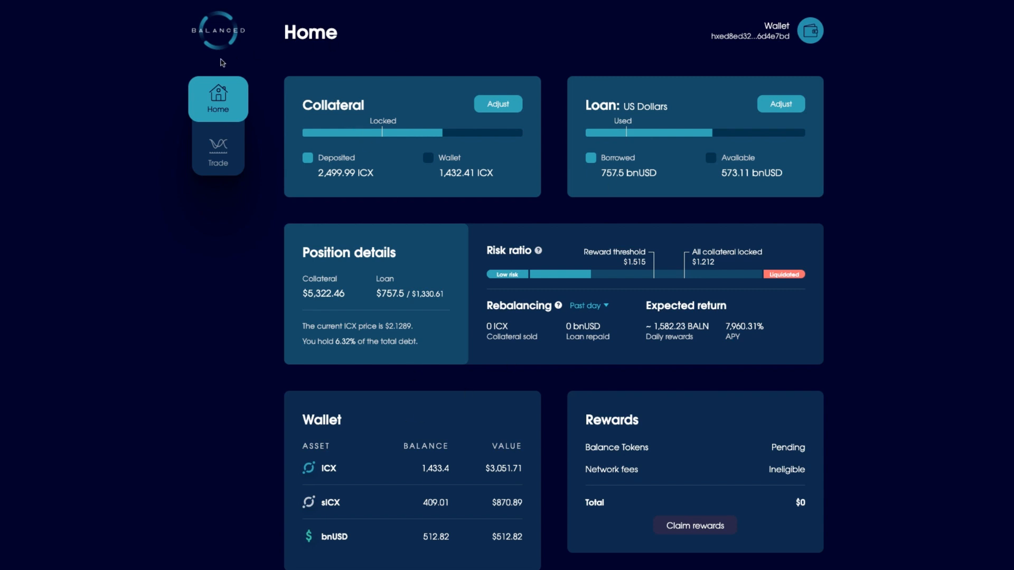
mouse_move(528, 179)
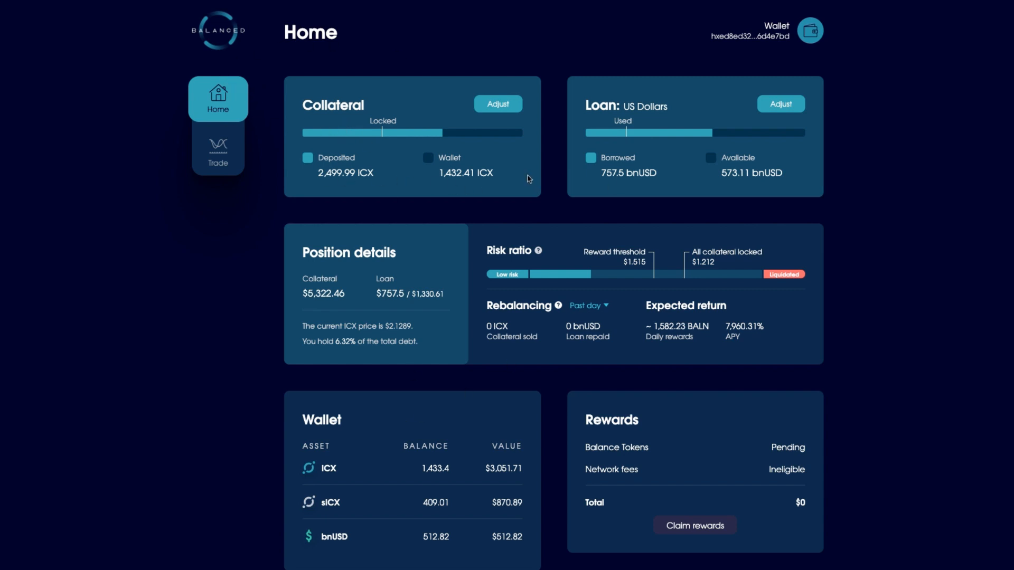
mouse_move(339, 180)
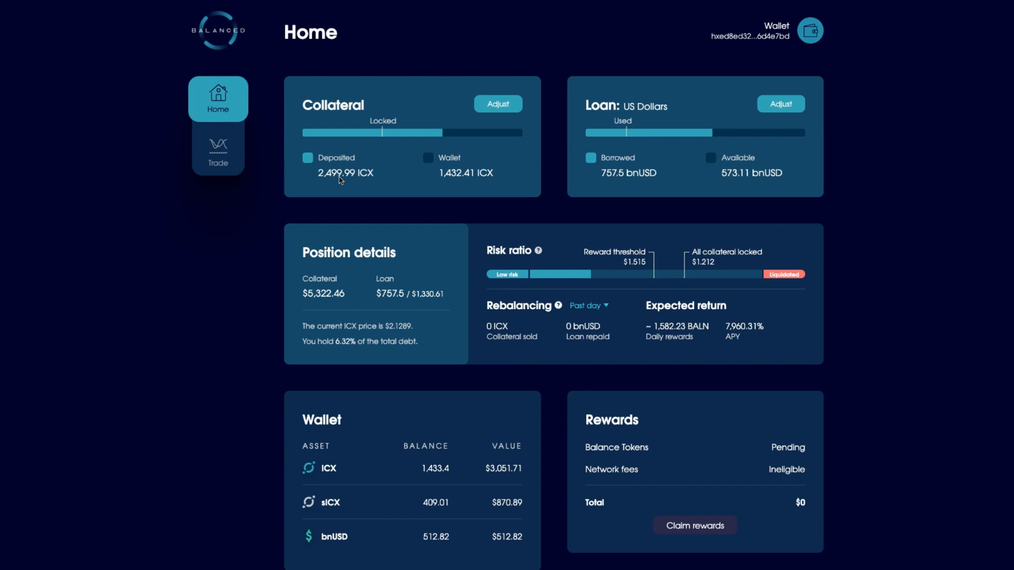
mouse_move(355, 185)
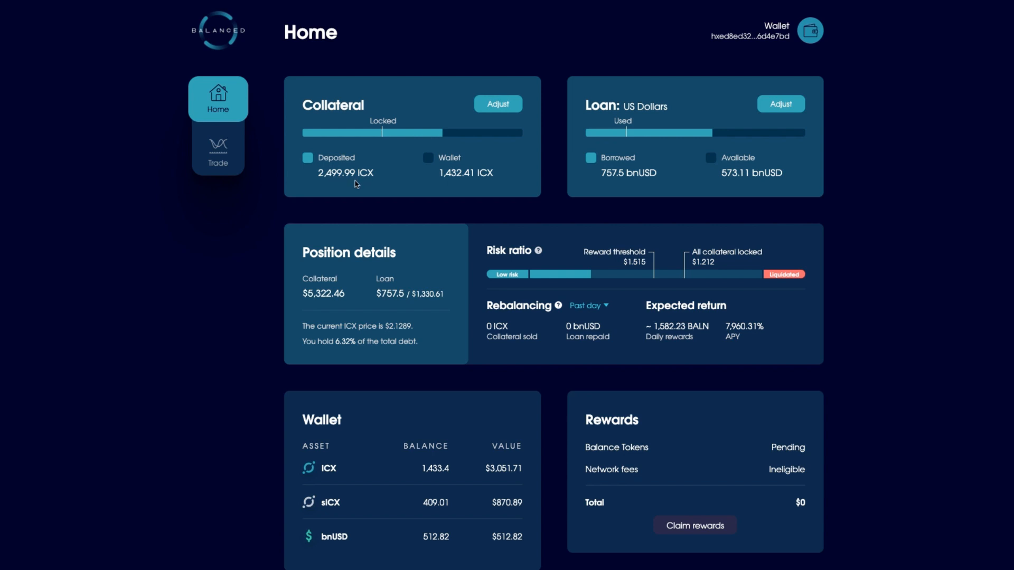
mouse_move(403, 274)
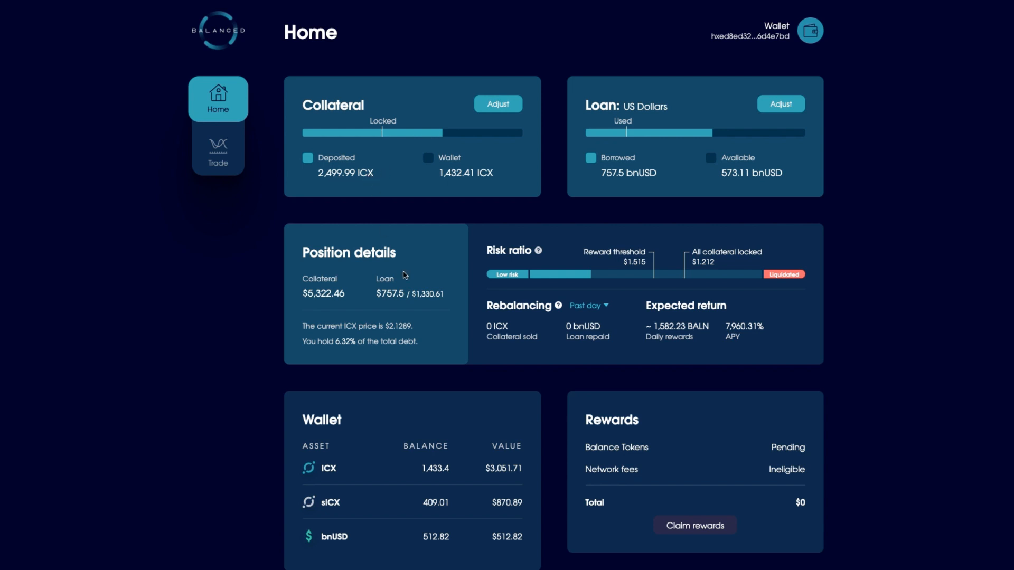
mouse_move(370, 504)
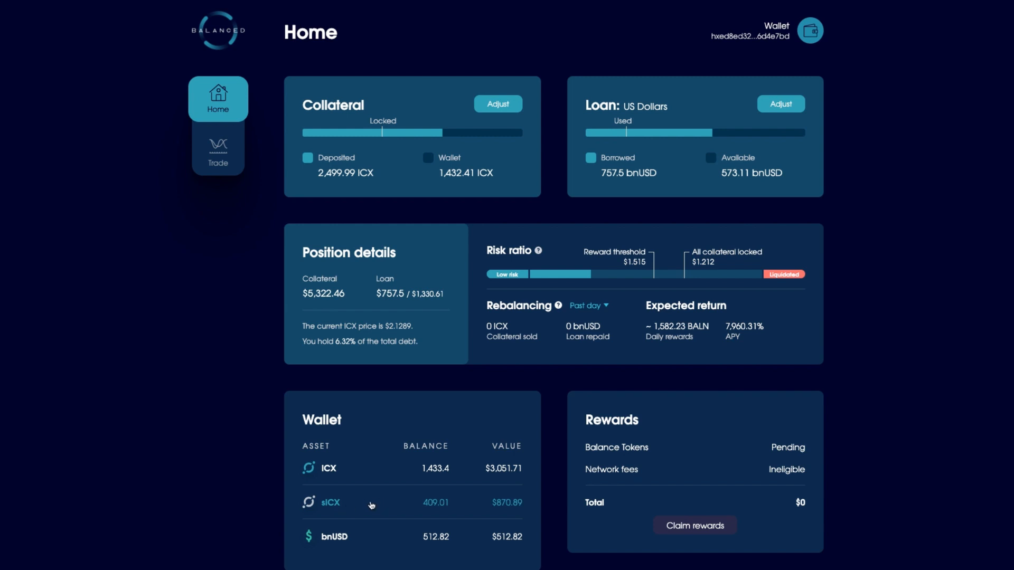
mouse_move(593, 253)
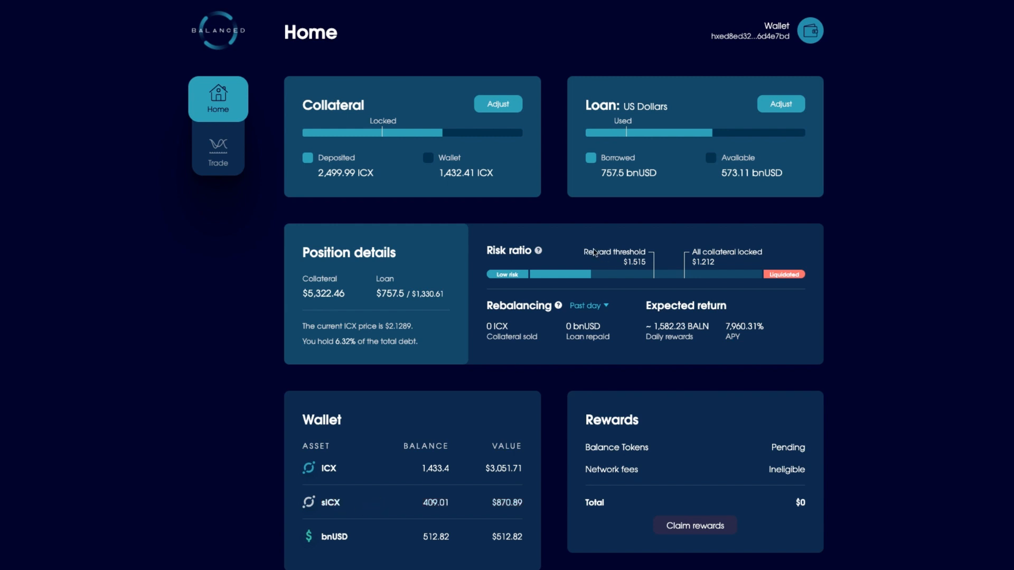
mouse_move(528, 258)
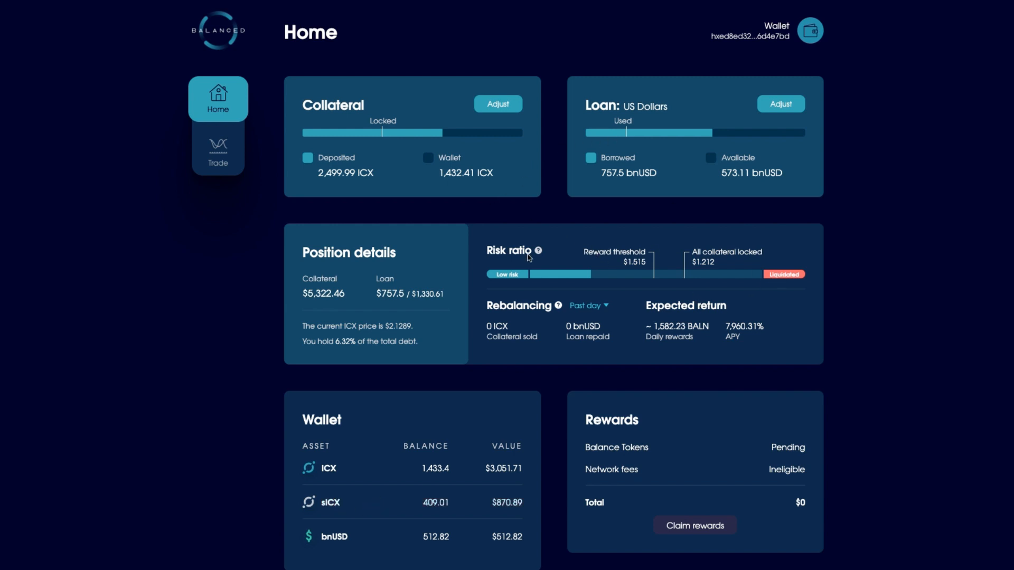
mouse_move(558, 270)
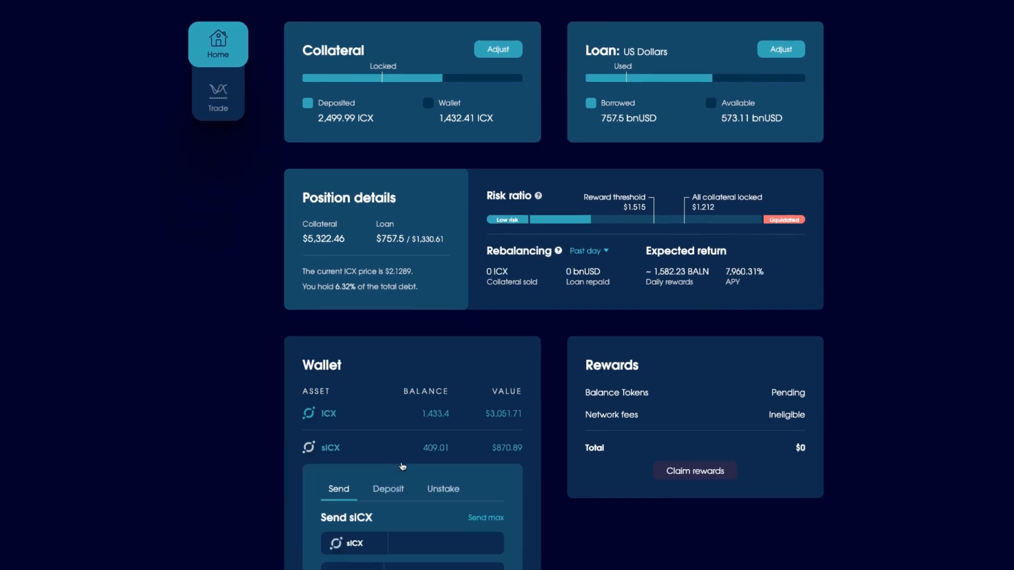
- Deposit about 200 of the 409.01 sICX as collateral
scroll(down, 3)
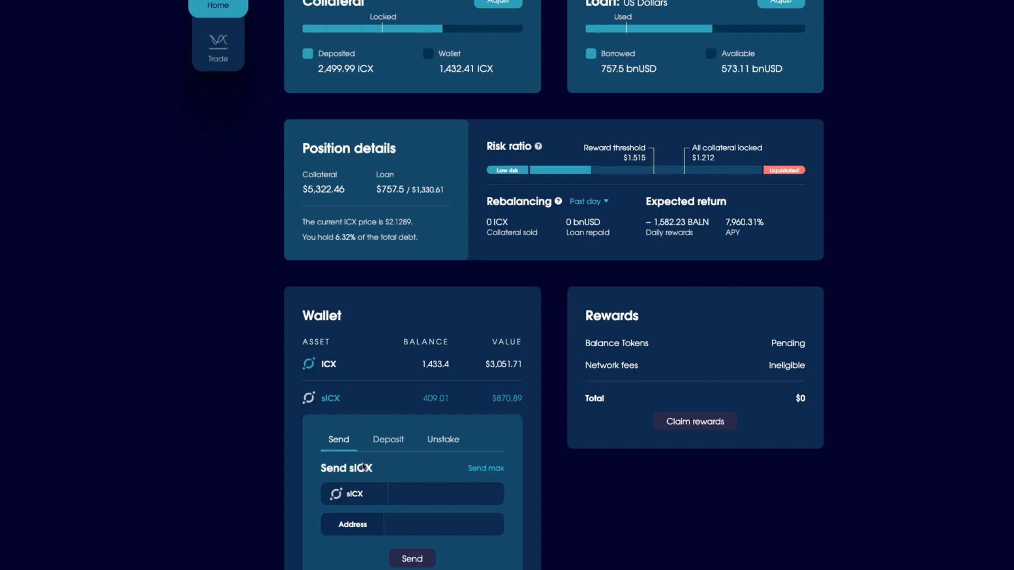
click(387, 441)
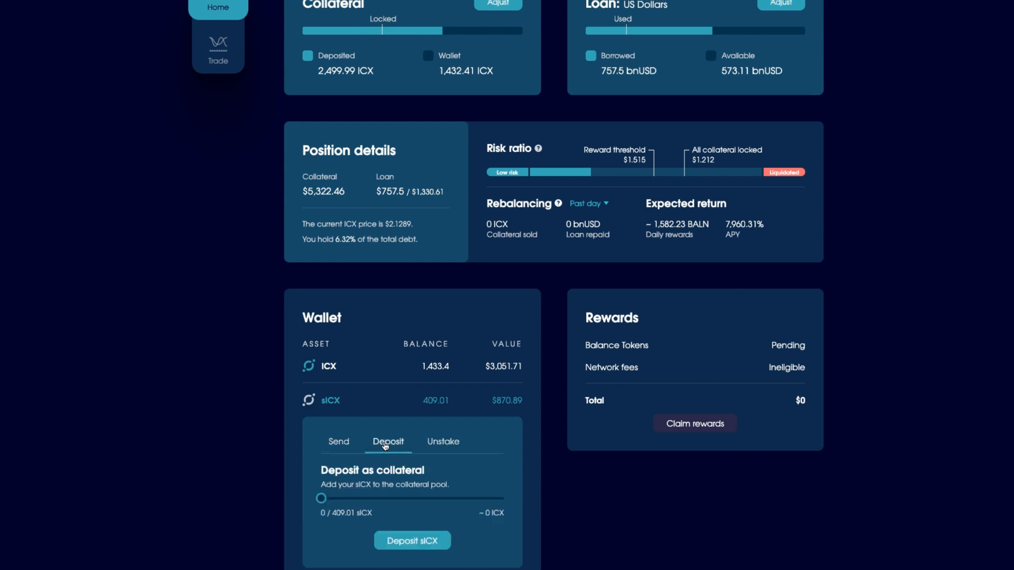
mouse_move(362, 512)
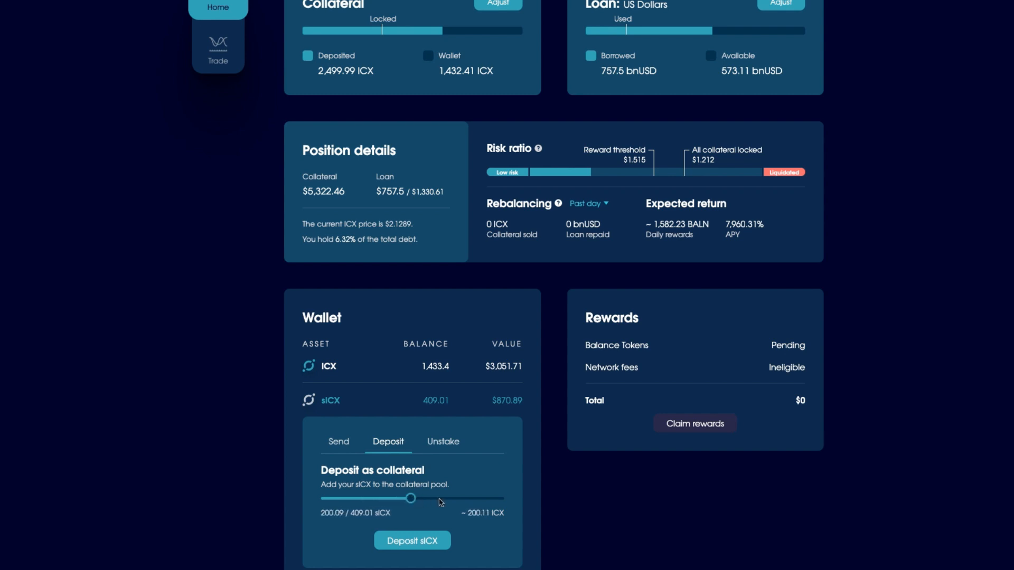
click(411, 539)
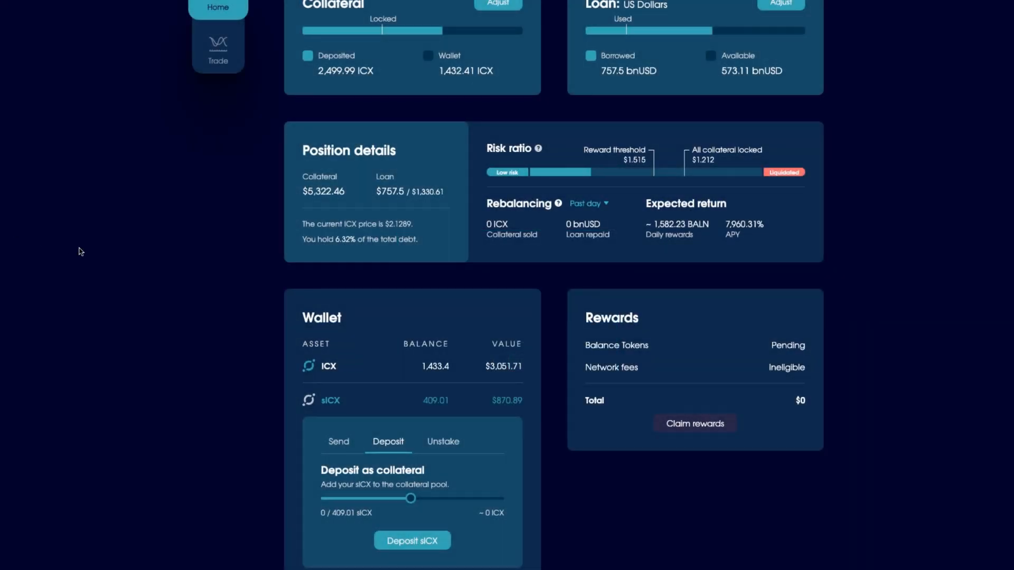
- Scroll to review collateral at 2,700.11 ICX and 208.92 sICX left in the wallet
scroll(up, 3)
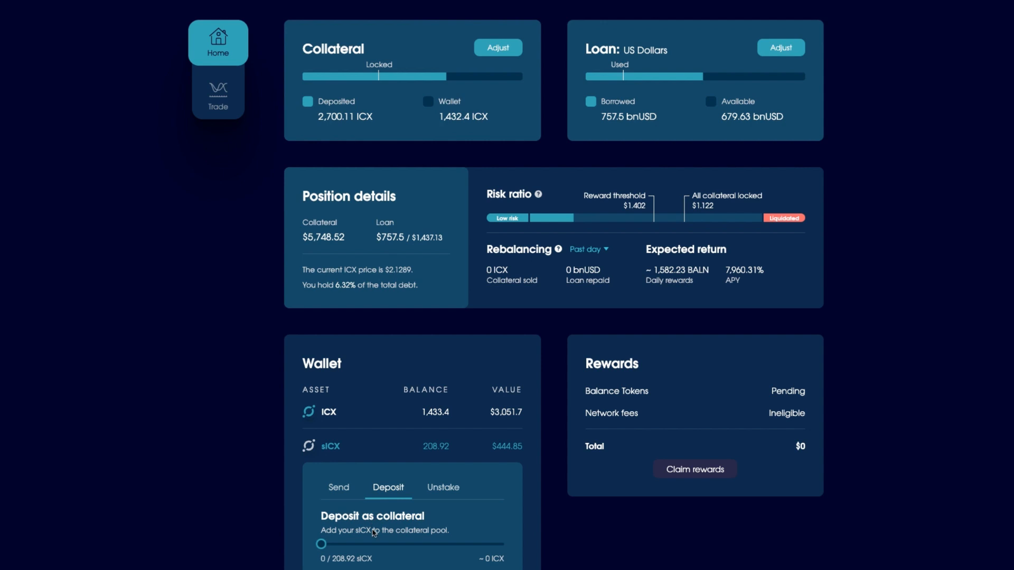
mouse_move(375, 117)
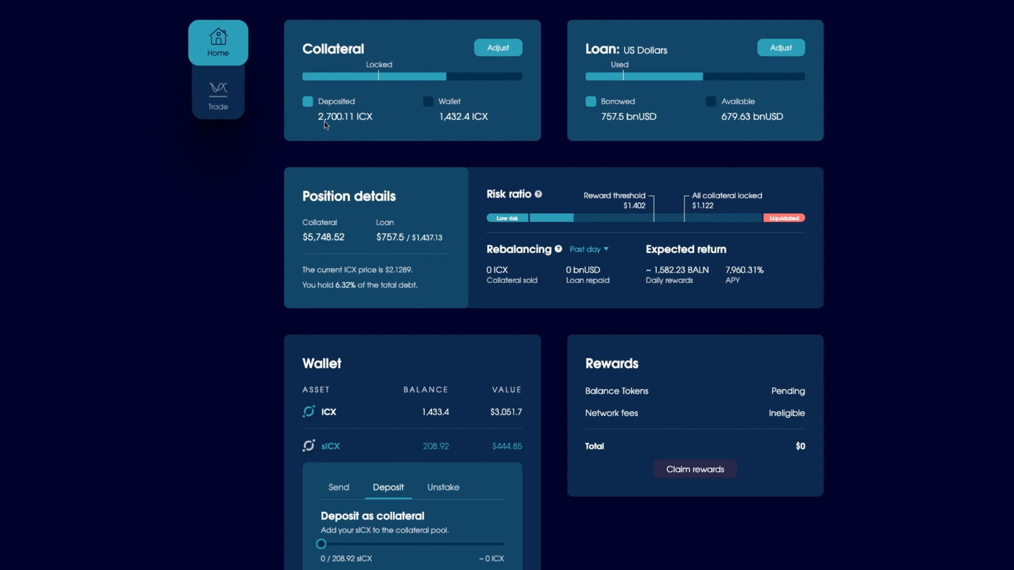
mouse_move(634, 96)
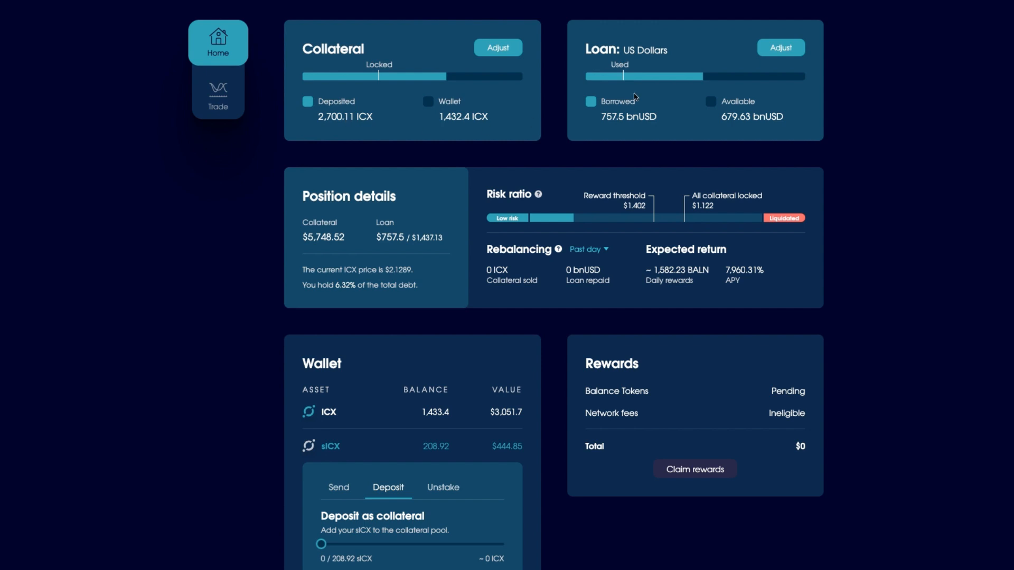
mouse_move(780, 83)
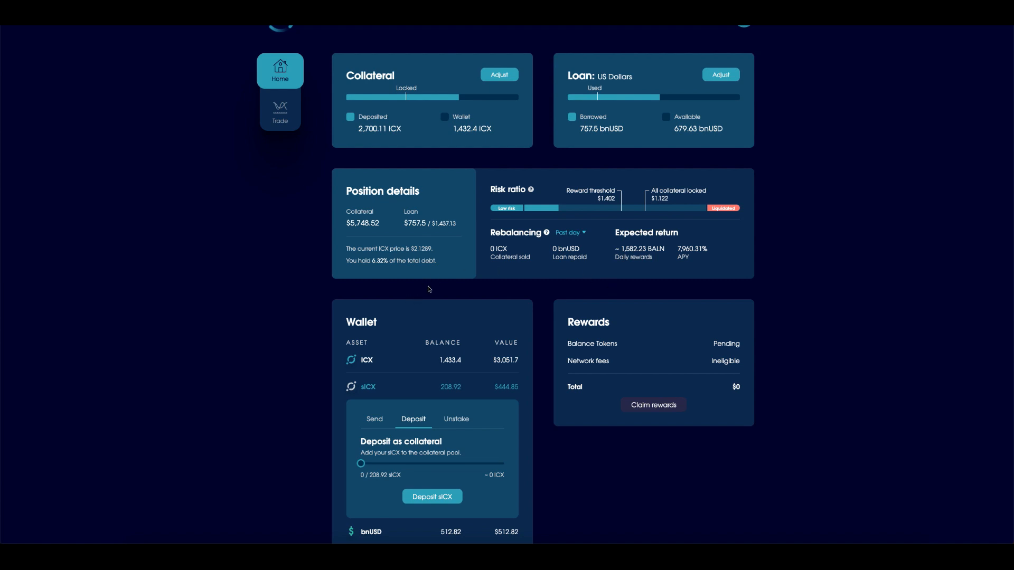
scroll(down, 3)
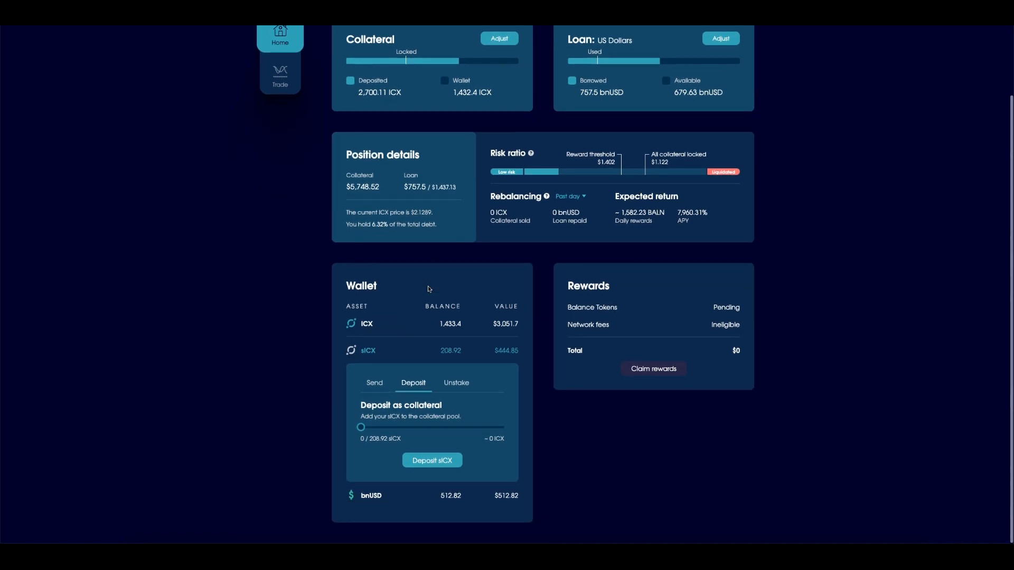
scroll(up, 3)
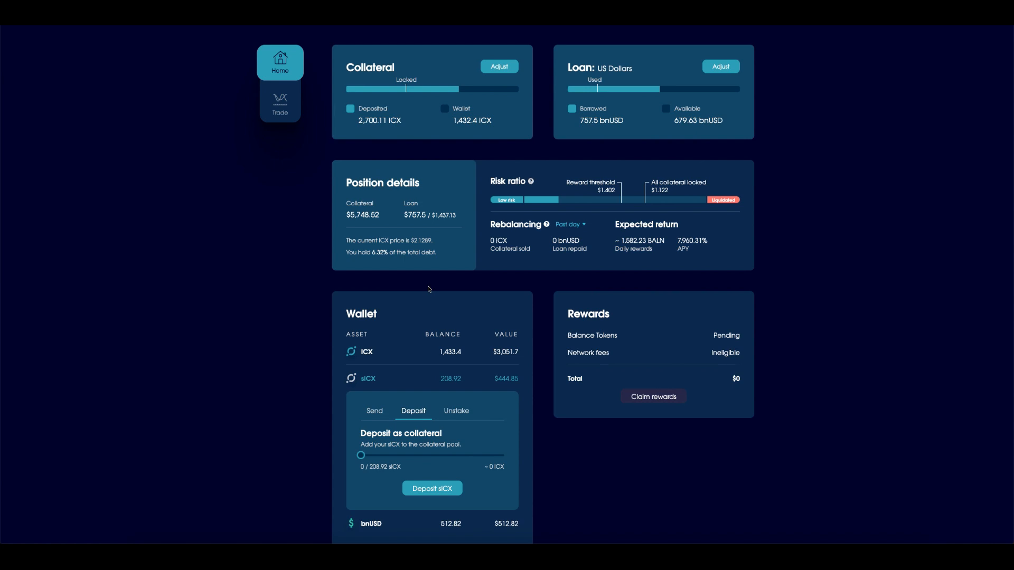
mouse_move(458, 290)
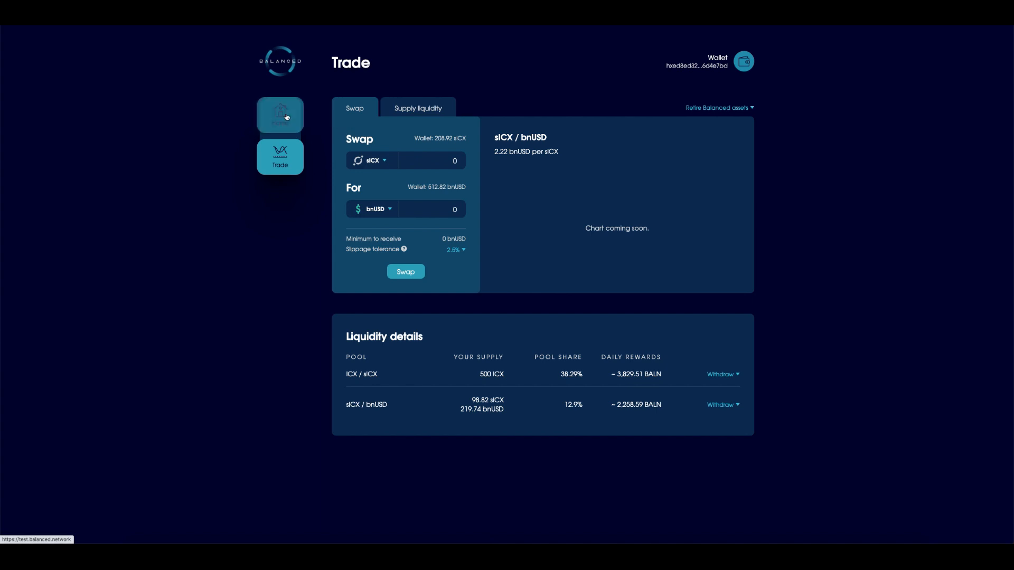
- Go back to the Home dashboard to review the Collateral, Loan and Wallet panels
click(279, 115)
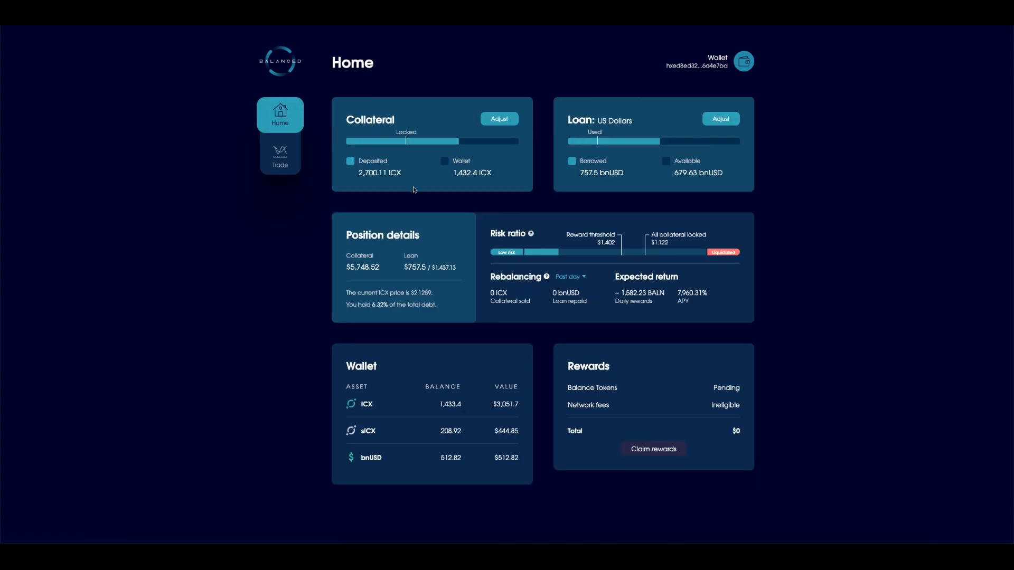
mouse_move(487, 170)
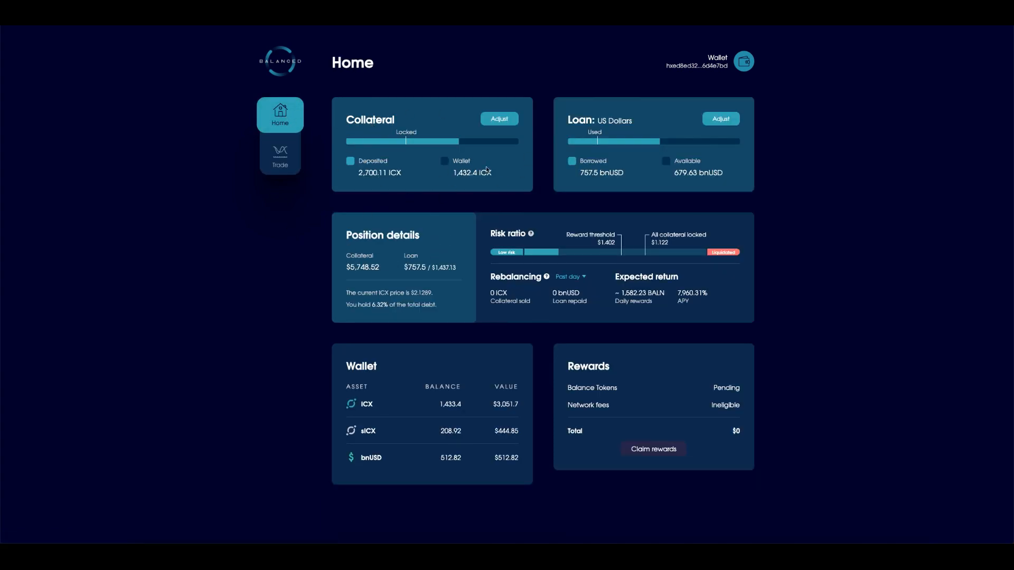
mouse_move(513, 175)
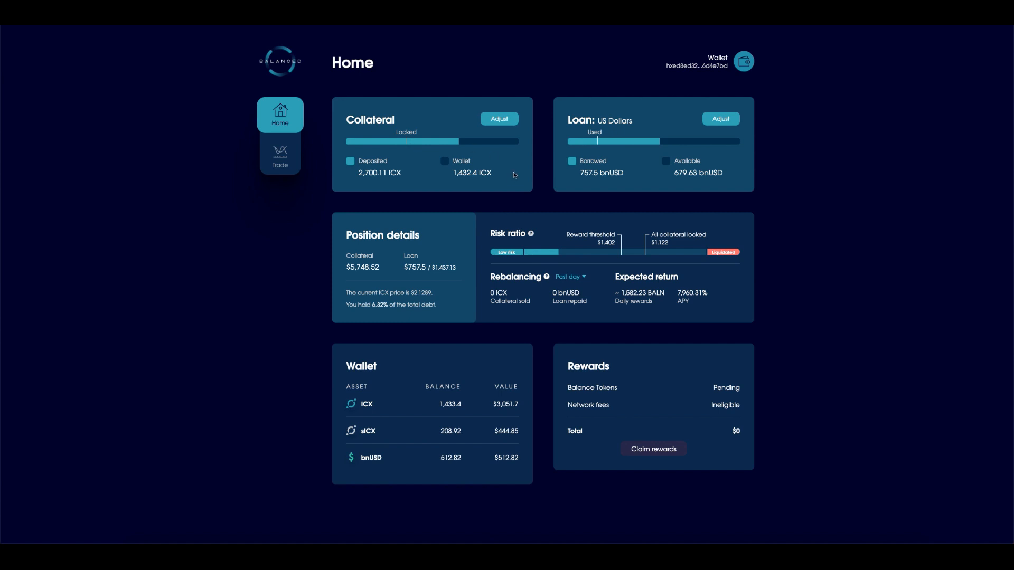
mouse_move(493, 152)
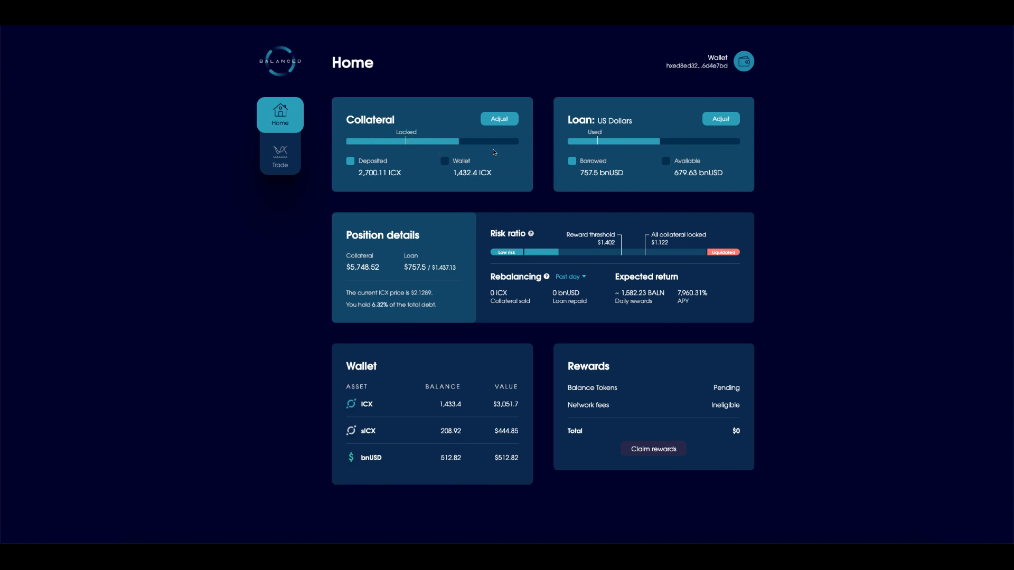
mouse_move(462, 167)
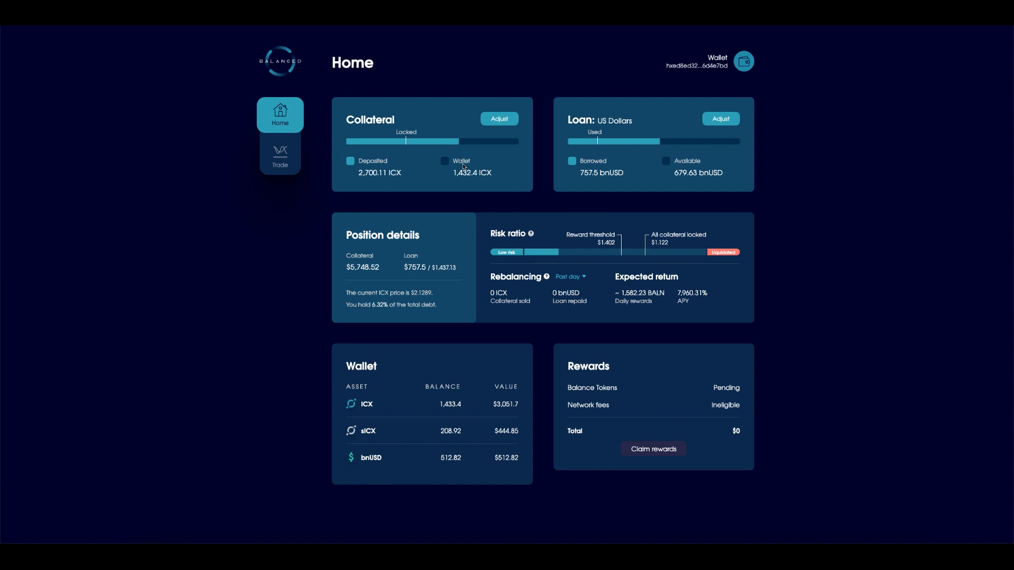
mouse_move(553, 202)
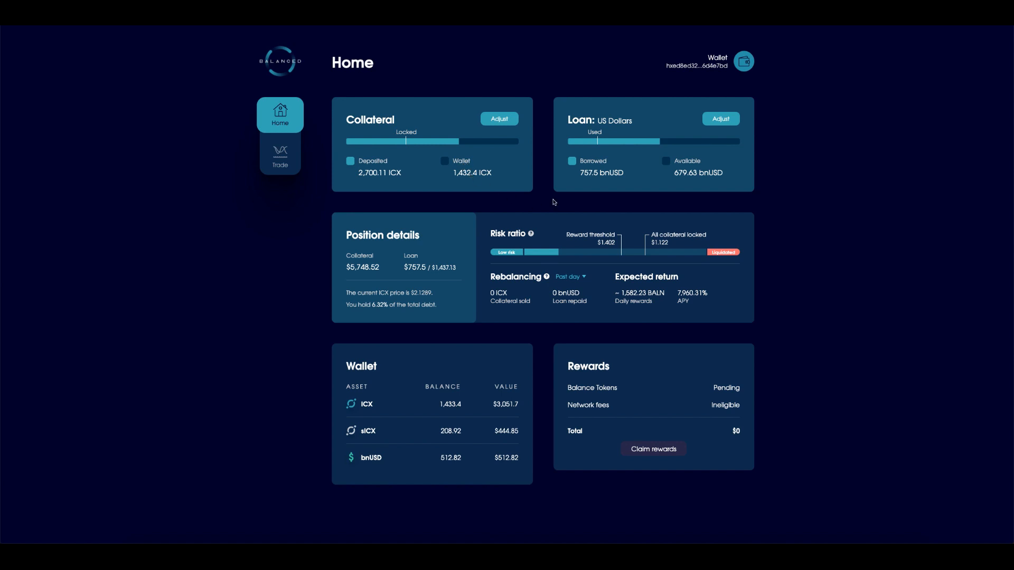
mouse_move(713, 369)
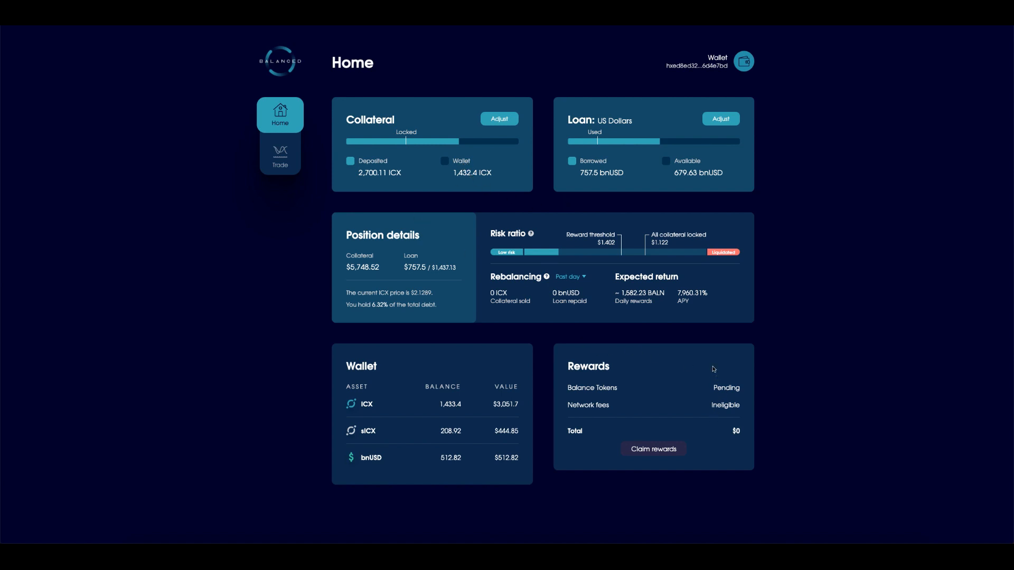
mouse_move(579, 273)
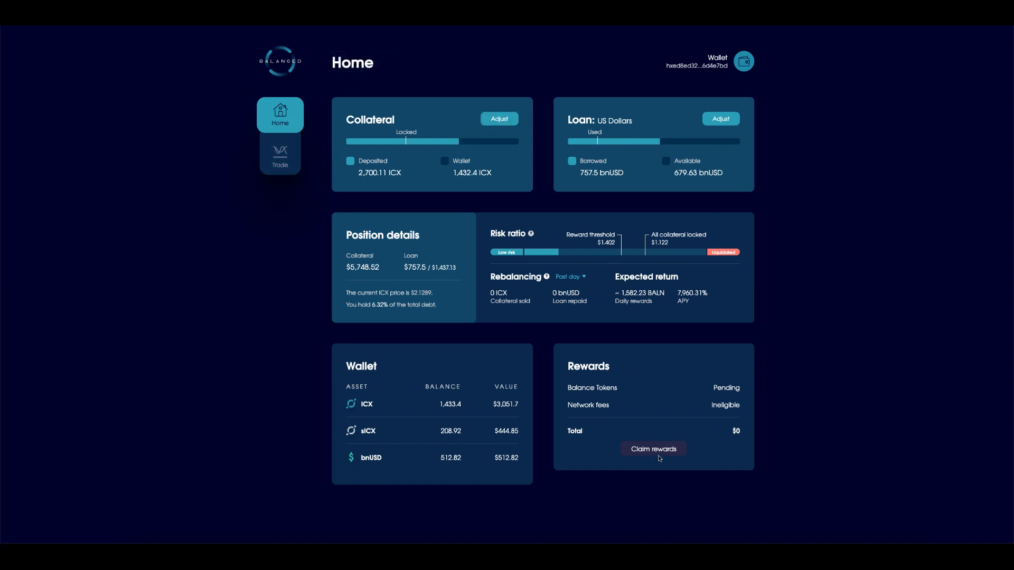
mouse_move(600, 392)
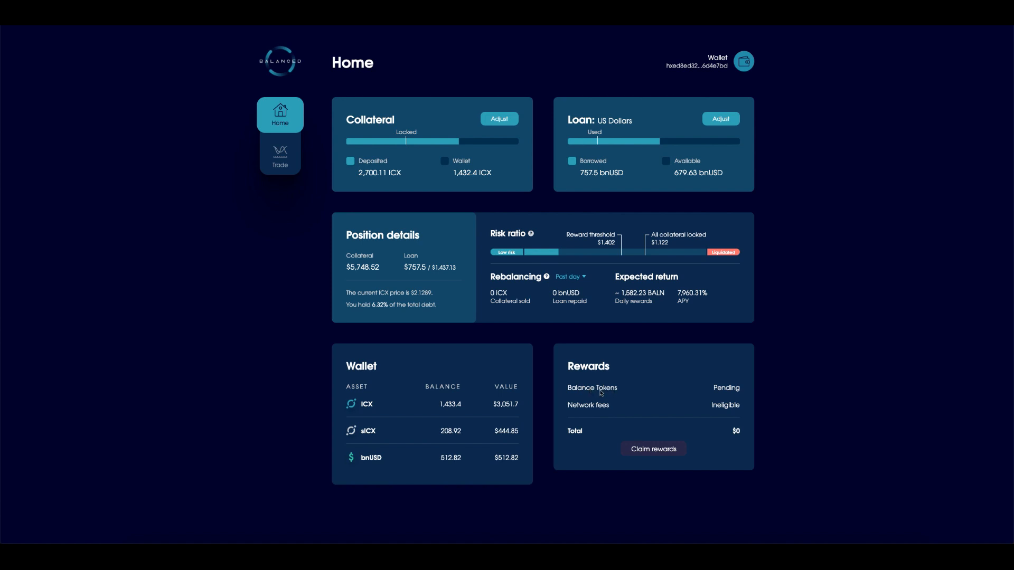
mouse_move(352, 328)
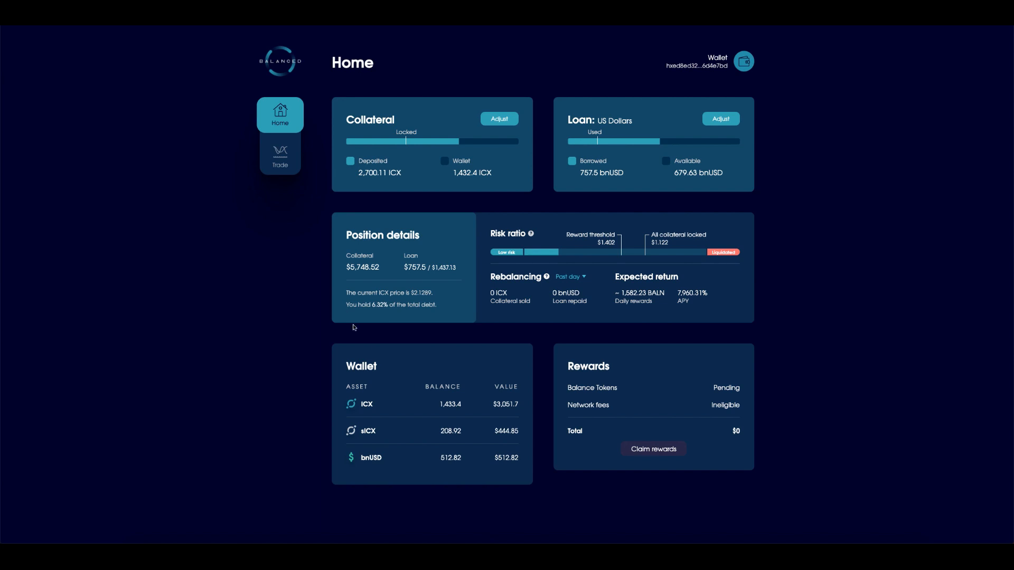
mouse_move(403, 299)
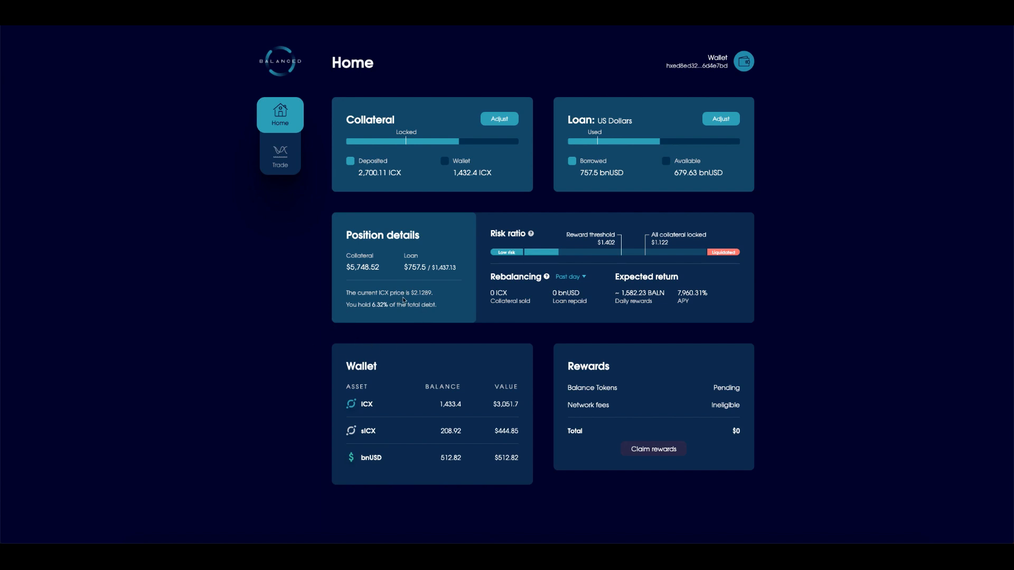
mouse_move(328, 318)
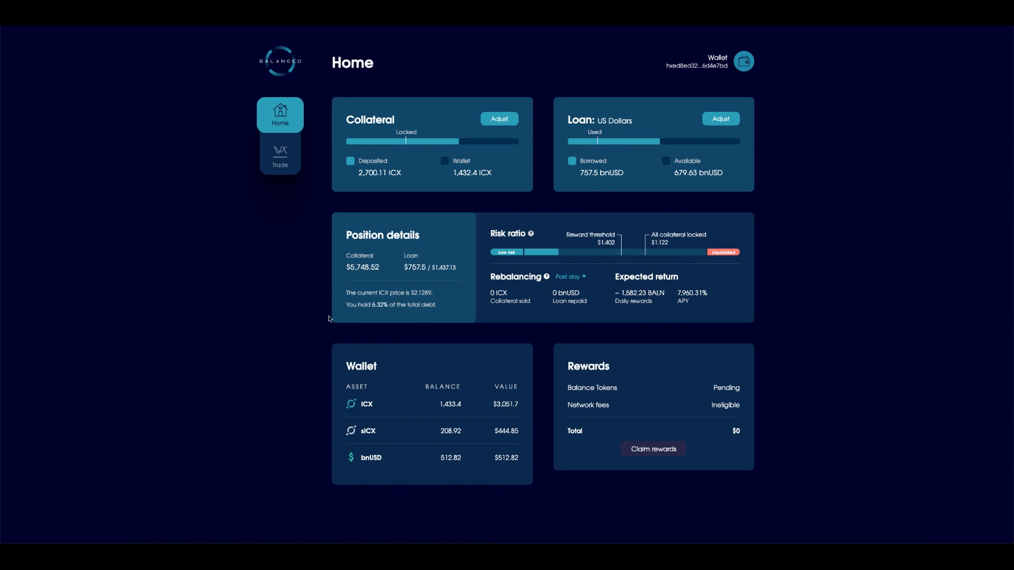
mouse_move(323, 315)
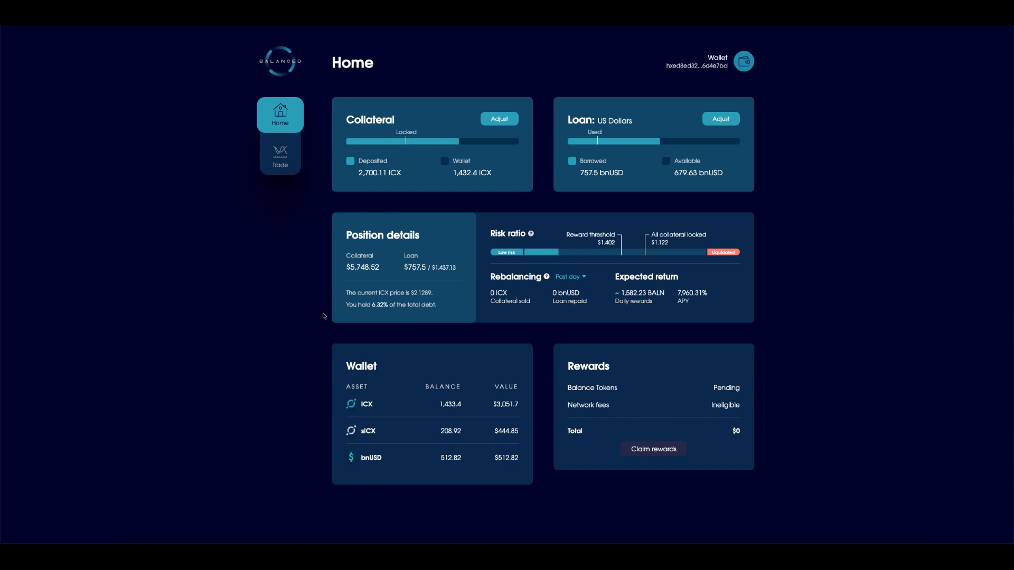
mouse_move(697, 243)
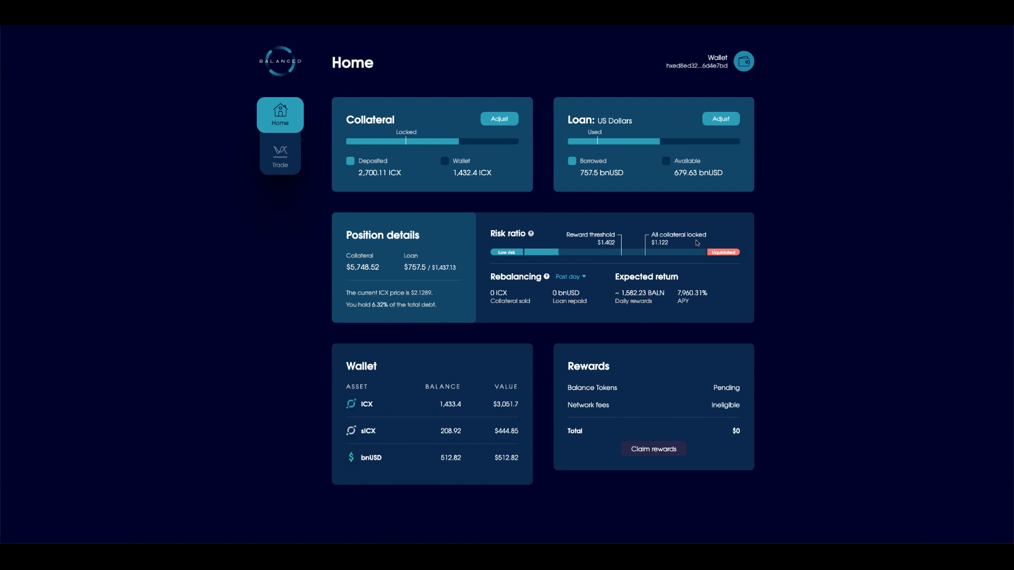
mouse_move(778, 235)
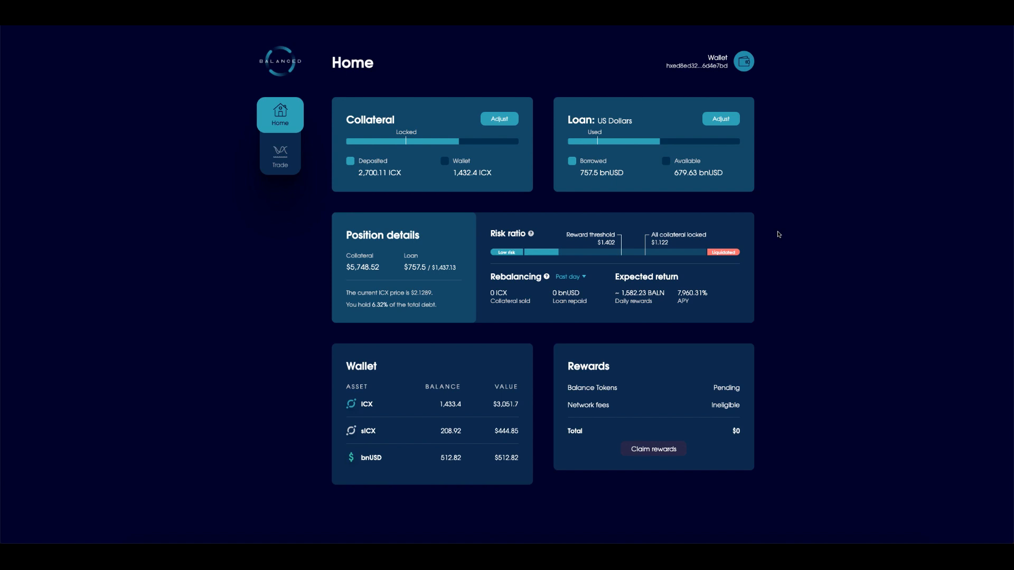
mouse_move(881, 96)
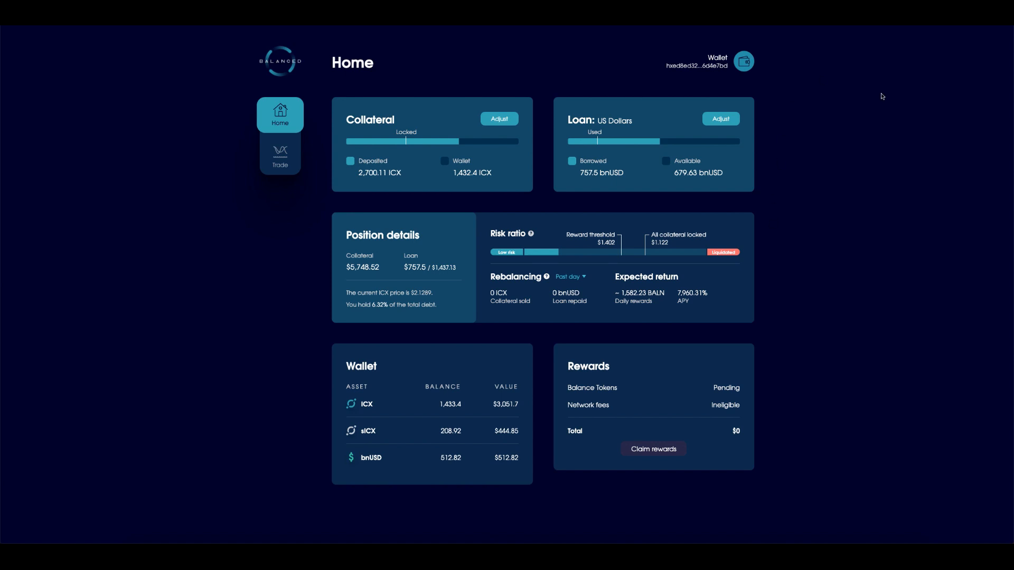